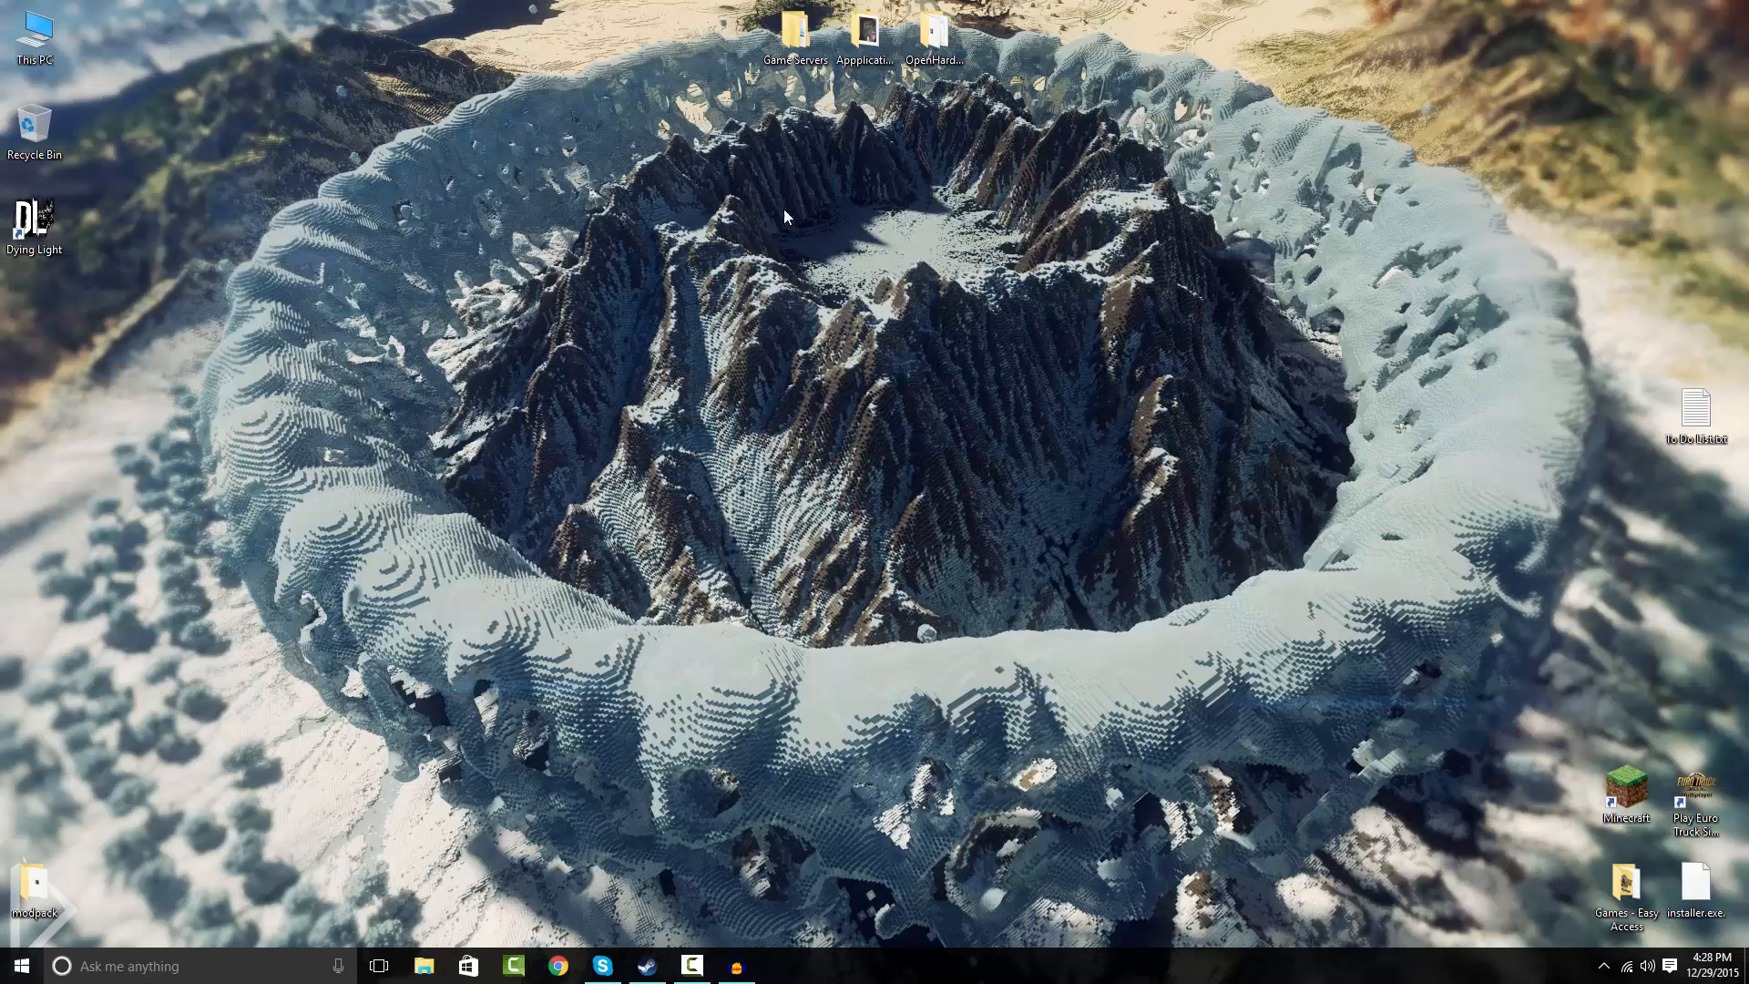
{"action": "mouse_move", "coordinate": [406, 222]}
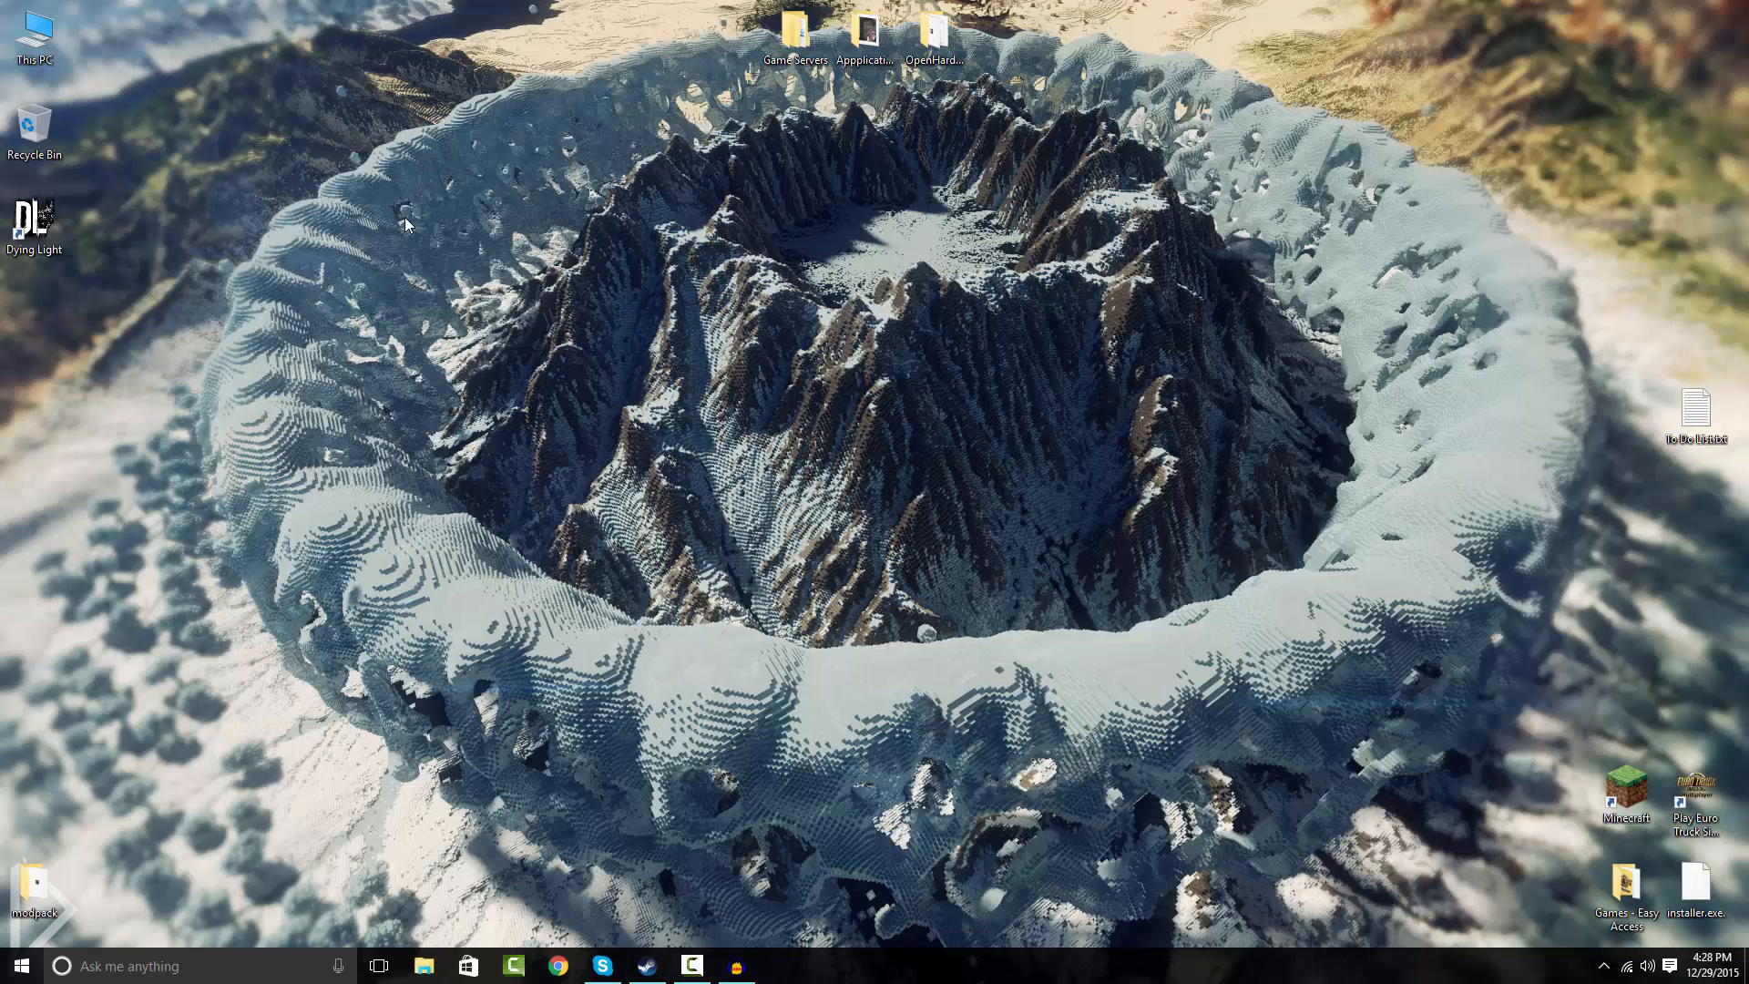
{"action": "mouse_move", "coordinate": [1186, 789]}
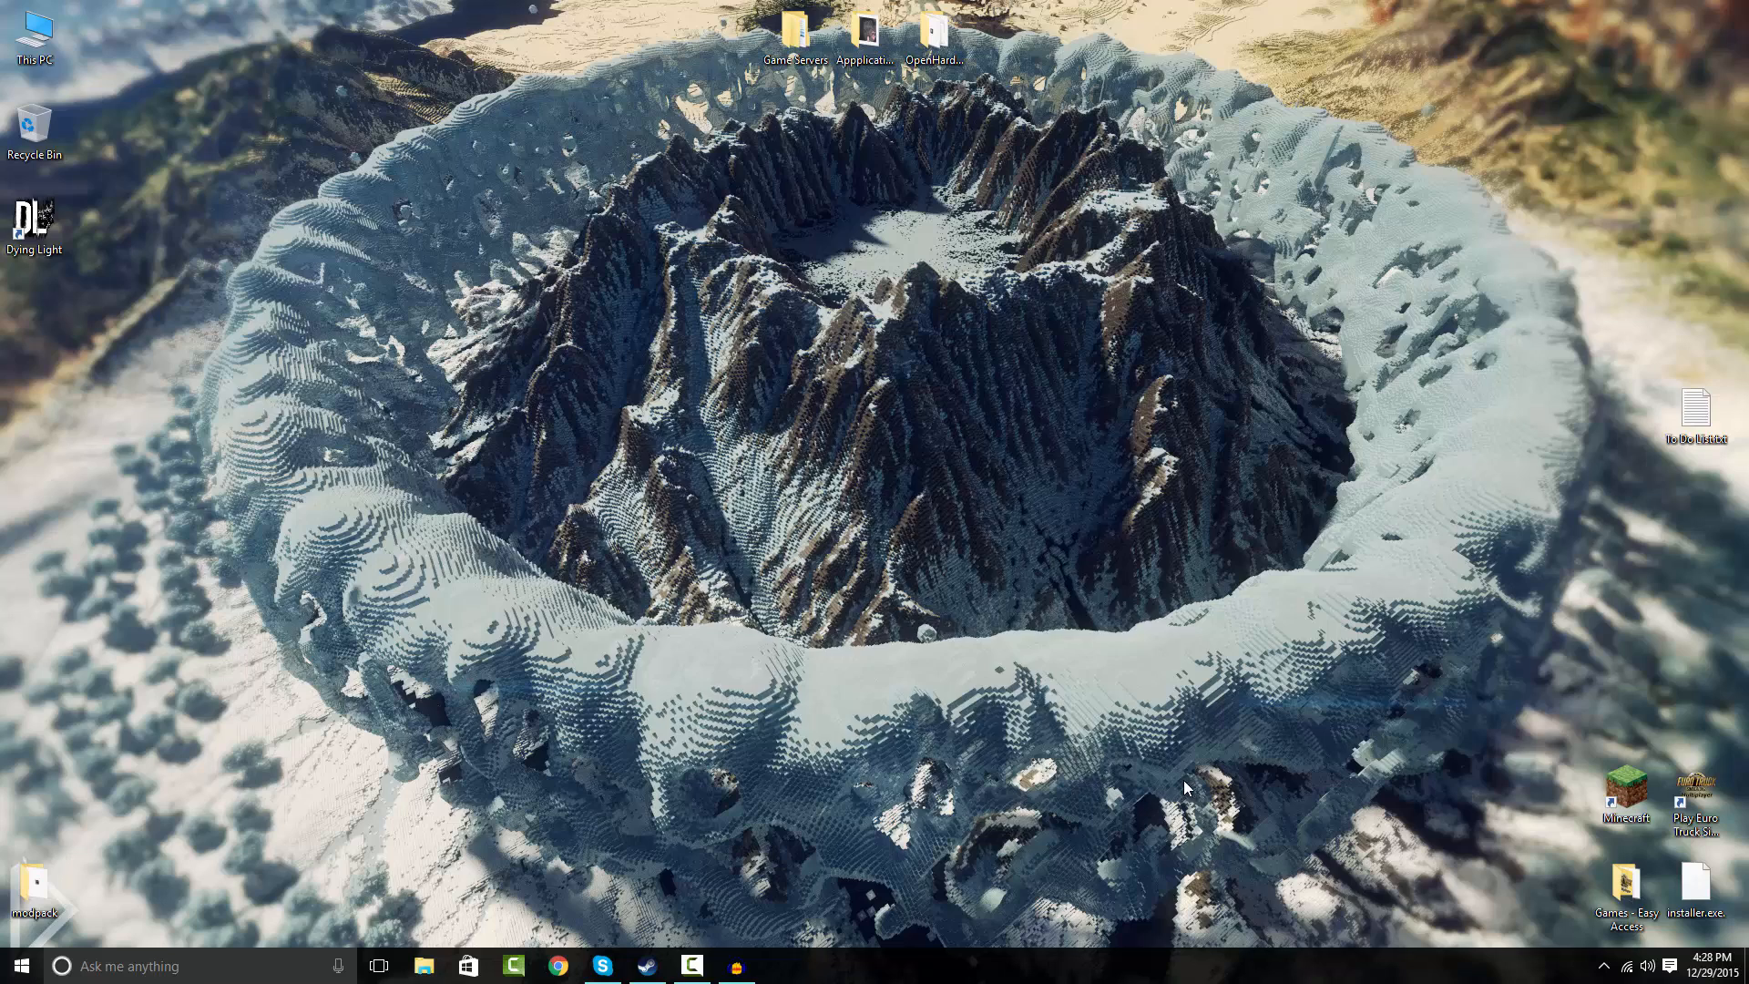
{"action": "mouse_move", "coordinate": [622, 399]}
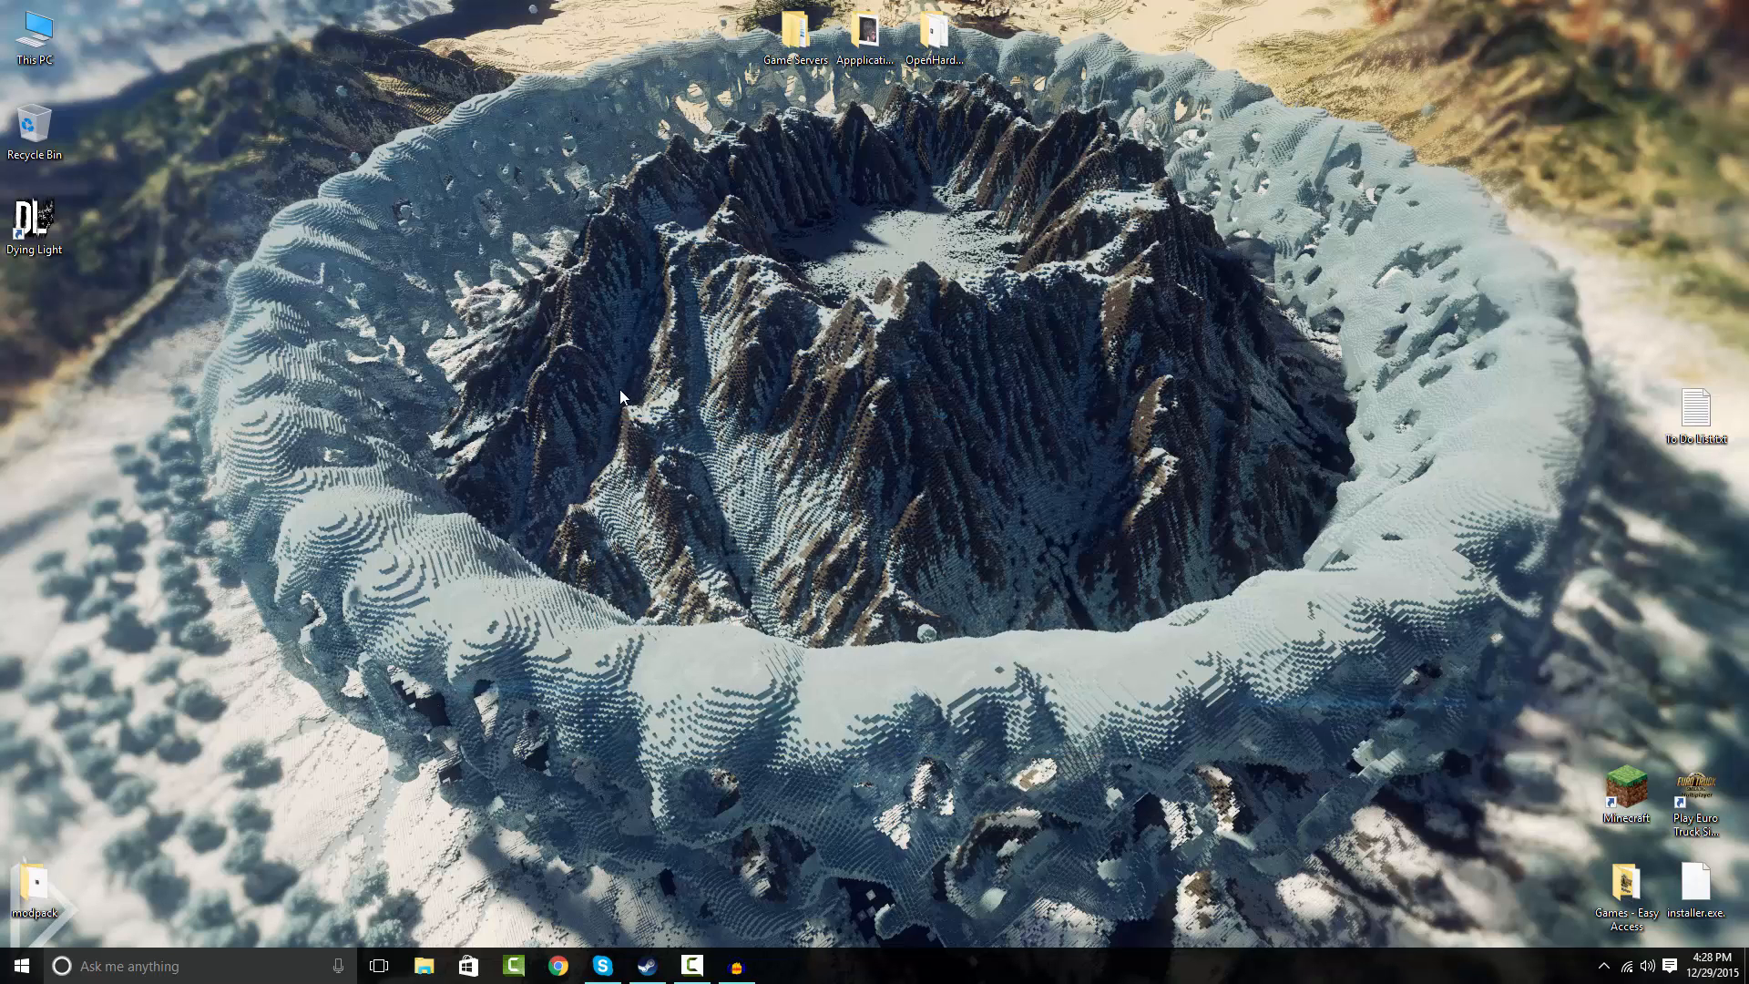
{"action": "mouse_move", "coordinate": [614, 488]}
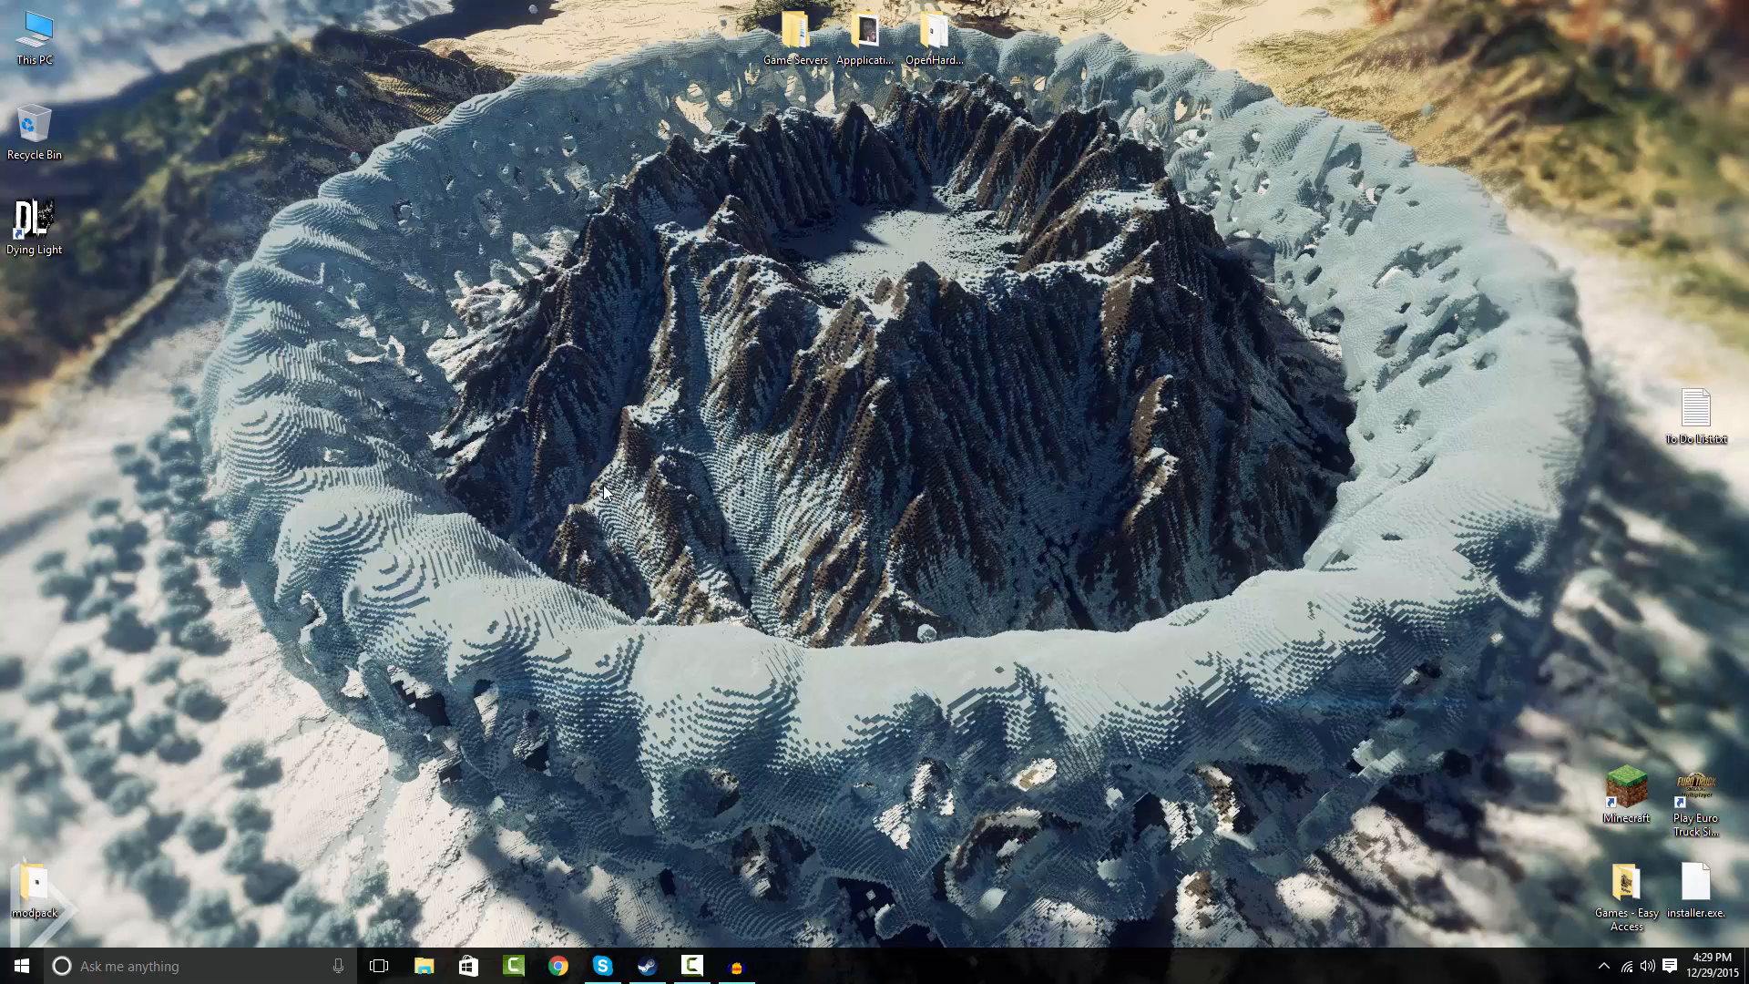
{"action": "mouse_move", "coordinate": [778, 433]}
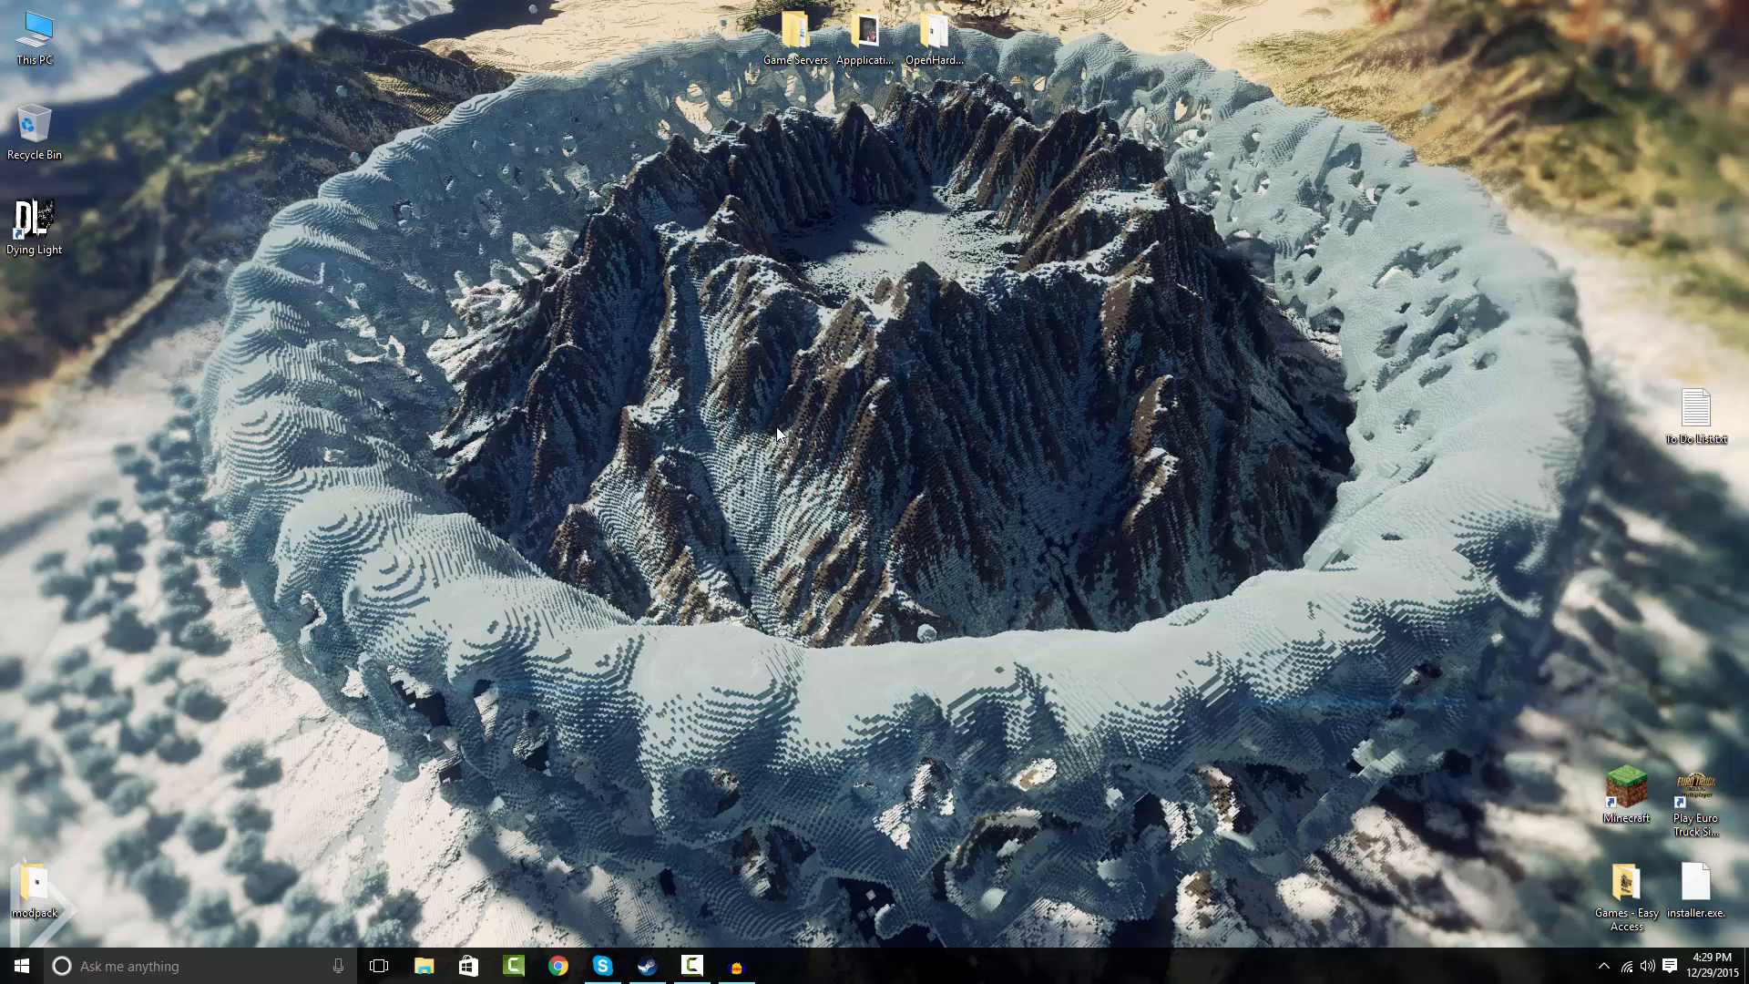
{"action": "mouse_move", "coordinate": [898, 377]}
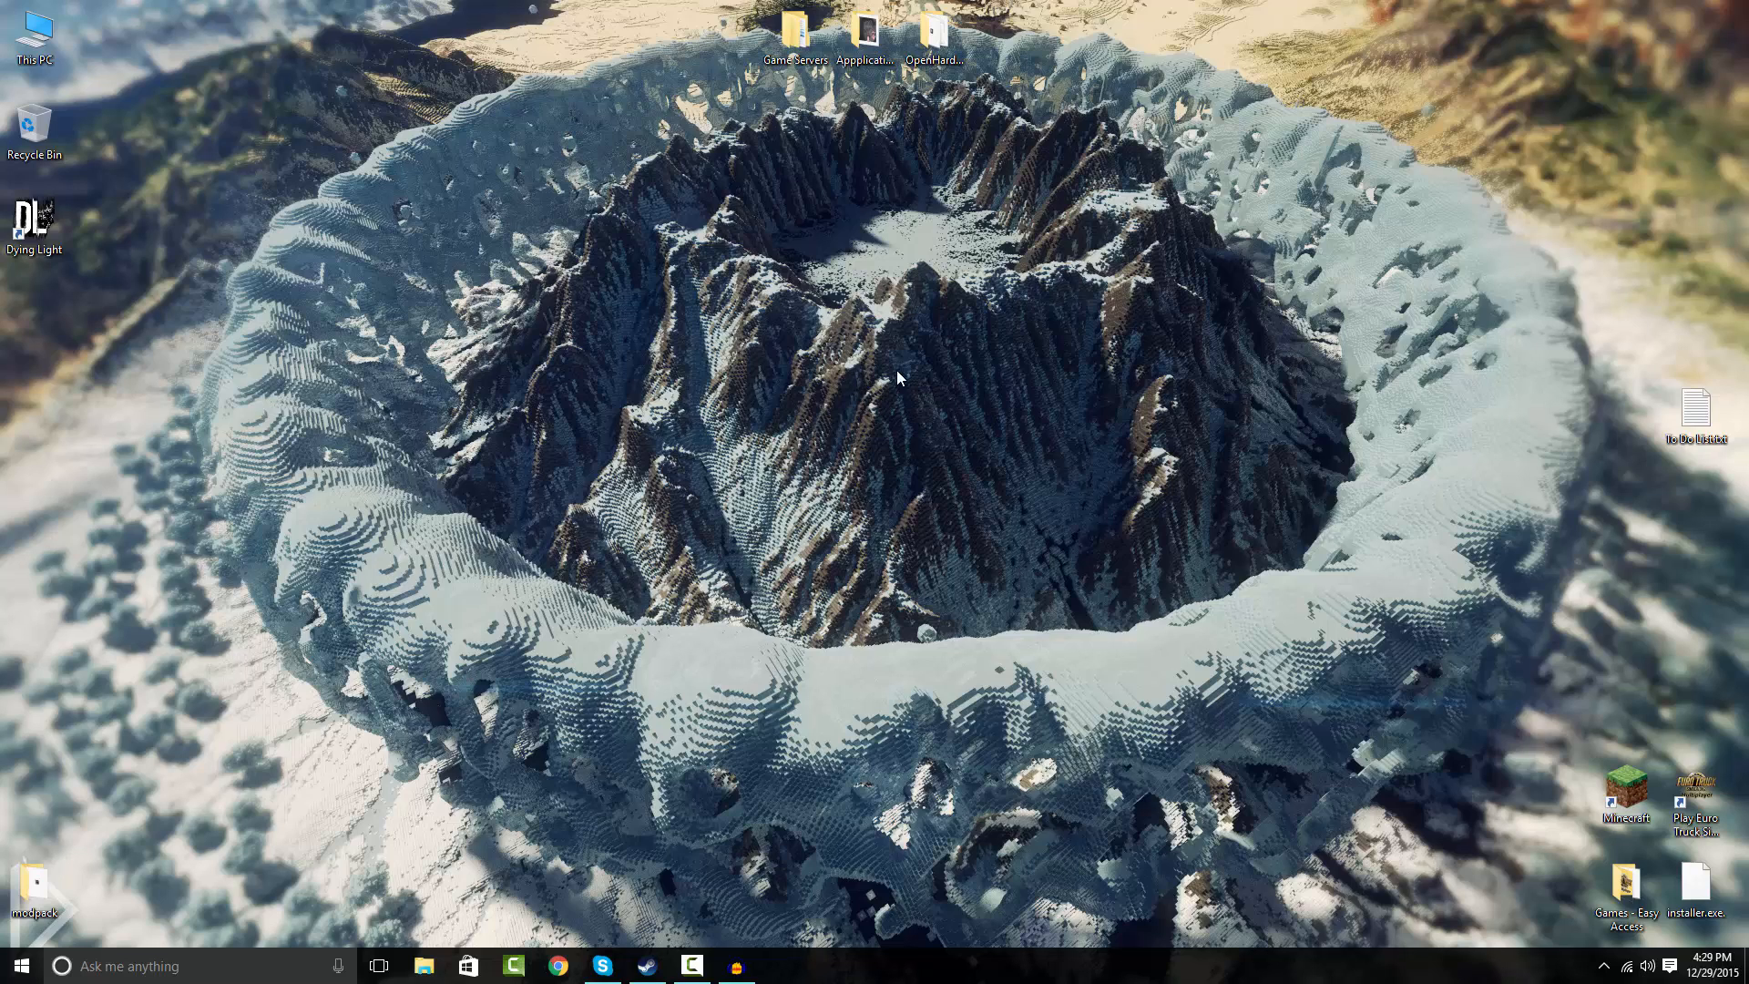
{"action": "mouse_move", "coordinate": [919, 288]}
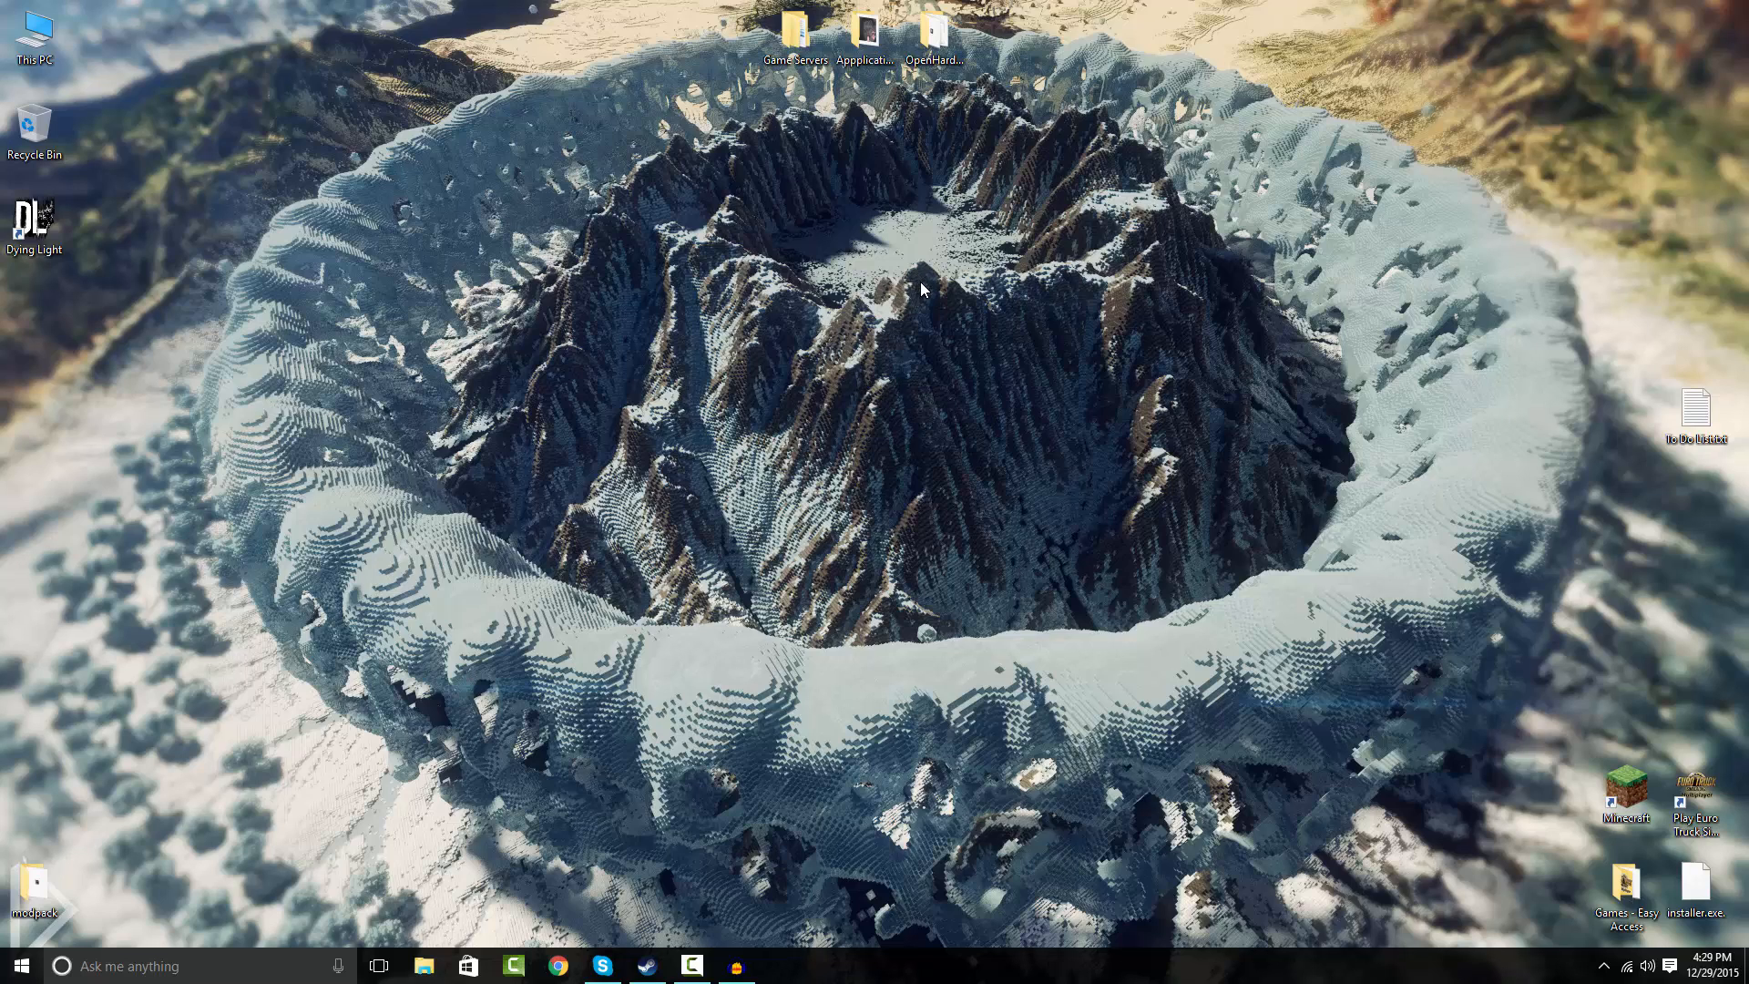
{"action": "mouse_move", "coordinate": [915, 355]}
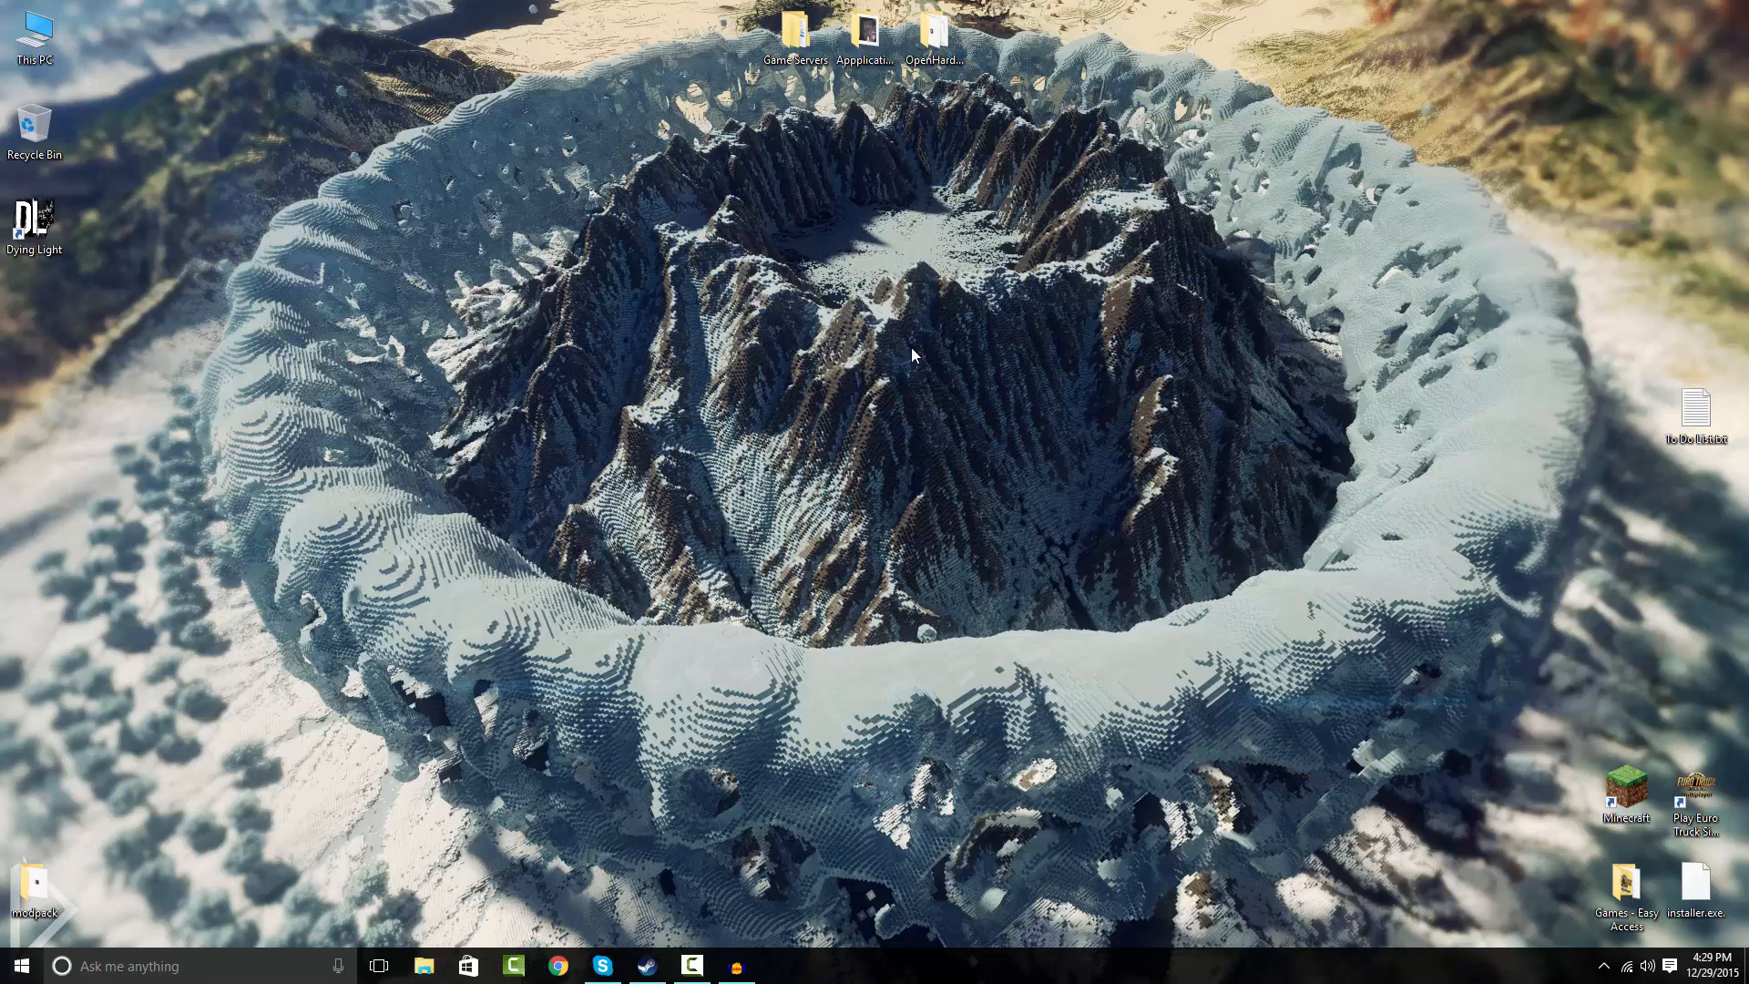
{"action": "mouse_move", "coordinate": [856, 349]}
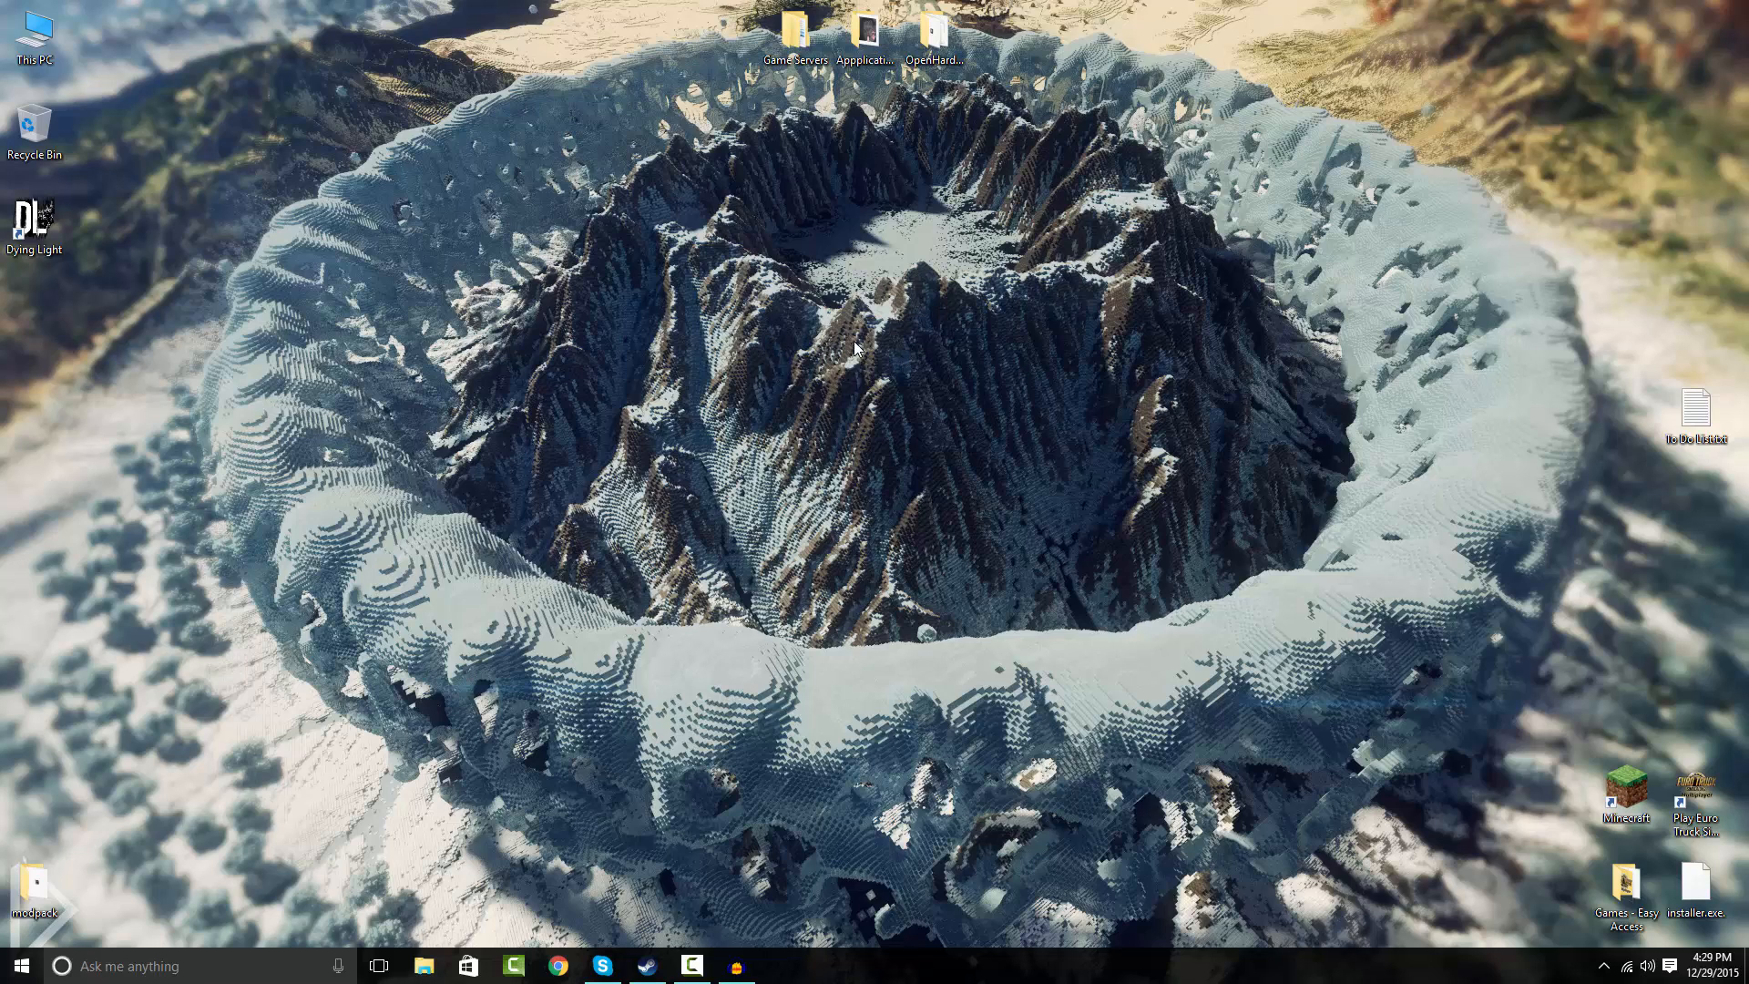
Create a new desktop folder and name it modpack, after glancing at Documents.
{"action": "right_click", "coordinate": [852, 347]}
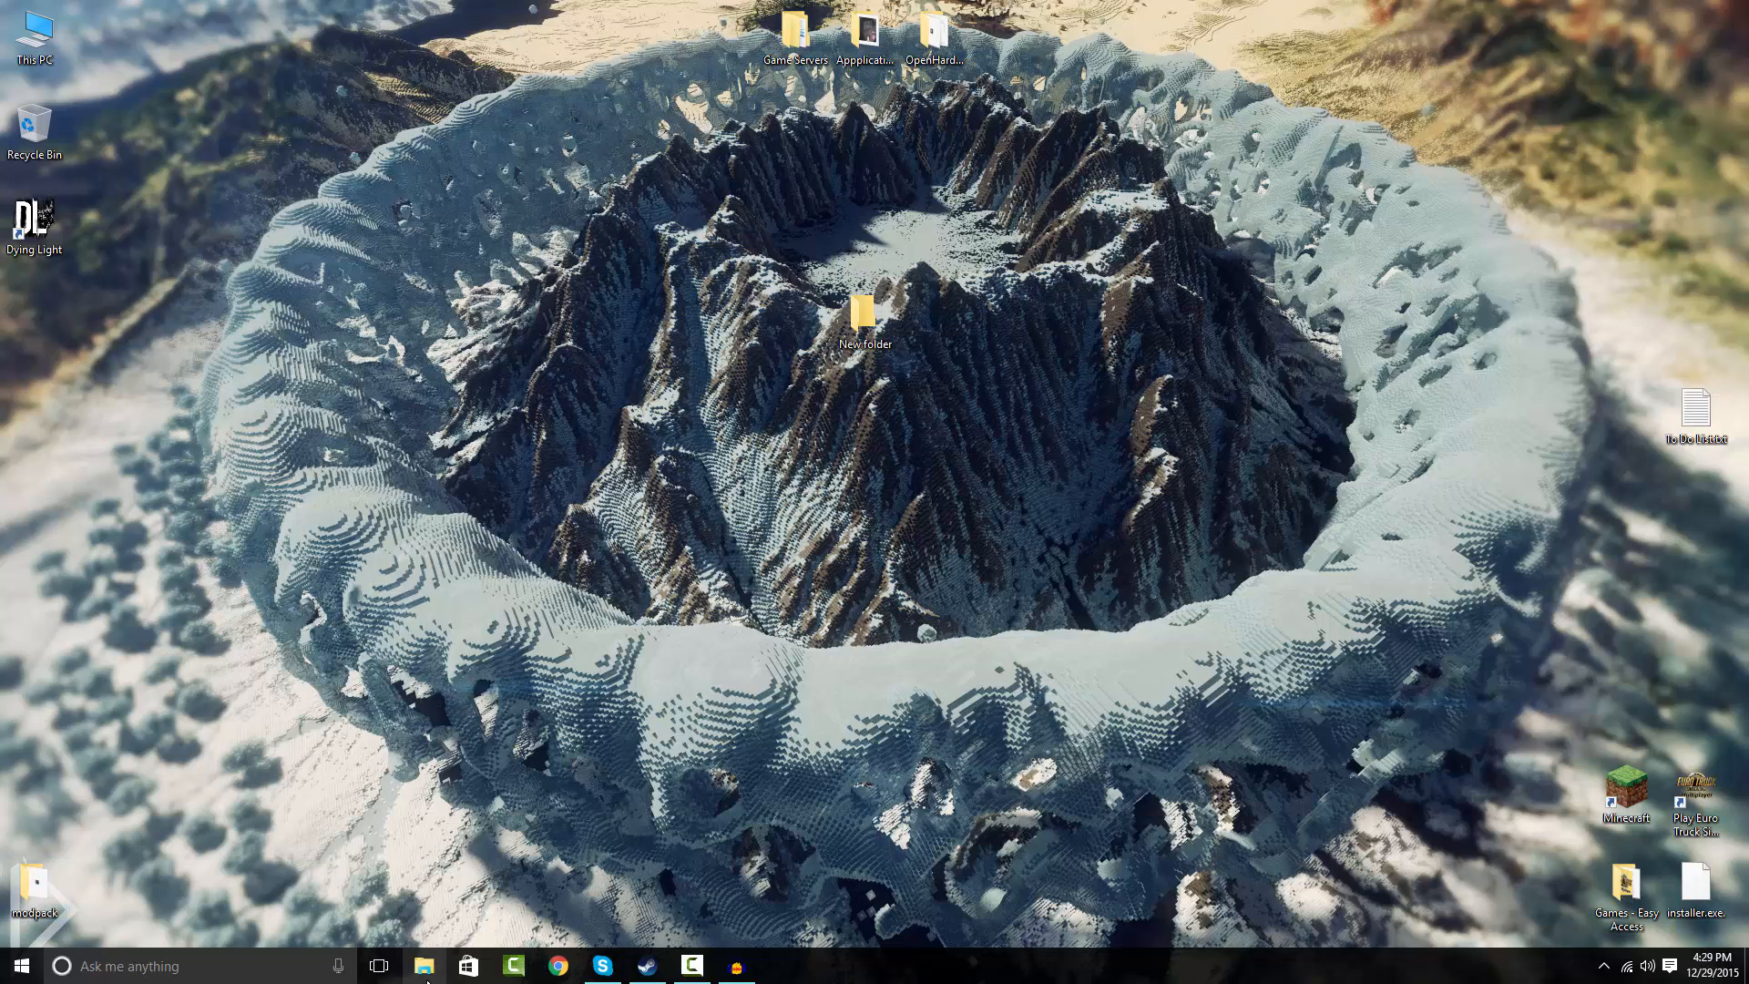
{"action": "left_click", "coordinate": [423, 965]}
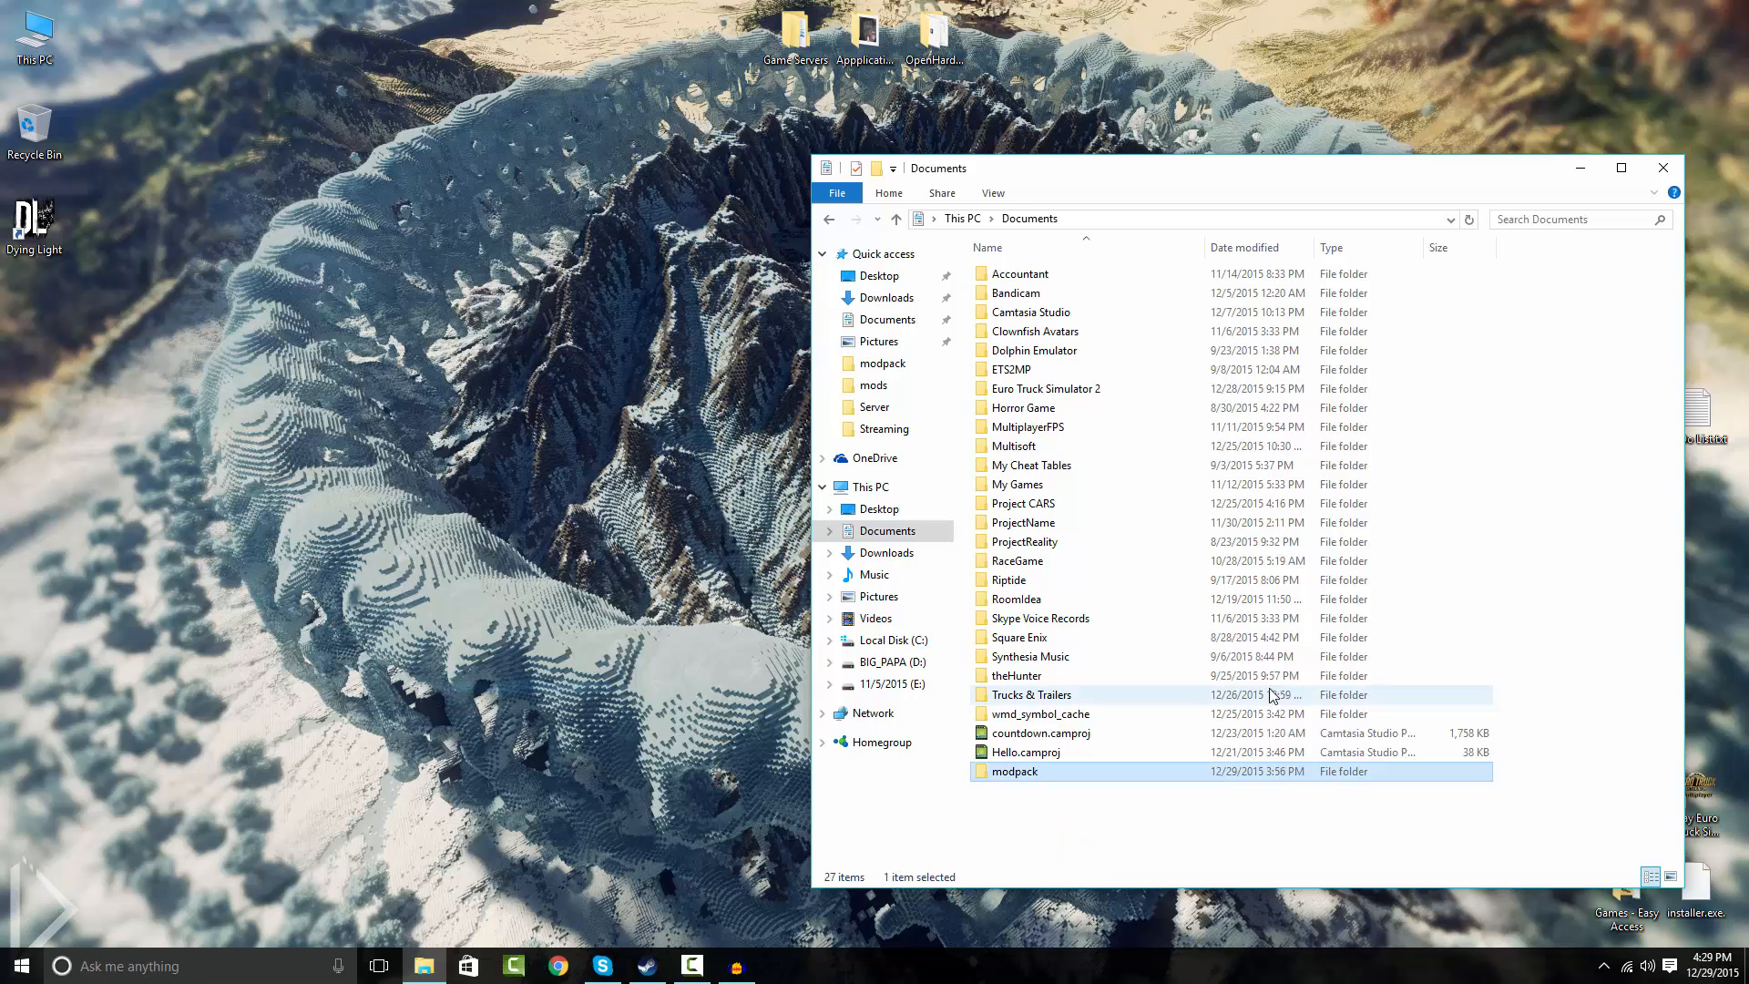
{"action": "mouse_move", "coordinate": [1663, 168]}
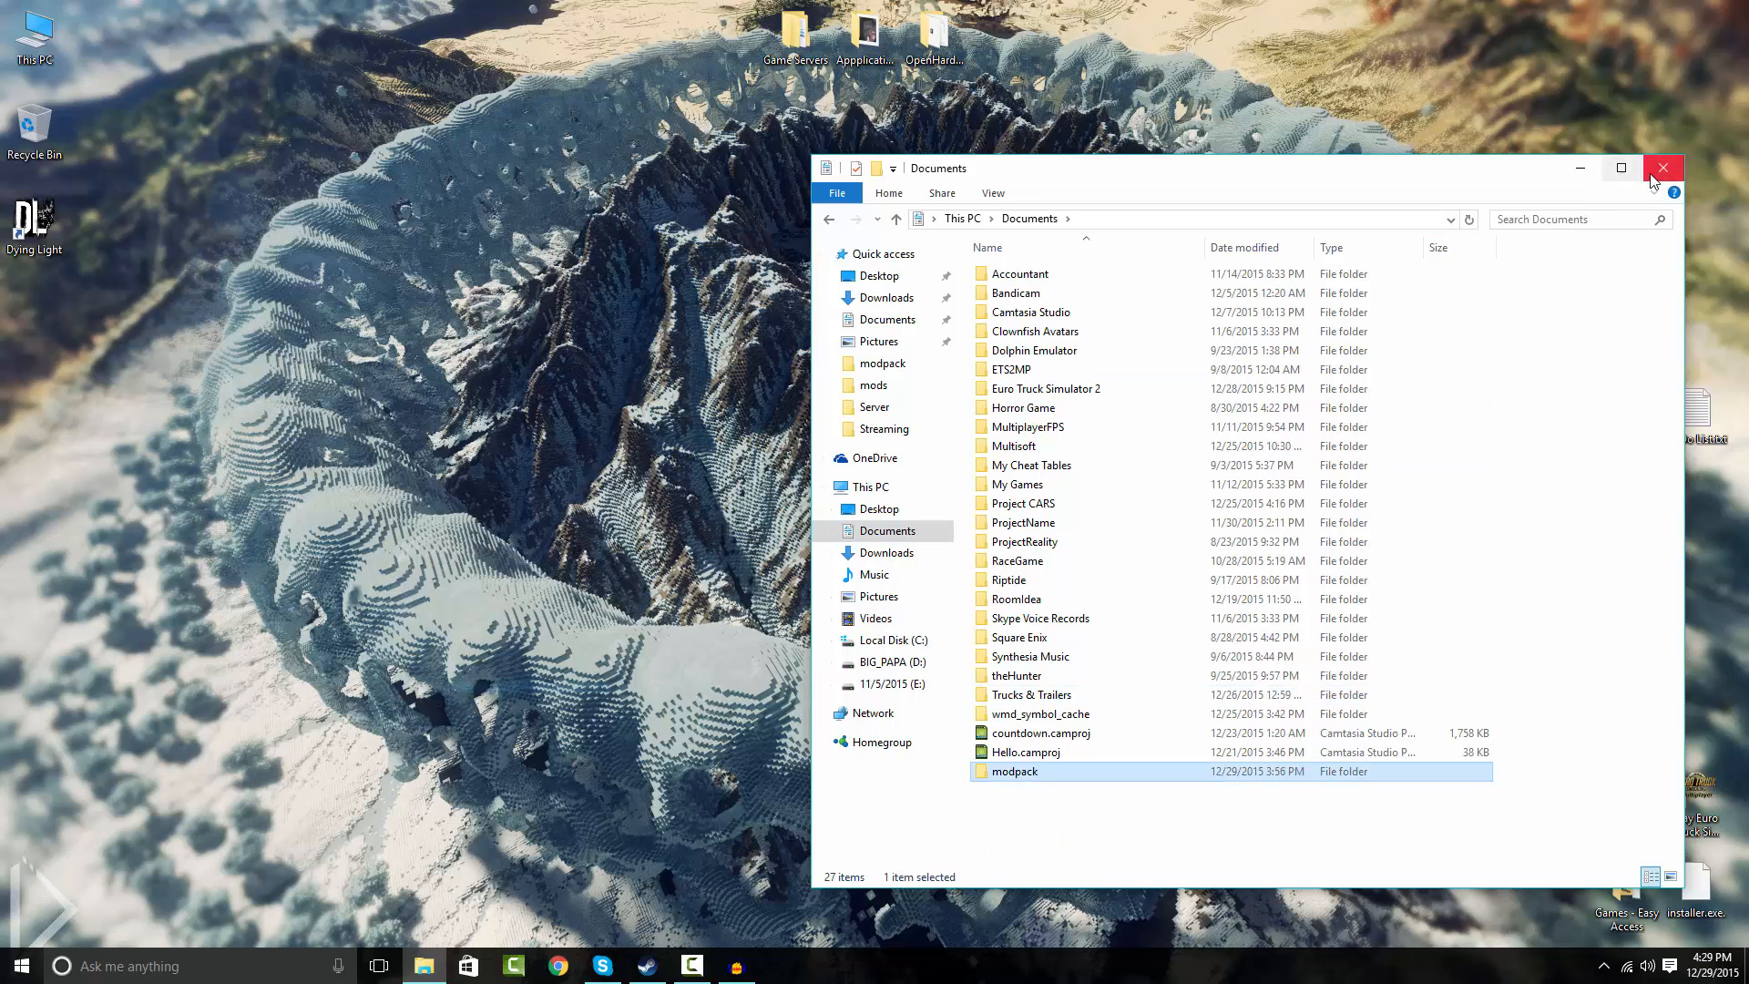
{"action": "left_click", "coordinate": [1663, 168]}
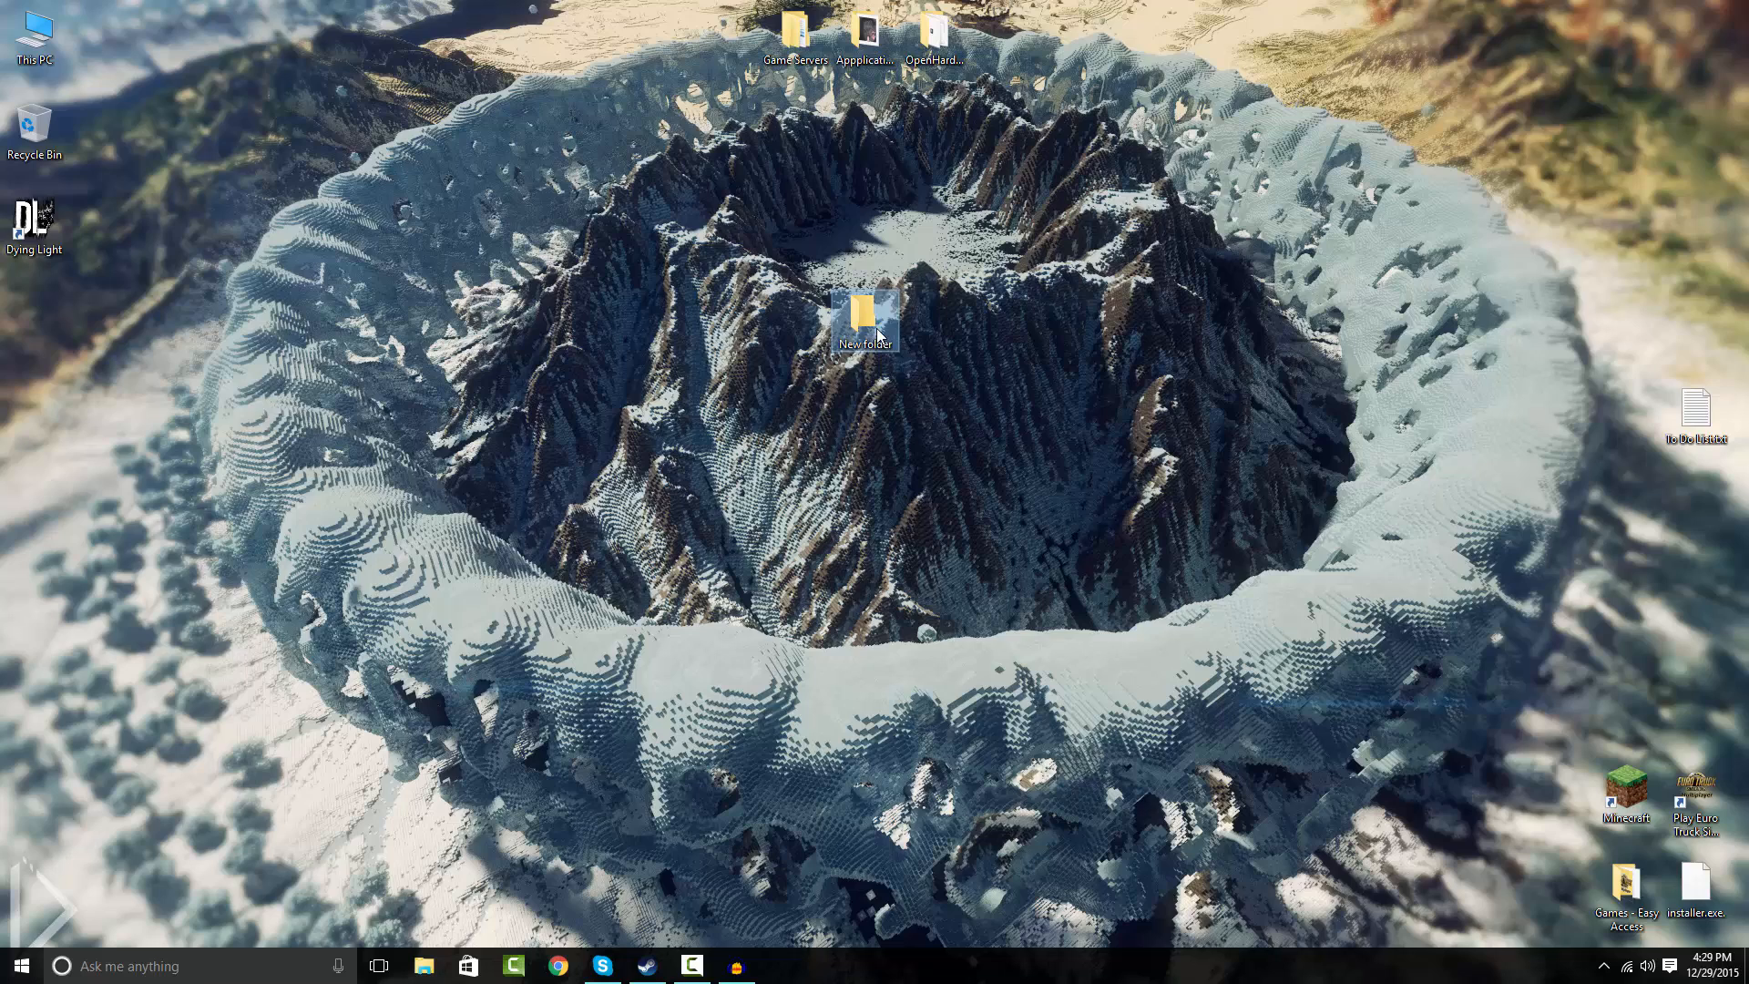
{"action": "type", "text": "modpack"}
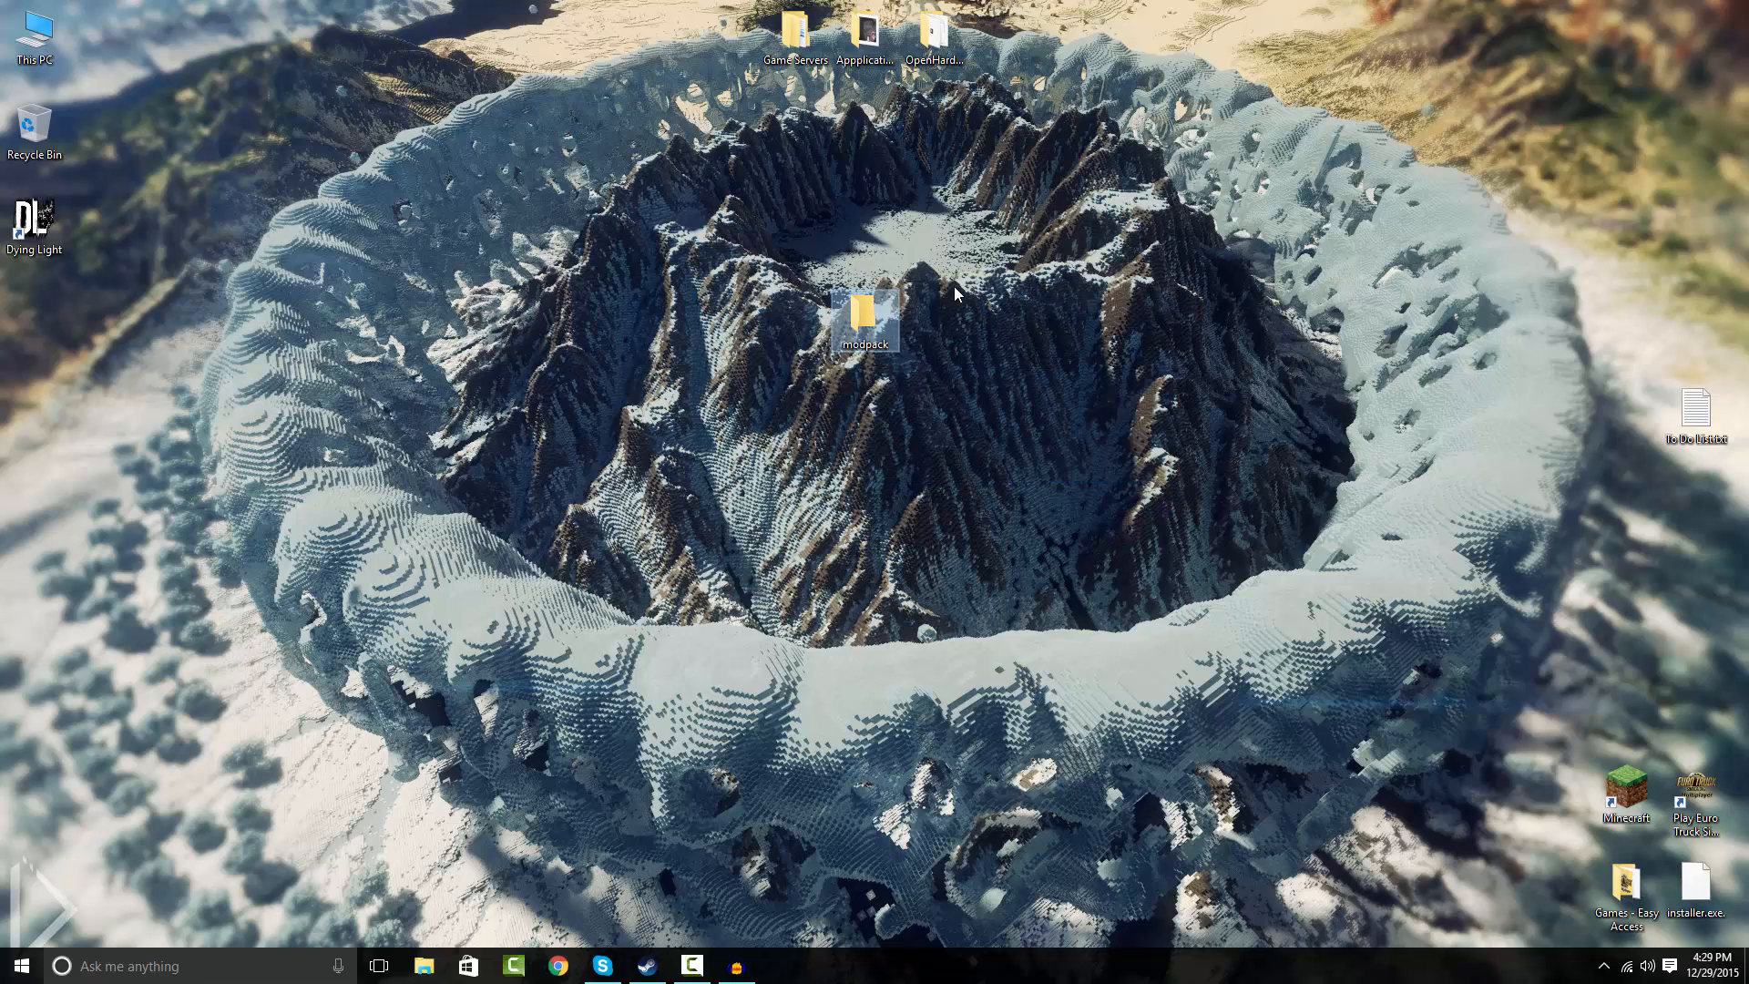
Inside modpack, create the mods, config and bin subfolders.
{"action": "double_click", "coordinate": [864, 310]}
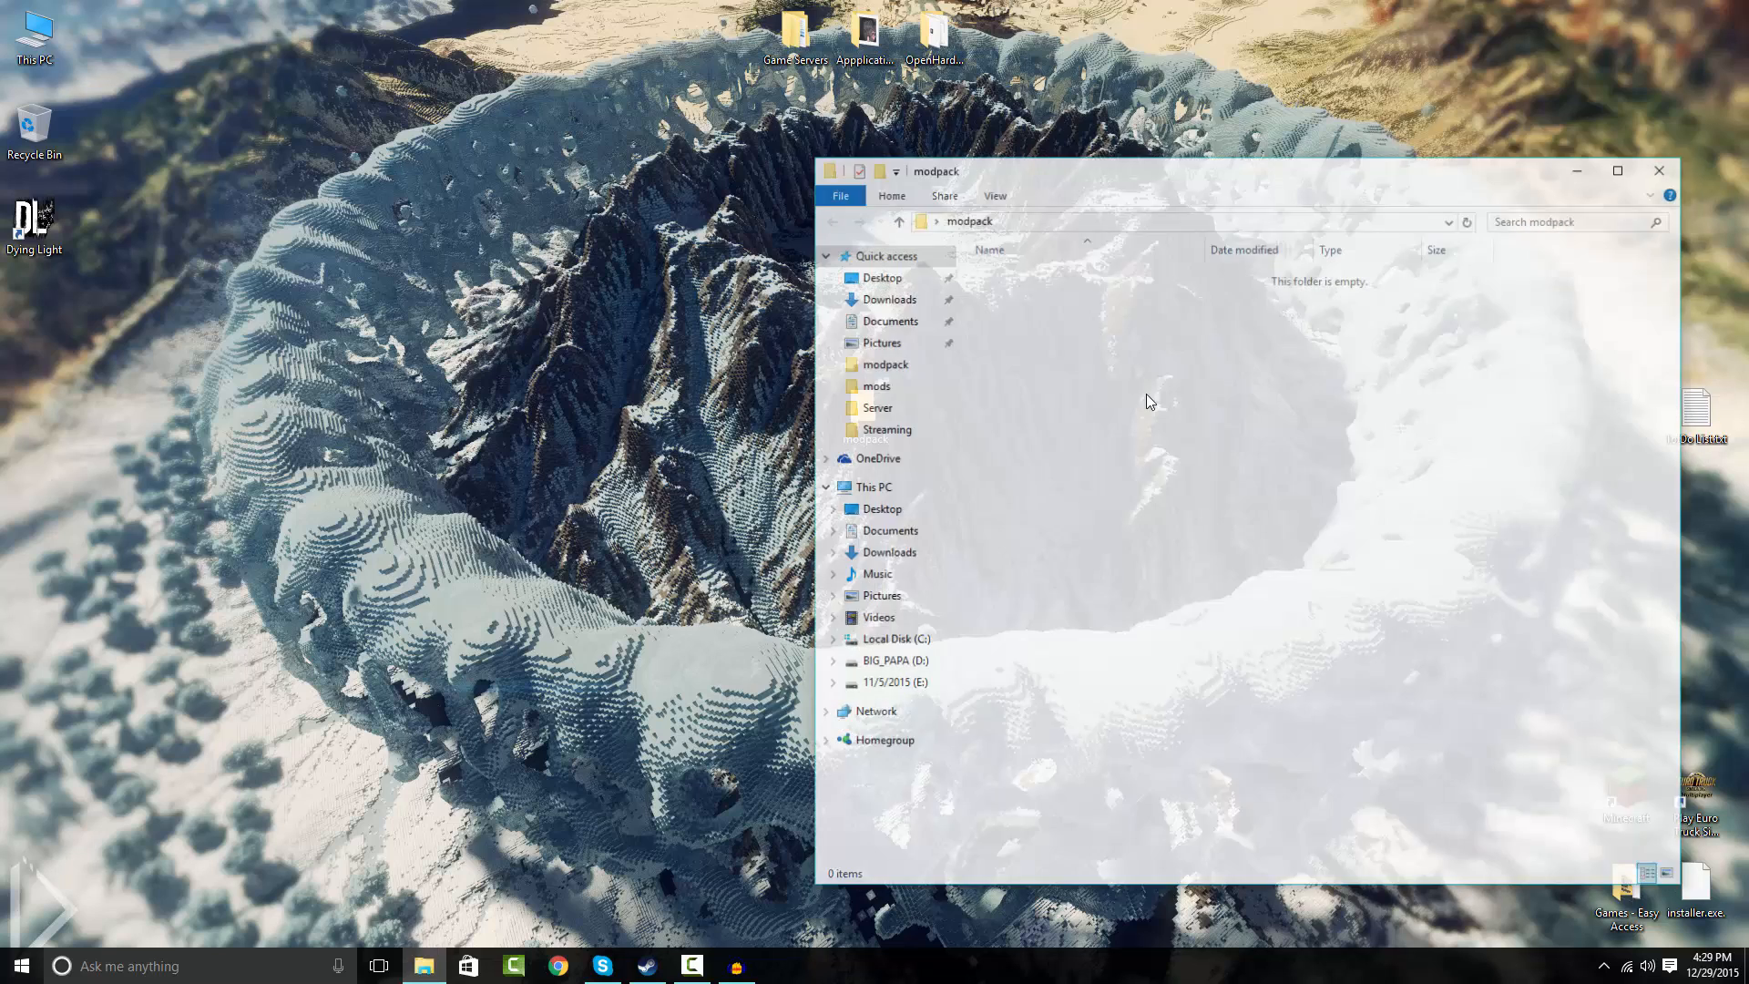
{"action": "right_click", "coordinate": [1150, 401]}
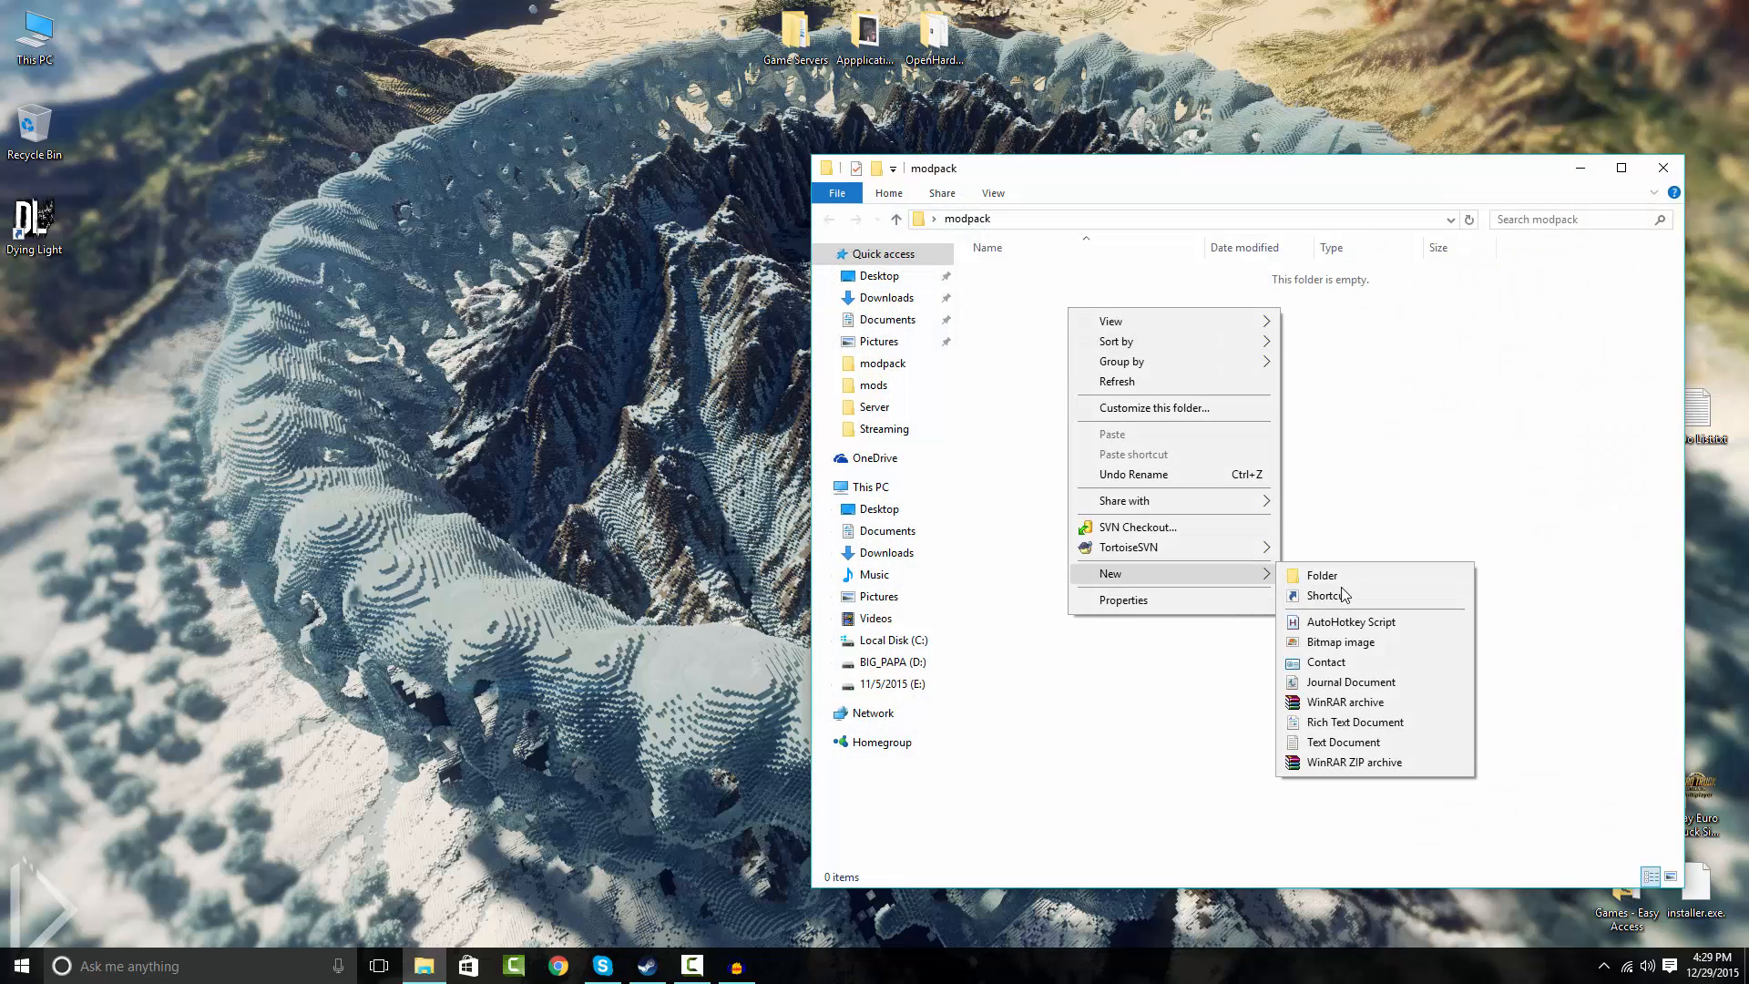
{"action": "left_click", "coordinate": [1321, 574]}
{"action": "type", "text": "mods"}
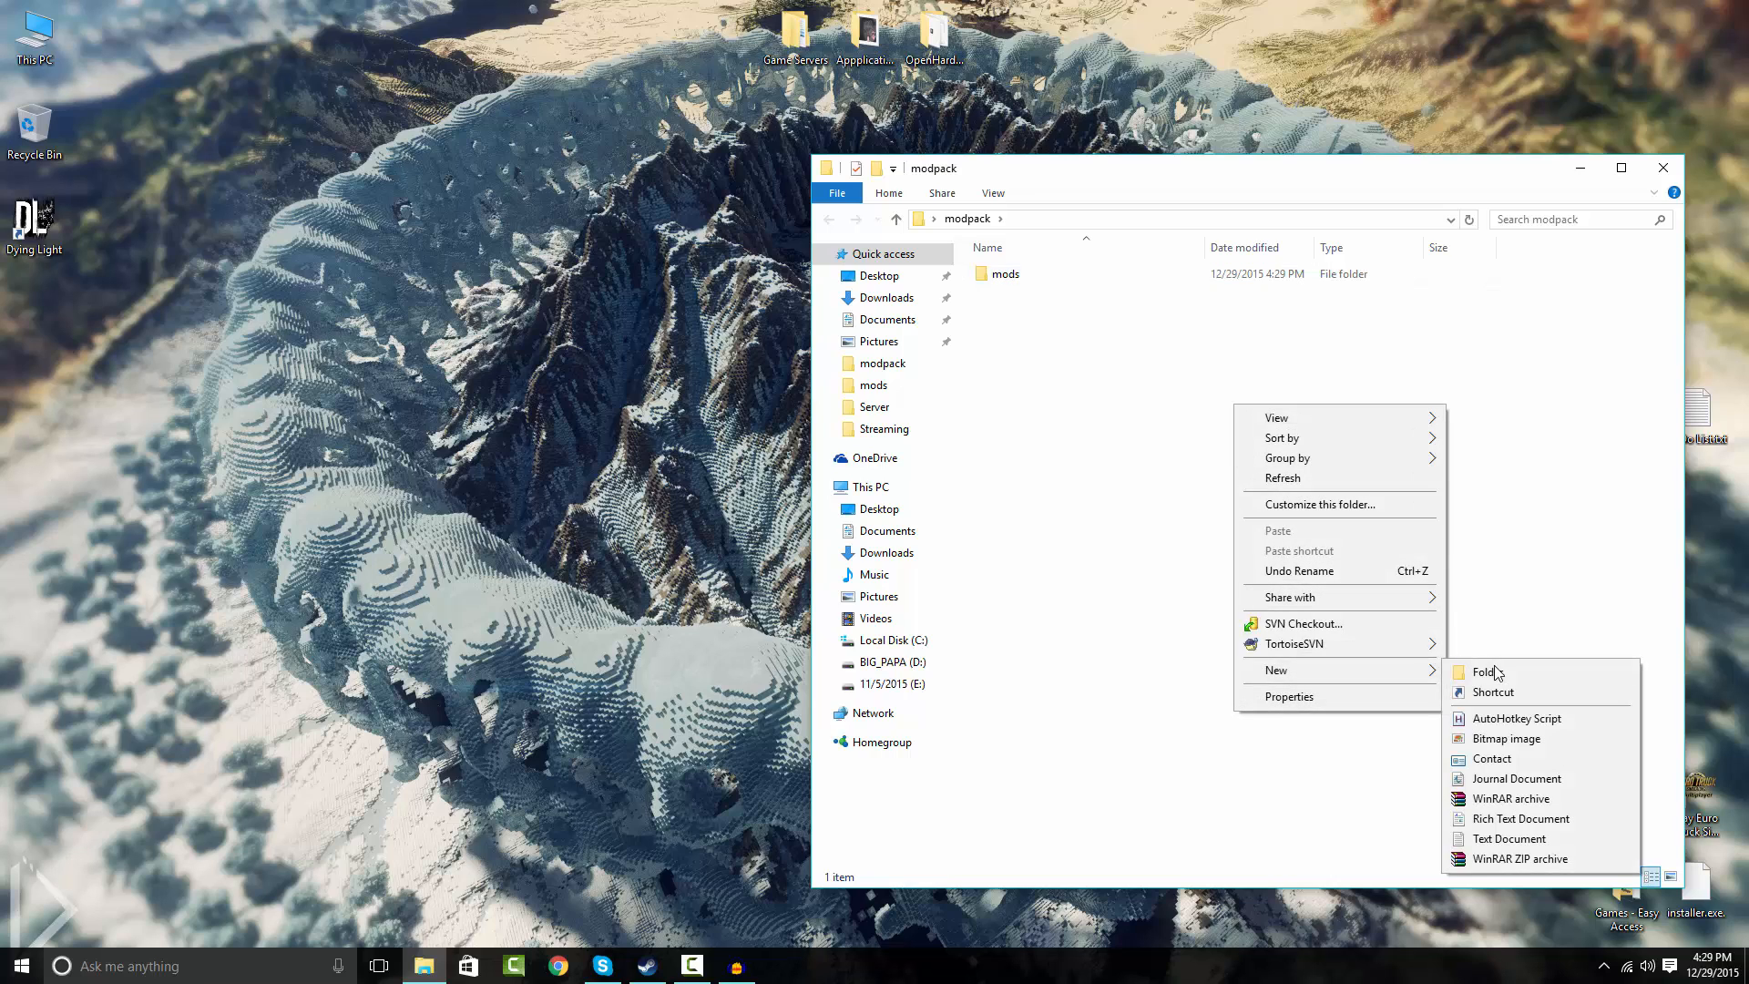
{"action": "left_click", "coordinate": [1482, 672]}
{"action": "type", "text": "config"}
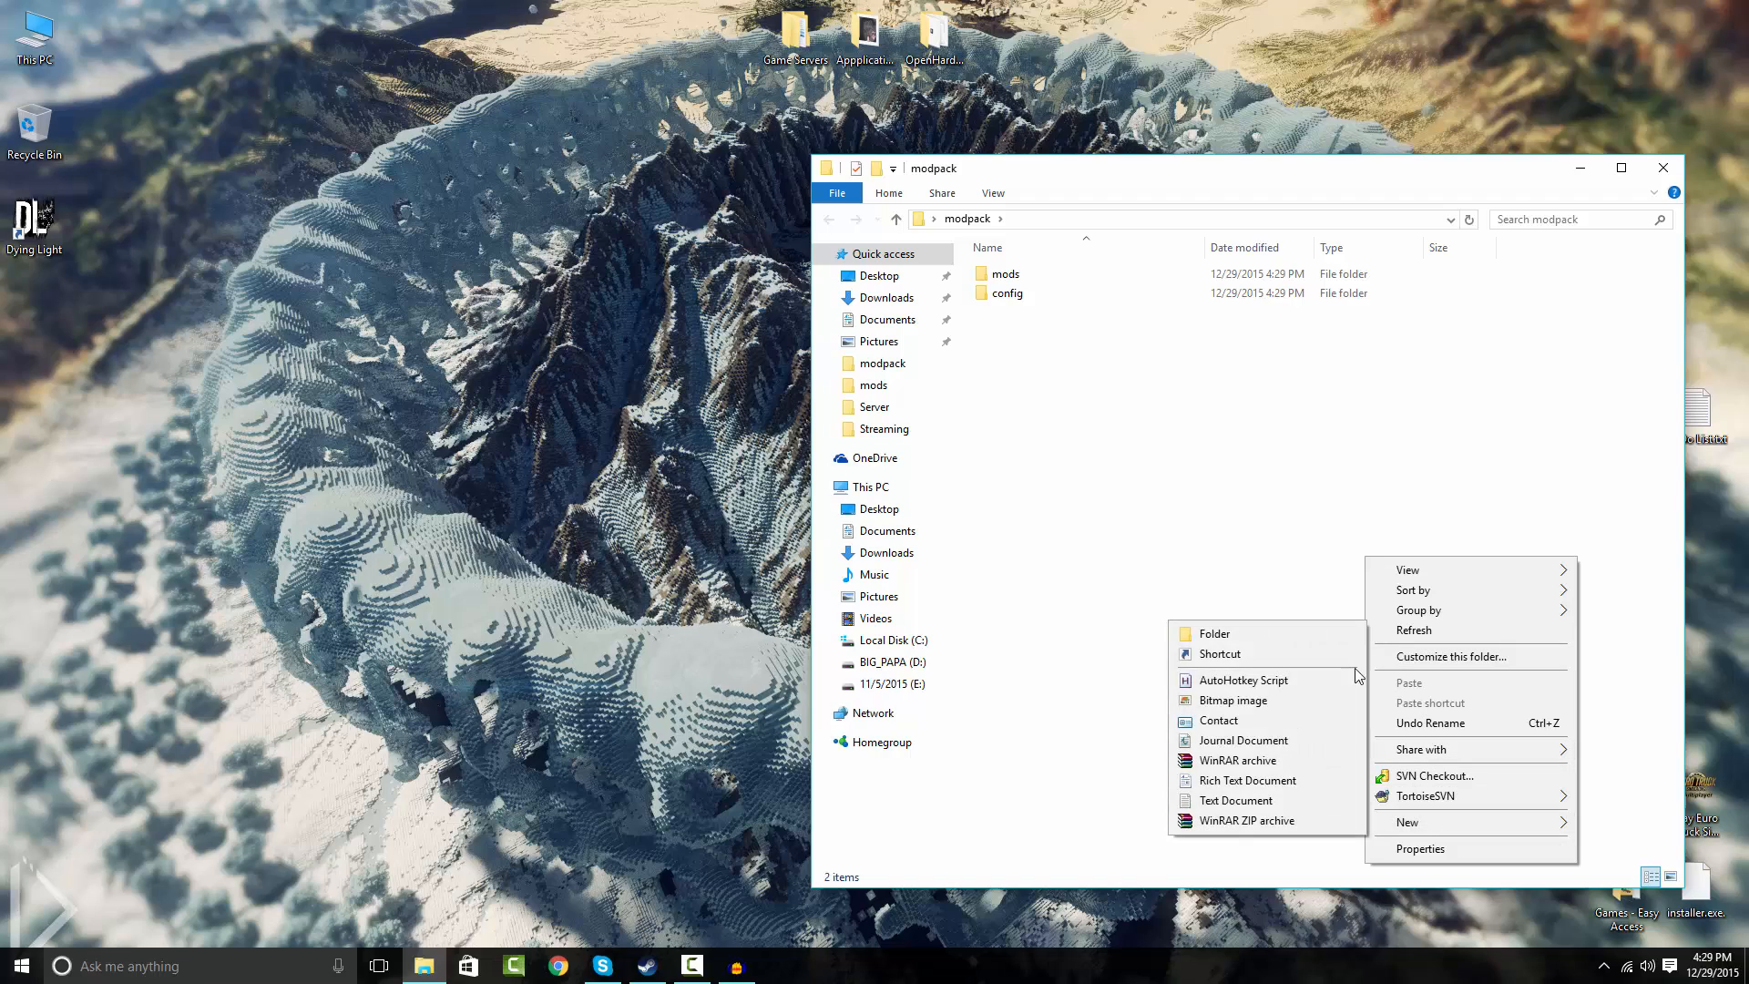
{"action": "left_click", "coordinate": [1214, 632]}
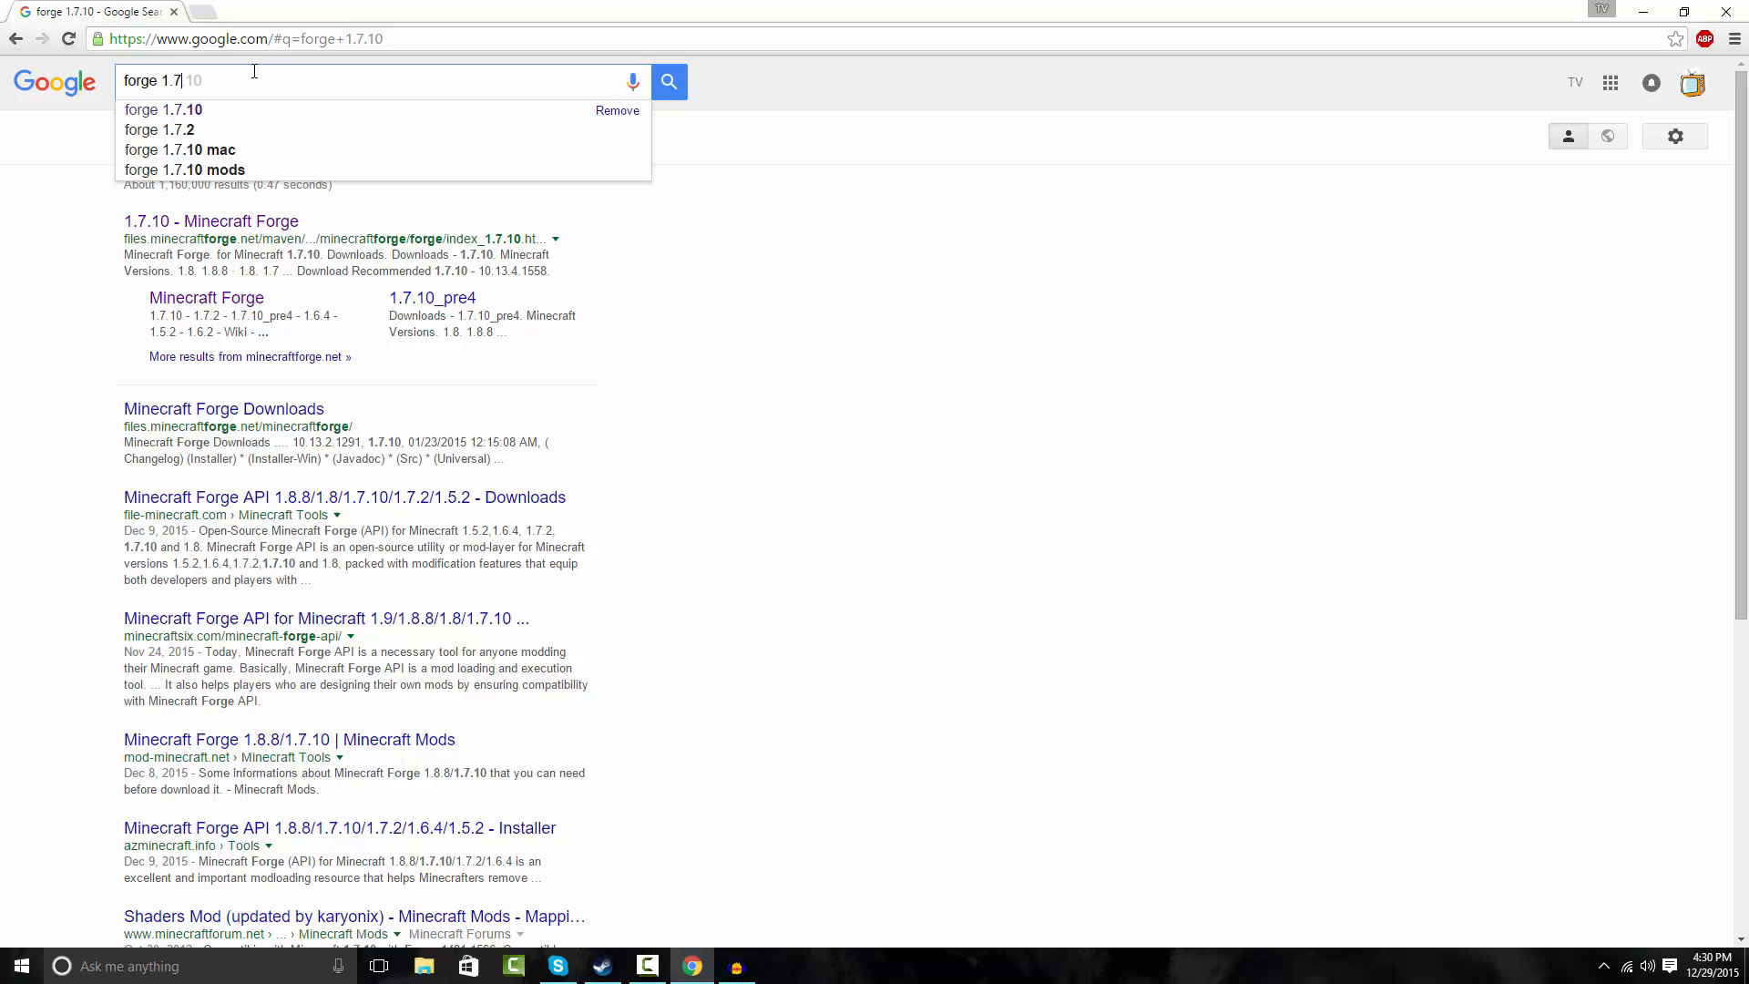
From the 'forge 1.7.10' results, go to the Minecraft Forge 1.7.10 downloads page.
{"action": "left_click", "coordinate": [162, 109]}
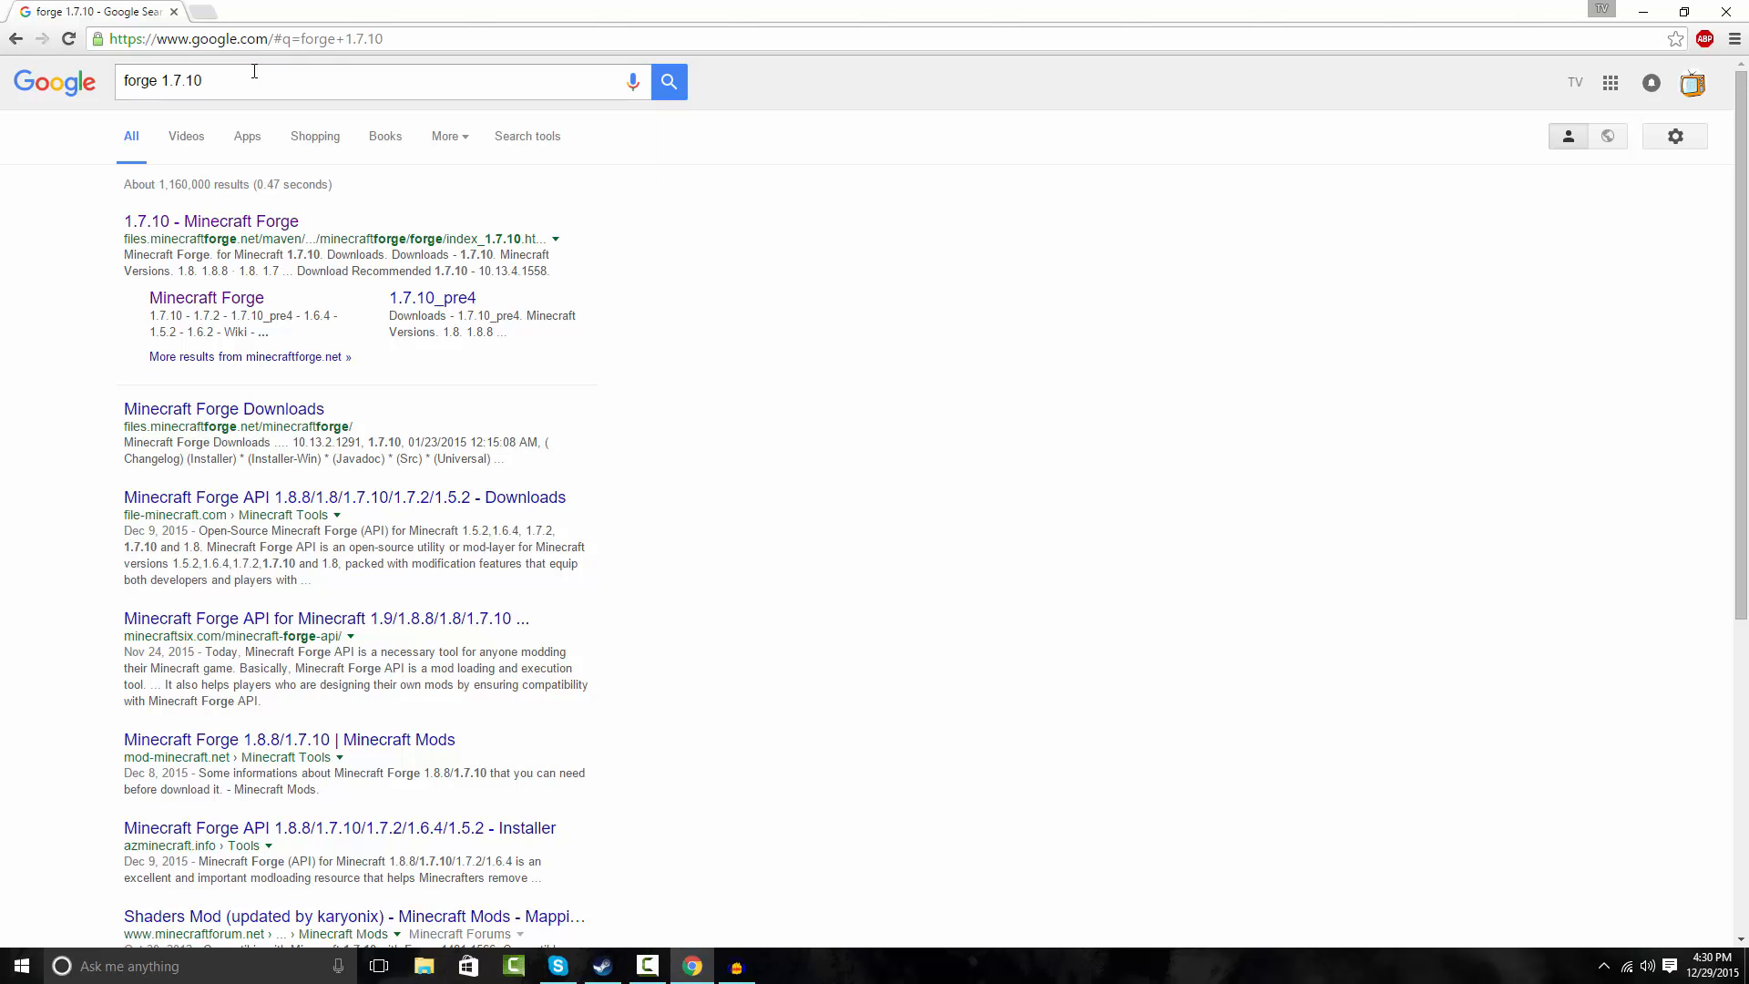
{"action": "left_click", "coordinate": [211, 220]}
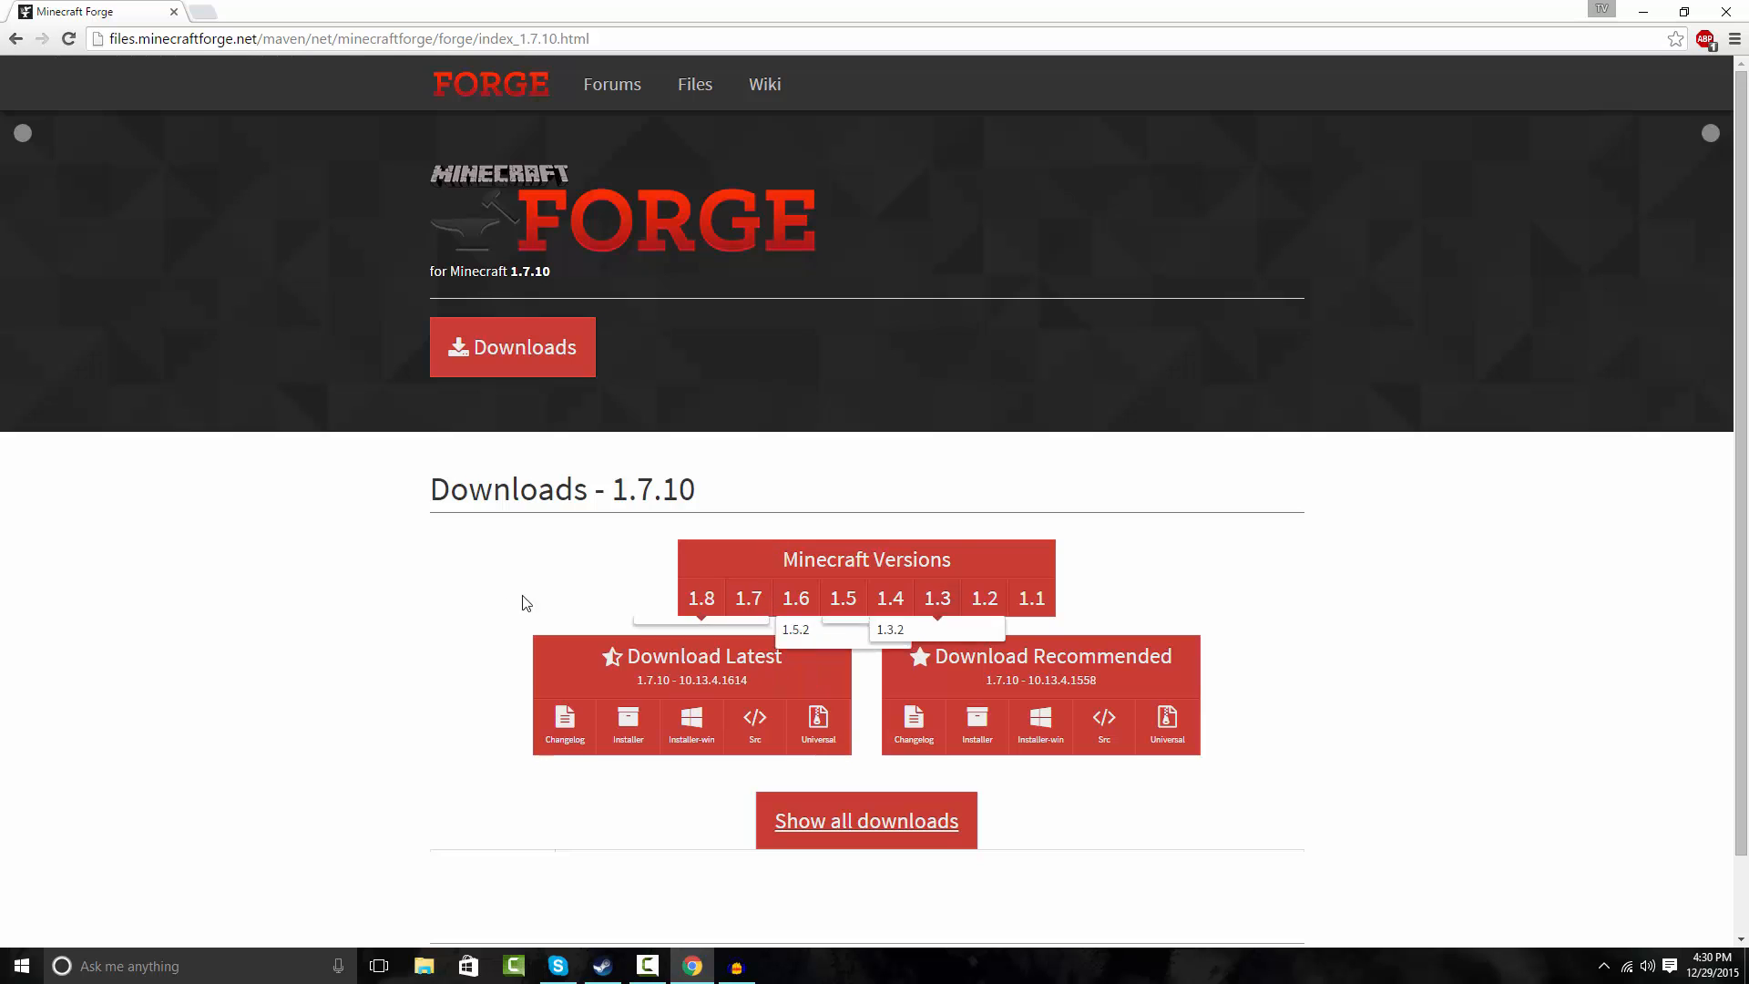
Download the latest Forge 1.7.10 universal build, skipping the adfoc.us advertisement.
{"action": "scroll", "scroll_direction": "down", "scroll_amount": 3}
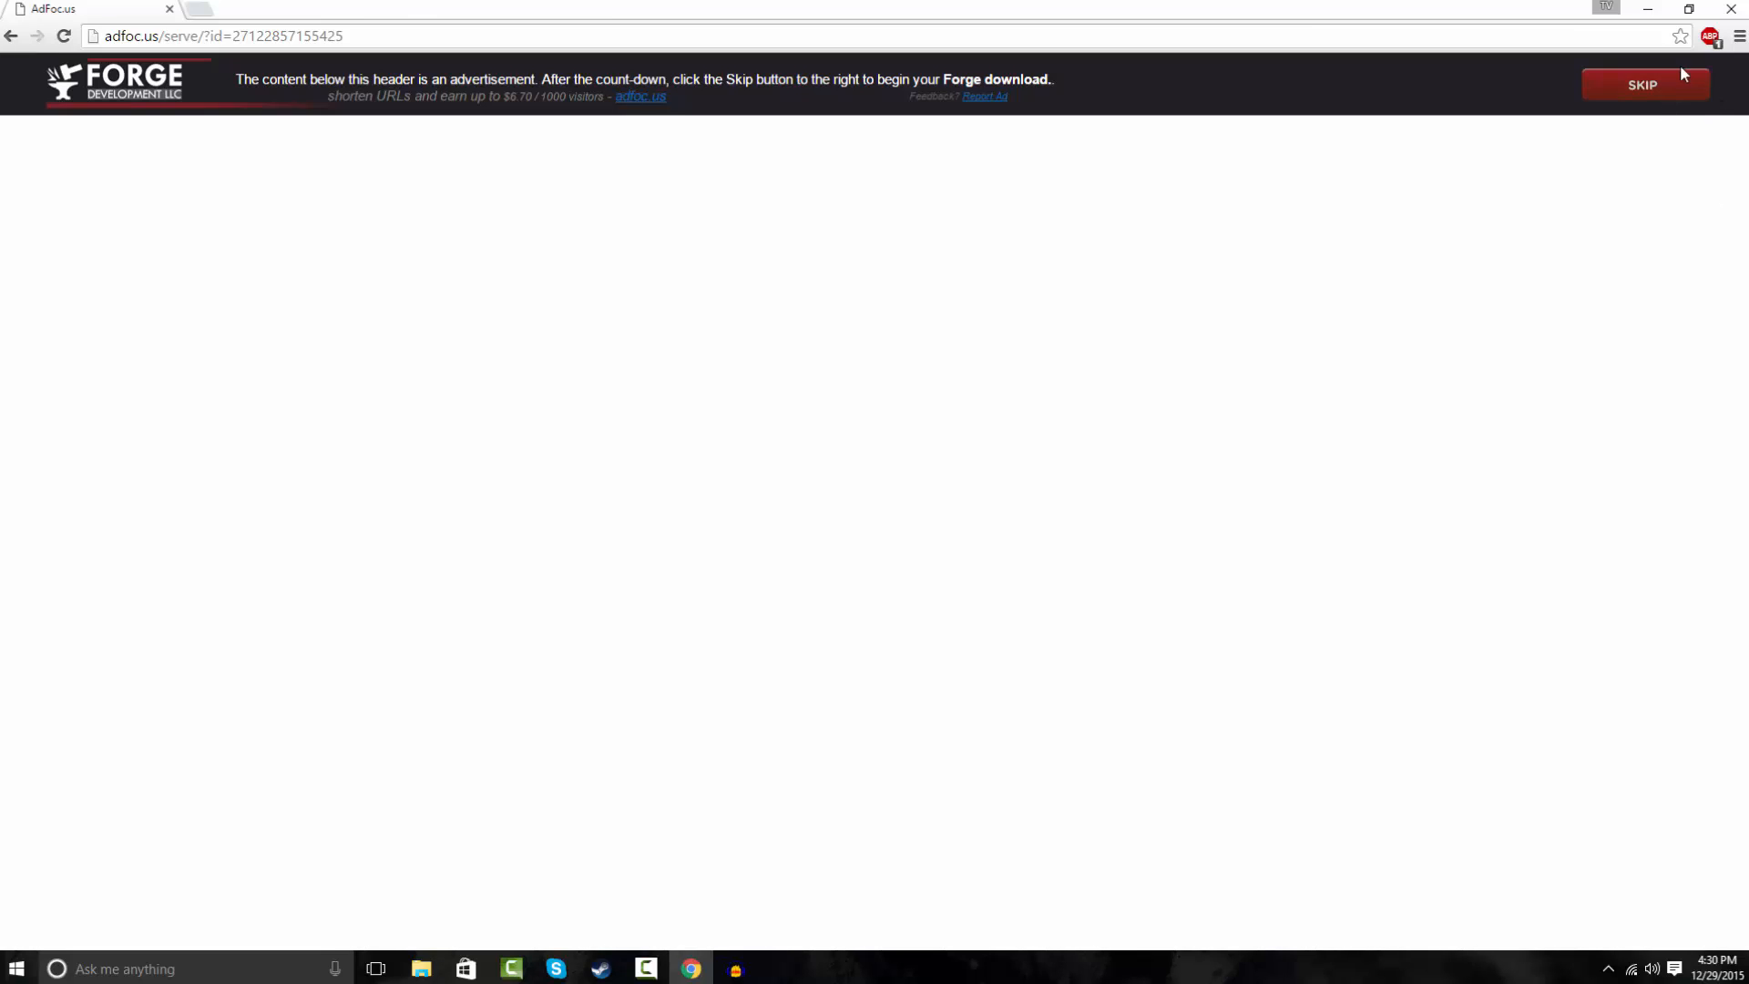
{"action": "left_click", "coordinate": [1641, 86]}
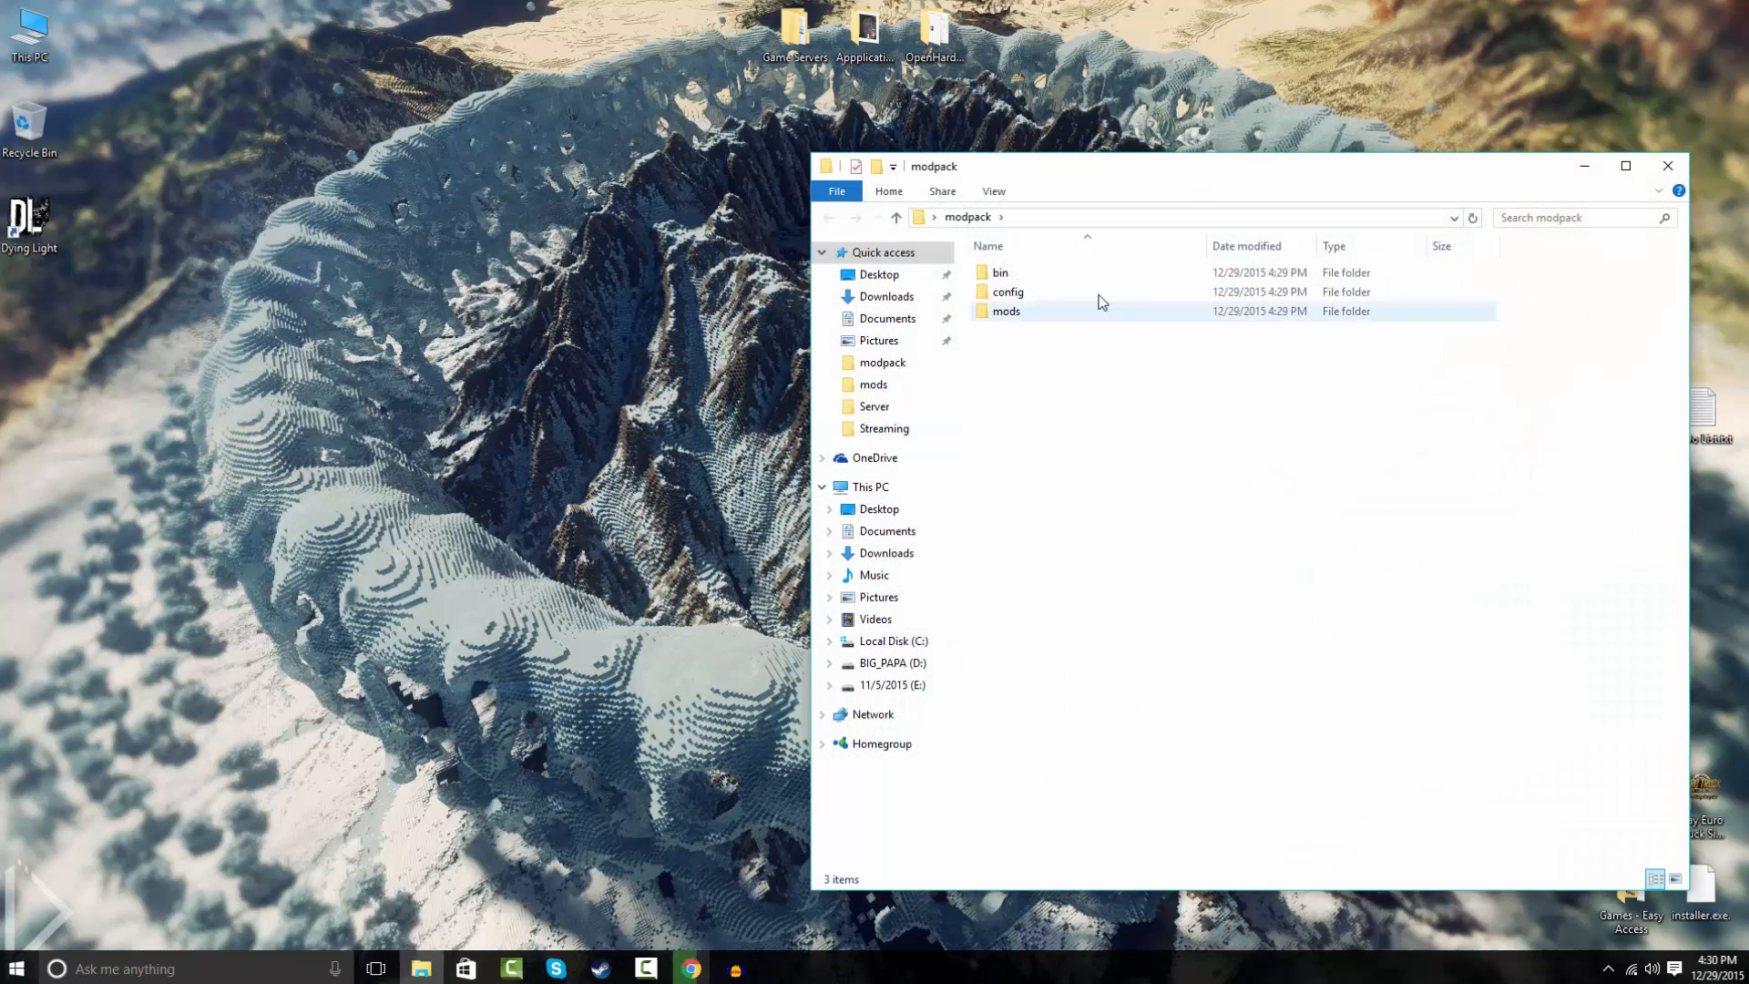
Drop the downloaded Forge universal jar into modpack's bin folder as modpack.jar.
{"action": "double_click", "coordinate": [1000, 272]}
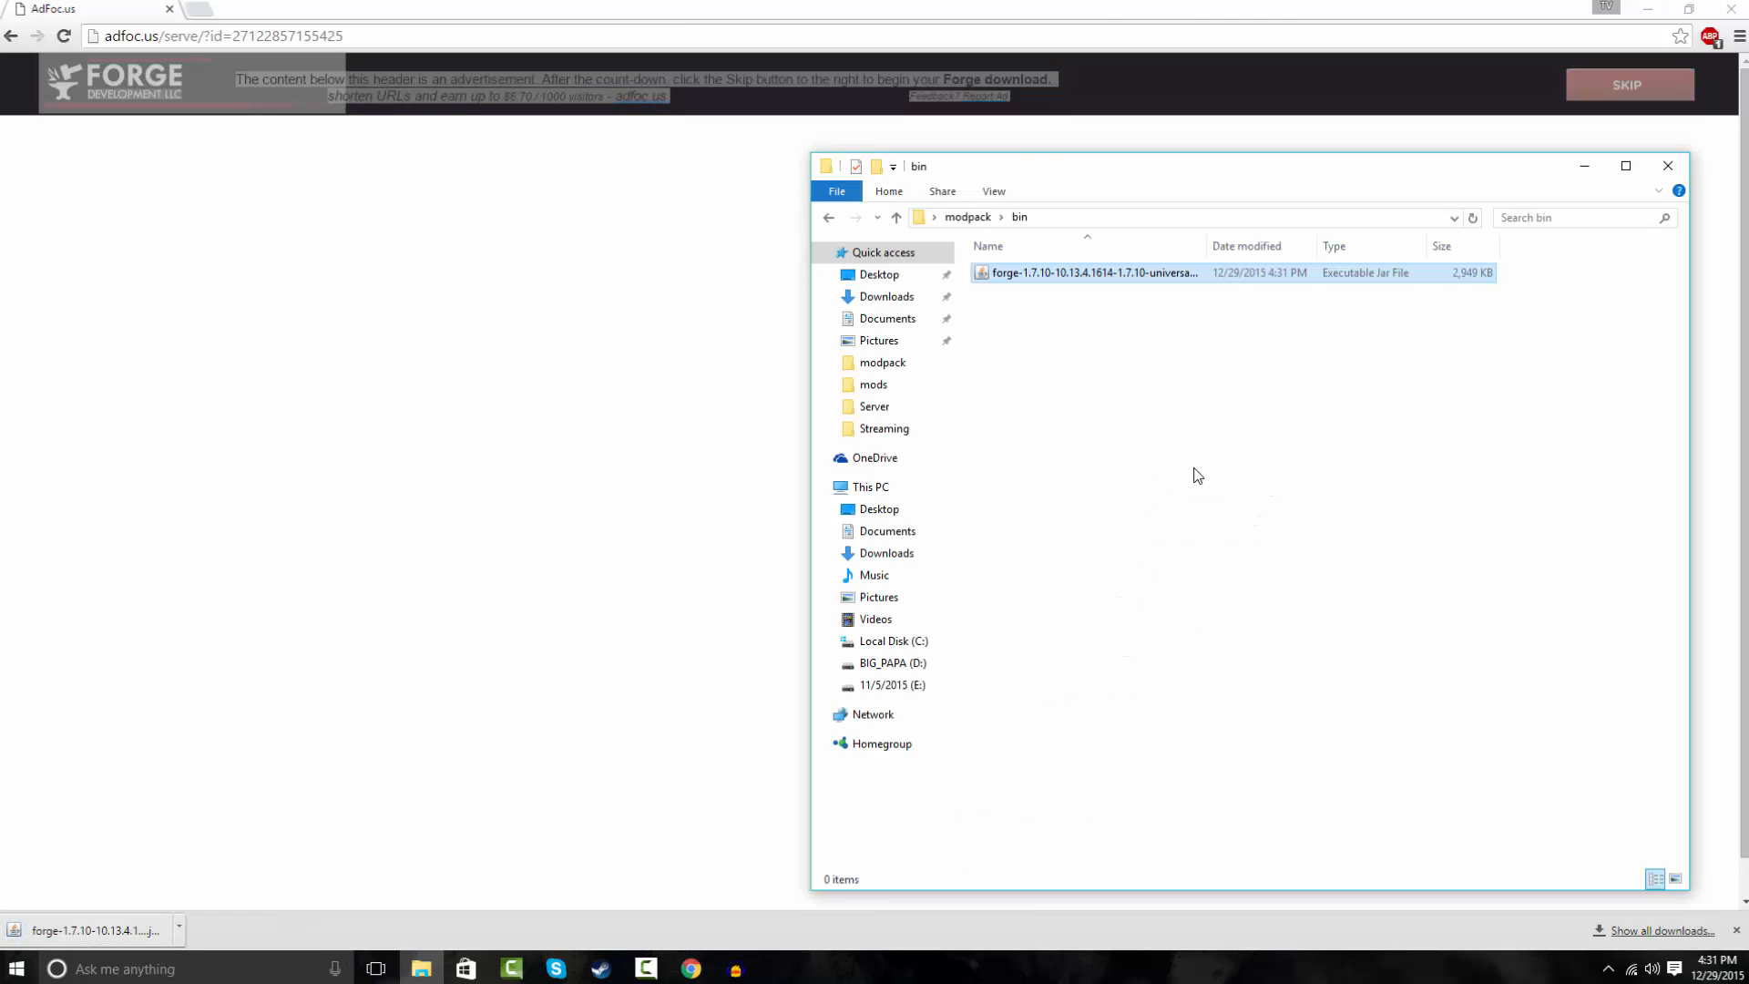
{"action": "left_click", "coordinate": [1087, 273]}
{"action": "type", "text": "modpack.jar"}
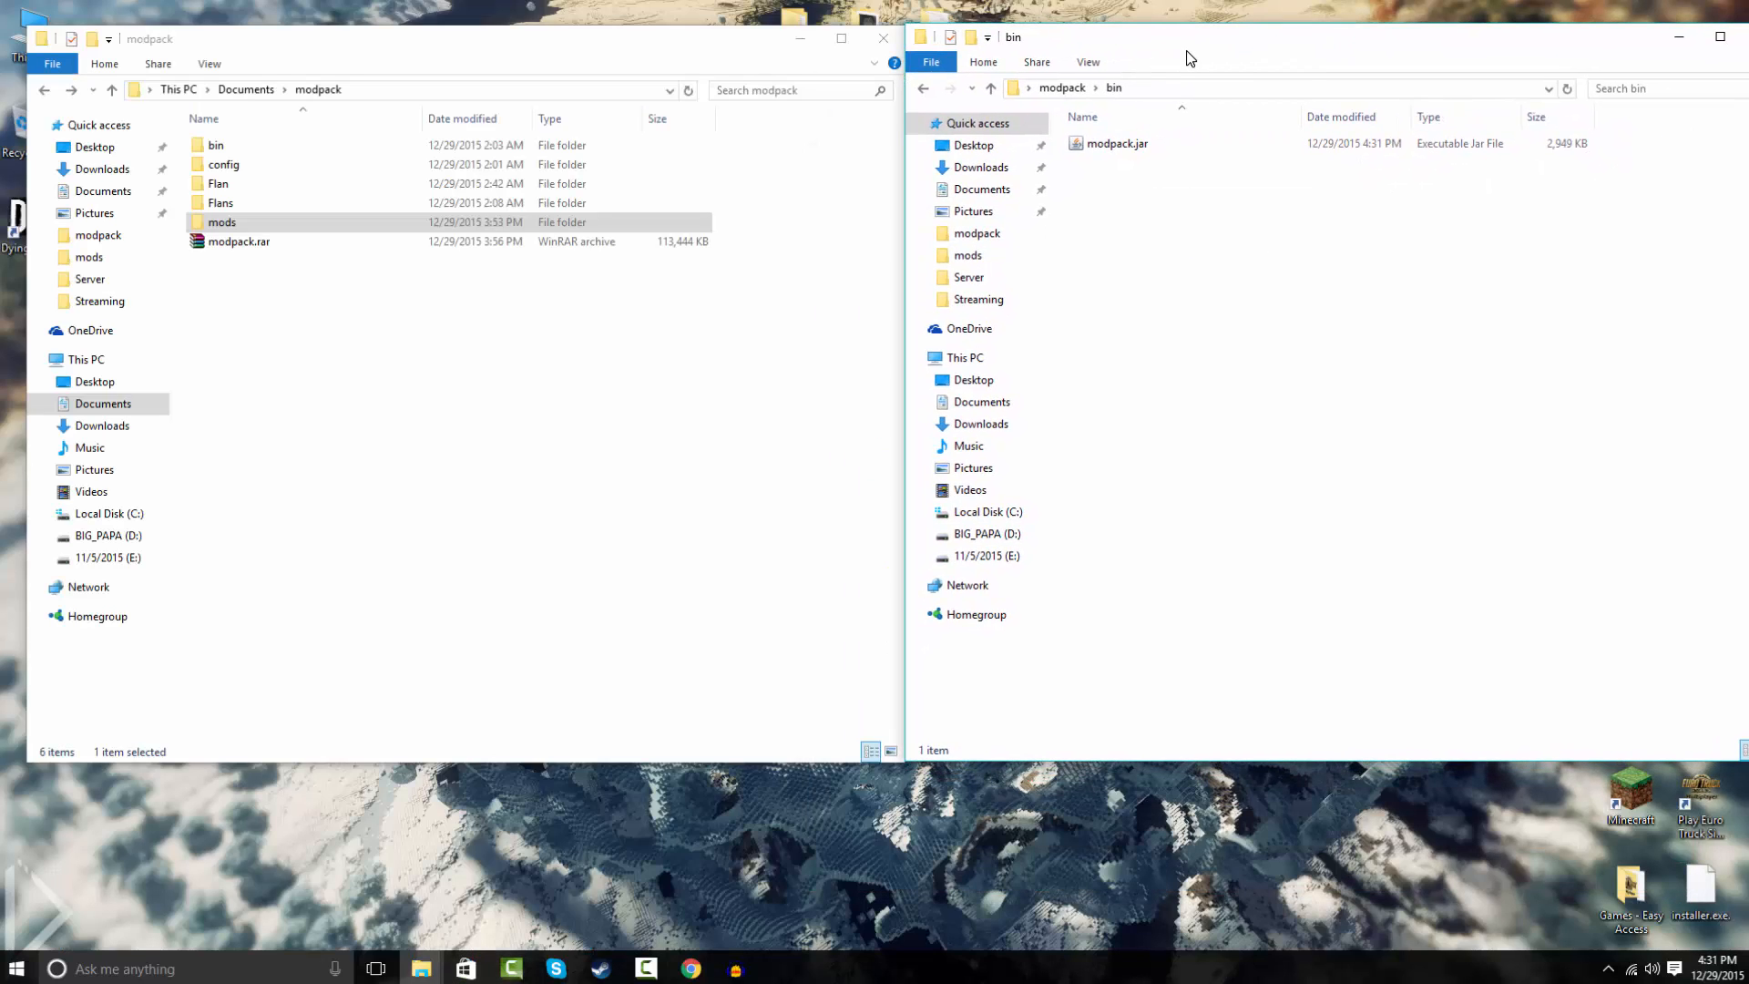
Check the mods folder and return to the modpack folder showing bin, config and mods.
{"action": "left_click", "coordinate": [968, 255]}
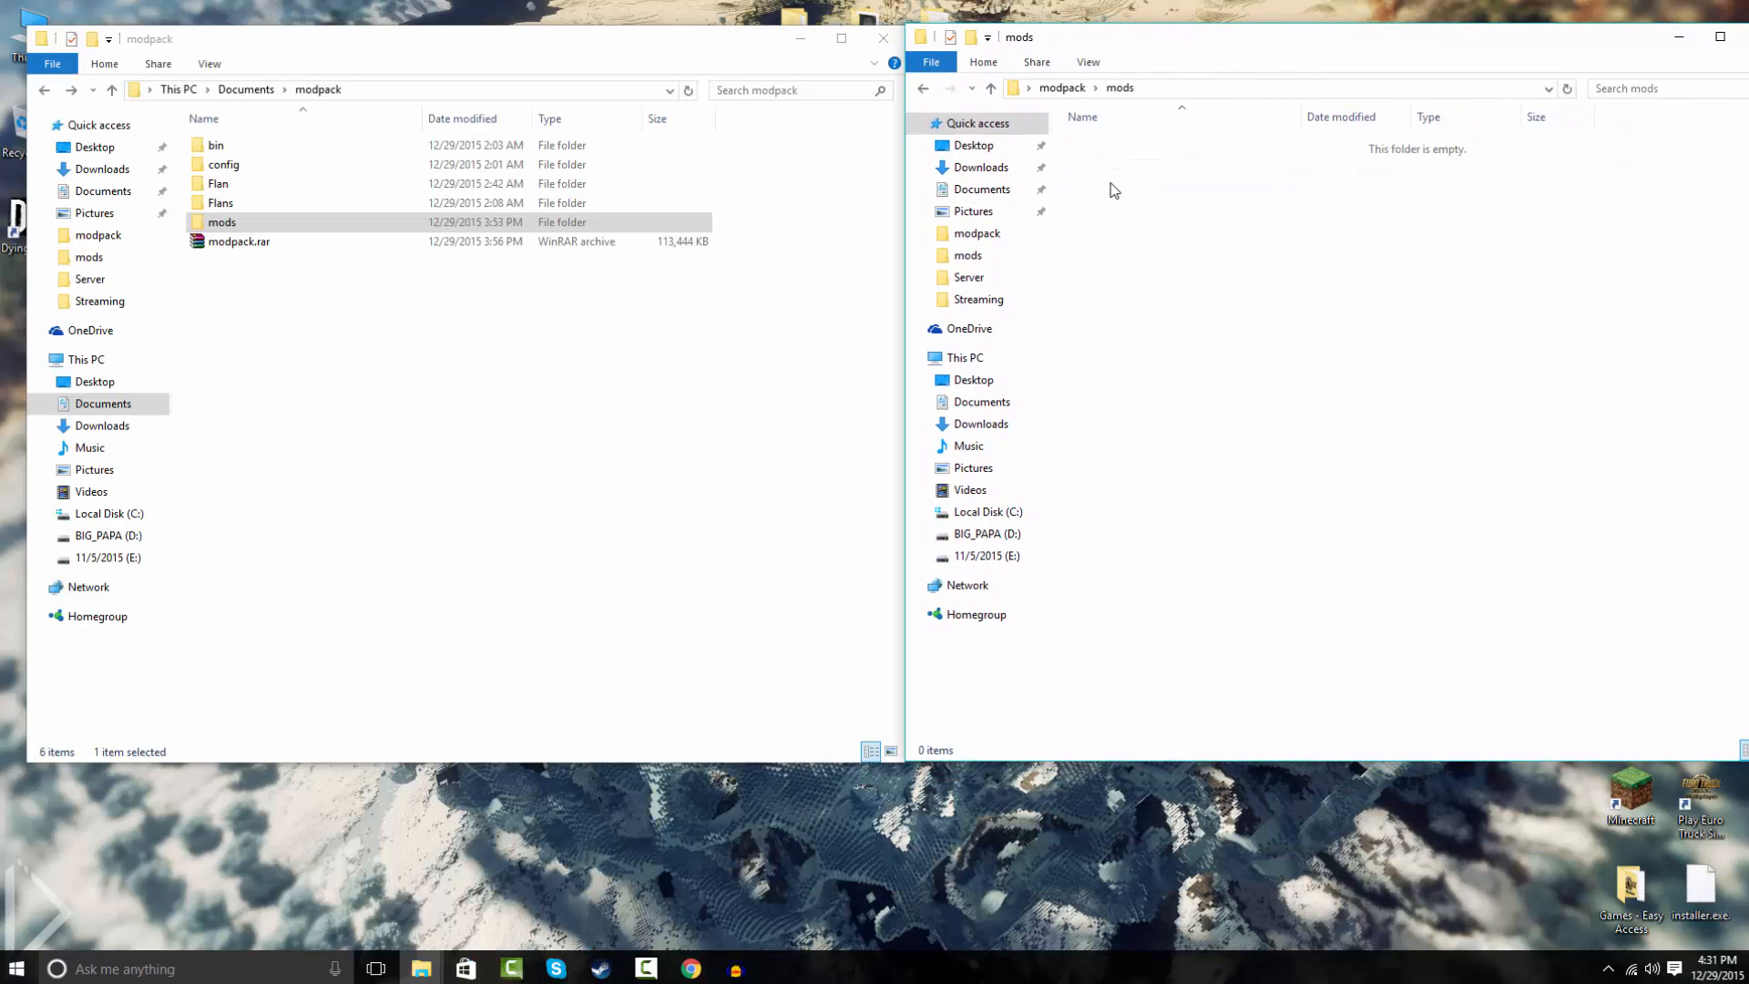
{"action": "left_click", "coordinate": [991, 87]}
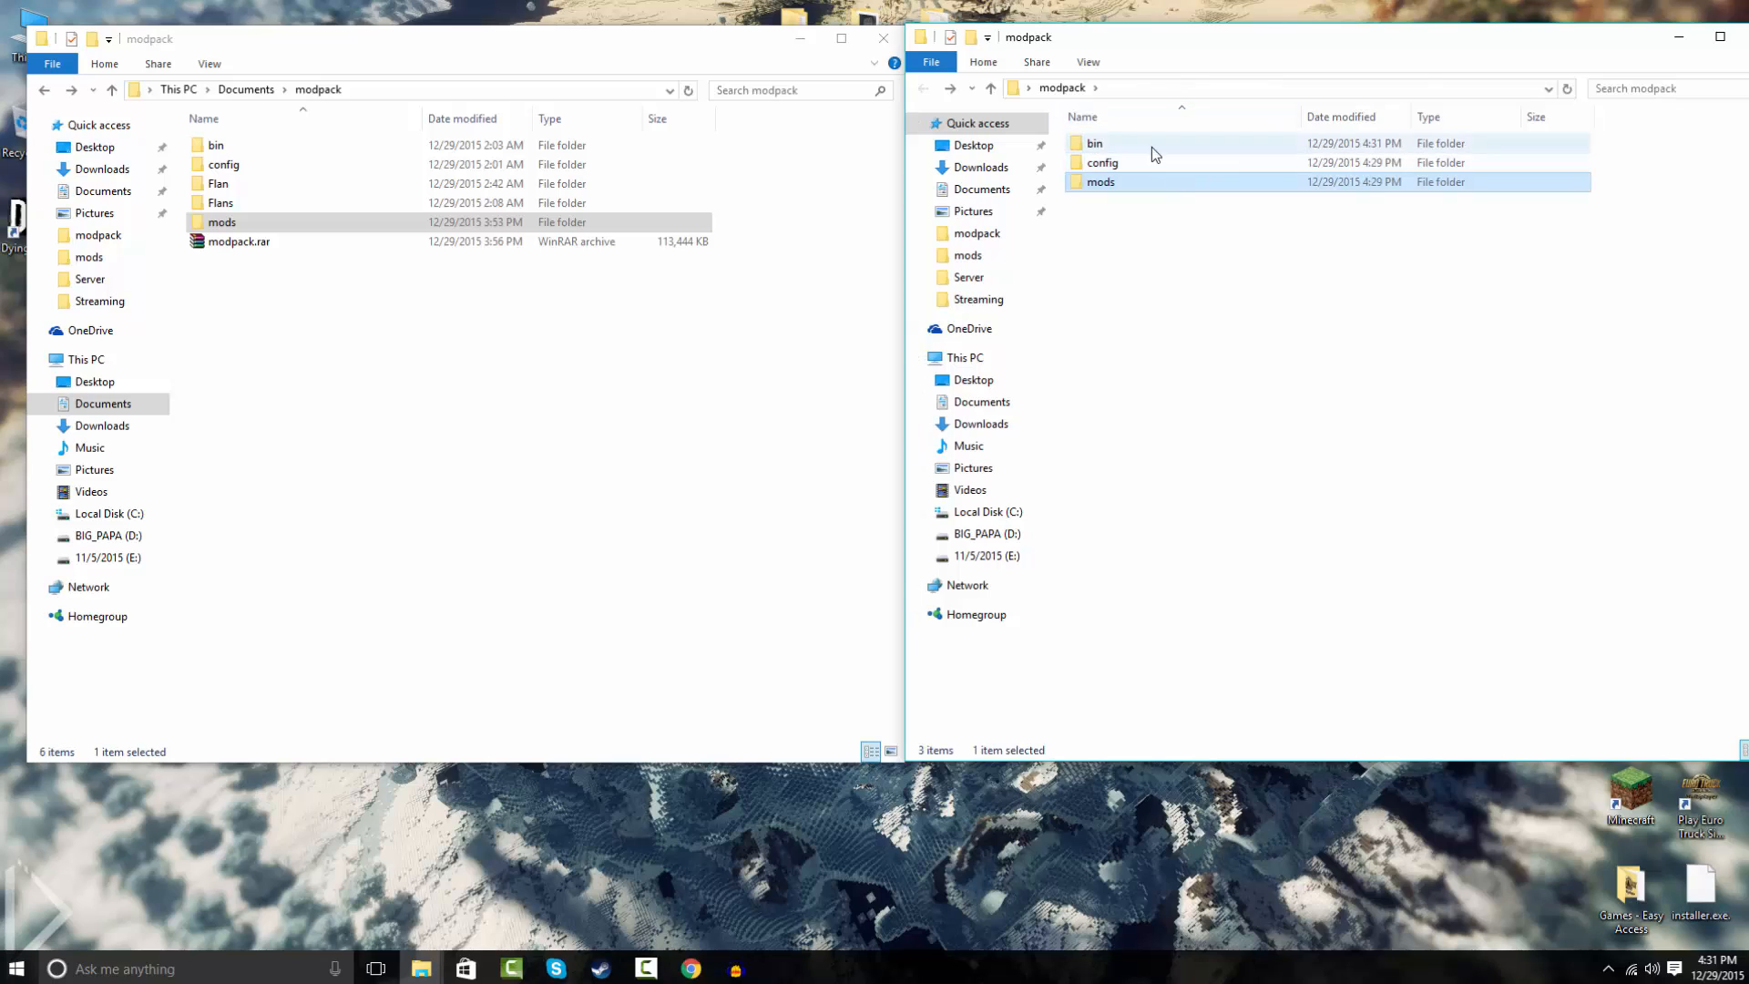
{"action": "double_click", "coordinate": [1101, 180]}
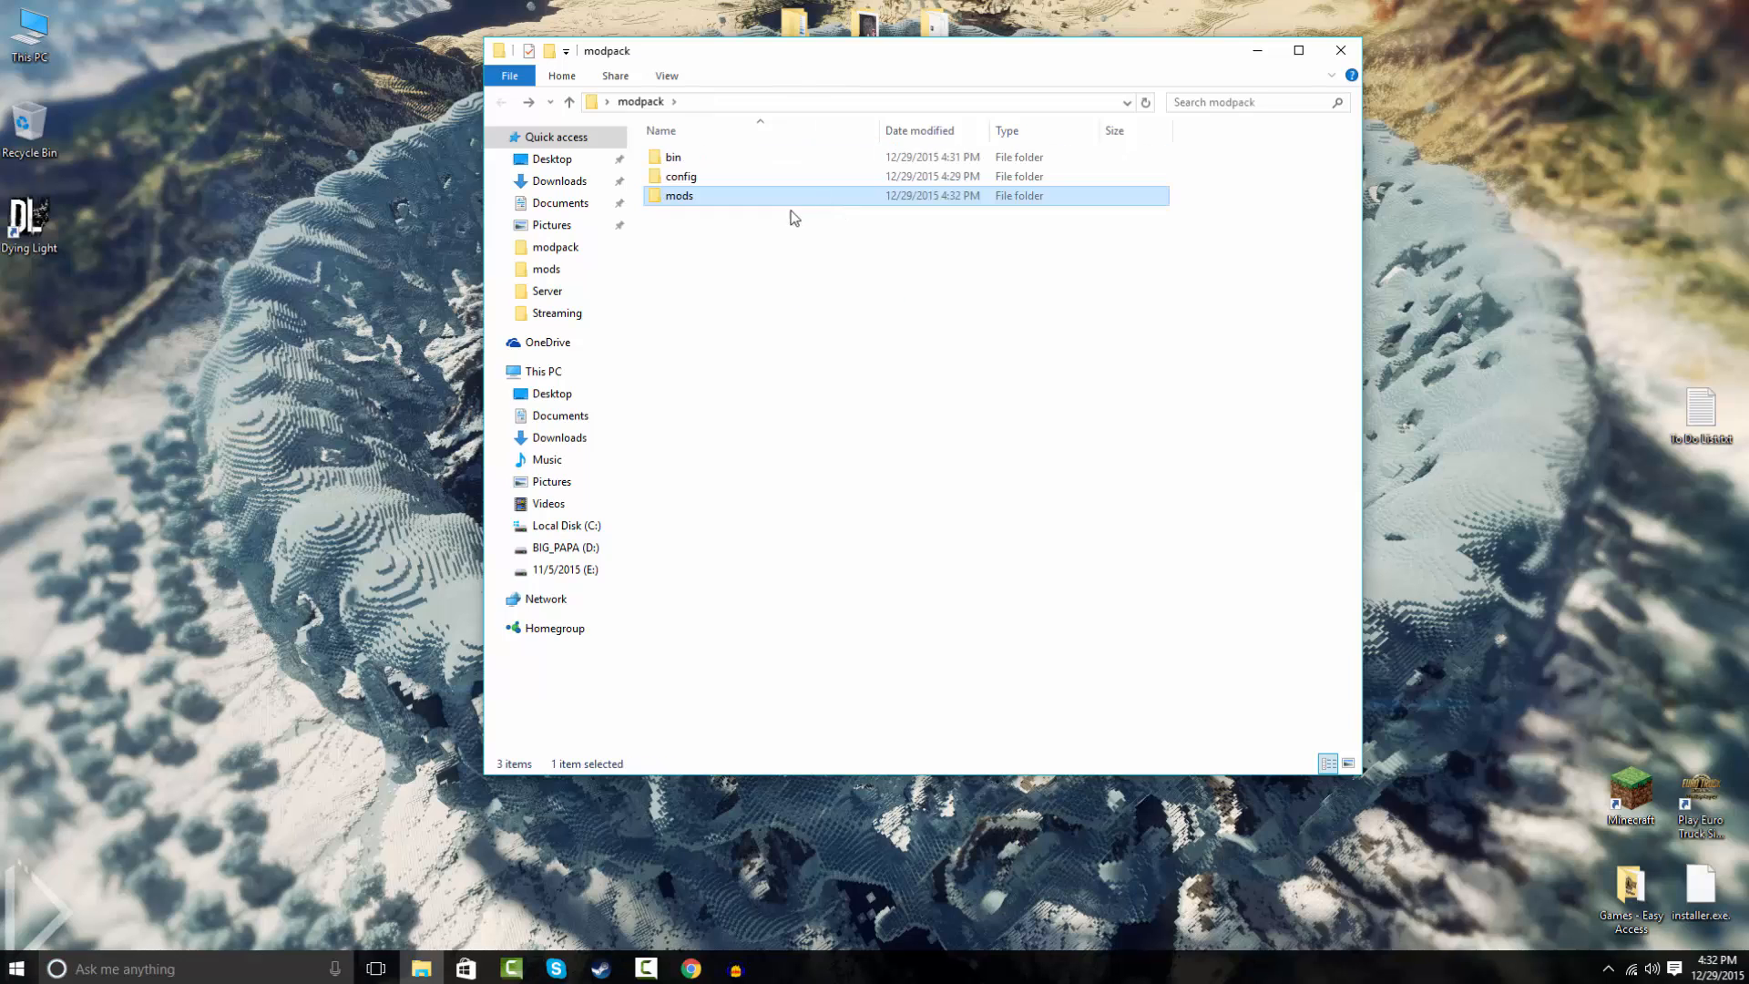
Pack bin, config and mods into a ZIP archive named modpack.zip via Add to archive.
{"action": "key", "text": "ctrl+a"}
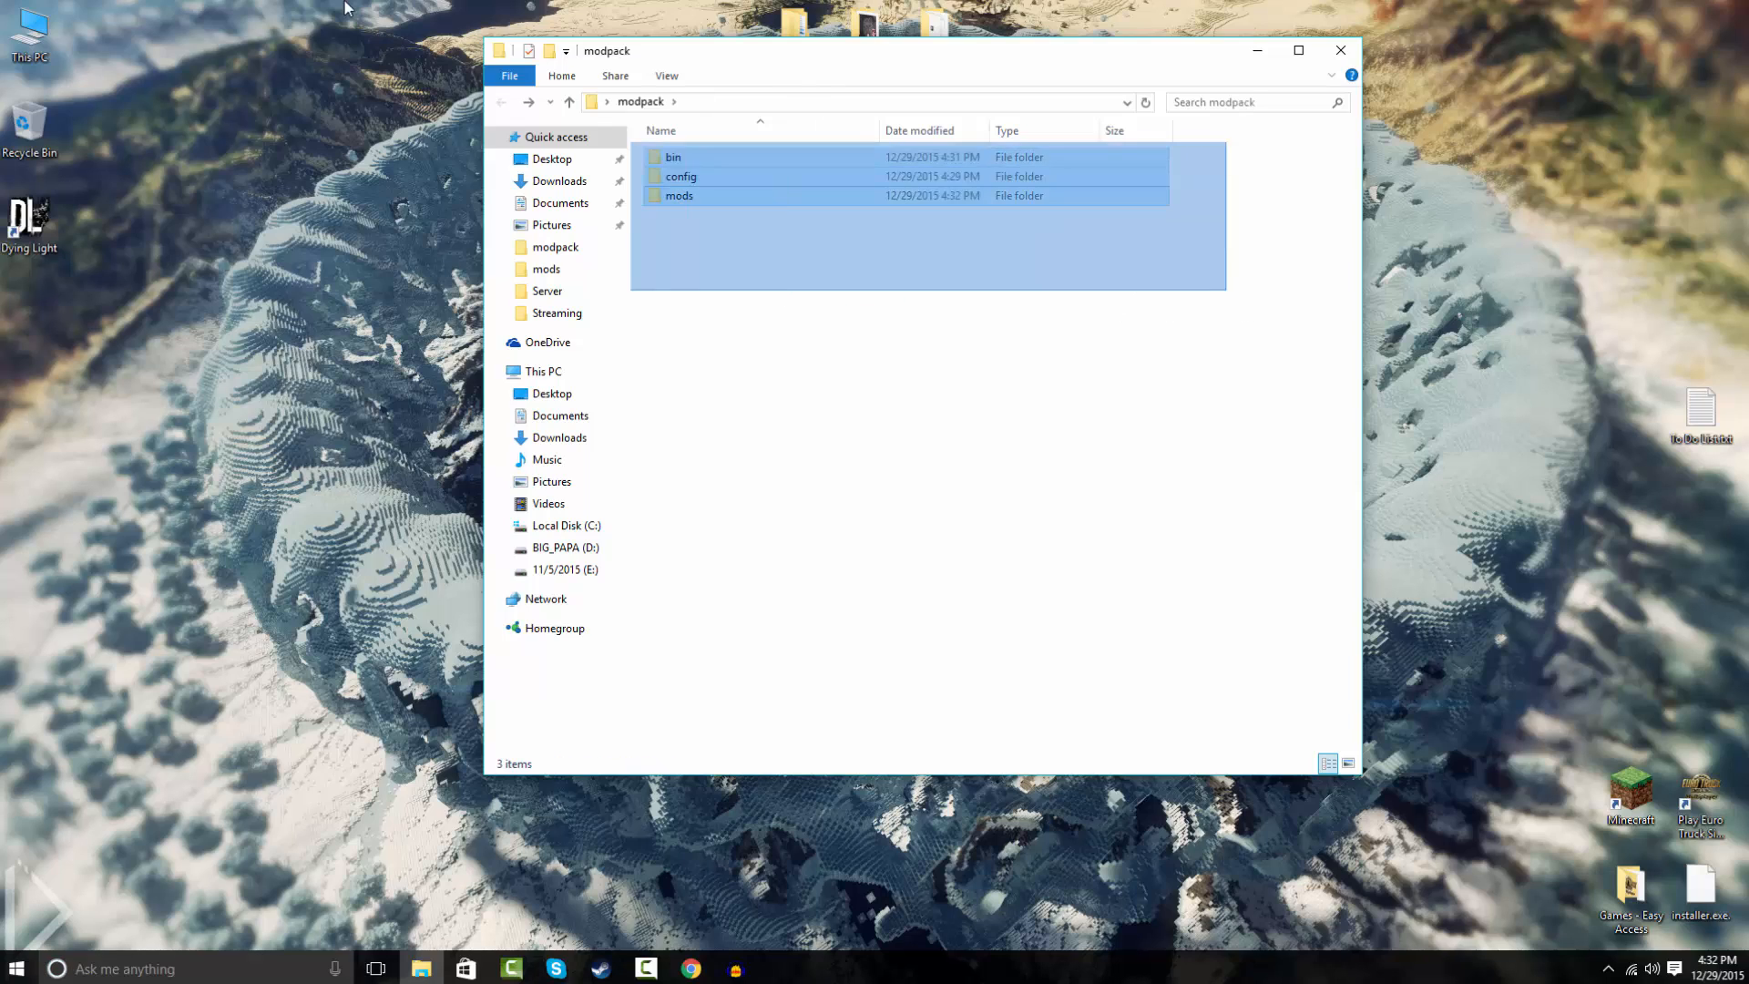
{"action": "left_click", "coordinate": [768, 552]}
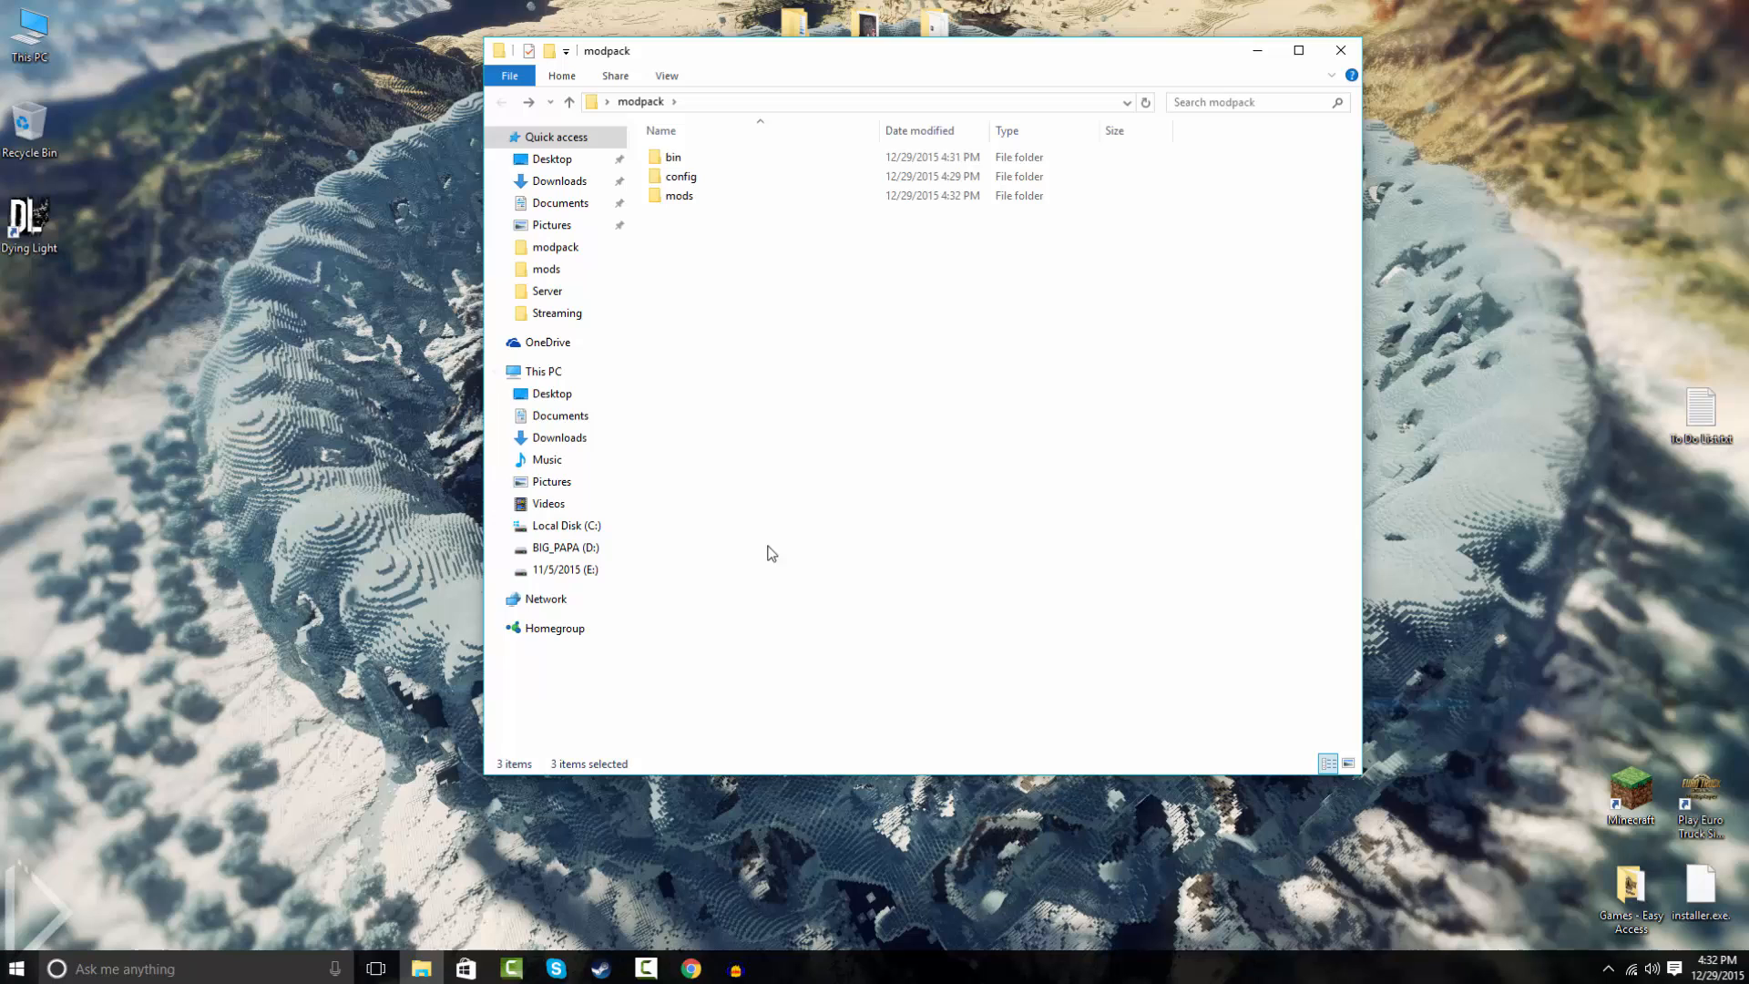
{"action": "right_click", "coordinate": [678, 194]}
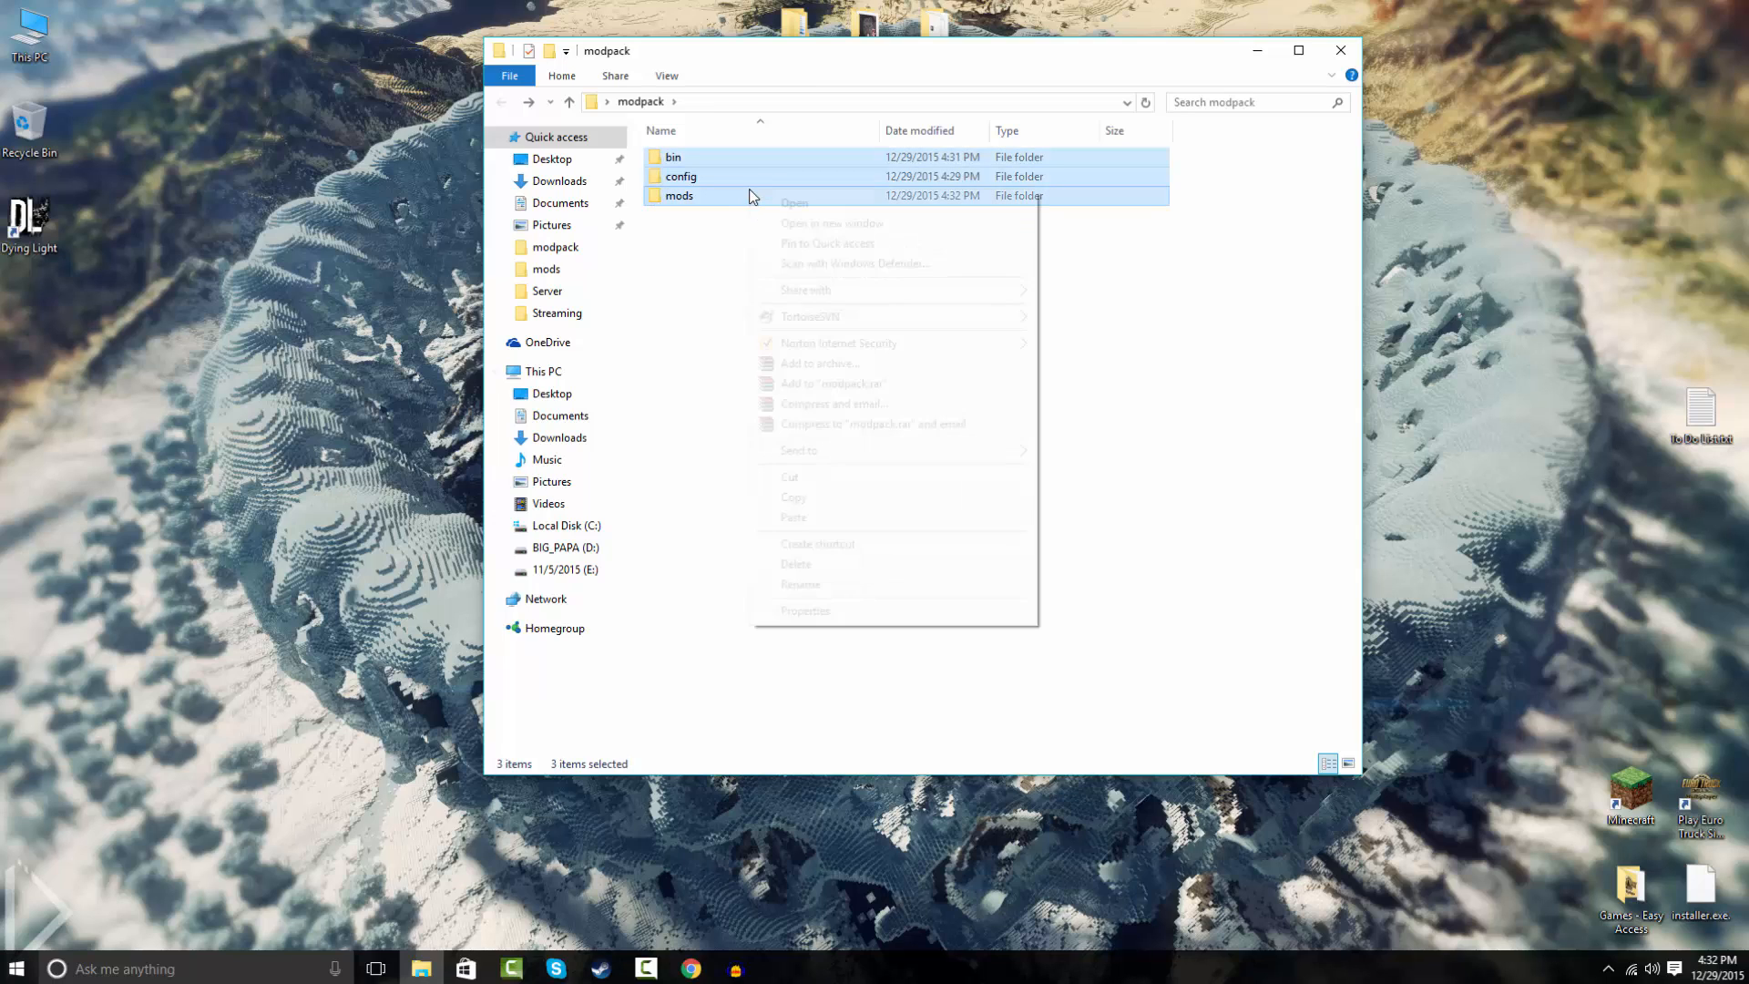
{"action": "left_click", "coordinate": [819, 362]}
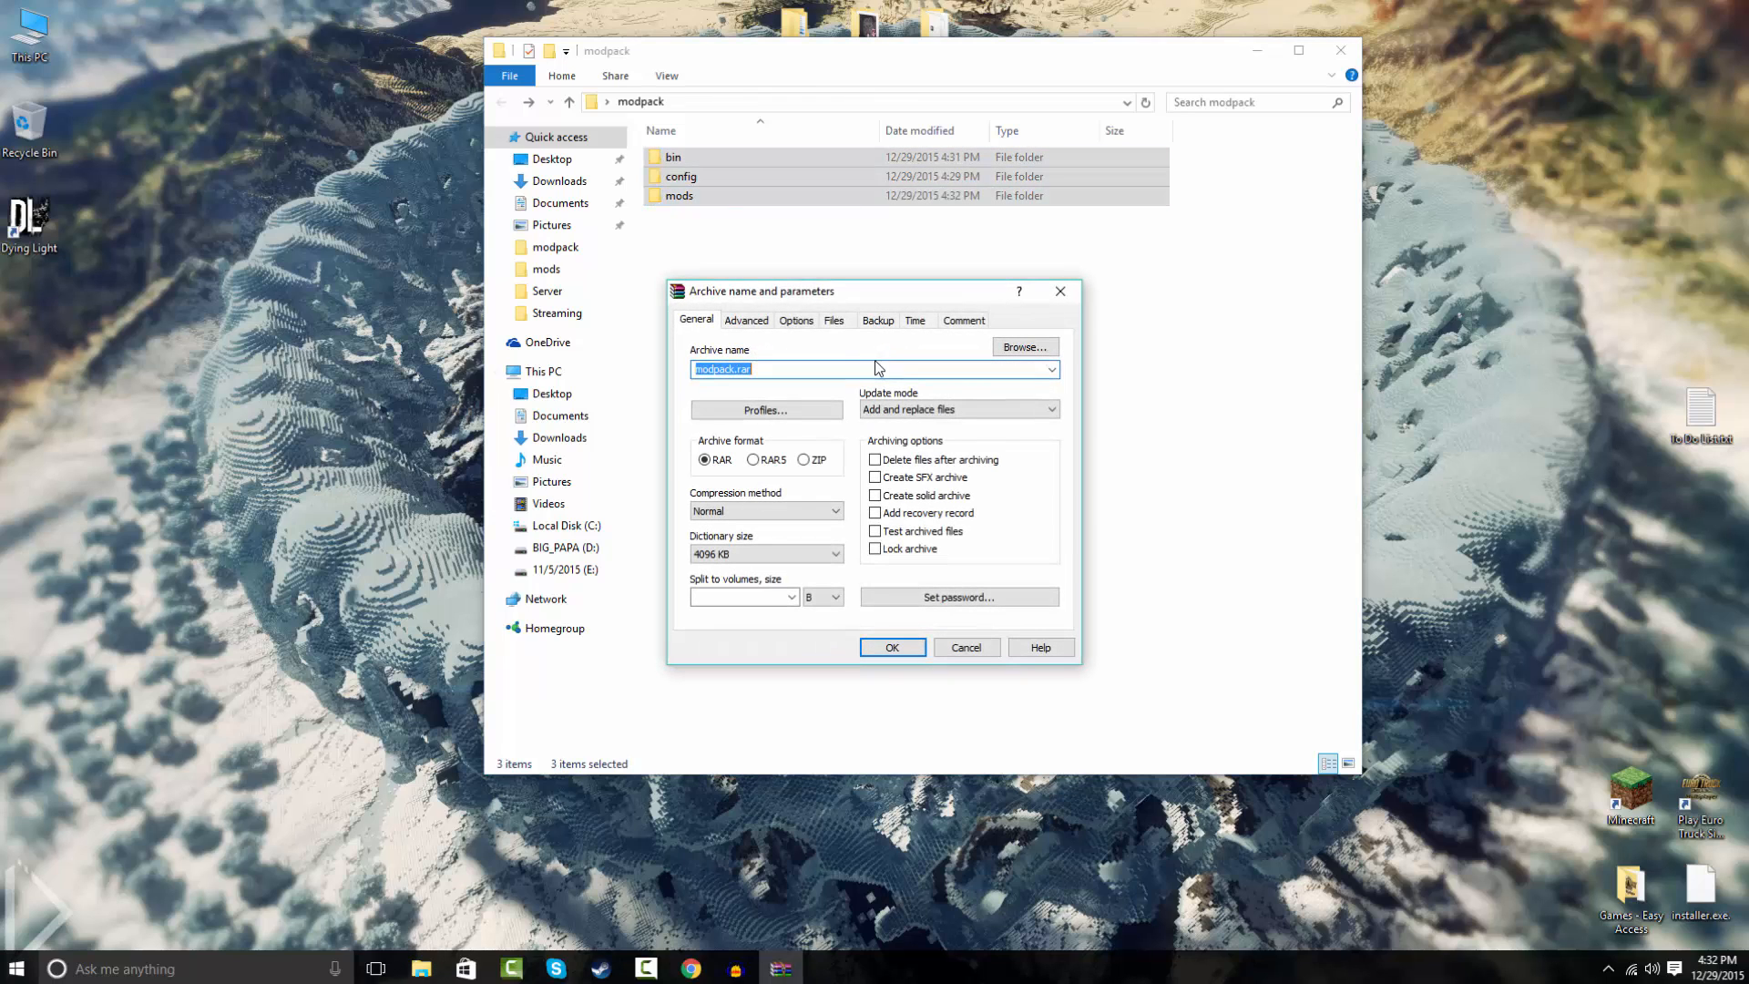
{"action": "mouse_move", "coordinate": [805, 340]}
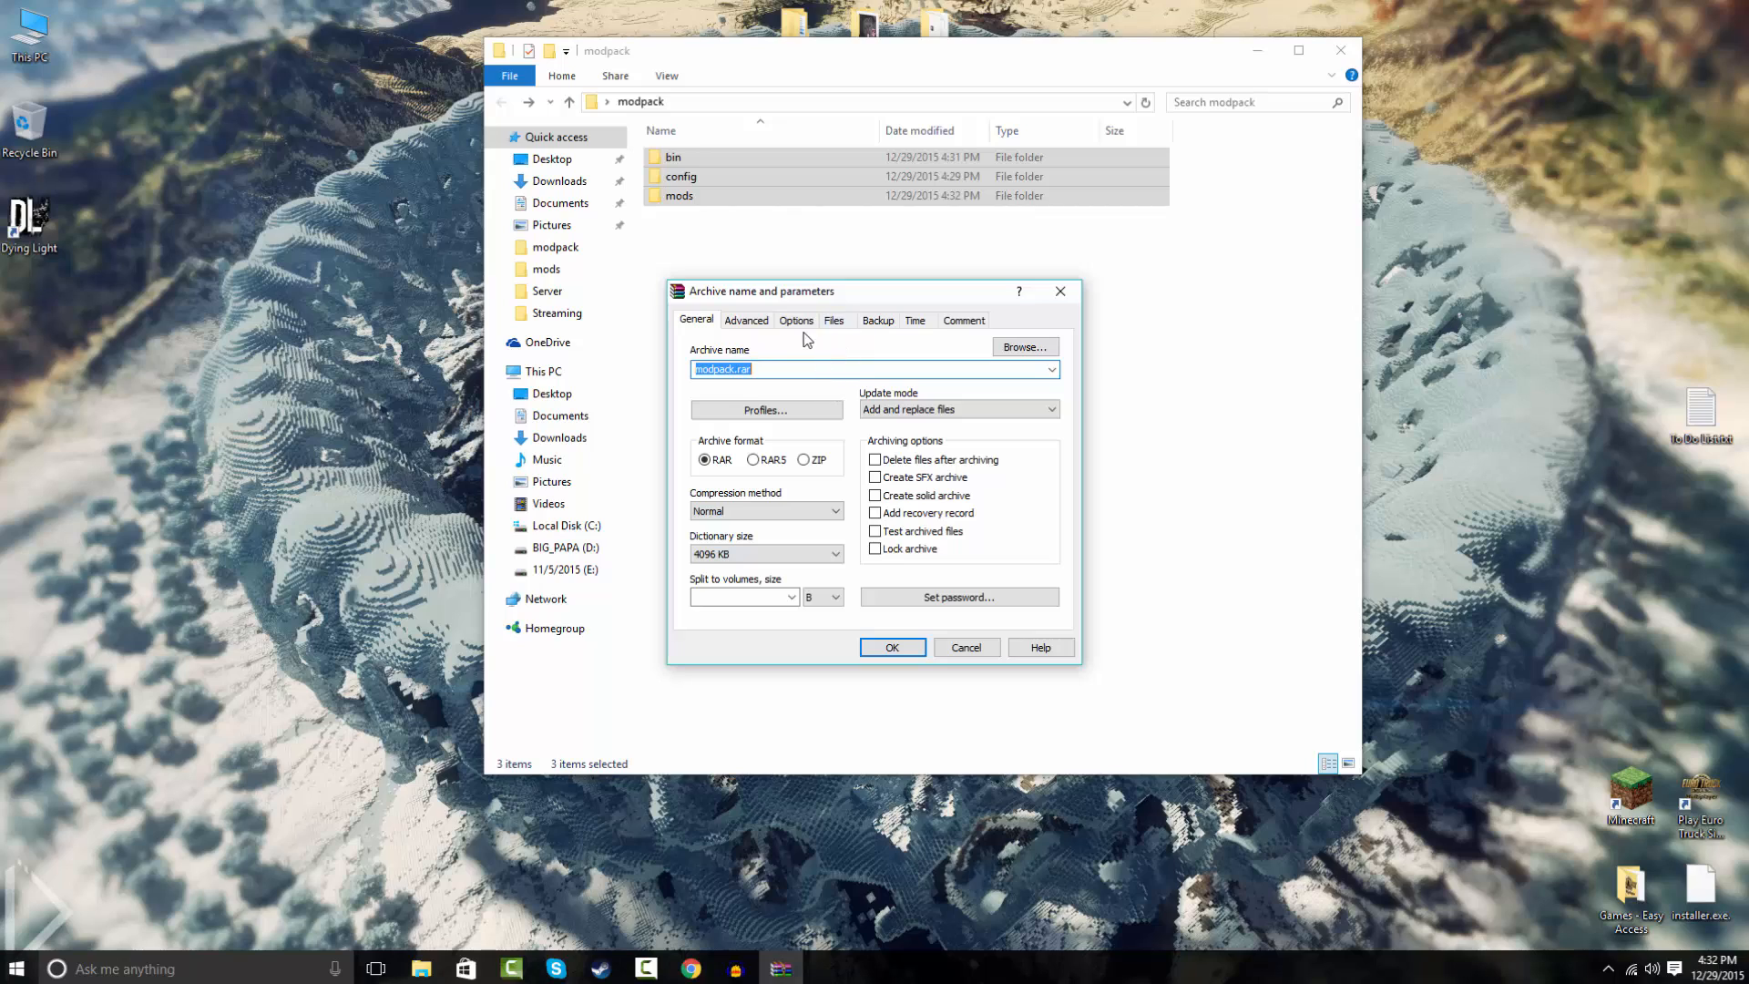
{"action": "mouse_move", "coordinate": [801, 305]}
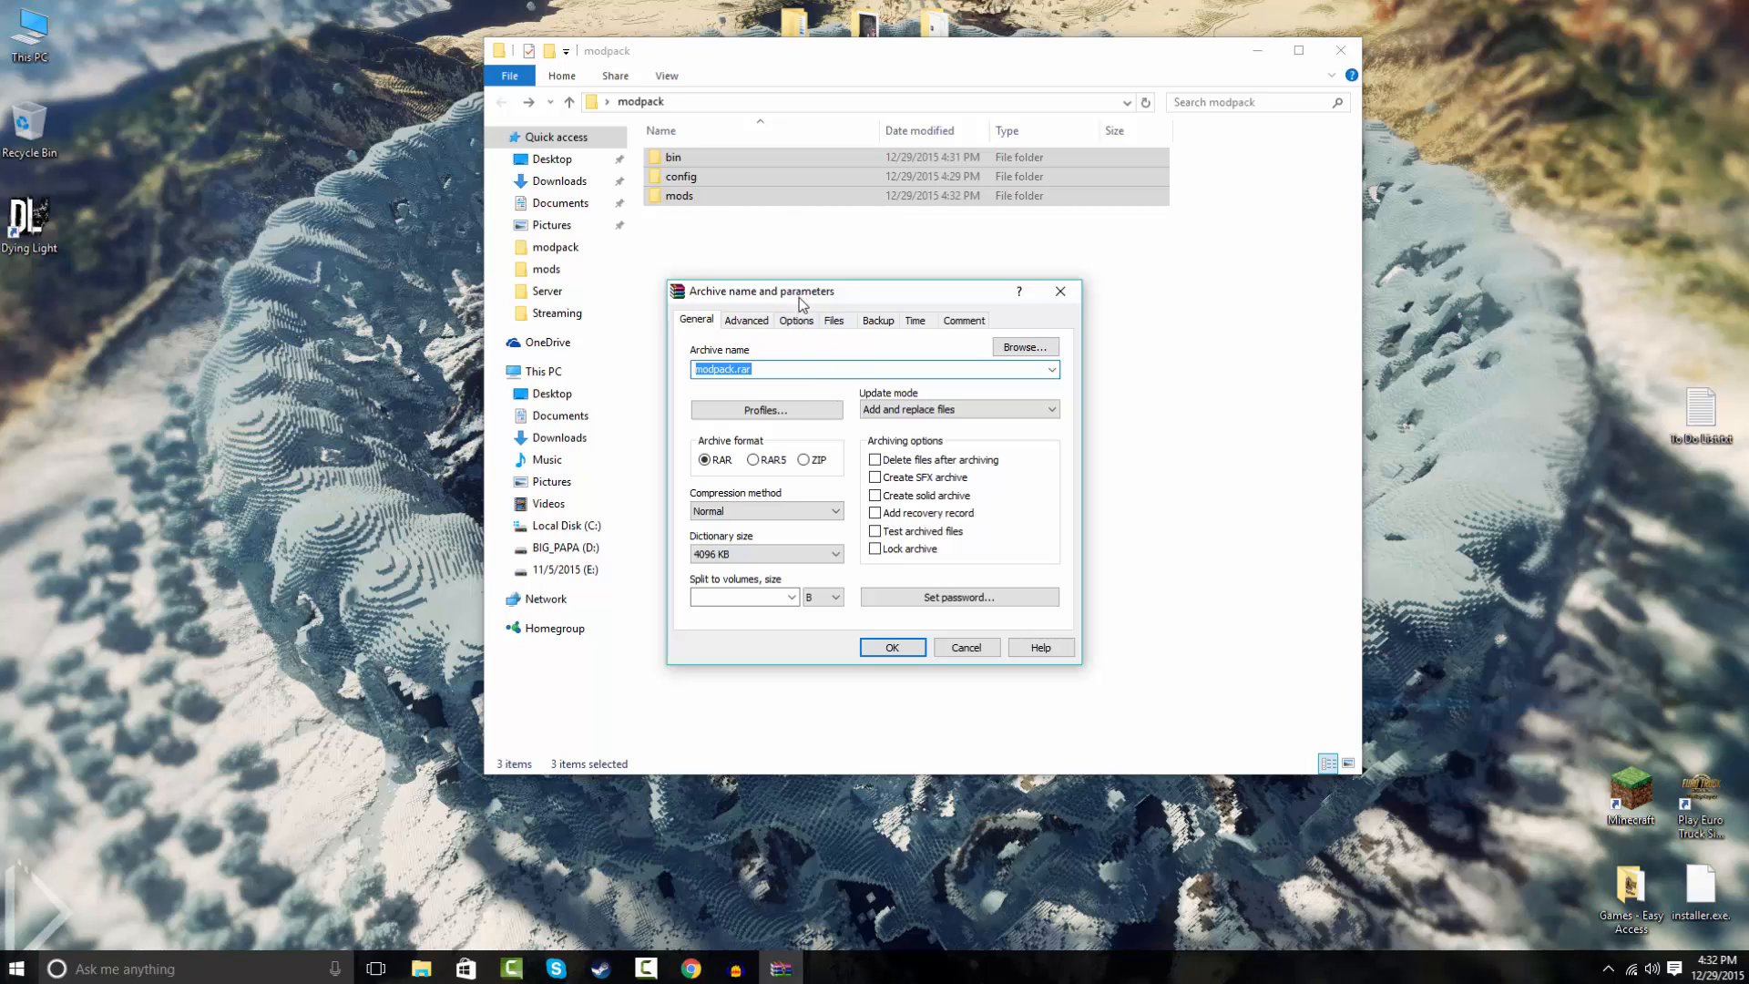
{"action": "mouse_move", "coordinate": [805, 461]}
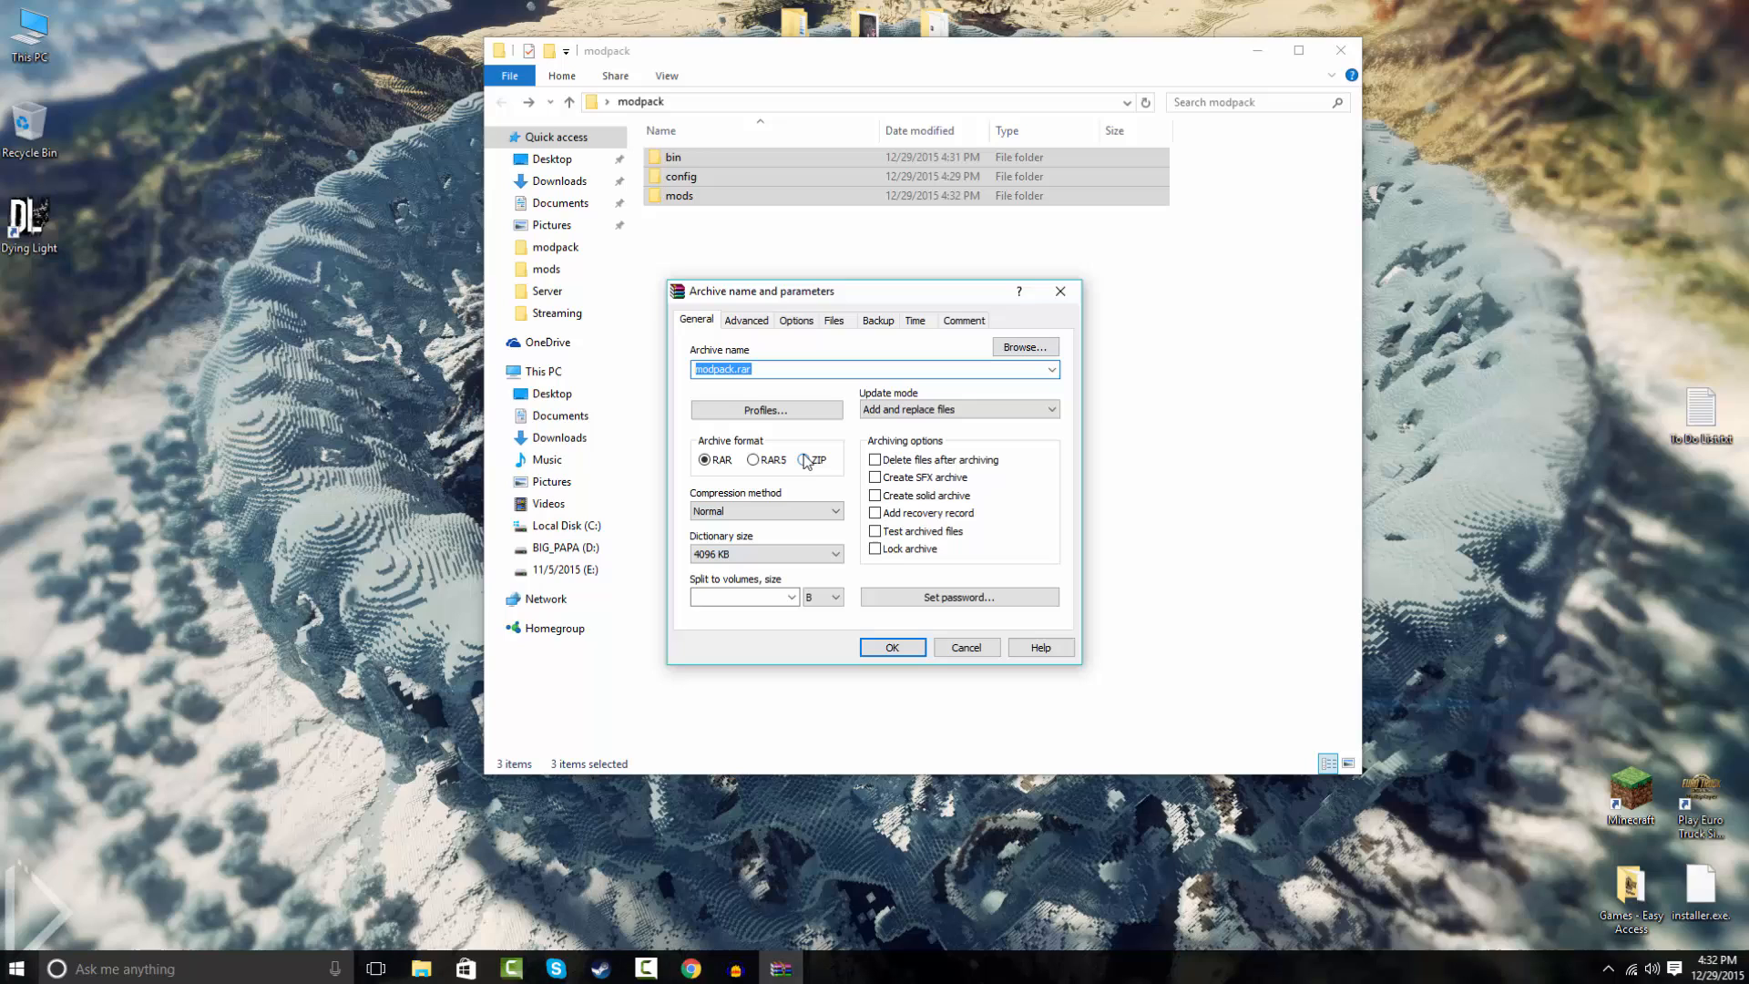
{"action": "mouse_move", "coordinate": [847, 459]}
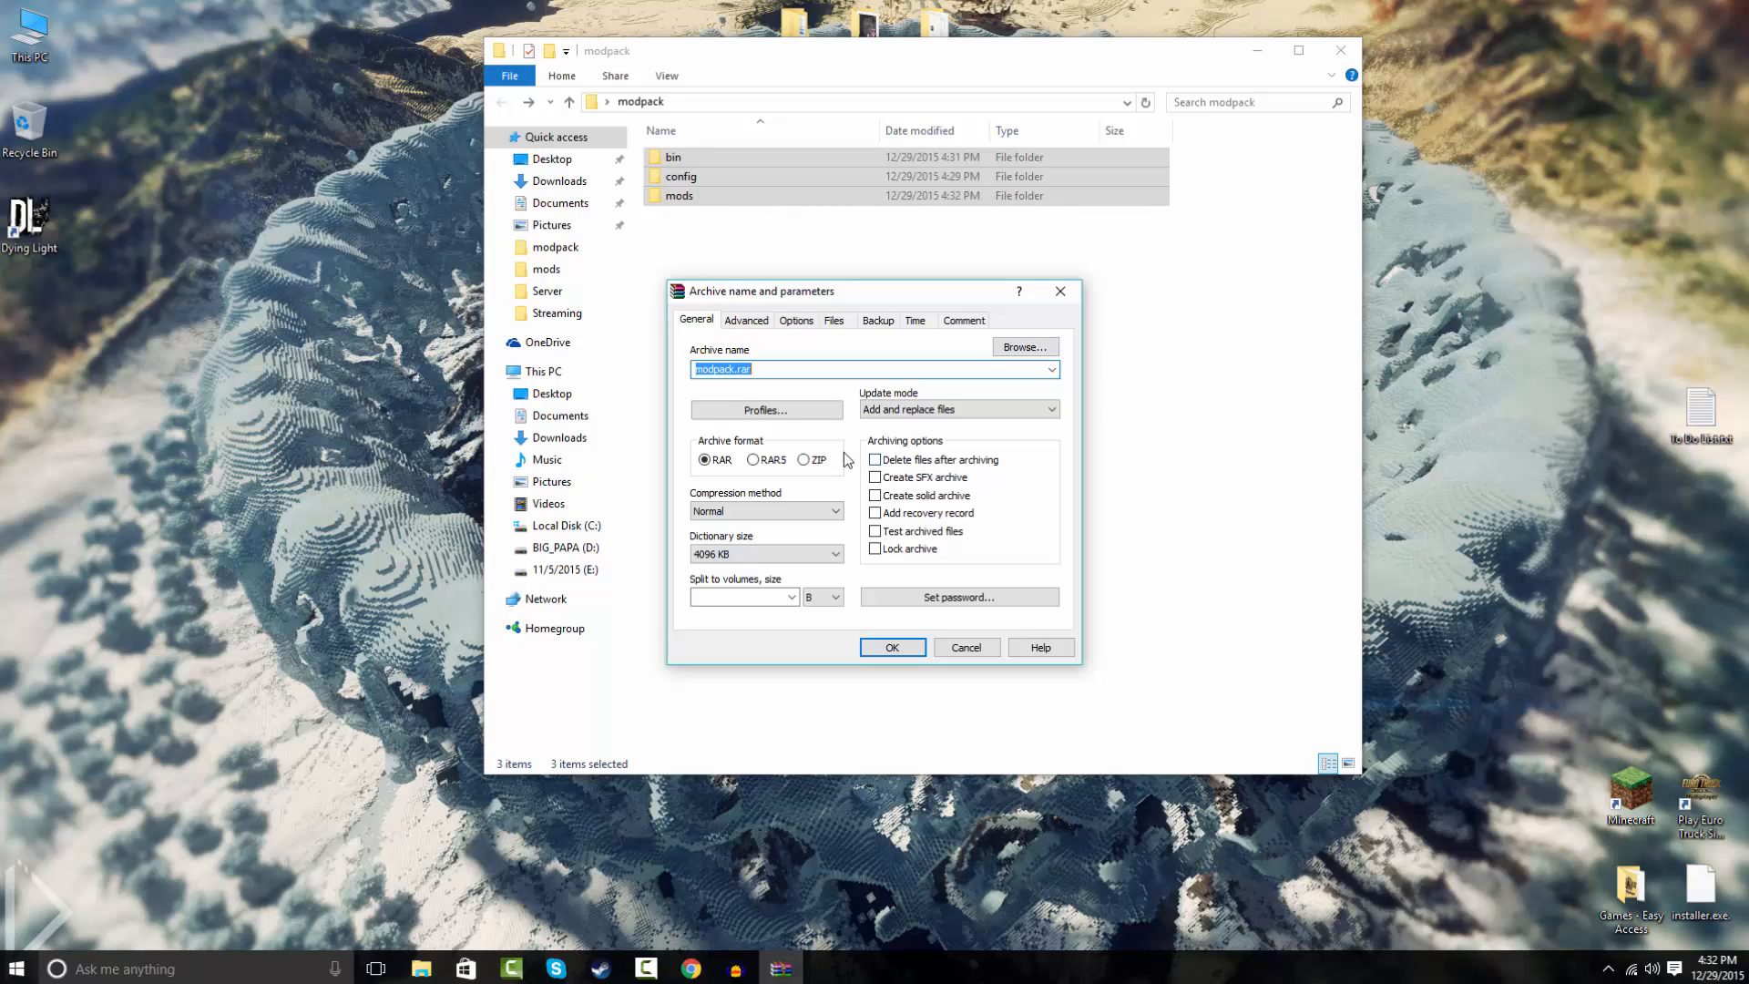
{"action": "left_click", "coordinate": [801, 459]}
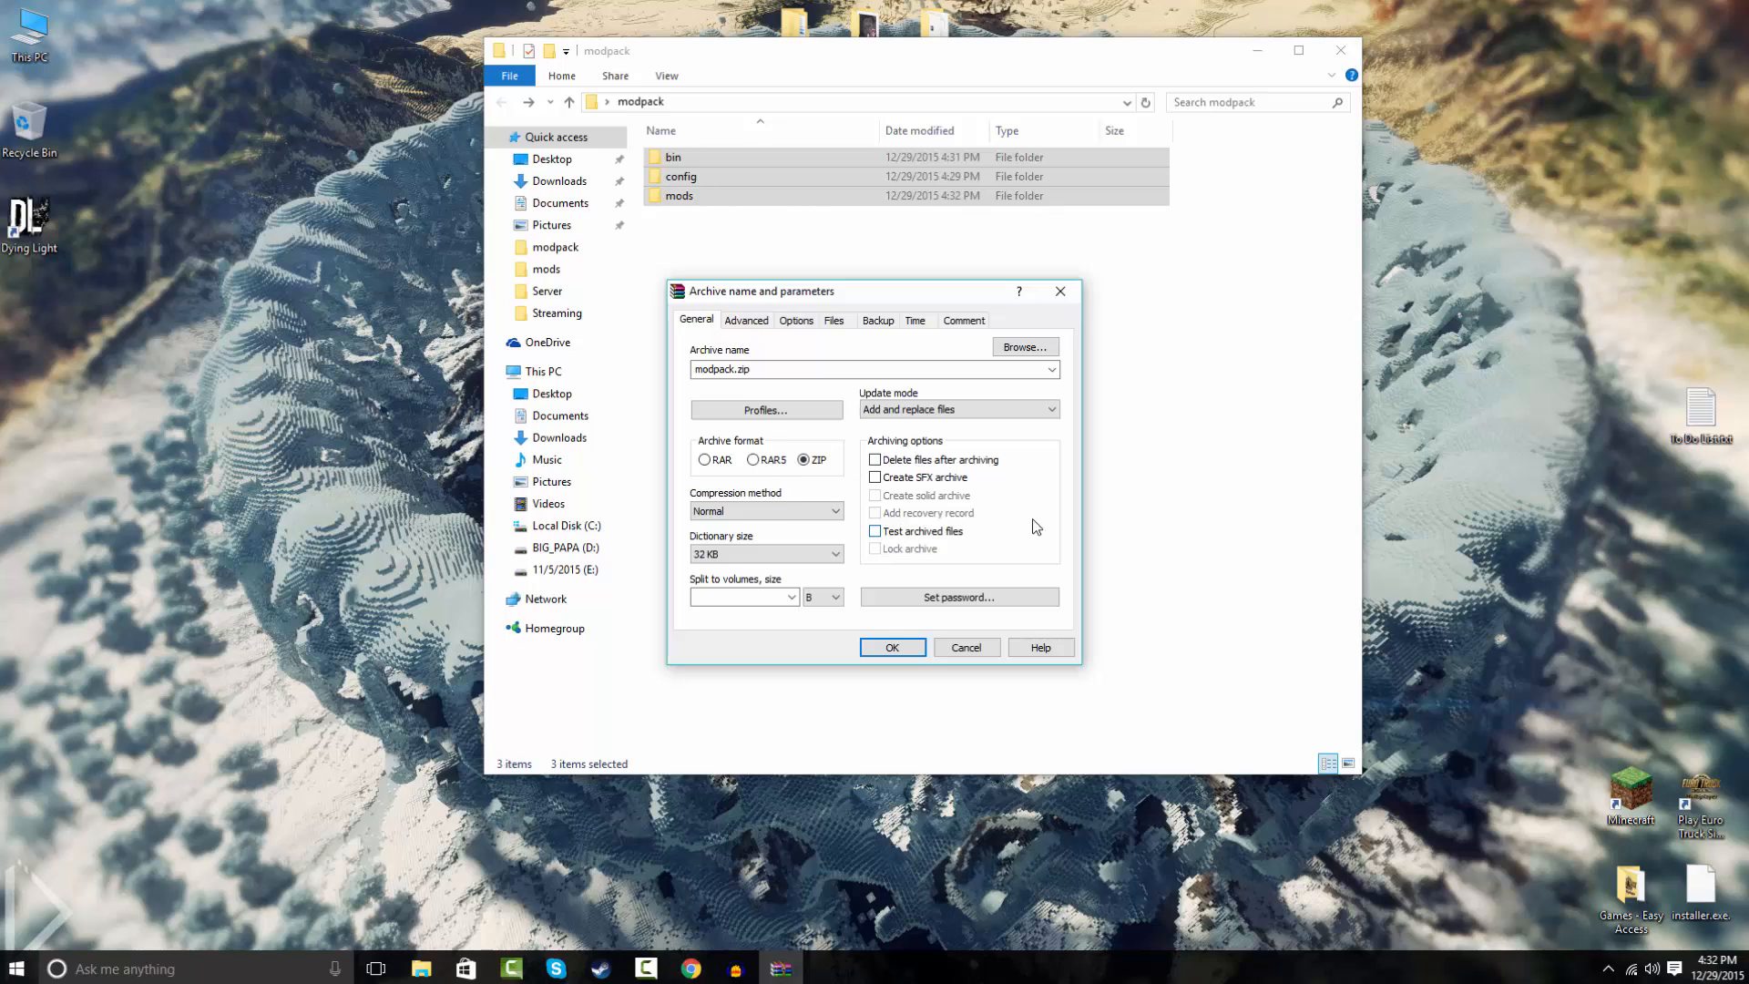
{"action": "left_click", "coordinate": [891, 646]}
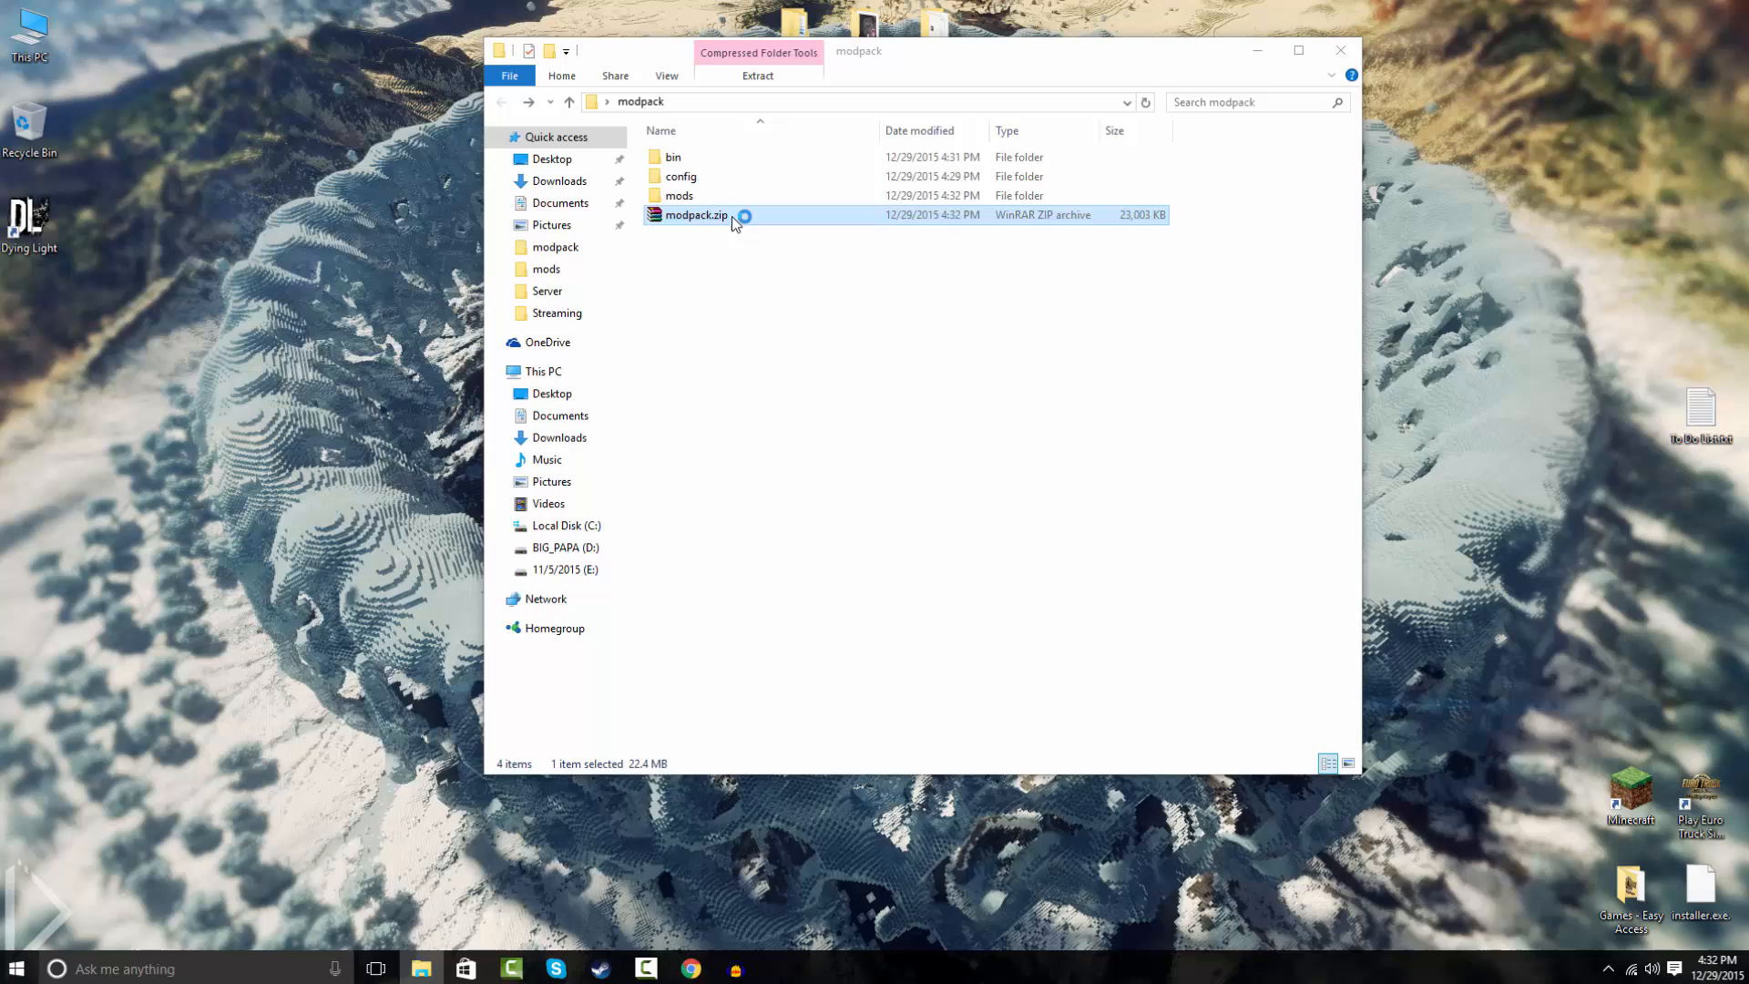
Inspect modpack.zip's contents in WinRAR, dismissing the trial expiry notice.
{"action": "double_click", "coordinate": [694, 215]}
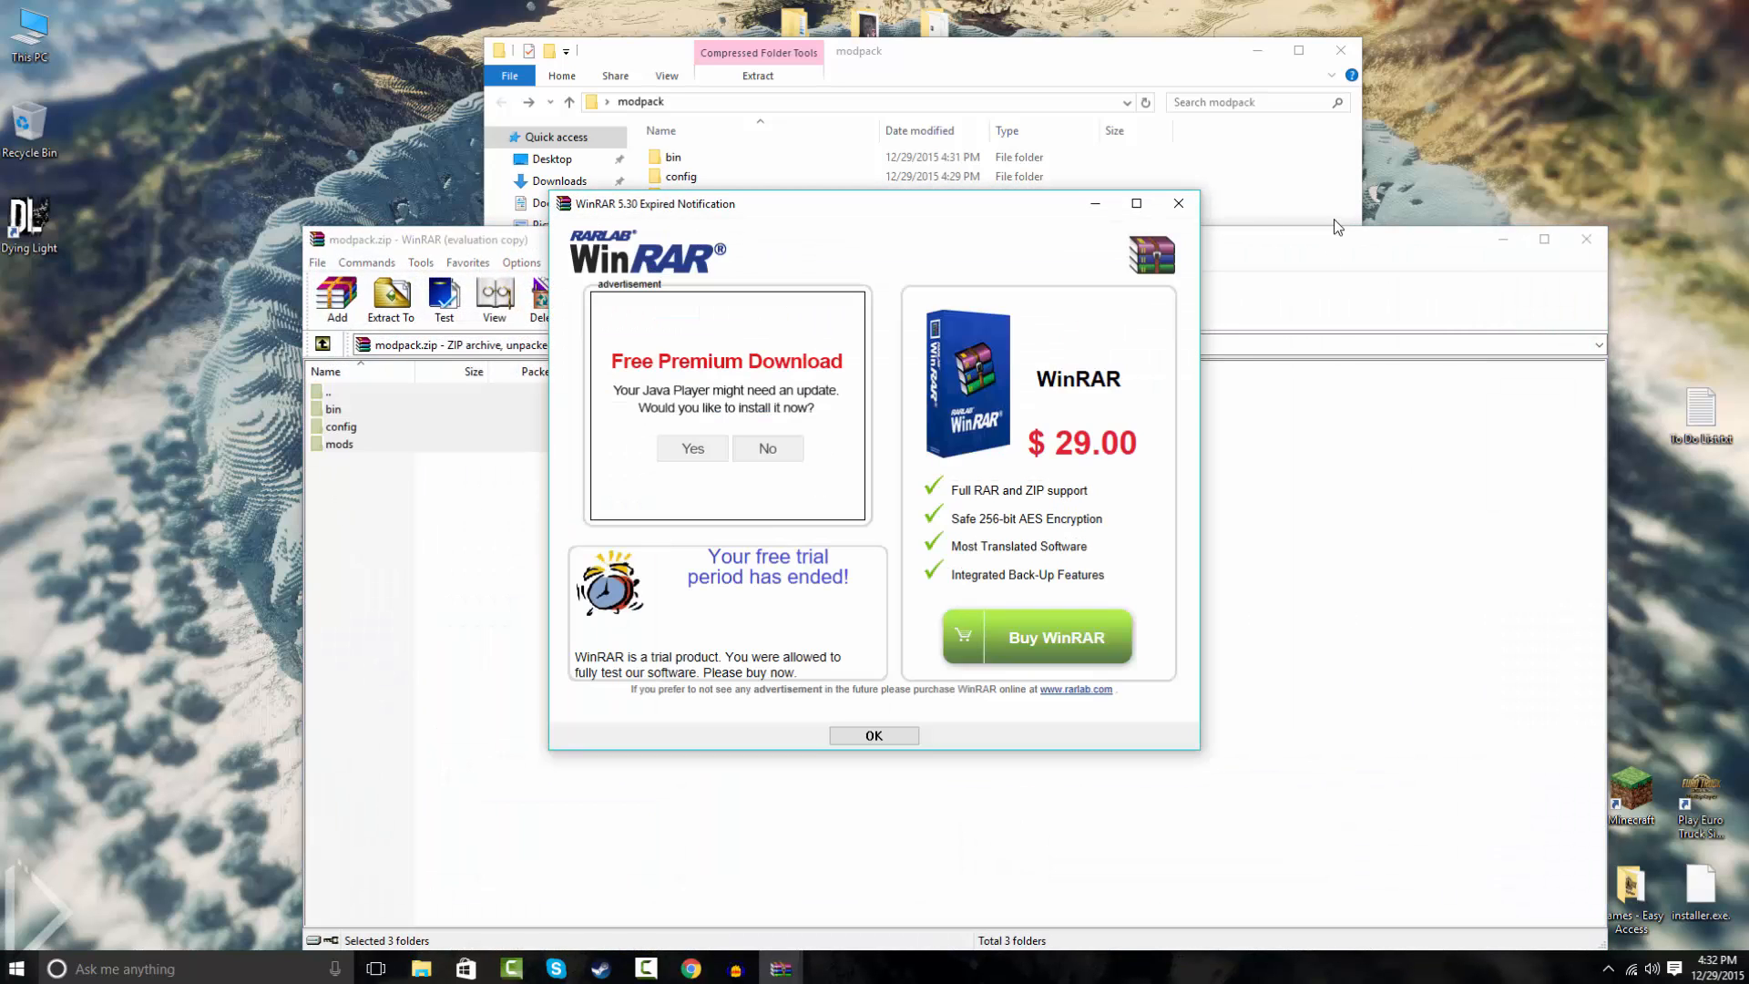
{"action": "left_click", "coordinate": [873, 734]}
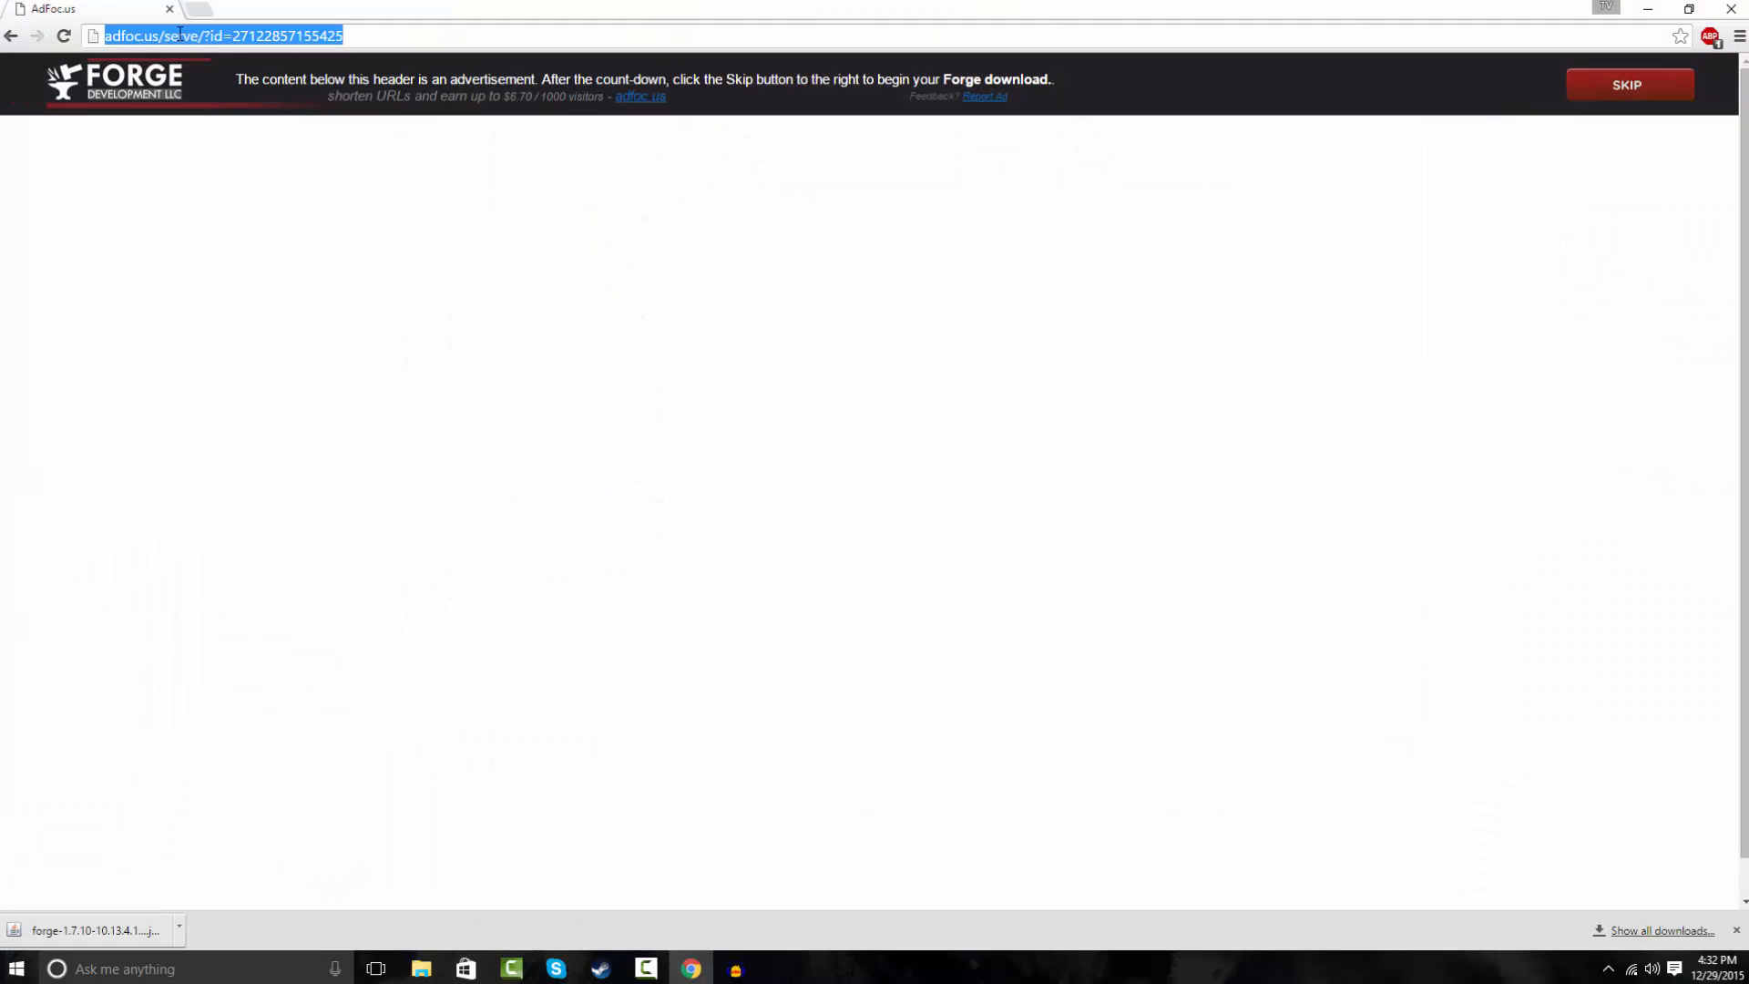
Go to copy.com, sign in and start an upload to the empty Personal files area.
{"action": "type", "text": "copy.com/page/home;section:landing"}
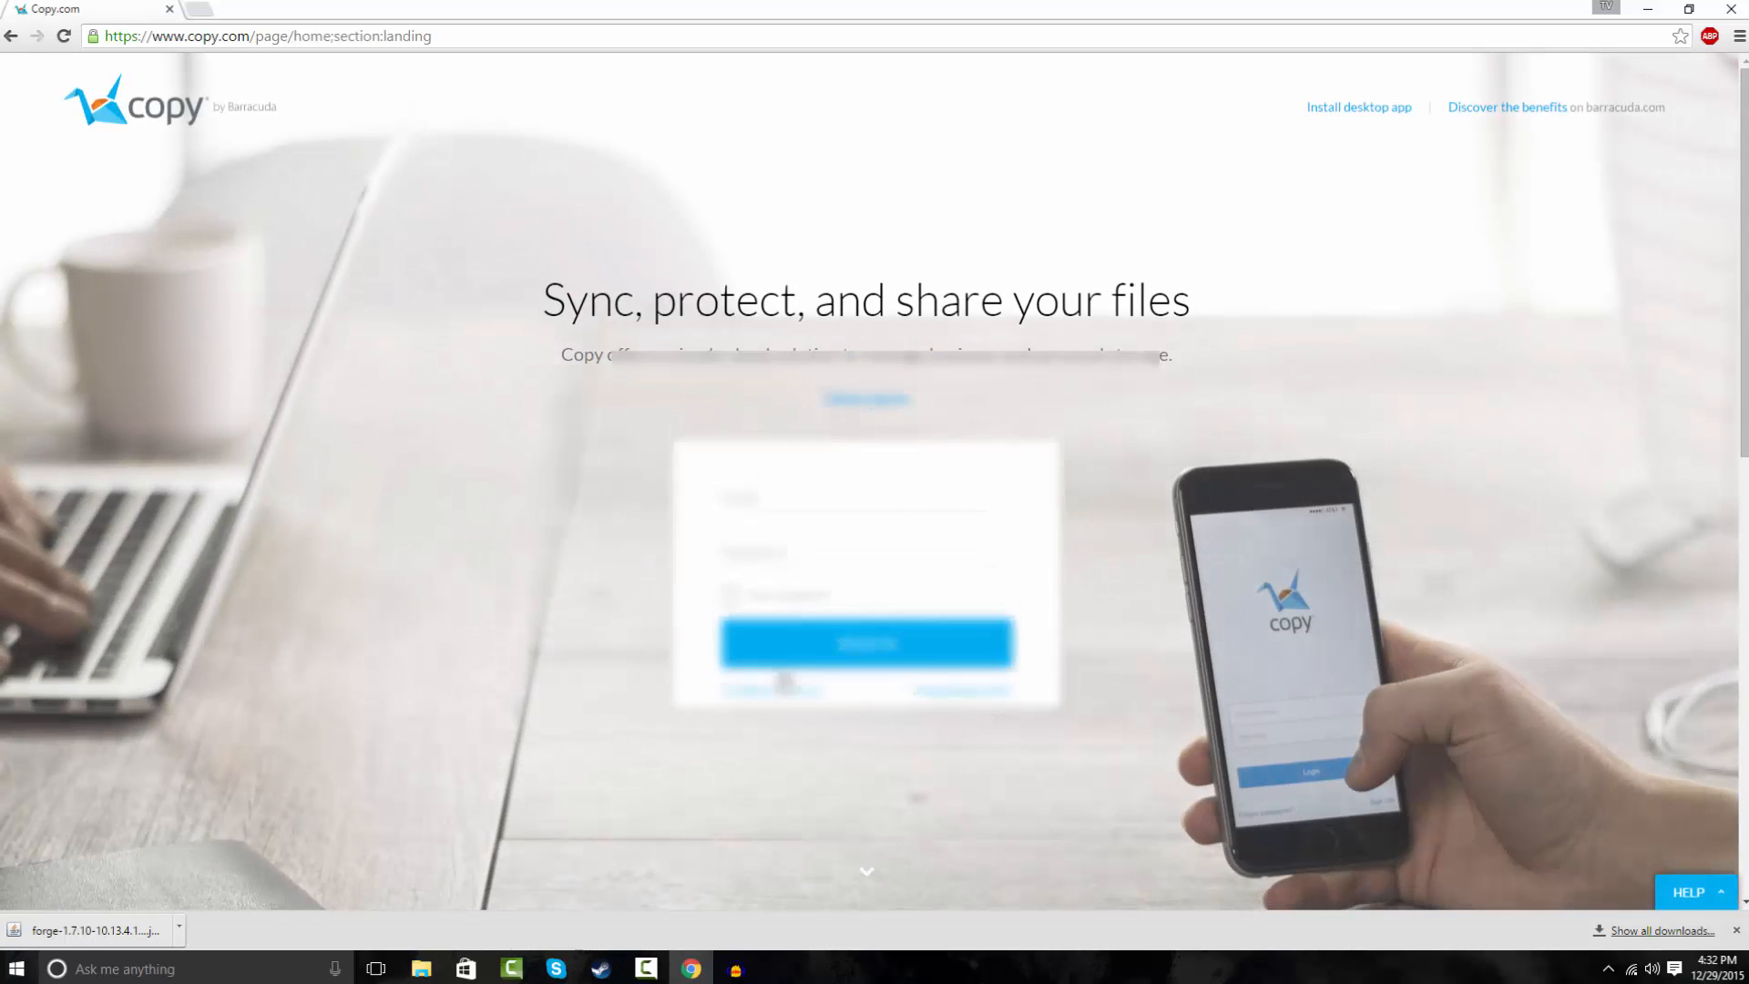
{"action": "left_click", "coordinate": [867, 641]}
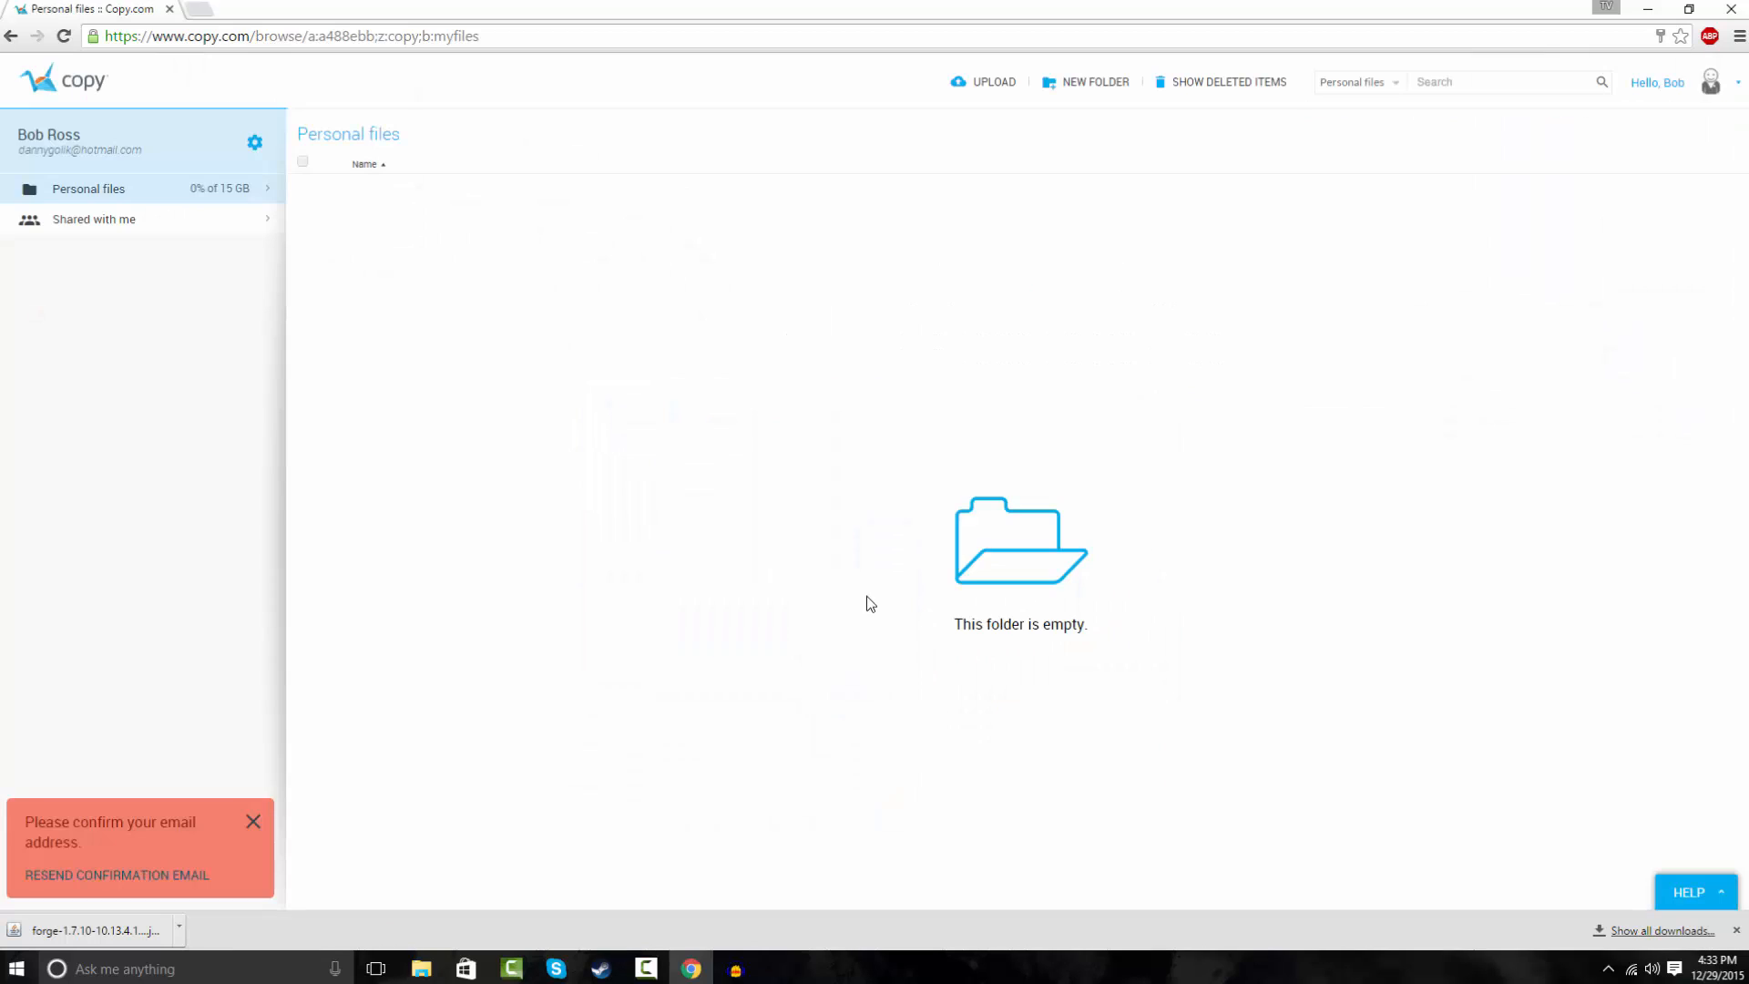
{"action": "mouse_move", "coordinate": [1014, 211]}
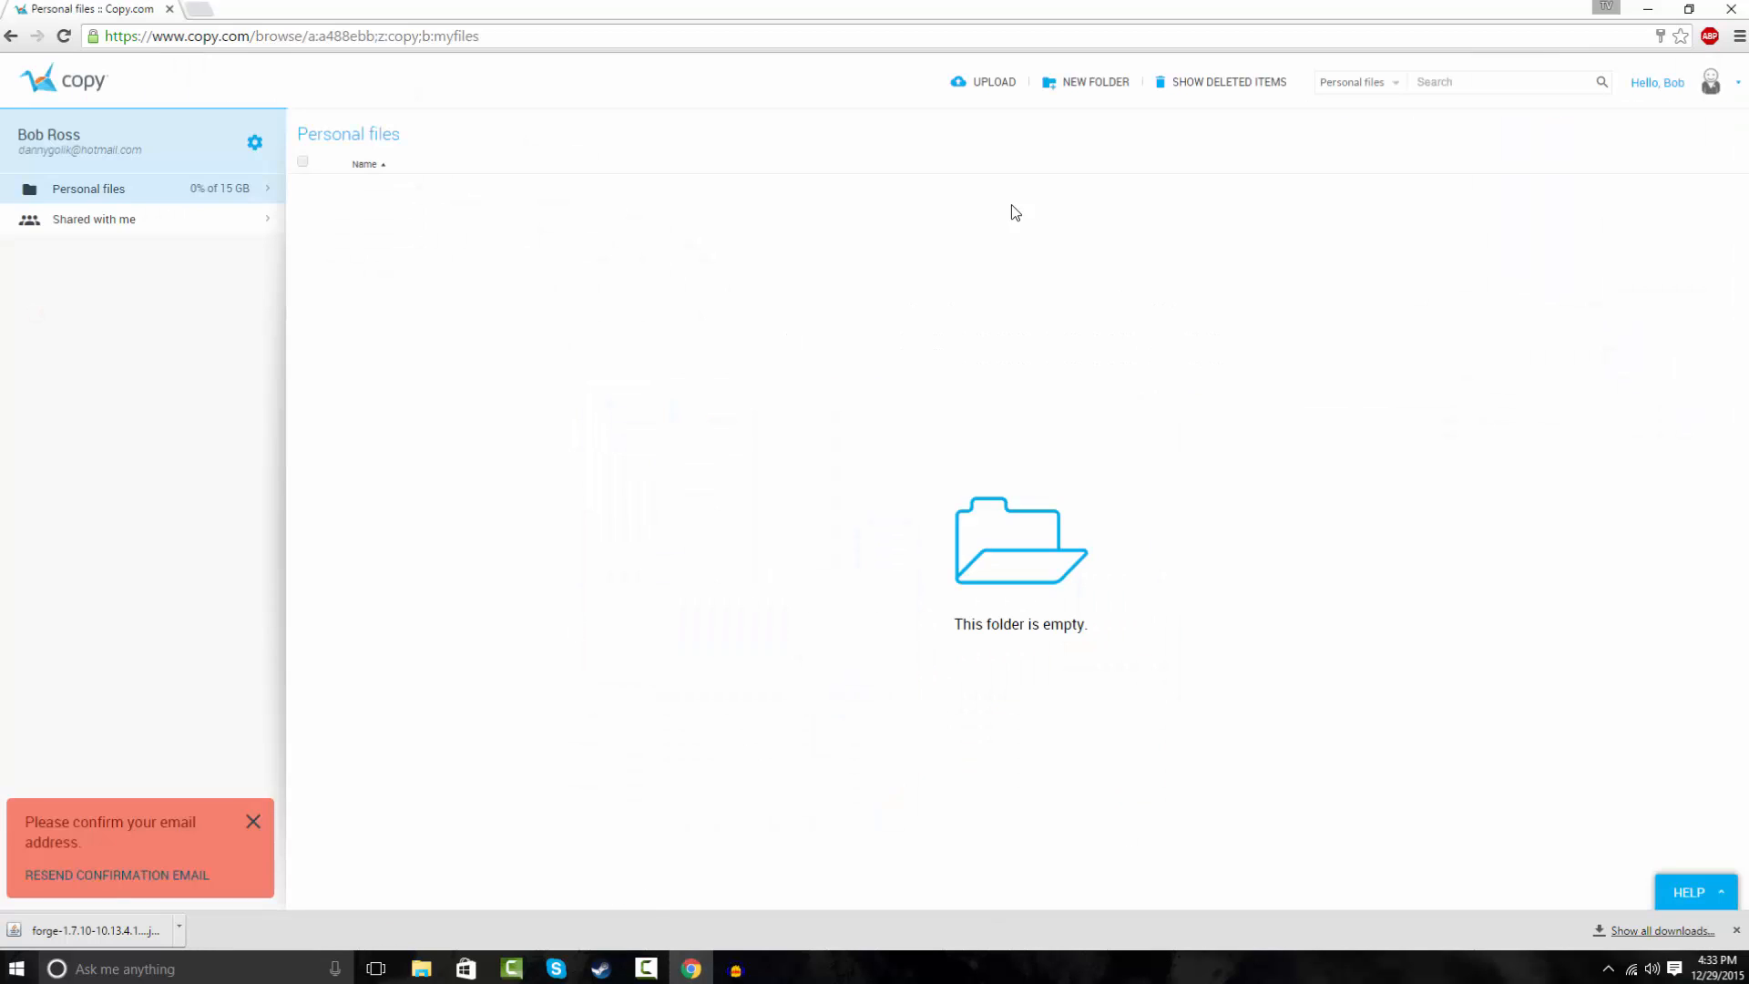
{"action": "left_click", "coordinate": [991, 82]}
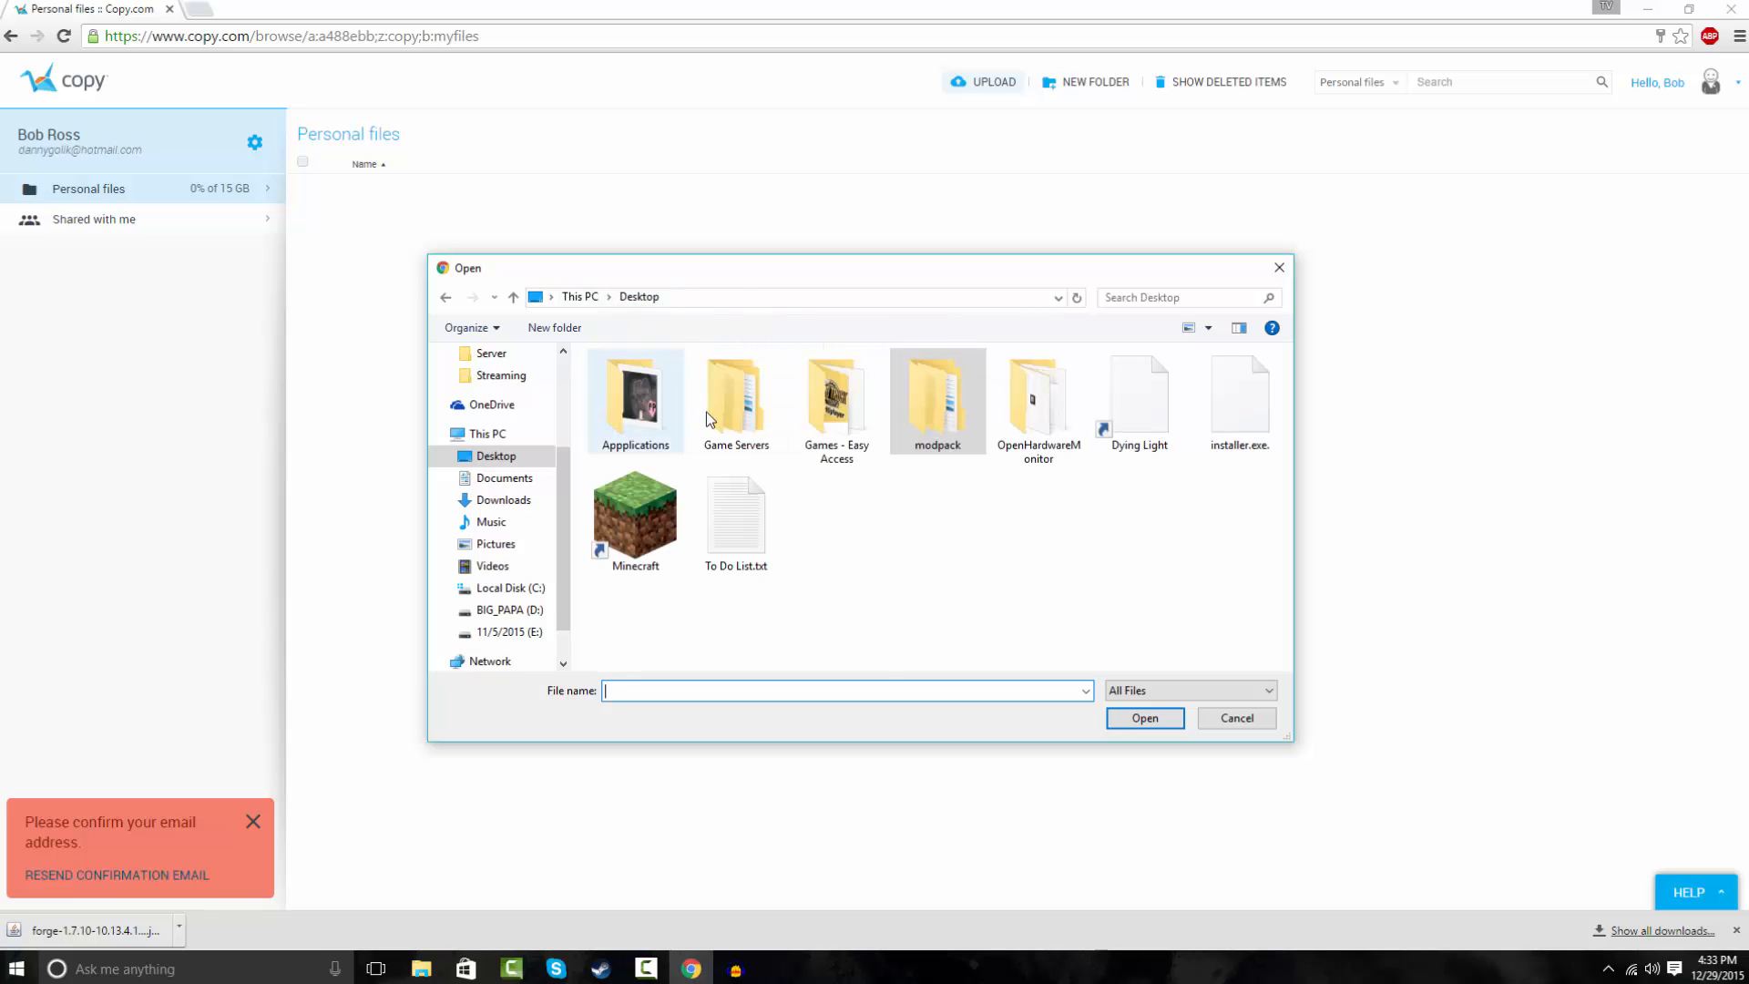
Upload modpack.zip from the desktop modpack folder and view its details.
{"action": "double_click", "coordinate": [937, 395]}
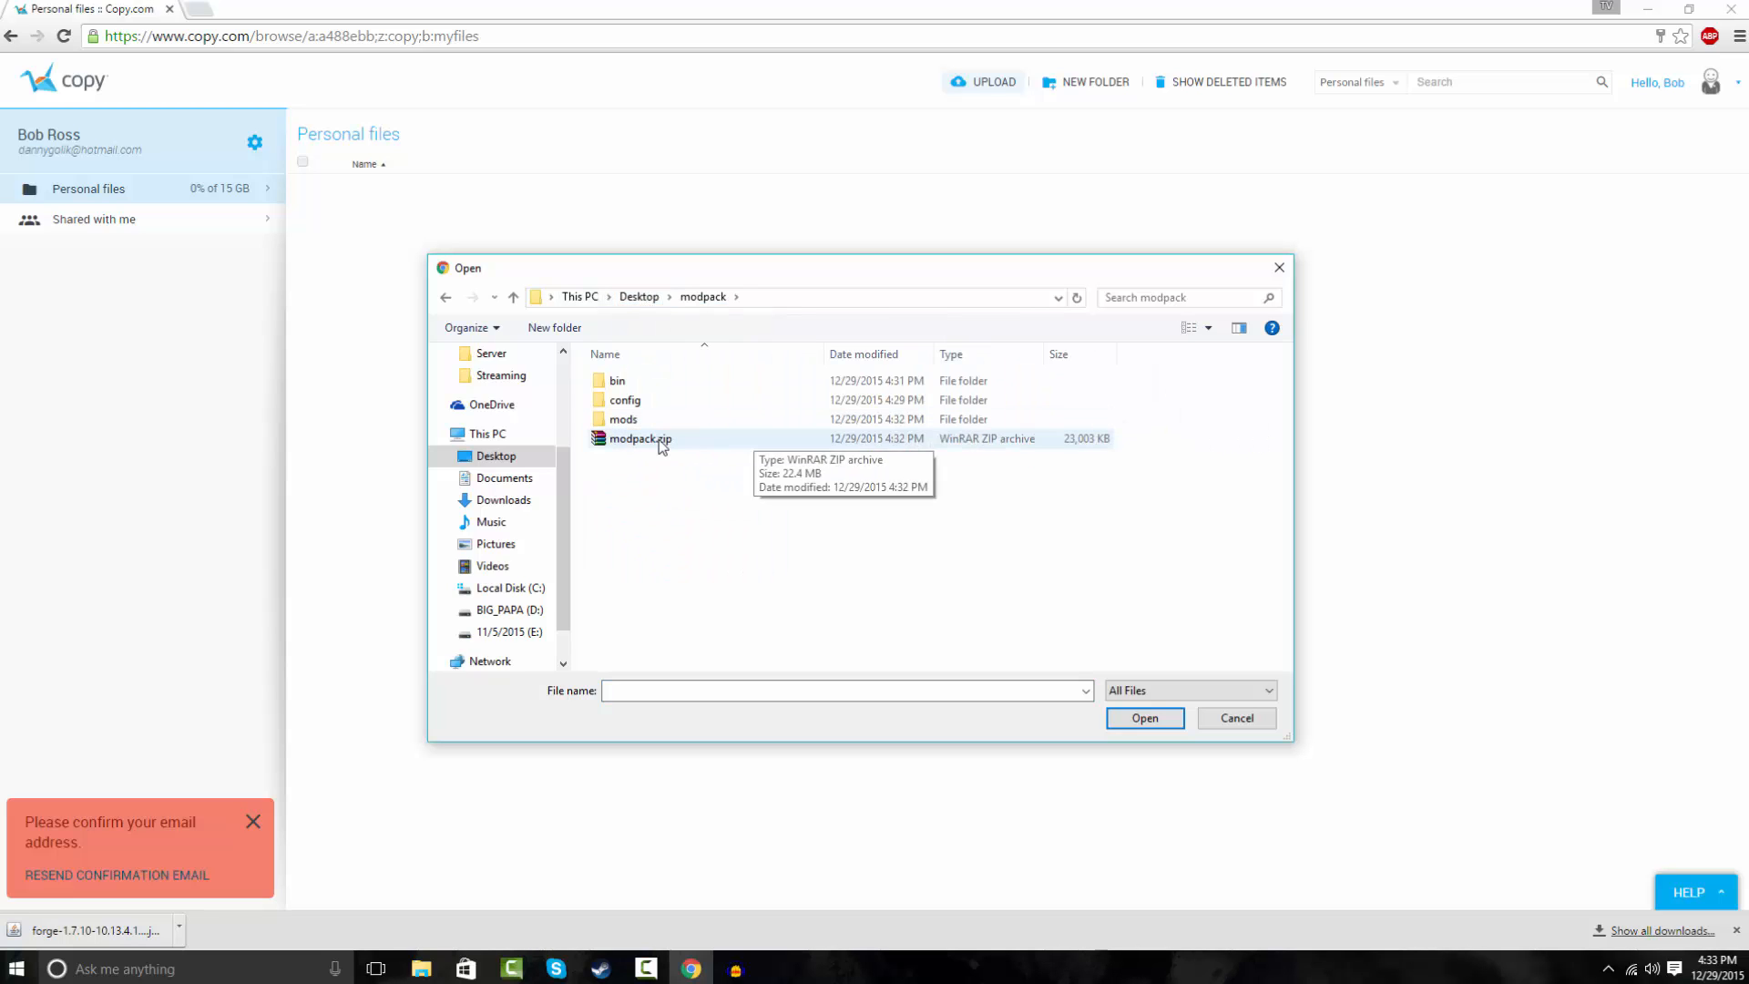
{"action": "left_click", "coordinate": [1144, 718]}
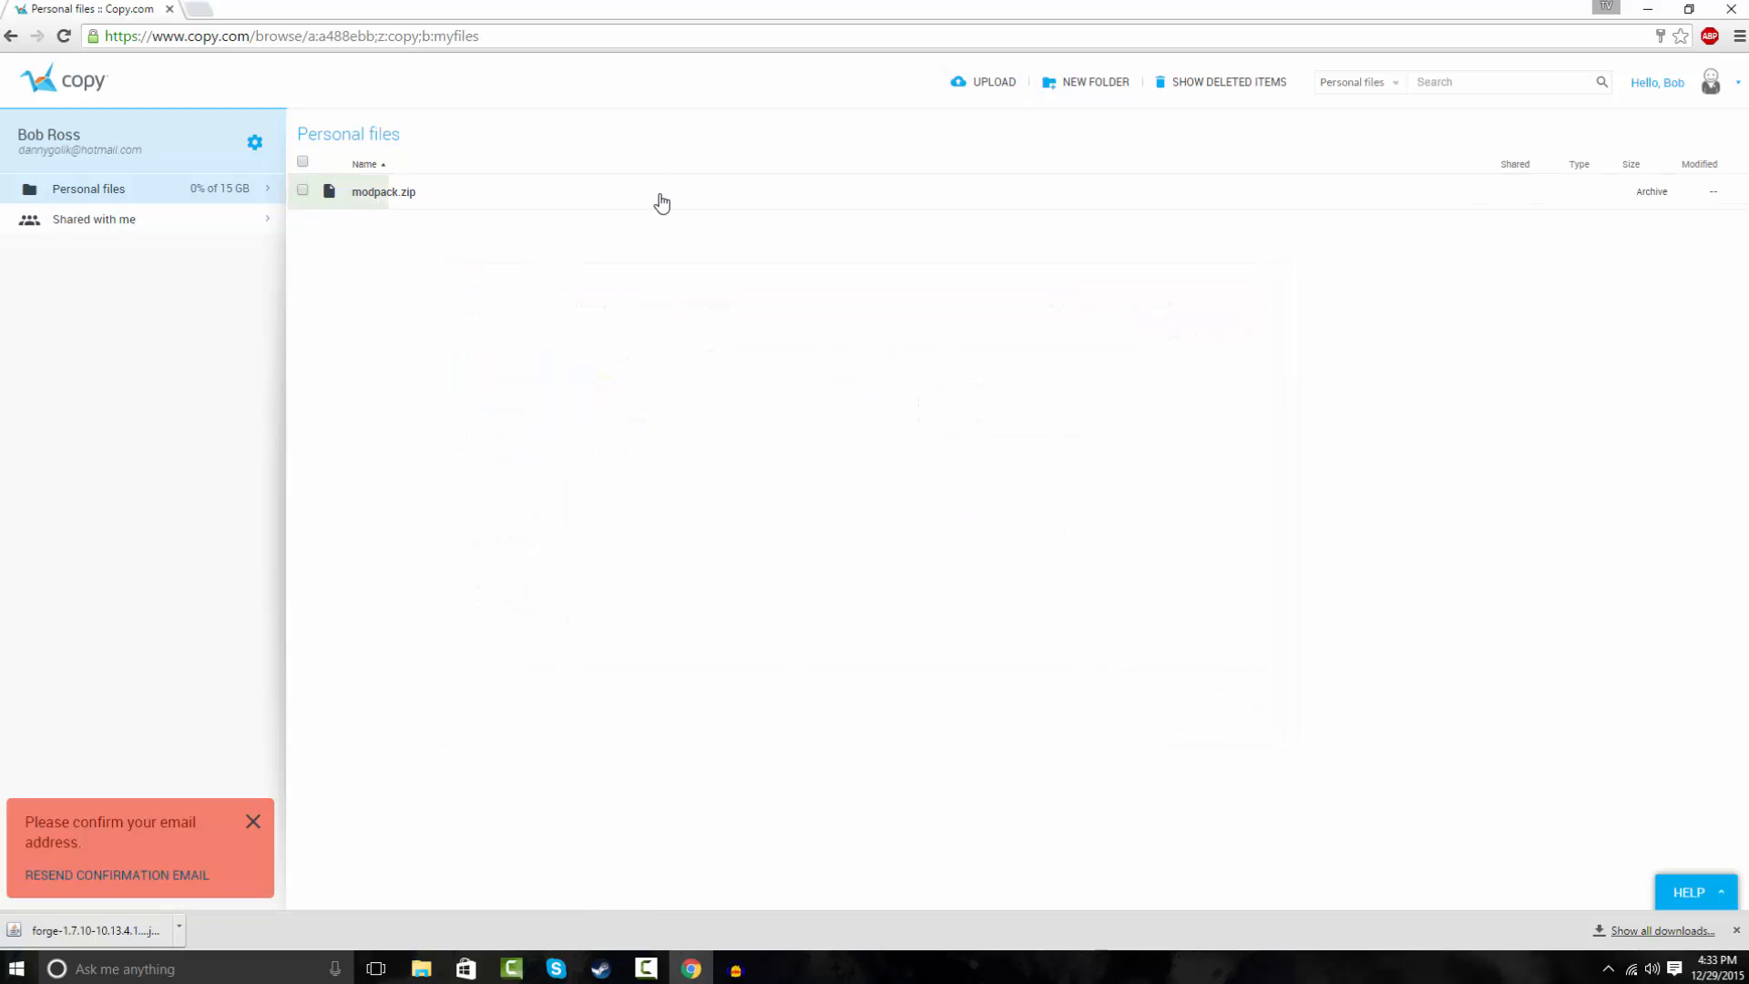
{"action": "left_click", "coordinate": [384, 191]}
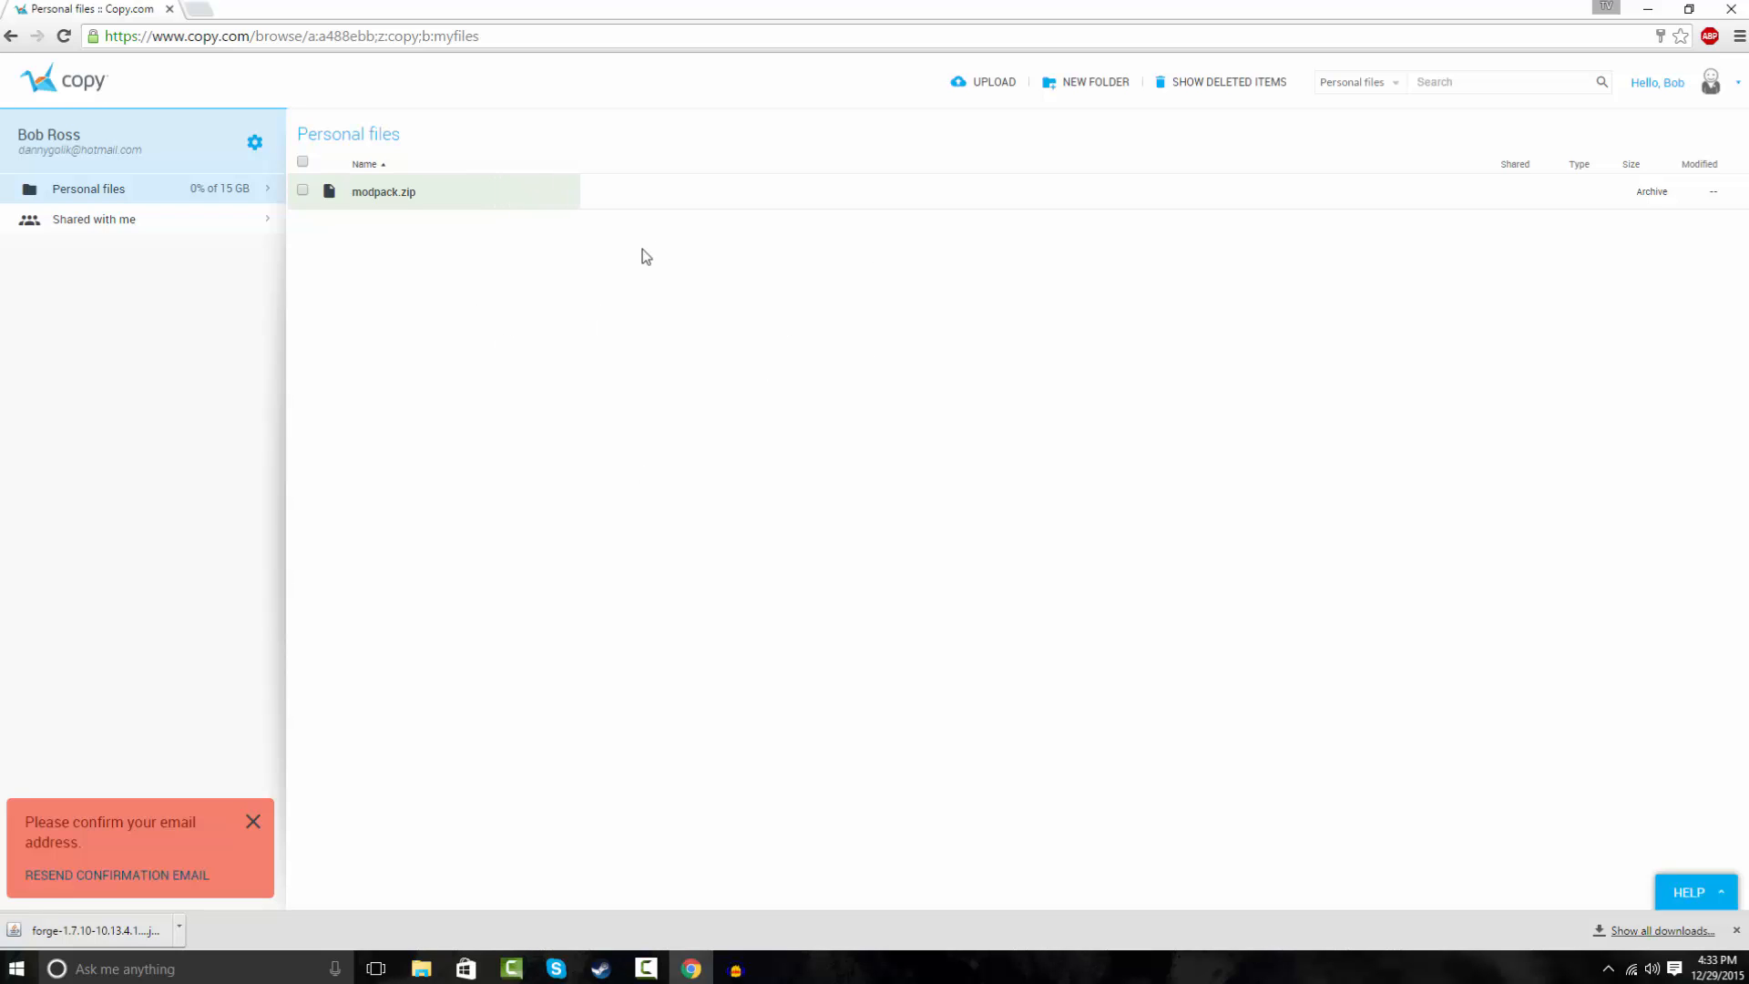
{"action": "mouse_move", "coordinate": [1020, 189]}
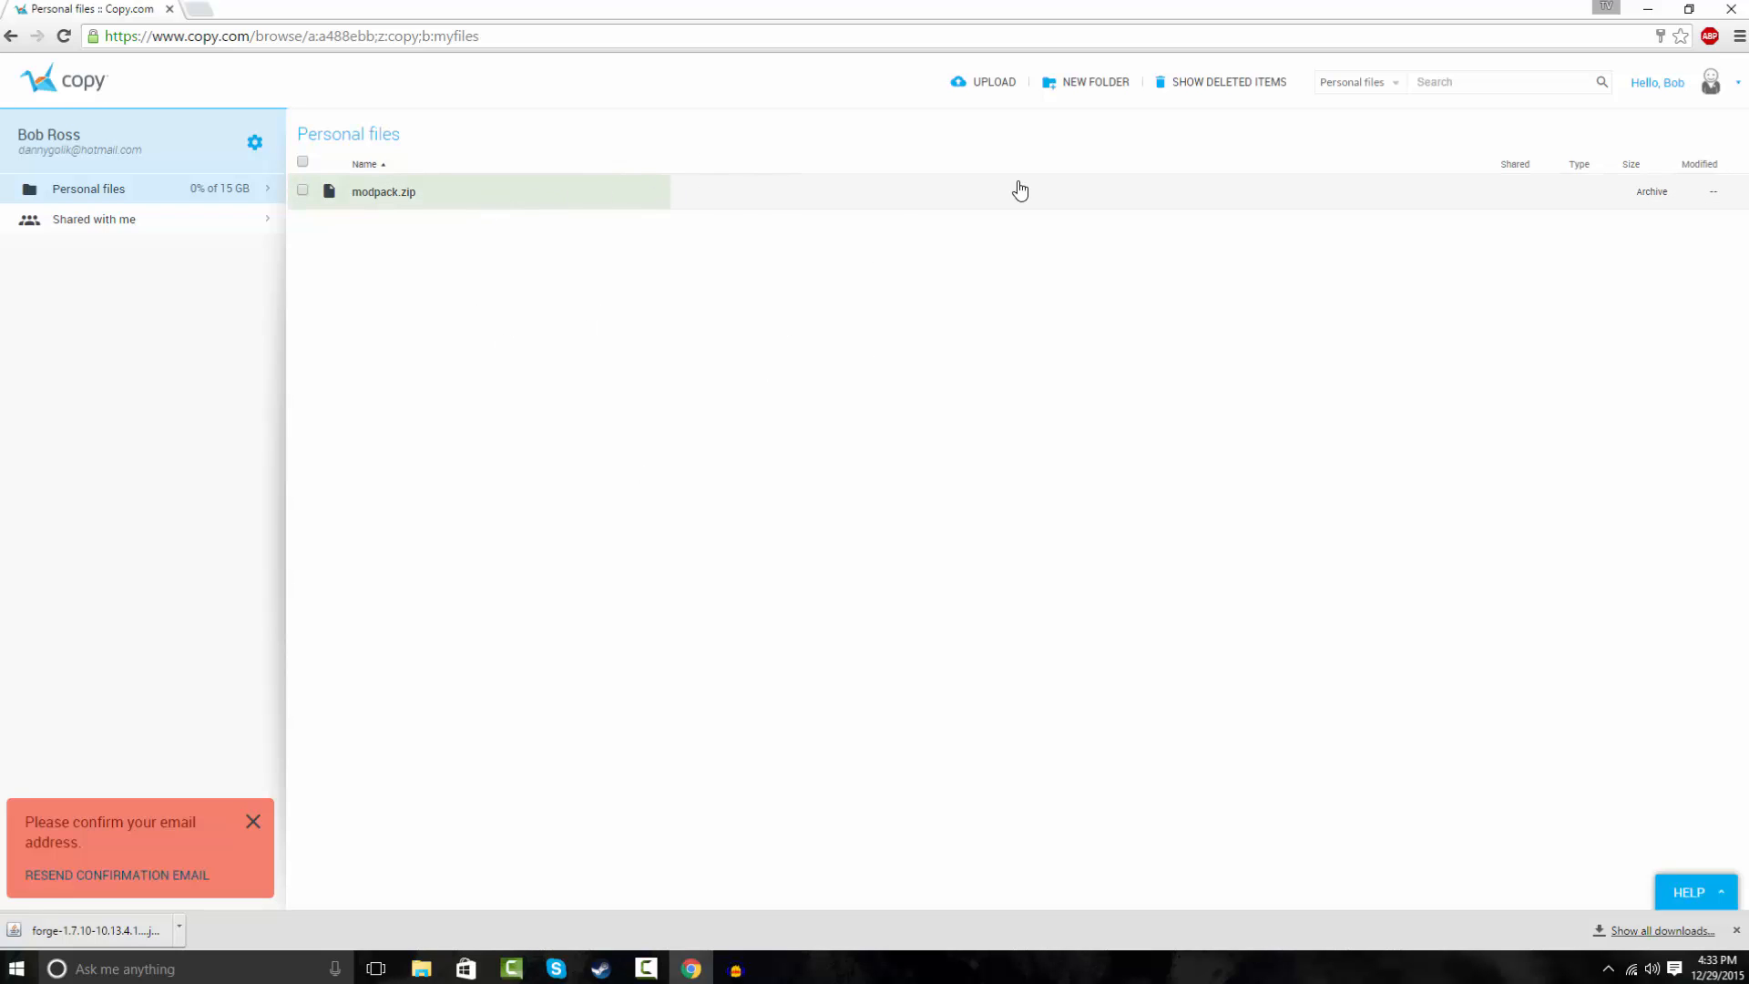
{"action": "mouse_move", "coordinate": [871, 194]}
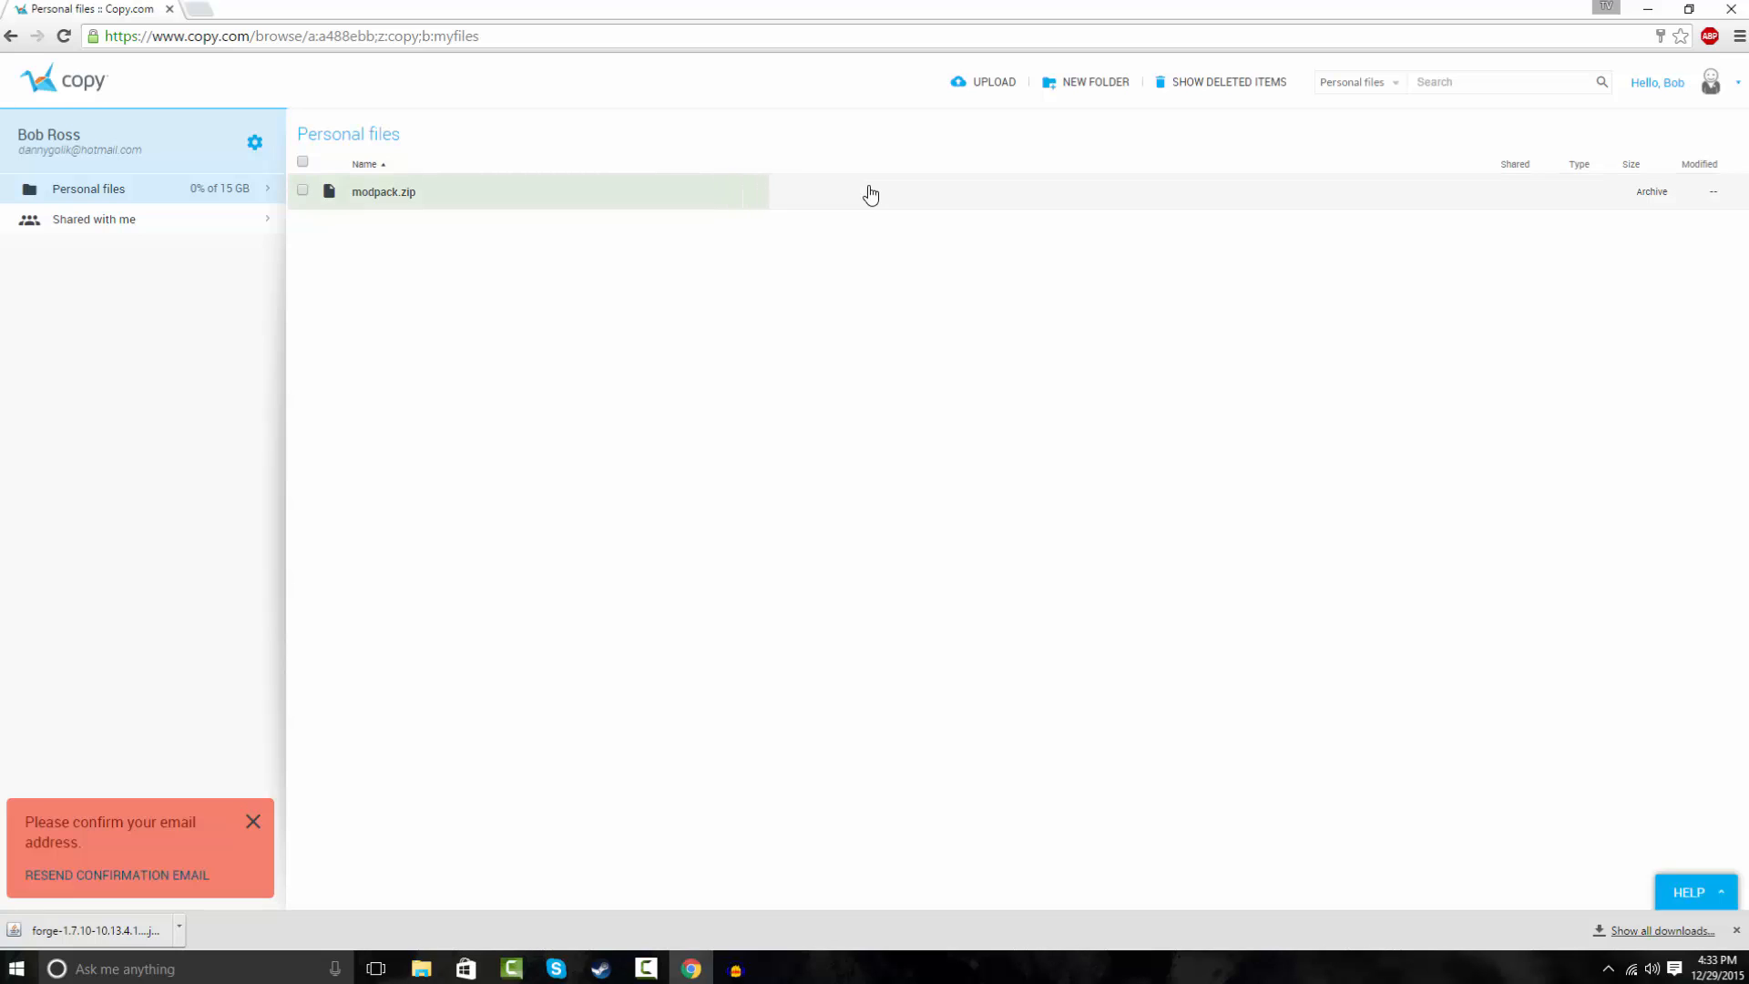
{"action": "mouse_move", "coordinate": [942, 242]}
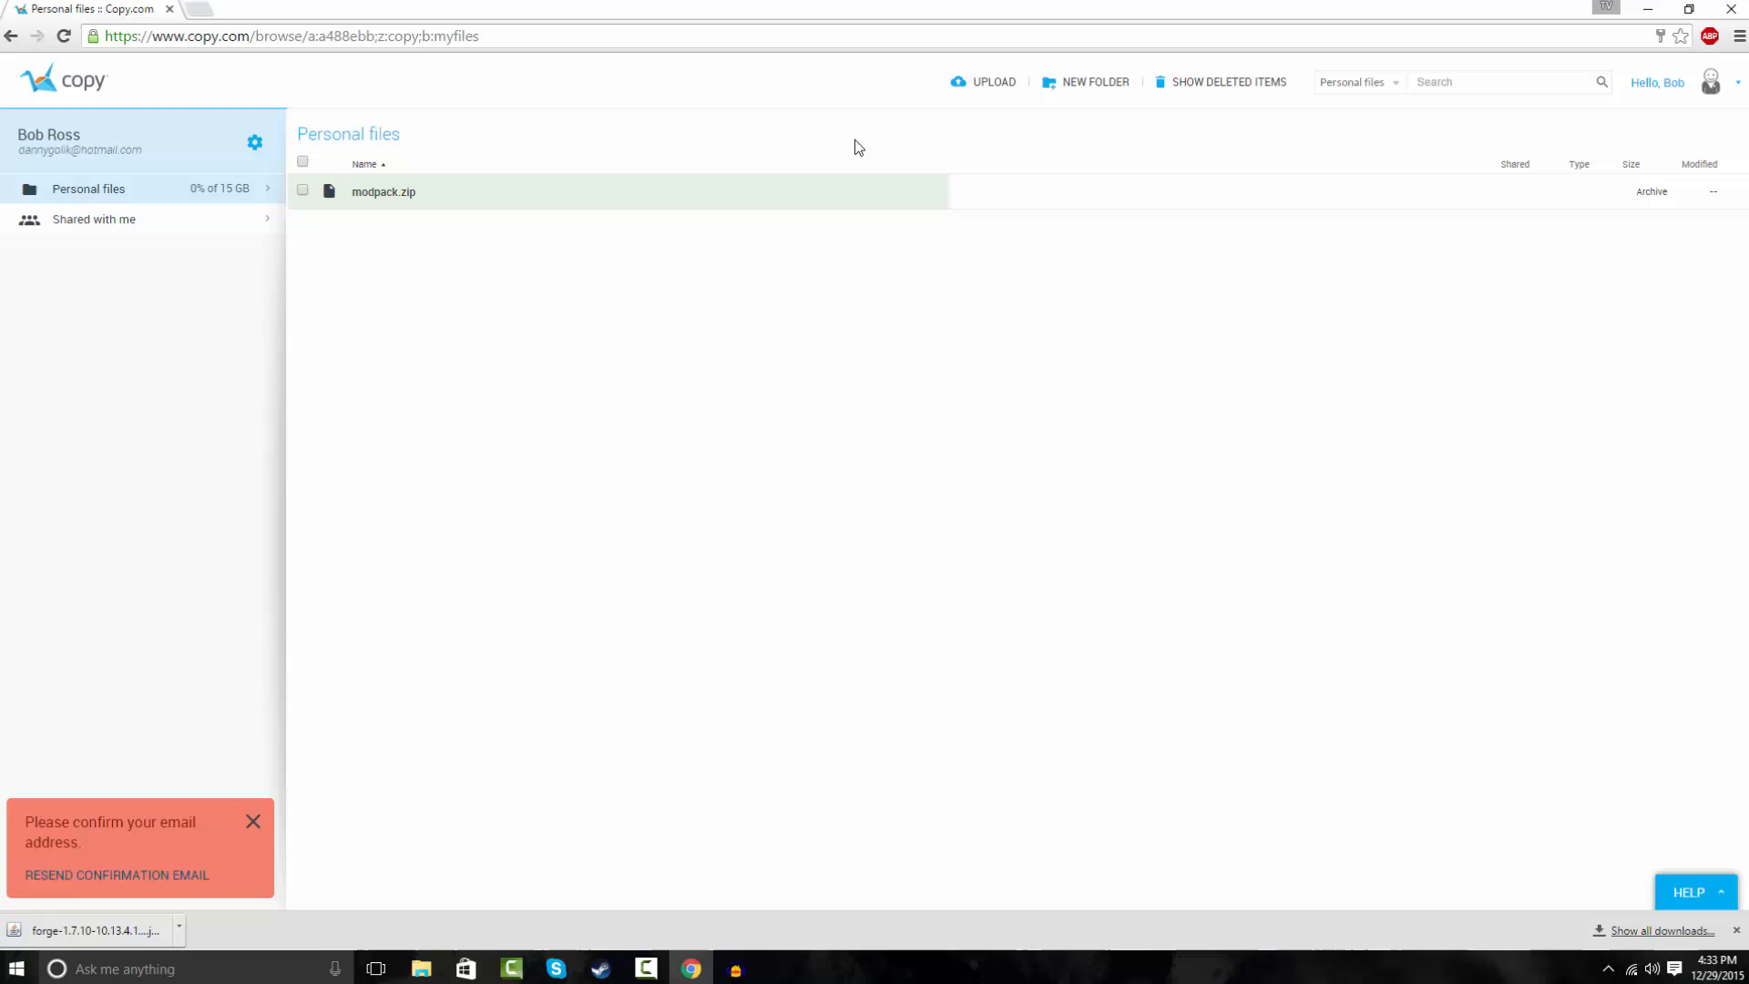
{"action": "mouse_move", "coordinate": [235, 831]}
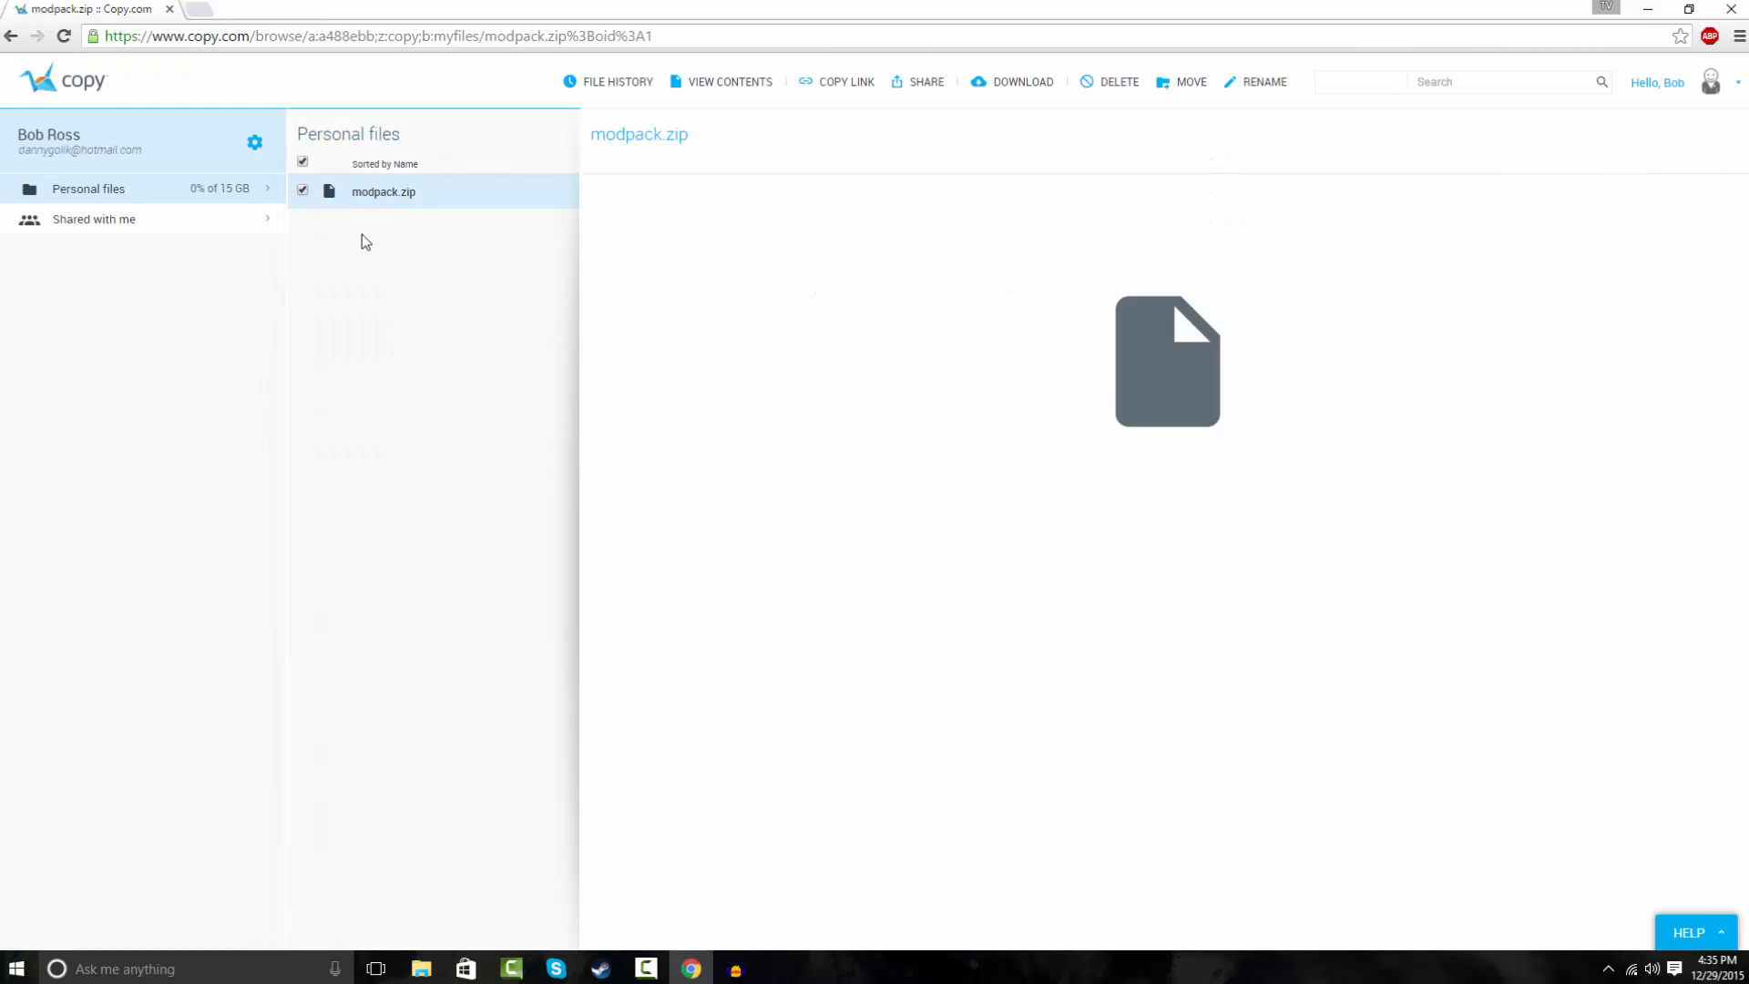
Share modpack.zip and begin a personal message about the modpack.
{"action": "left_click", "coordinate": [925, 82]}
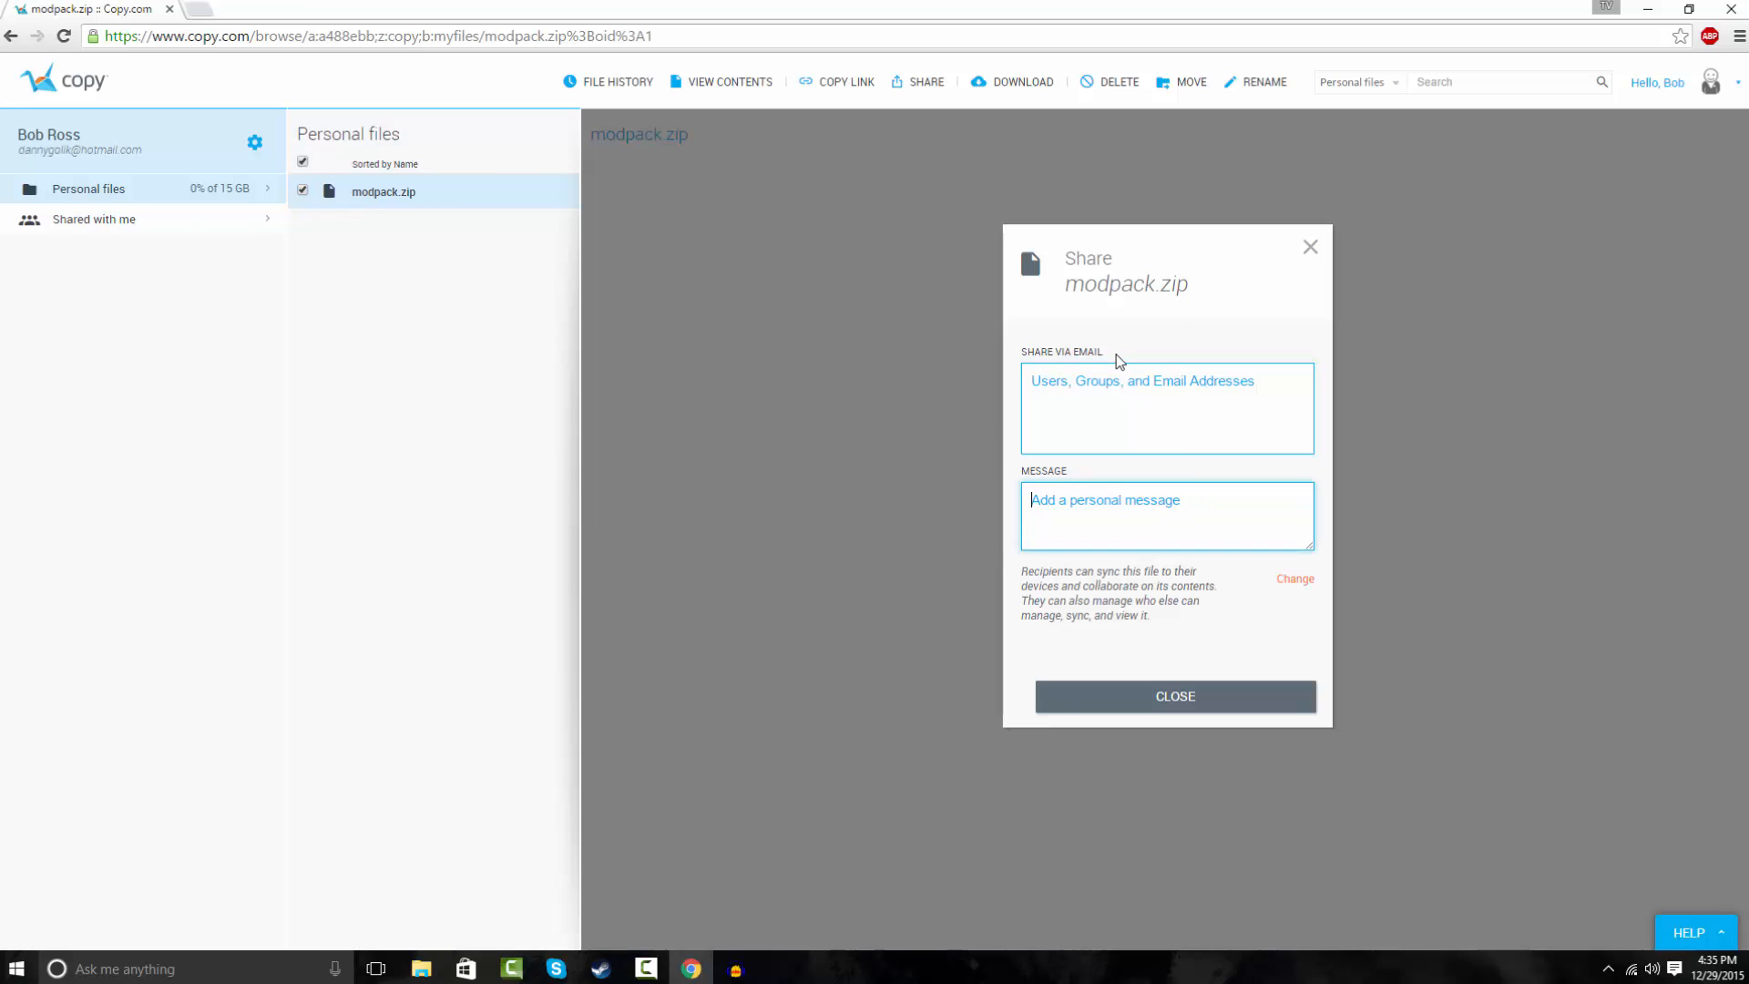
{"action": "mouse_move", "coordinate": [1567, 410]}
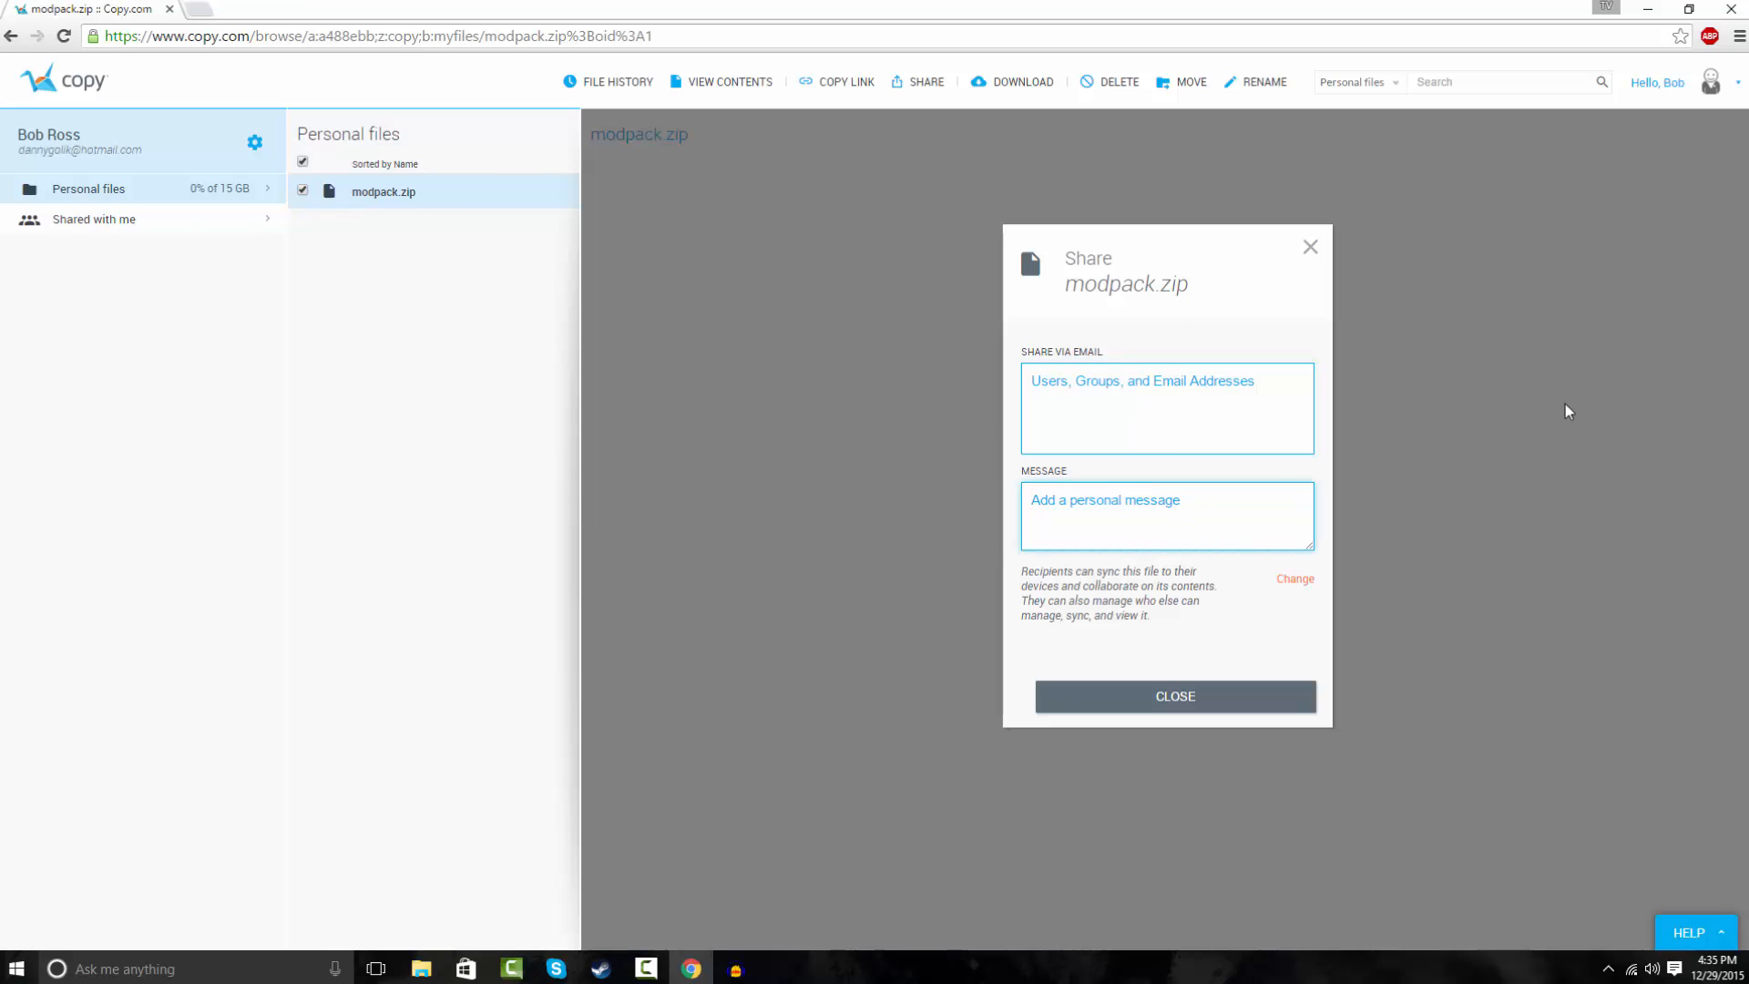
{"action": "type", "text": "Ths"}
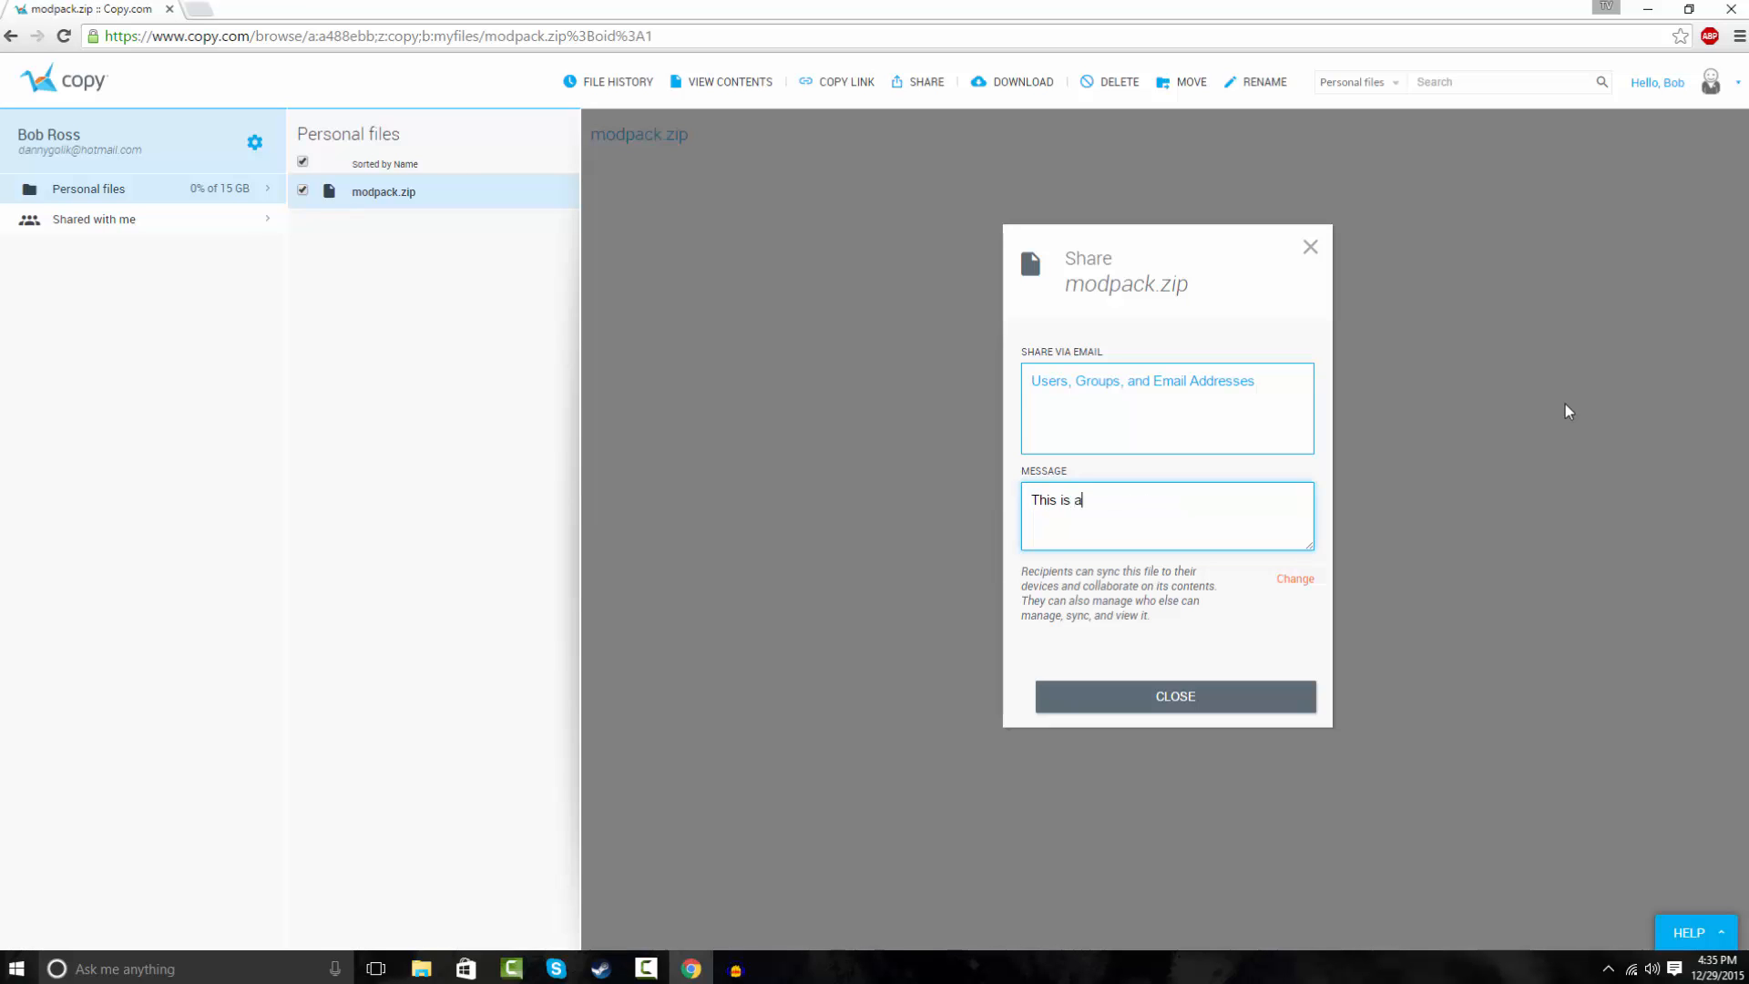
{"action": "type", "text": "modop"}
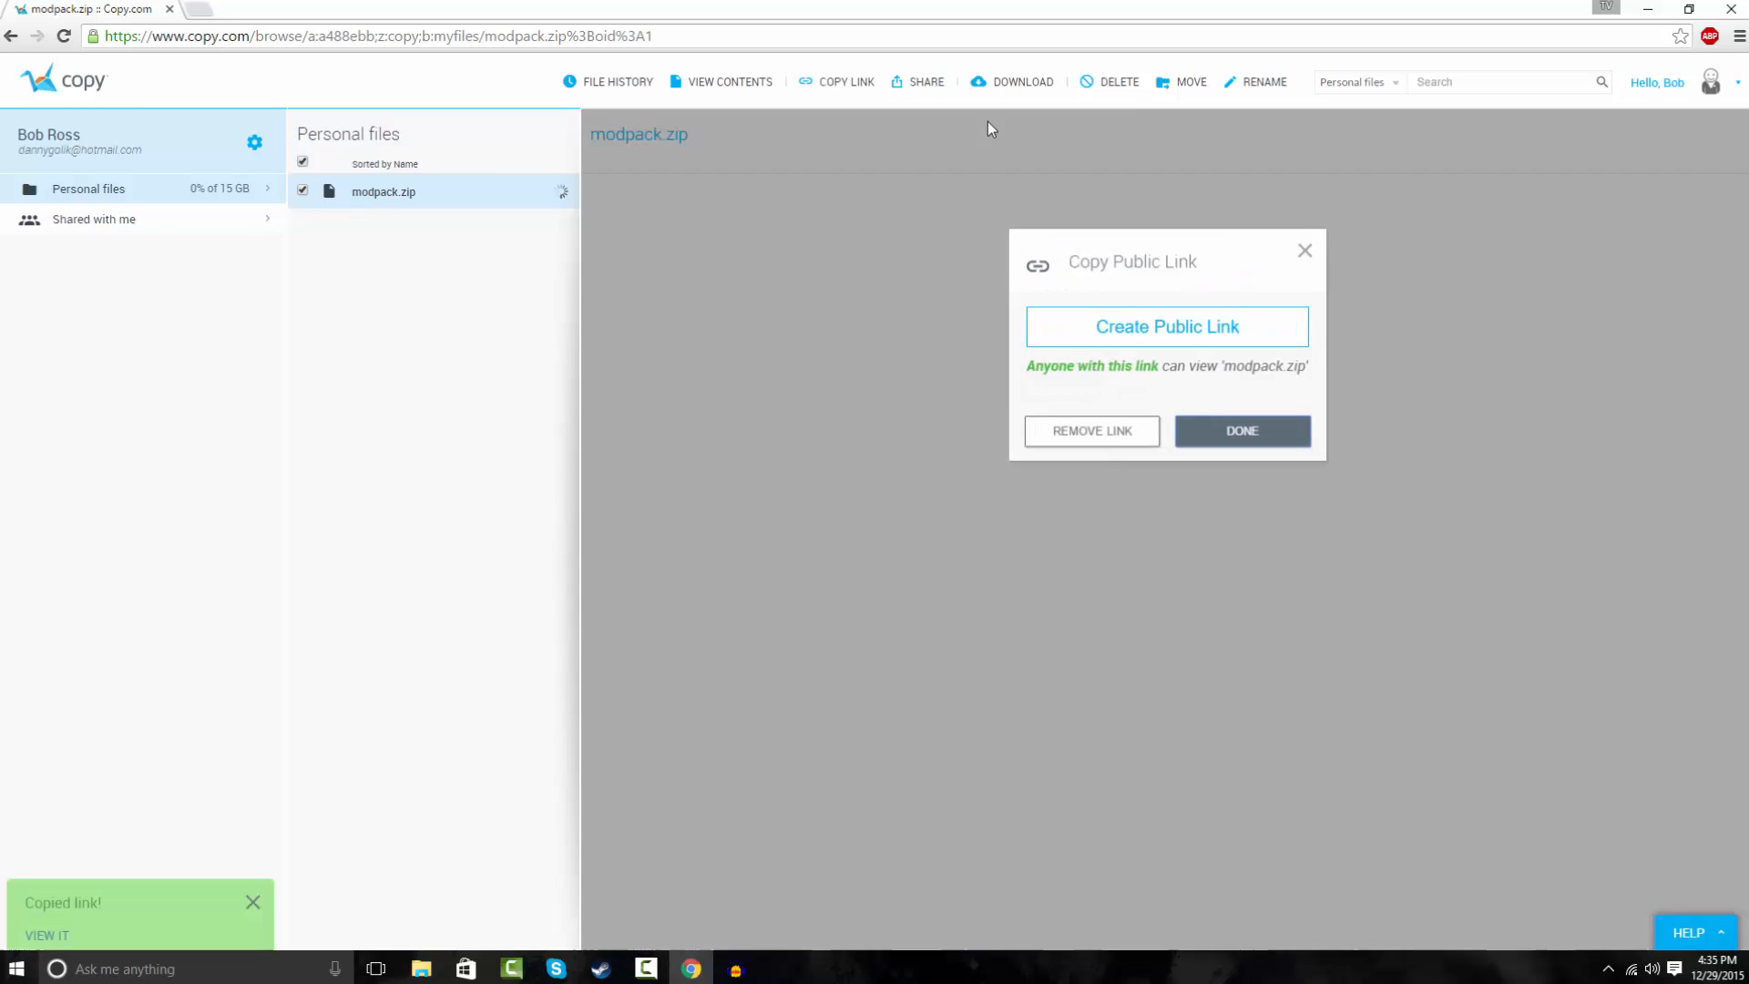
Create a public link for modpack.zip in Copy.com, then return to the Technic Platform site.
{"action": "left_click", "coordinate": [1166, 326]}
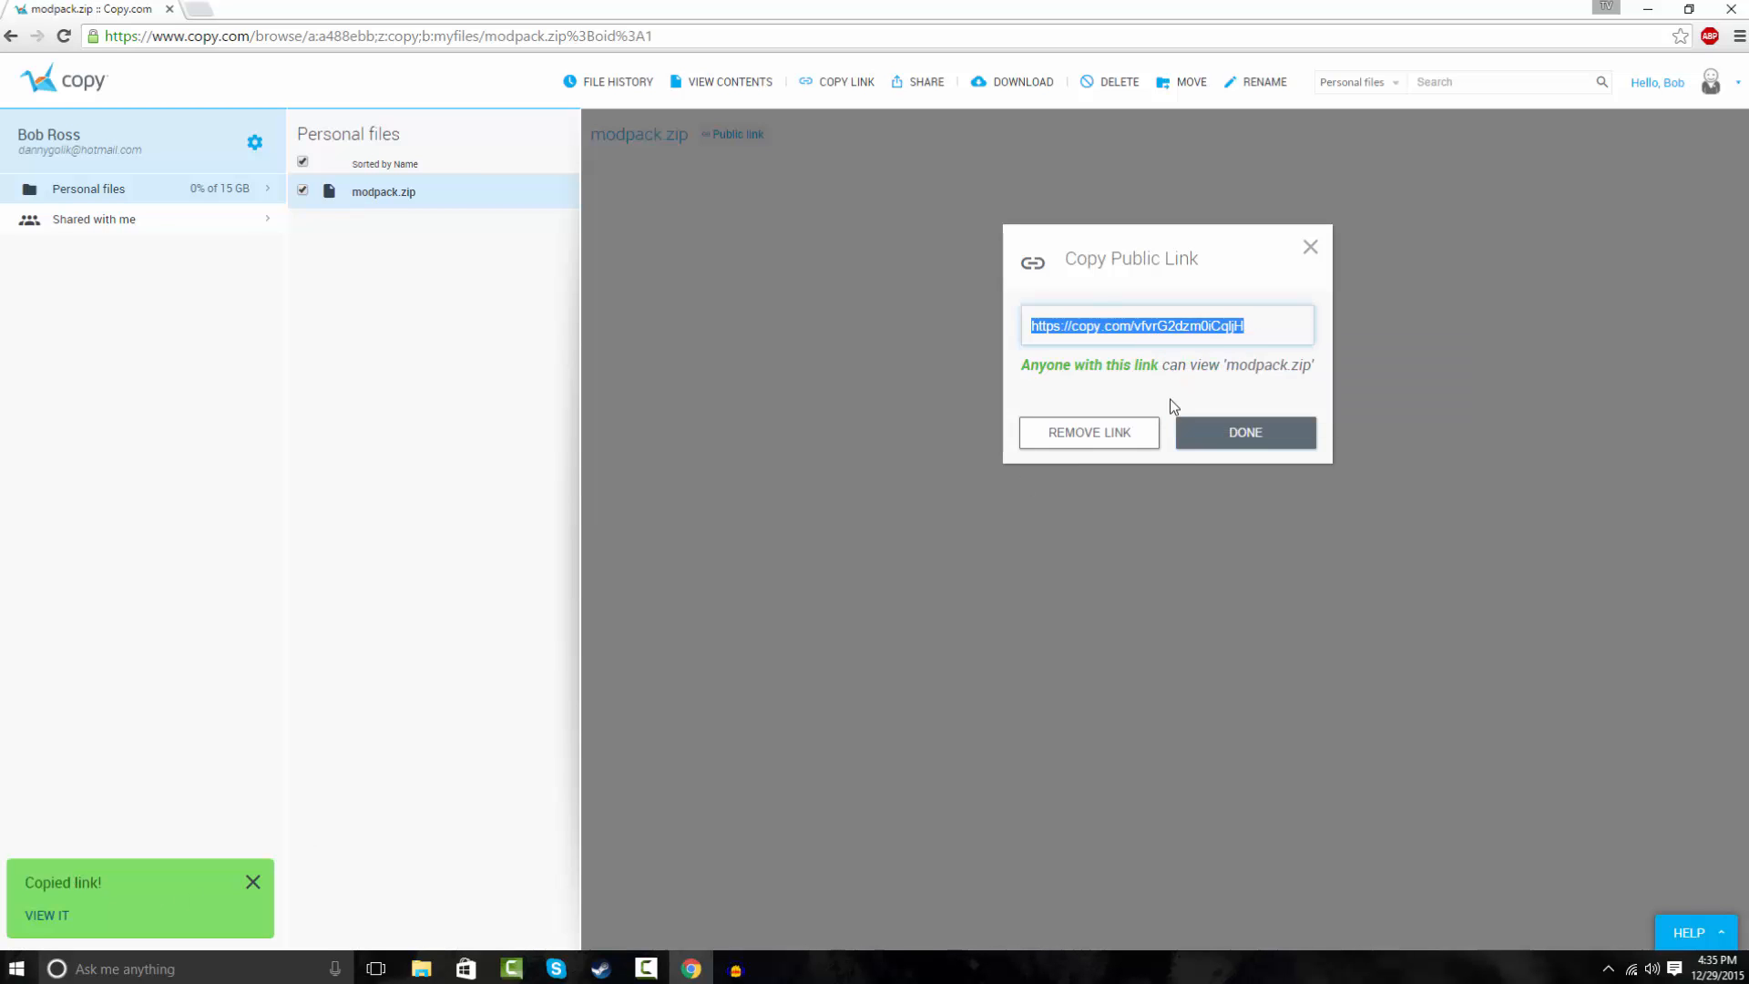
{"action": "left_click", "coordinate": [1242, 433]}
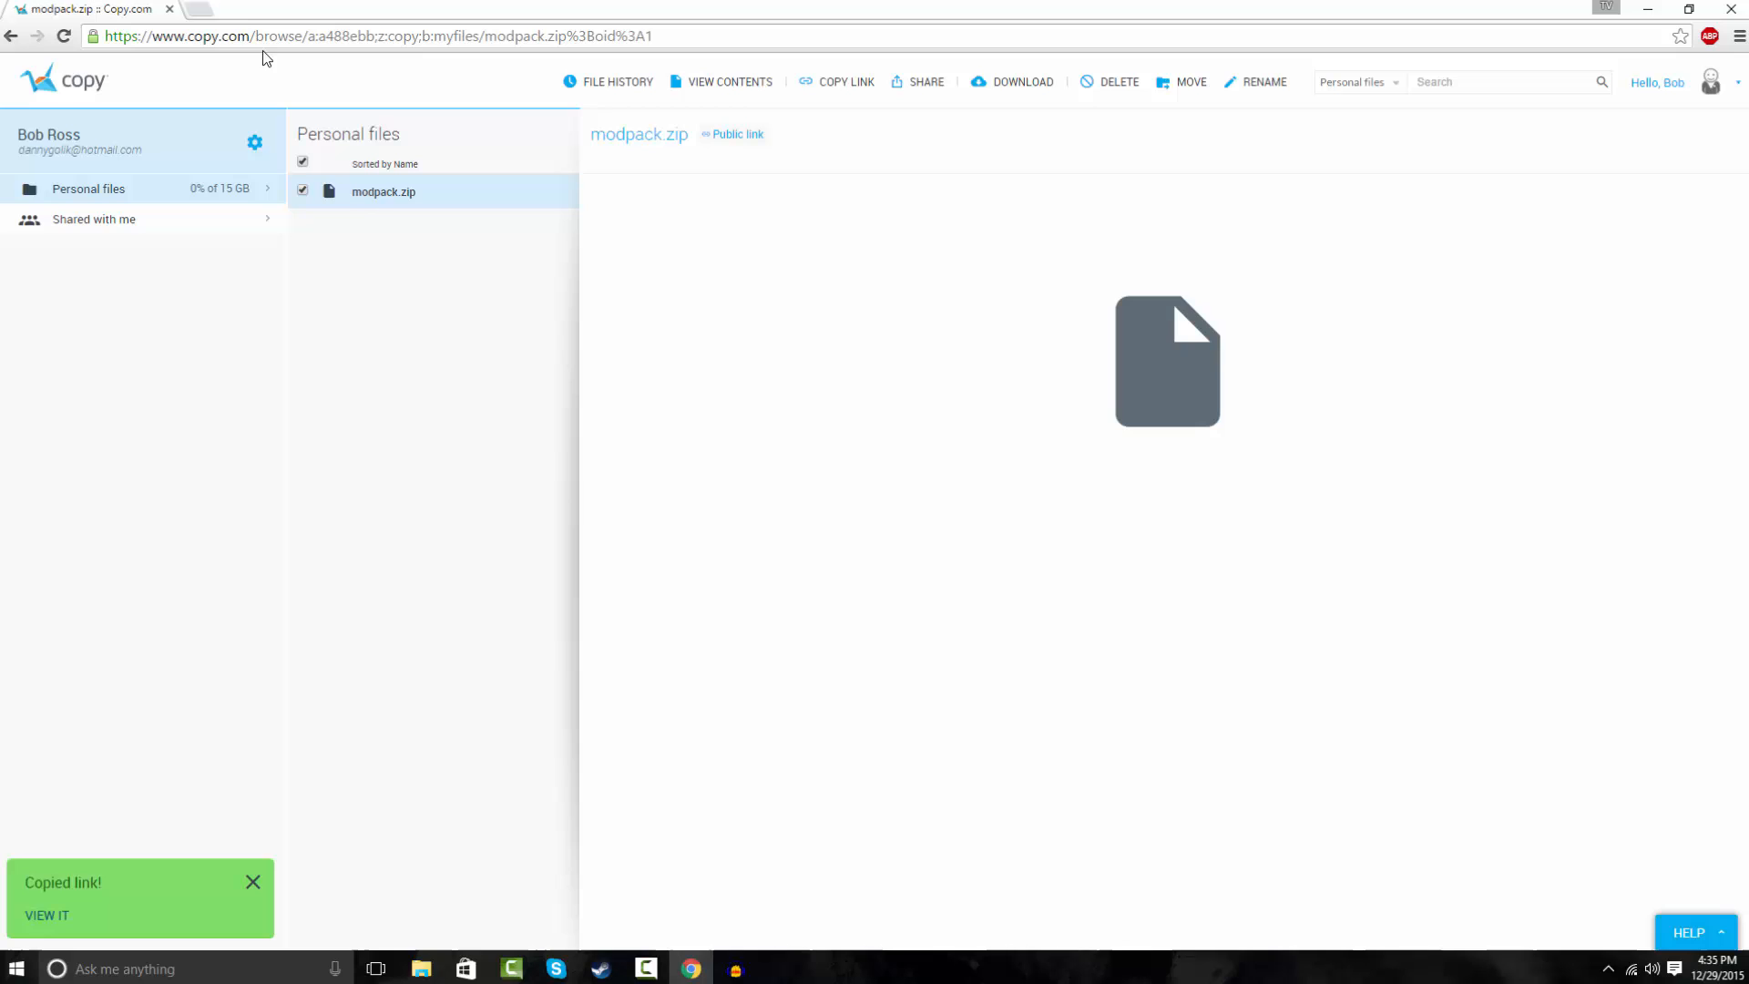
{"action": "left_click", "coordinate": [257, 9]}
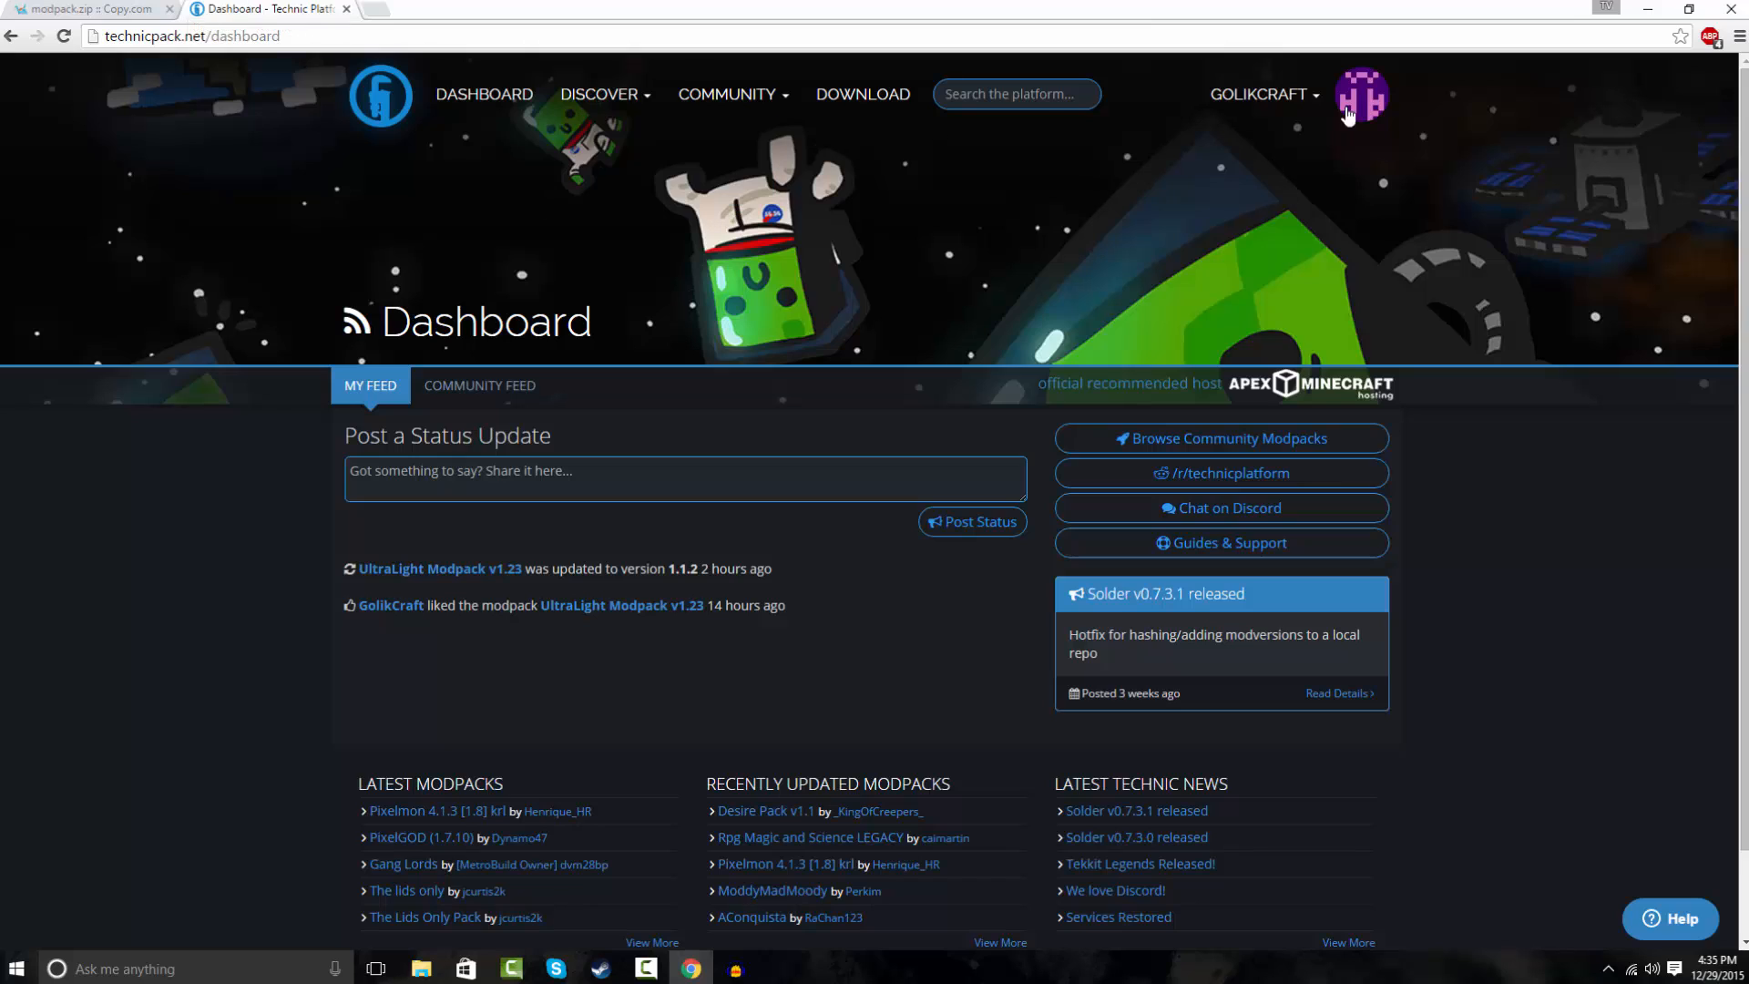
{"action": "mouse_move", "coordinate": [1253, 368]}
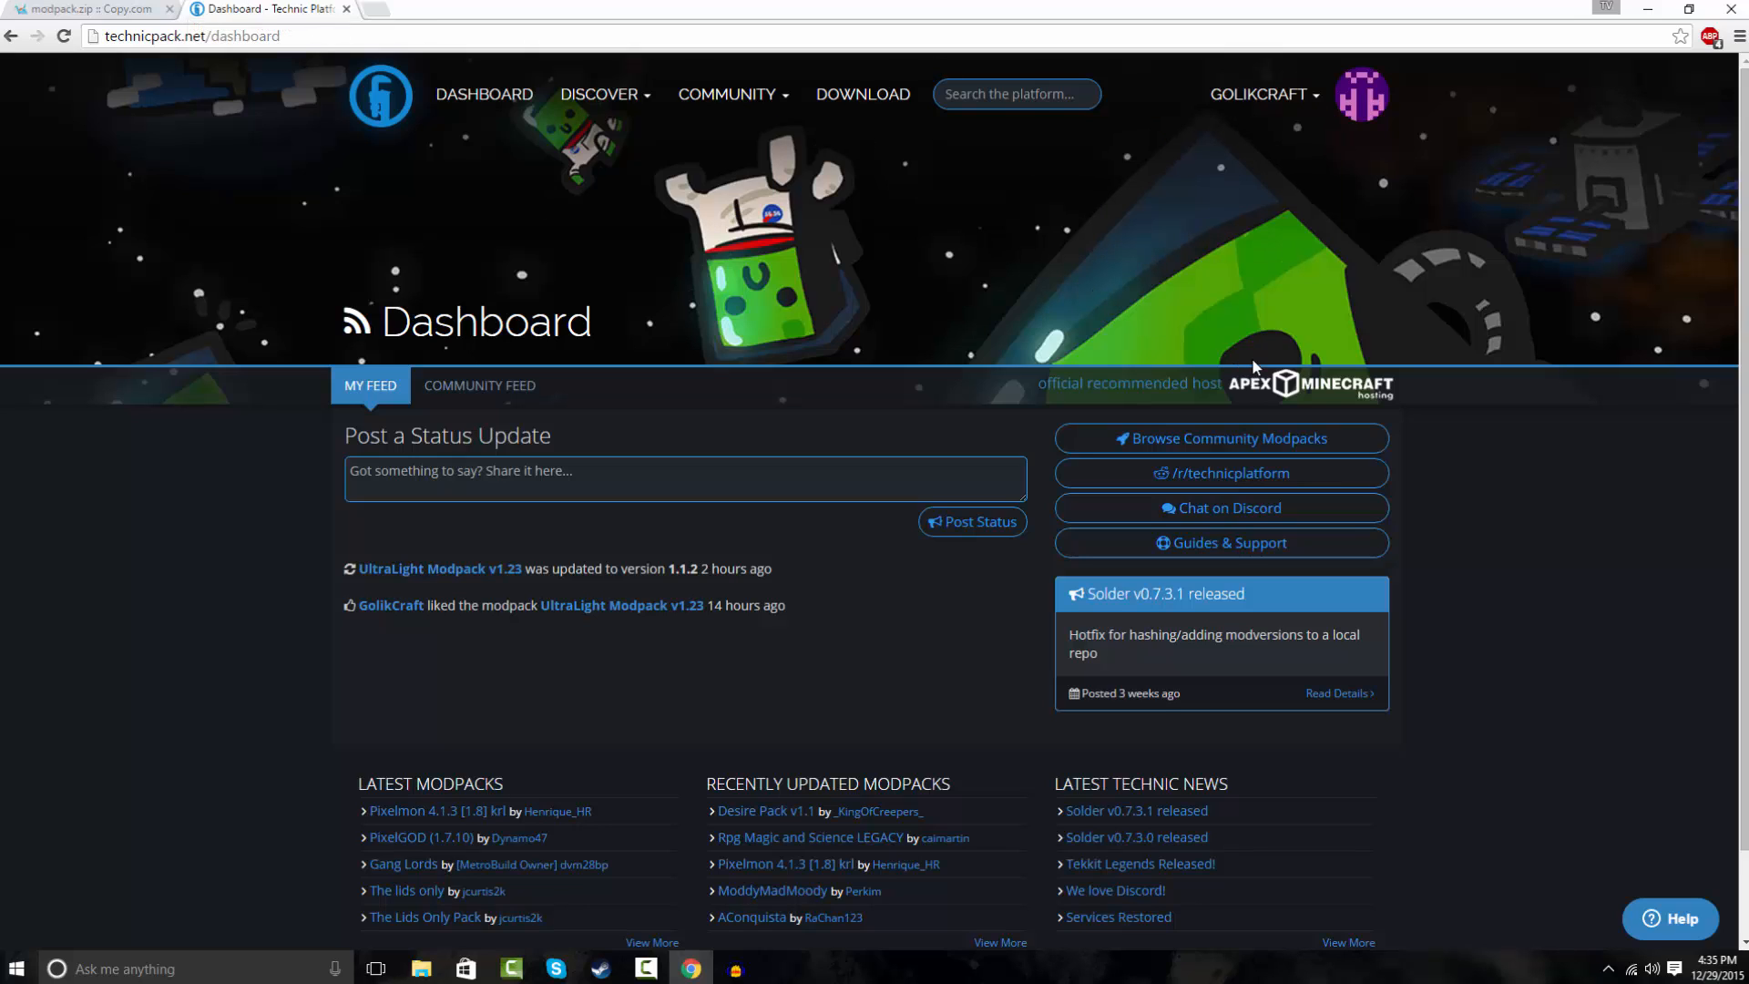
Choose Create a Modpack from the GOLIKCRAFT account menu in the header.
{"action": "left_click", "coordinate": [1260, 93]}
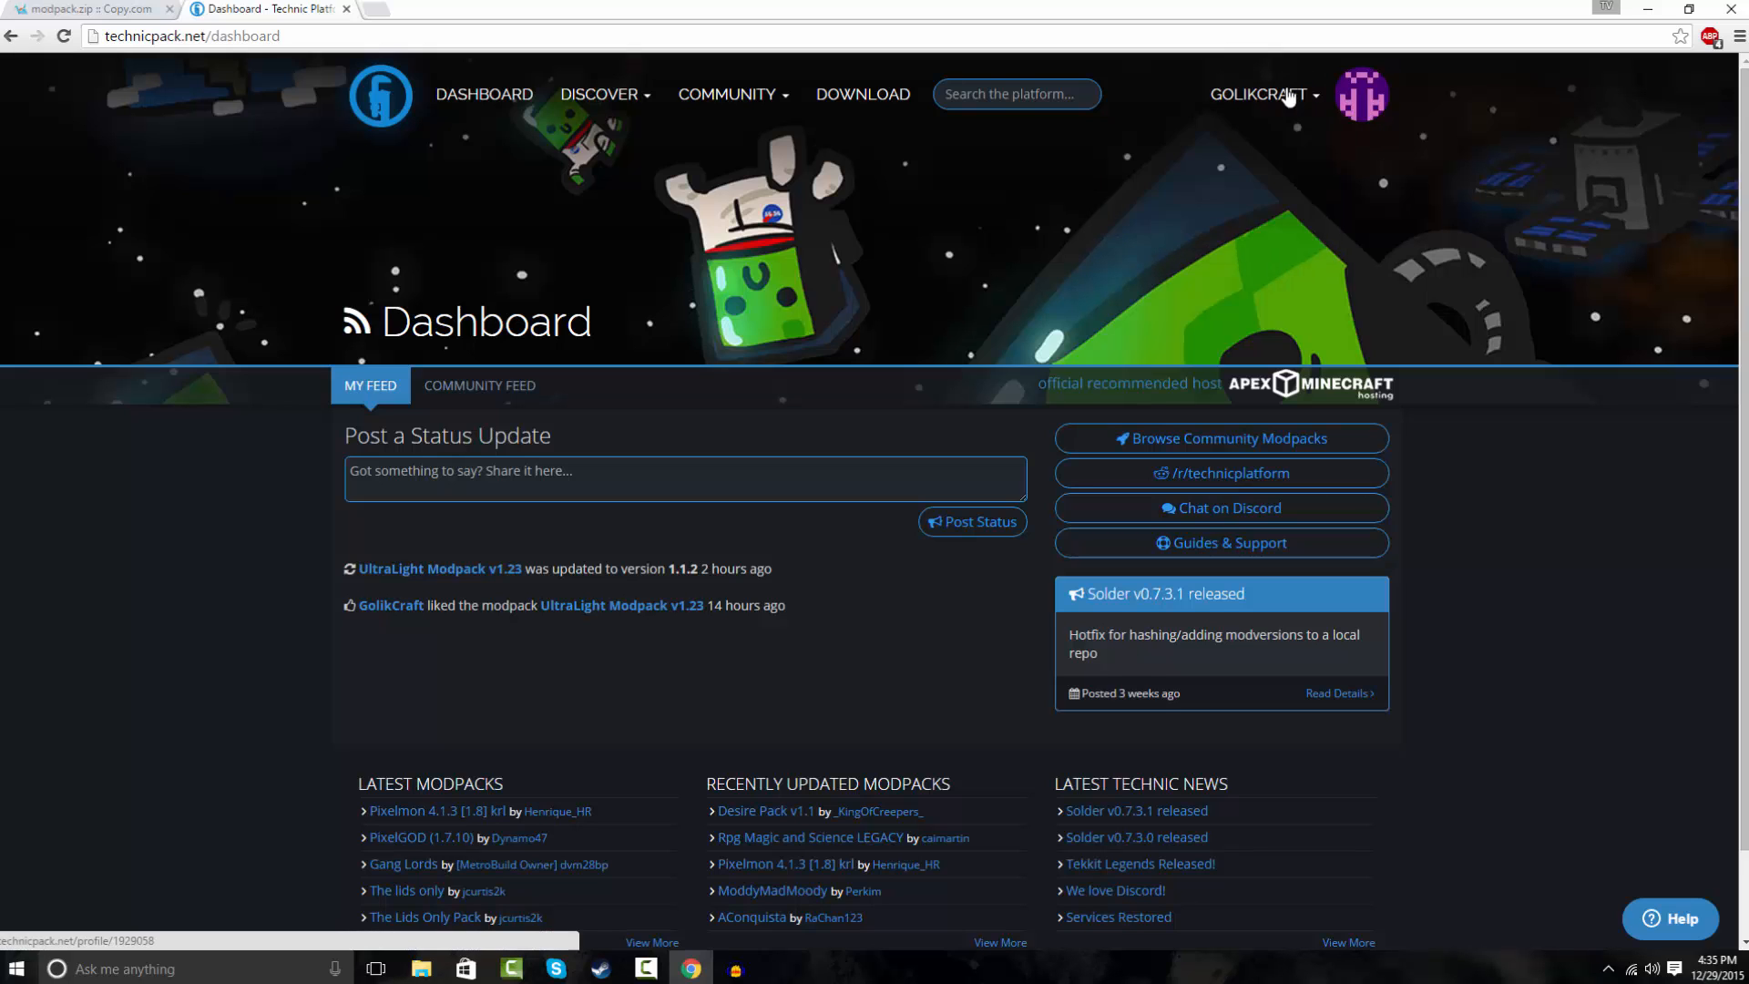
{"action": "left_click", "coordinate": [1261, 92]}
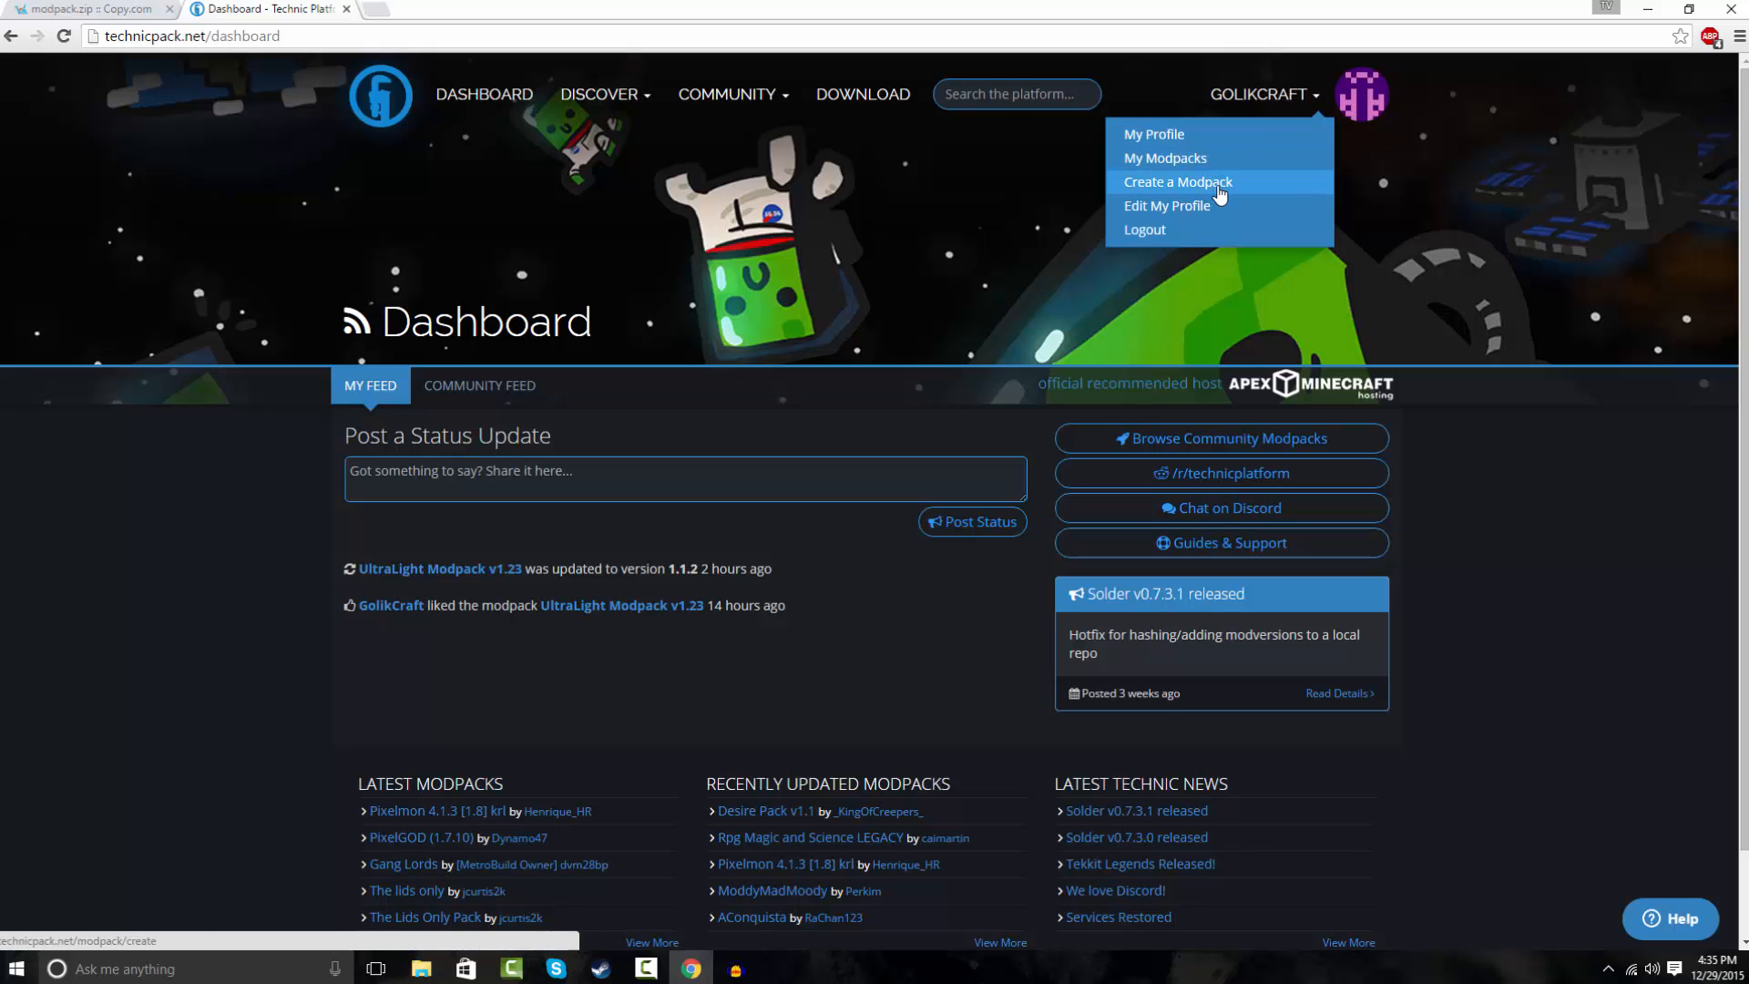
{"action": "left_click", "coordinate": [1175, 183]}
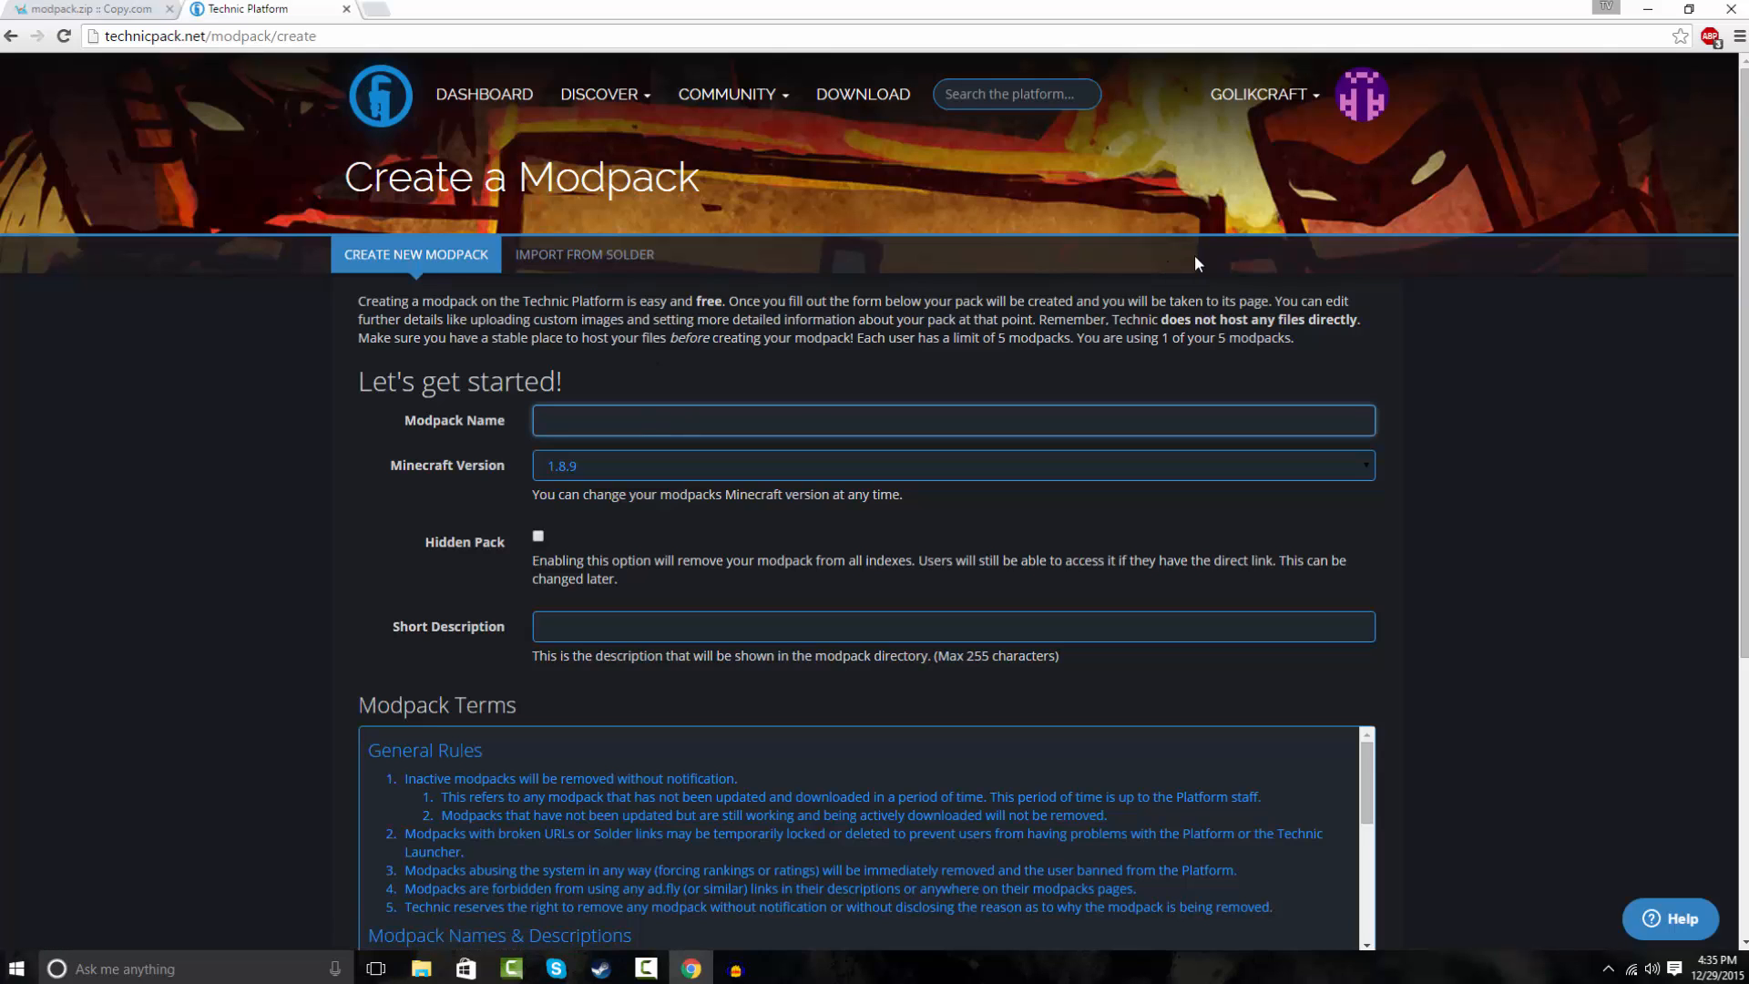
Name the modpack GolikCraft Season 1, set Minecraft version 1.7.10 and mark it as a Hidden Pack.
{"action": "type", "text": "GolikCraft Se"}
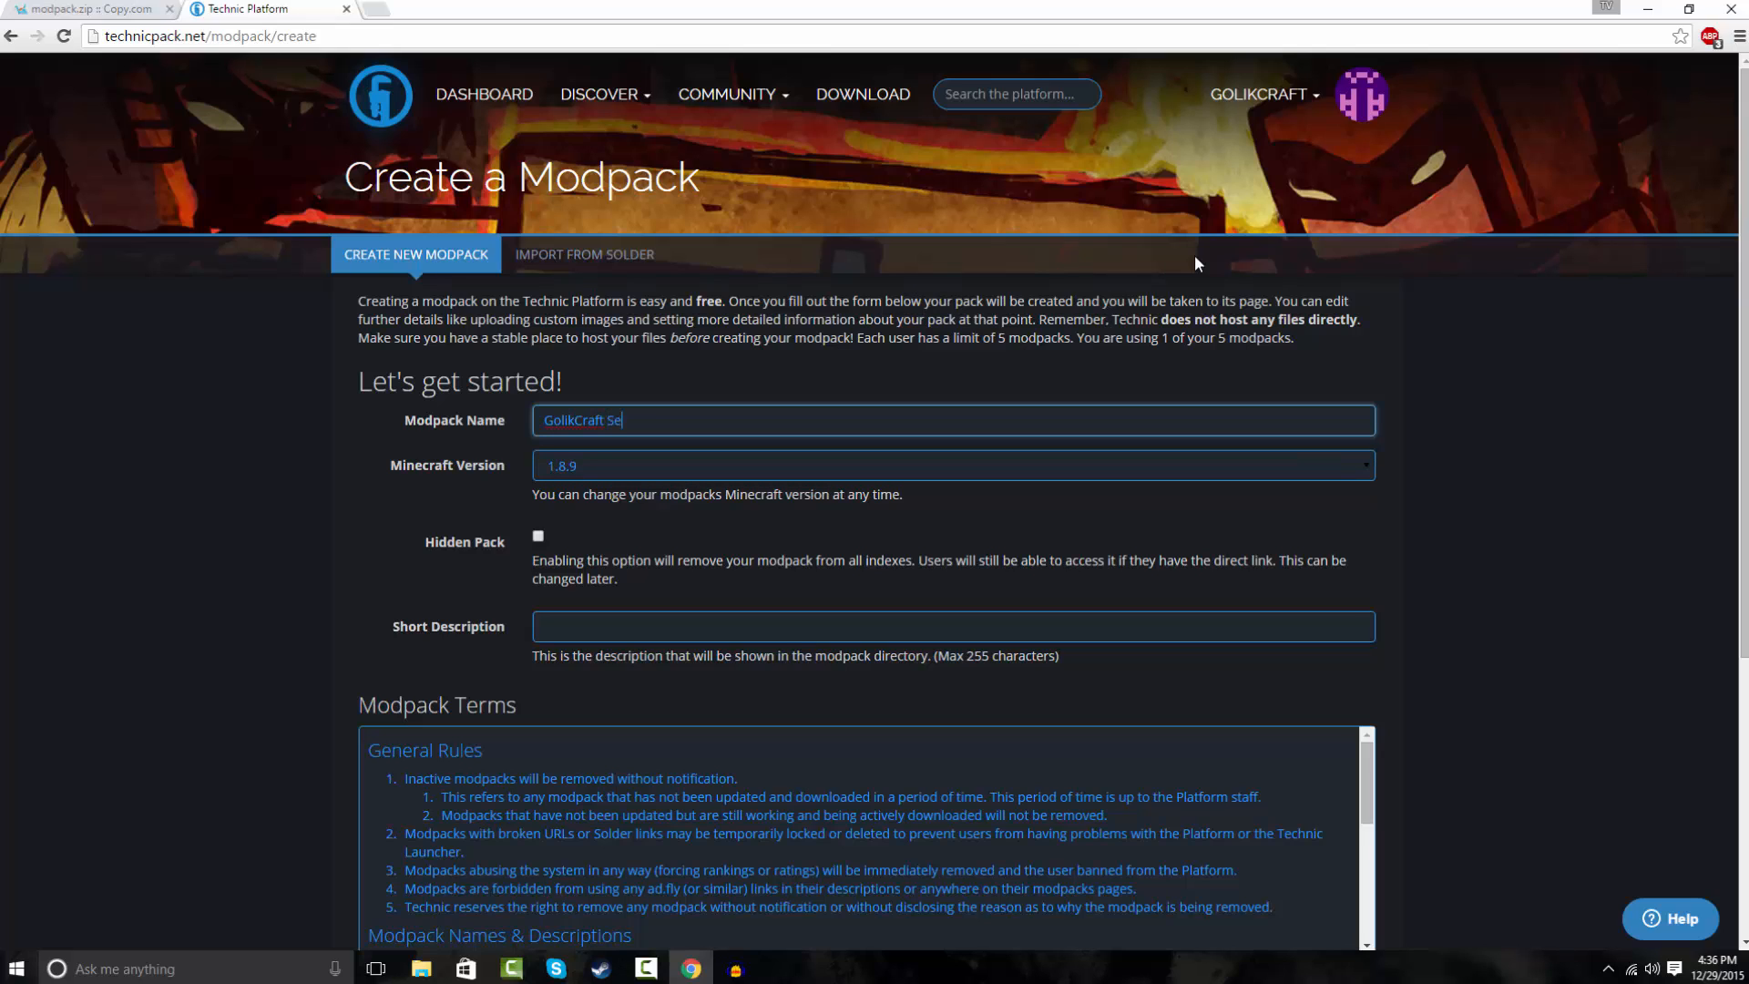
{"action": "type", "text": "ason"}
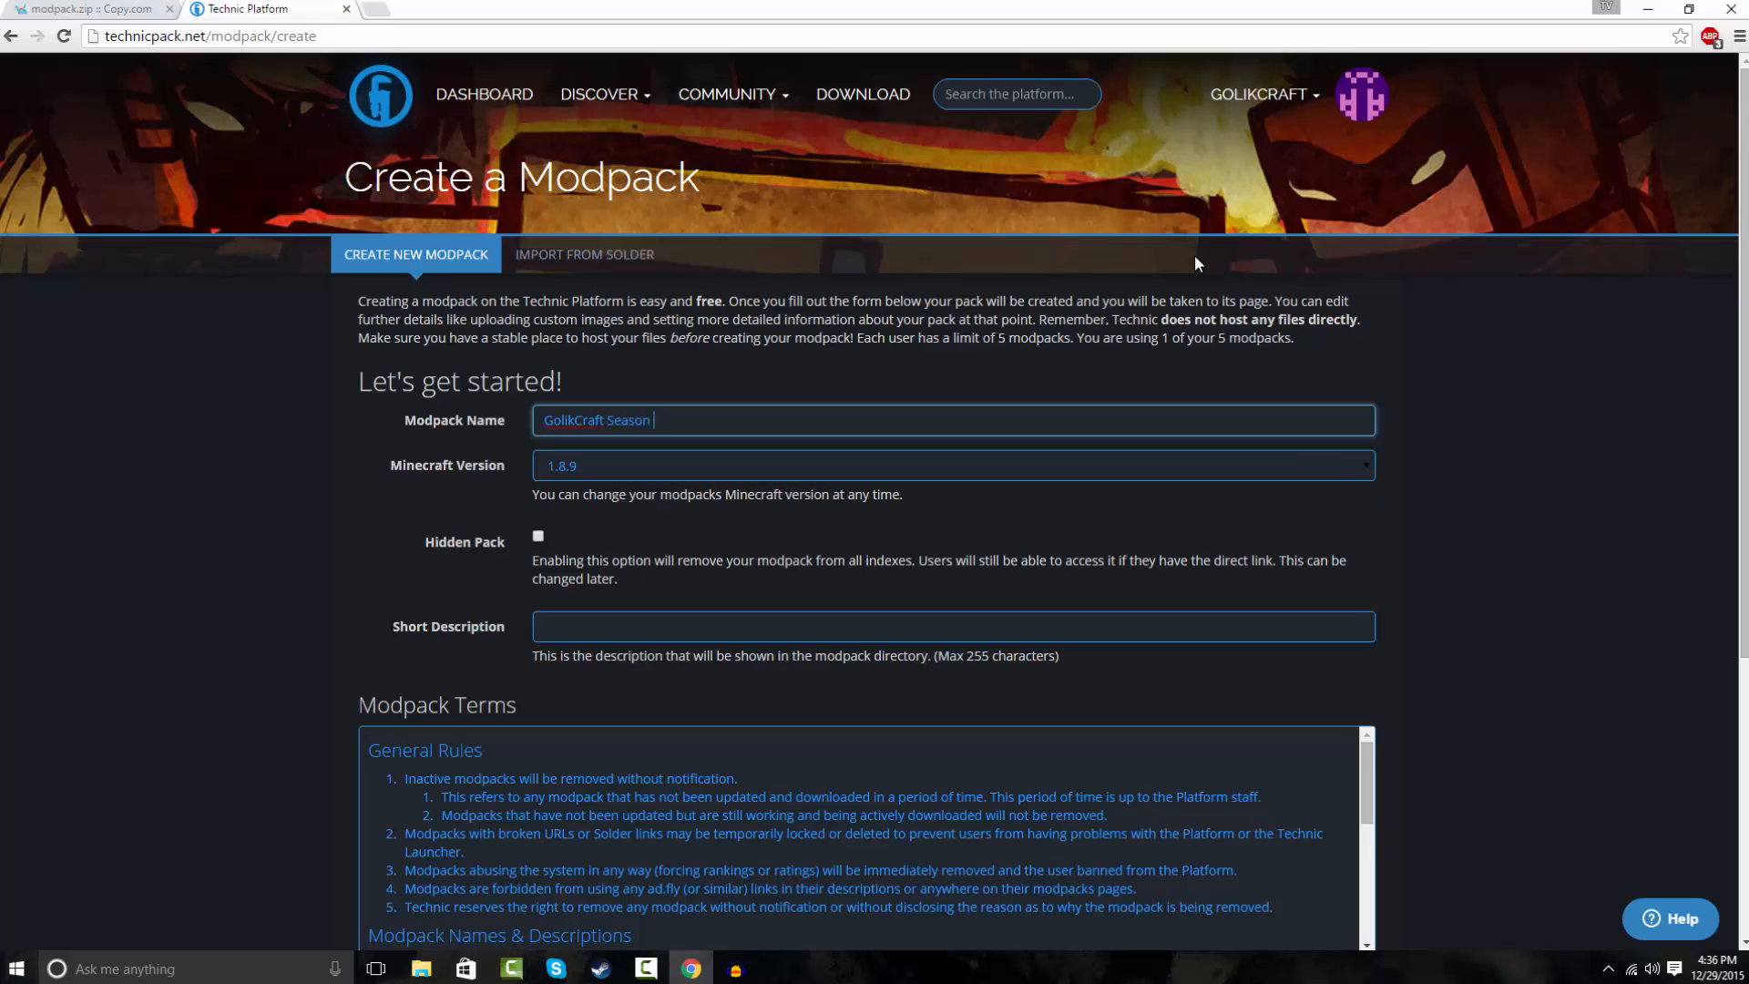
{"action": "type", "text": "1"}
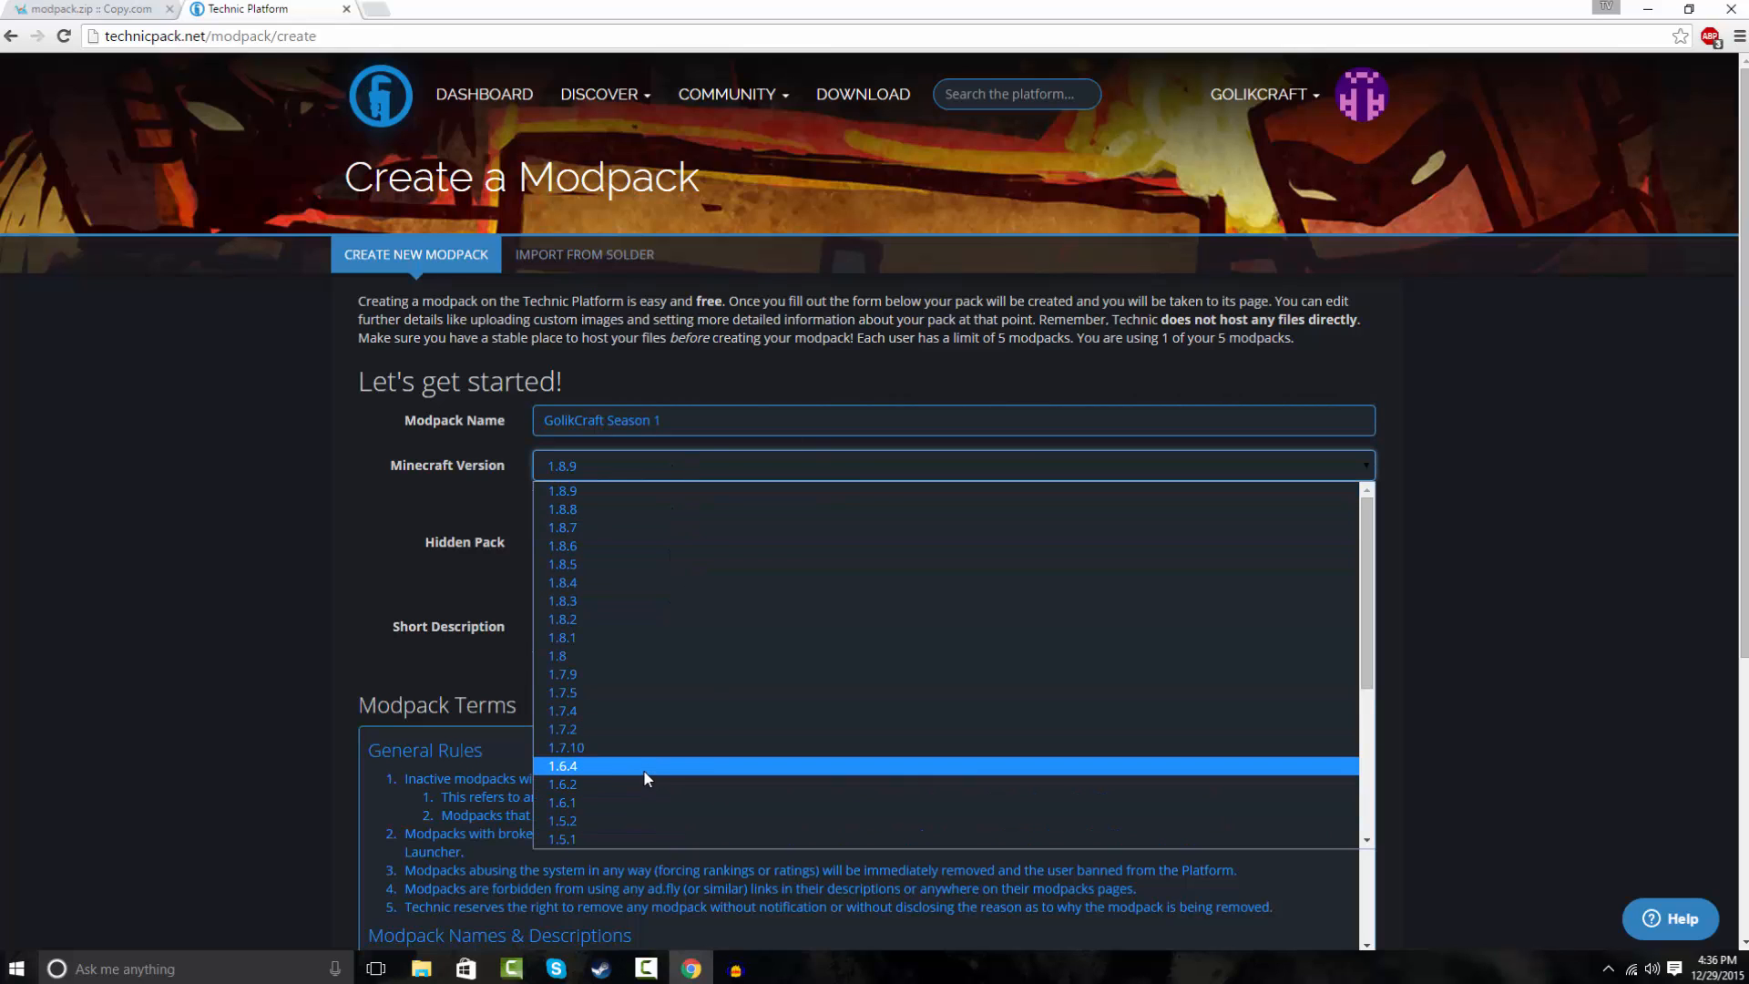
{"action": "mouse_move", "coordinate": [774, 729]}
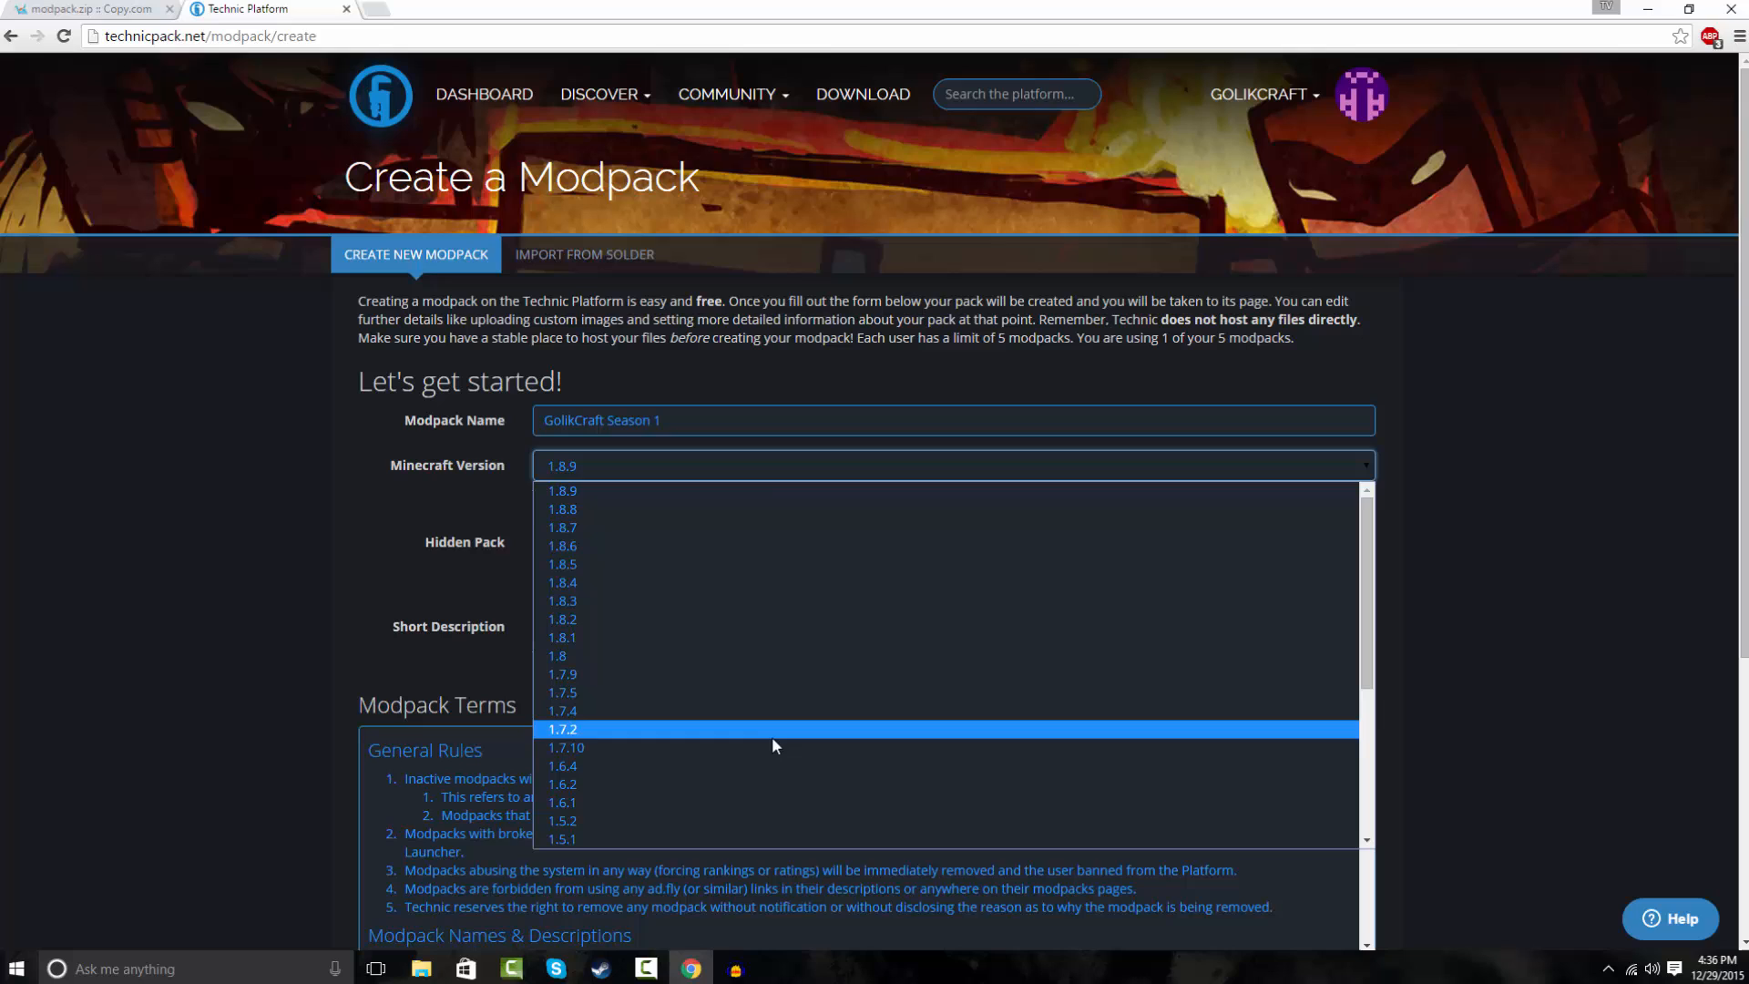
{"action": "left_click", "coordinate": [565, 747]}
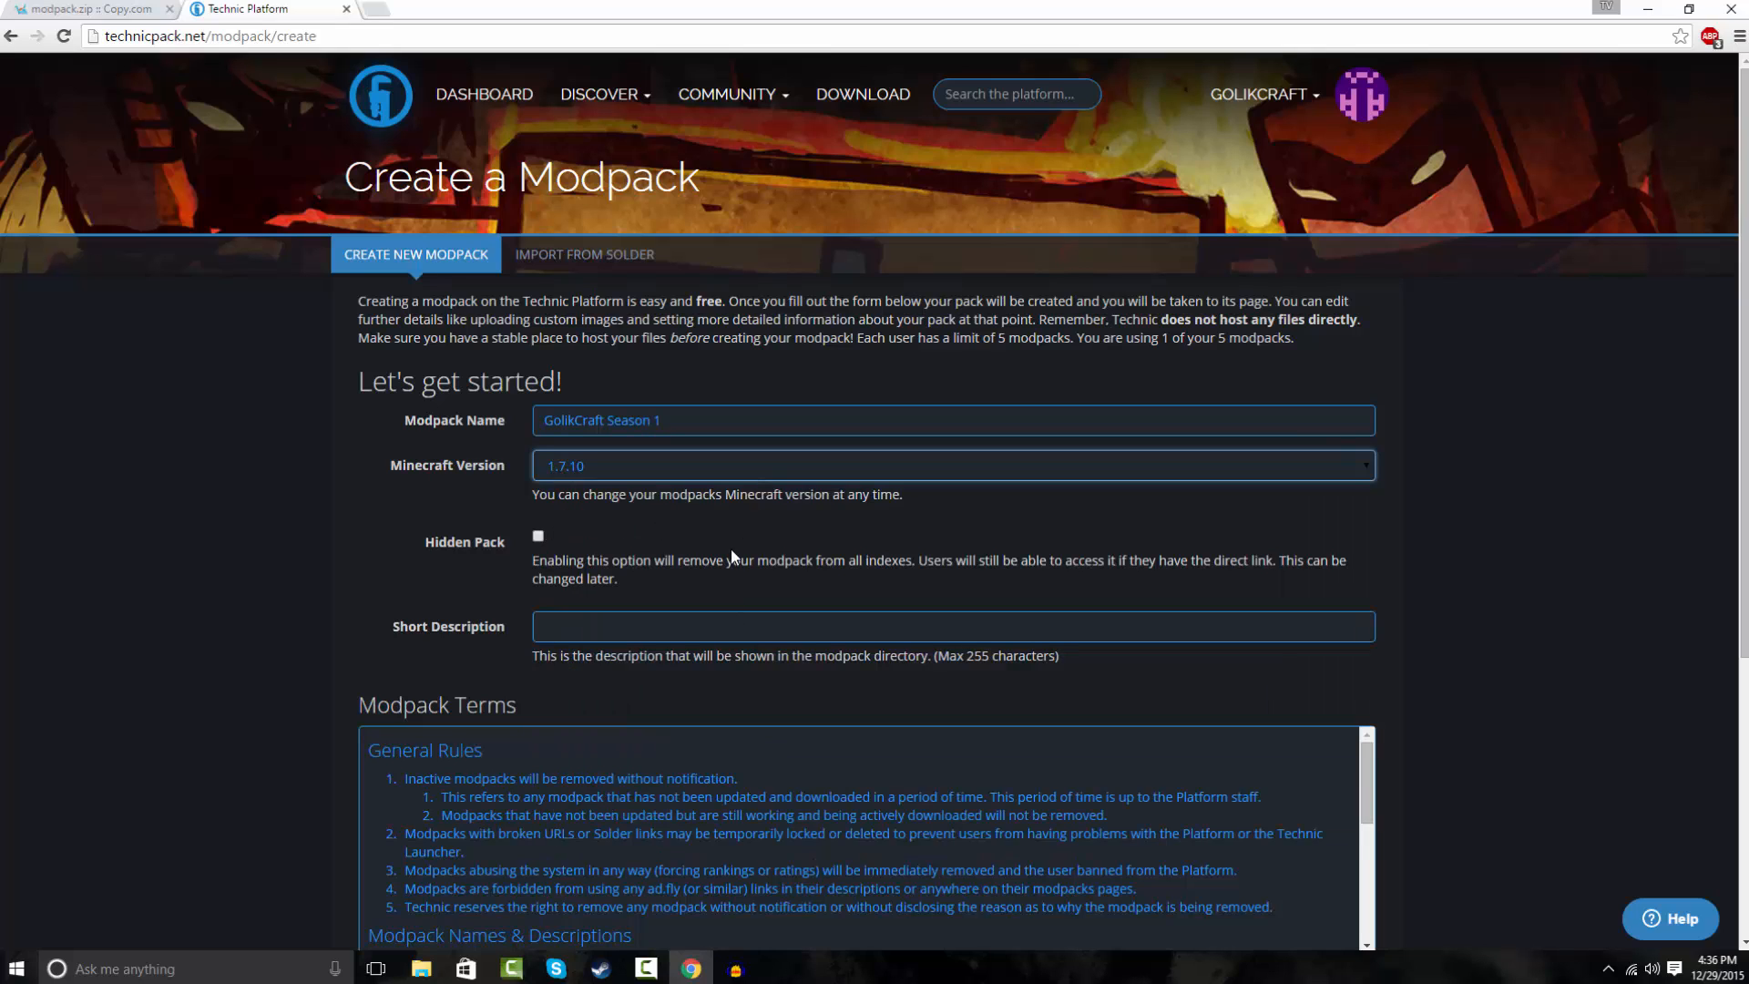
{"action": "mouse_move", "coordinate": [550, 603]}
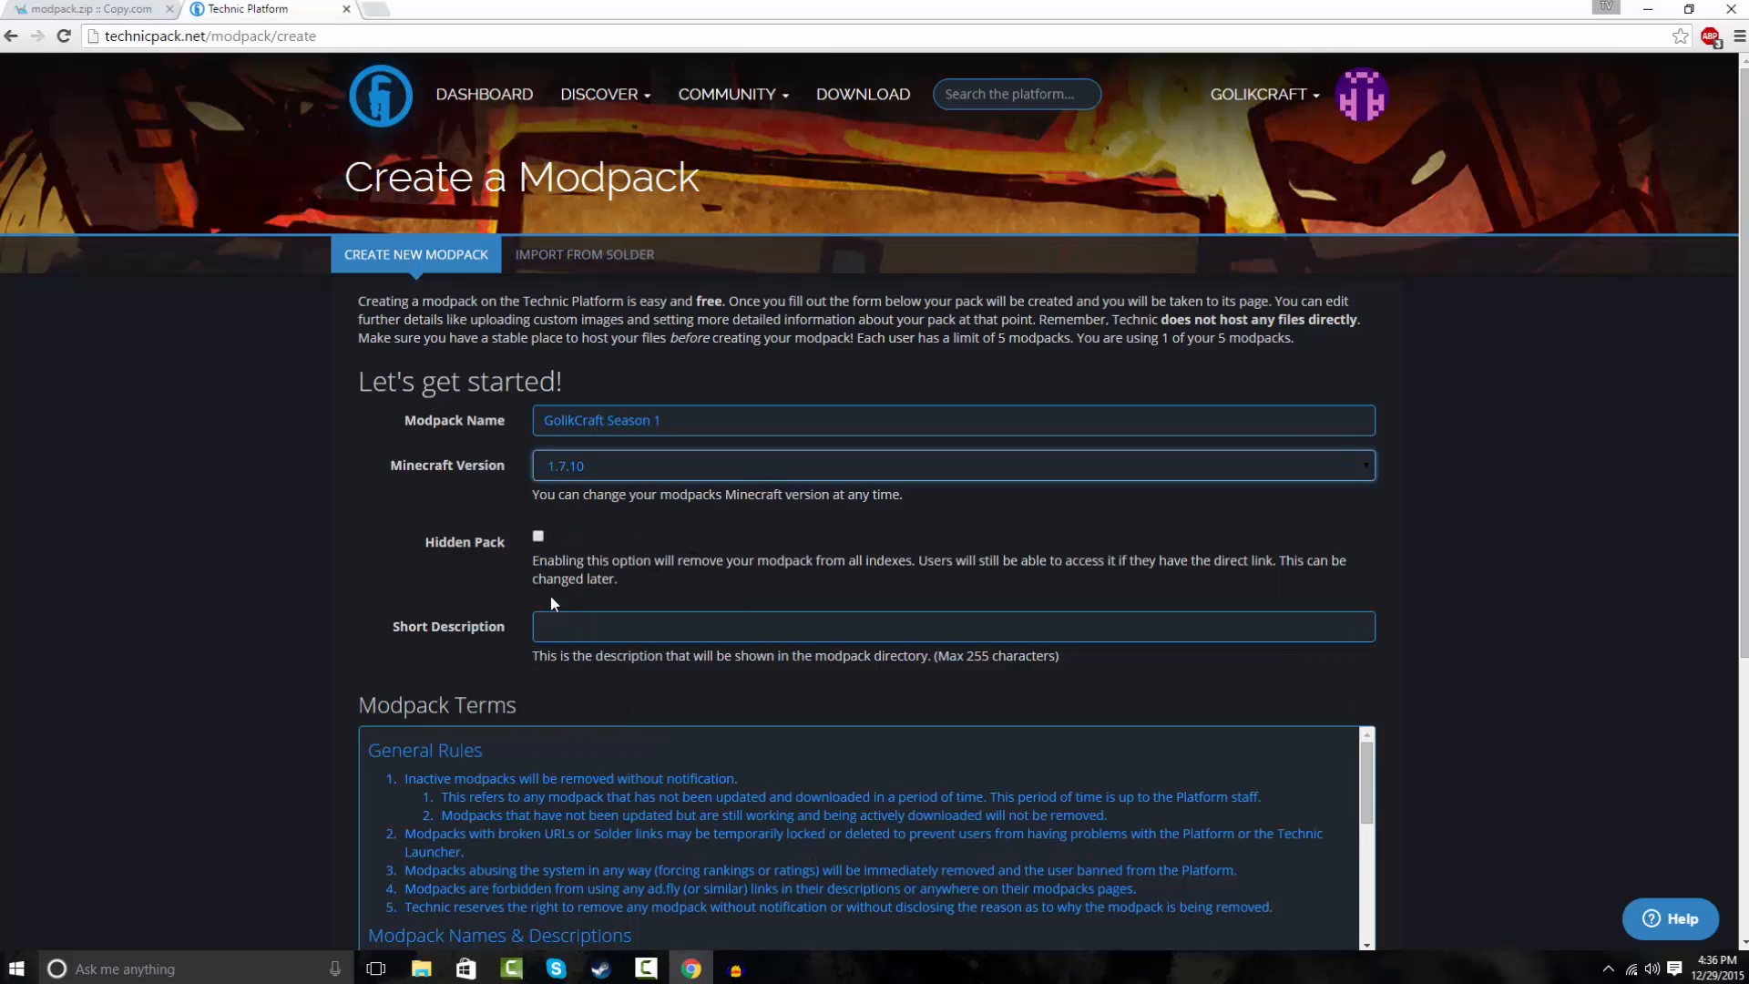
{"action": "left_click", "coordinate": [537, 535]}
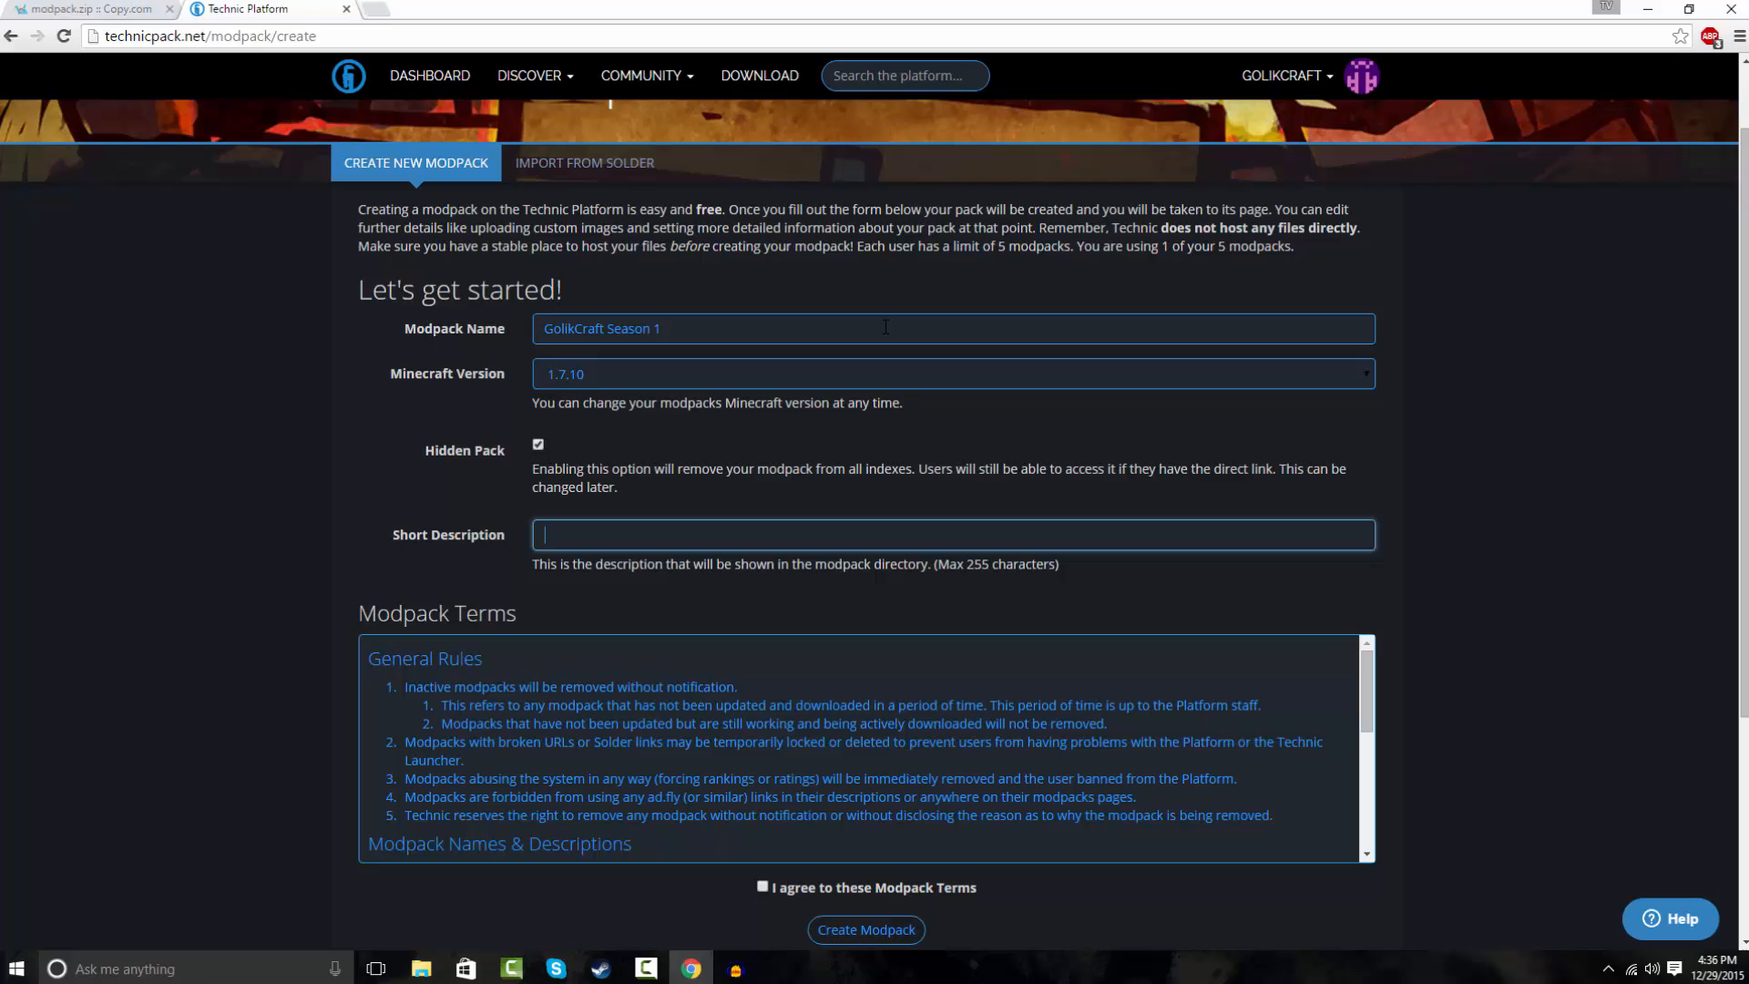
Enter the short description, agree to the Modpack Terms and create the modpack.
{"action": "type", "text": "This is best m"}
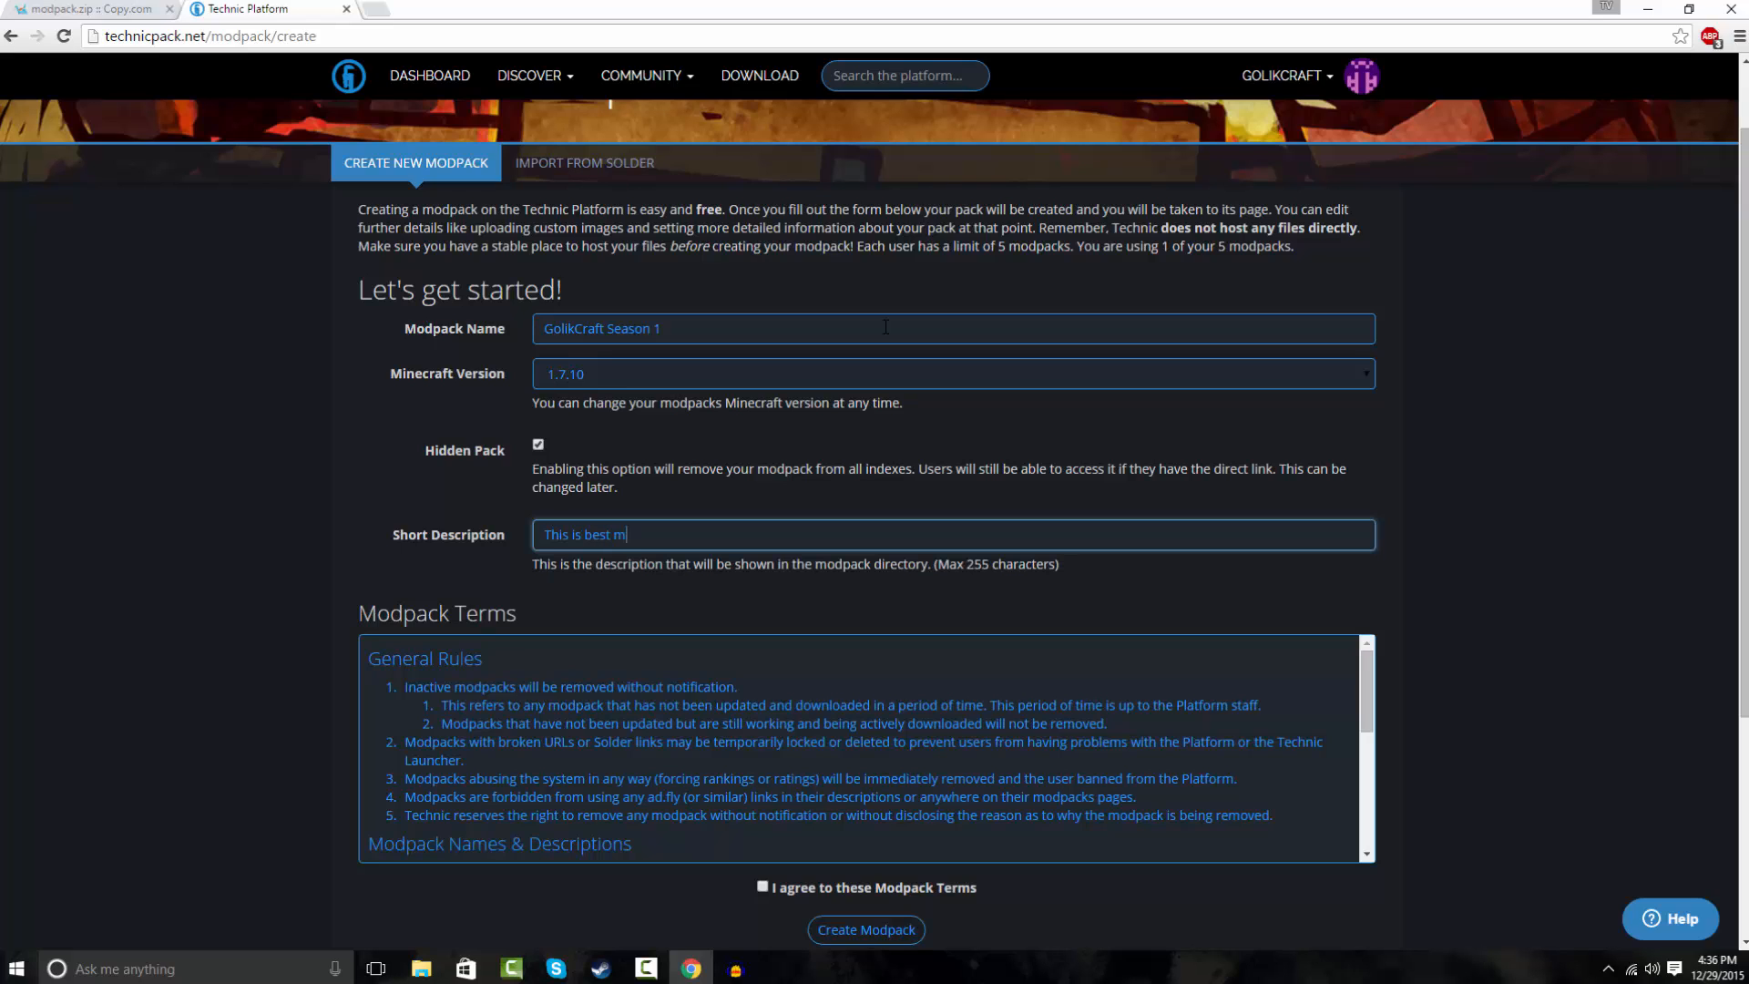
{"action": "type", "text": "odpa"}
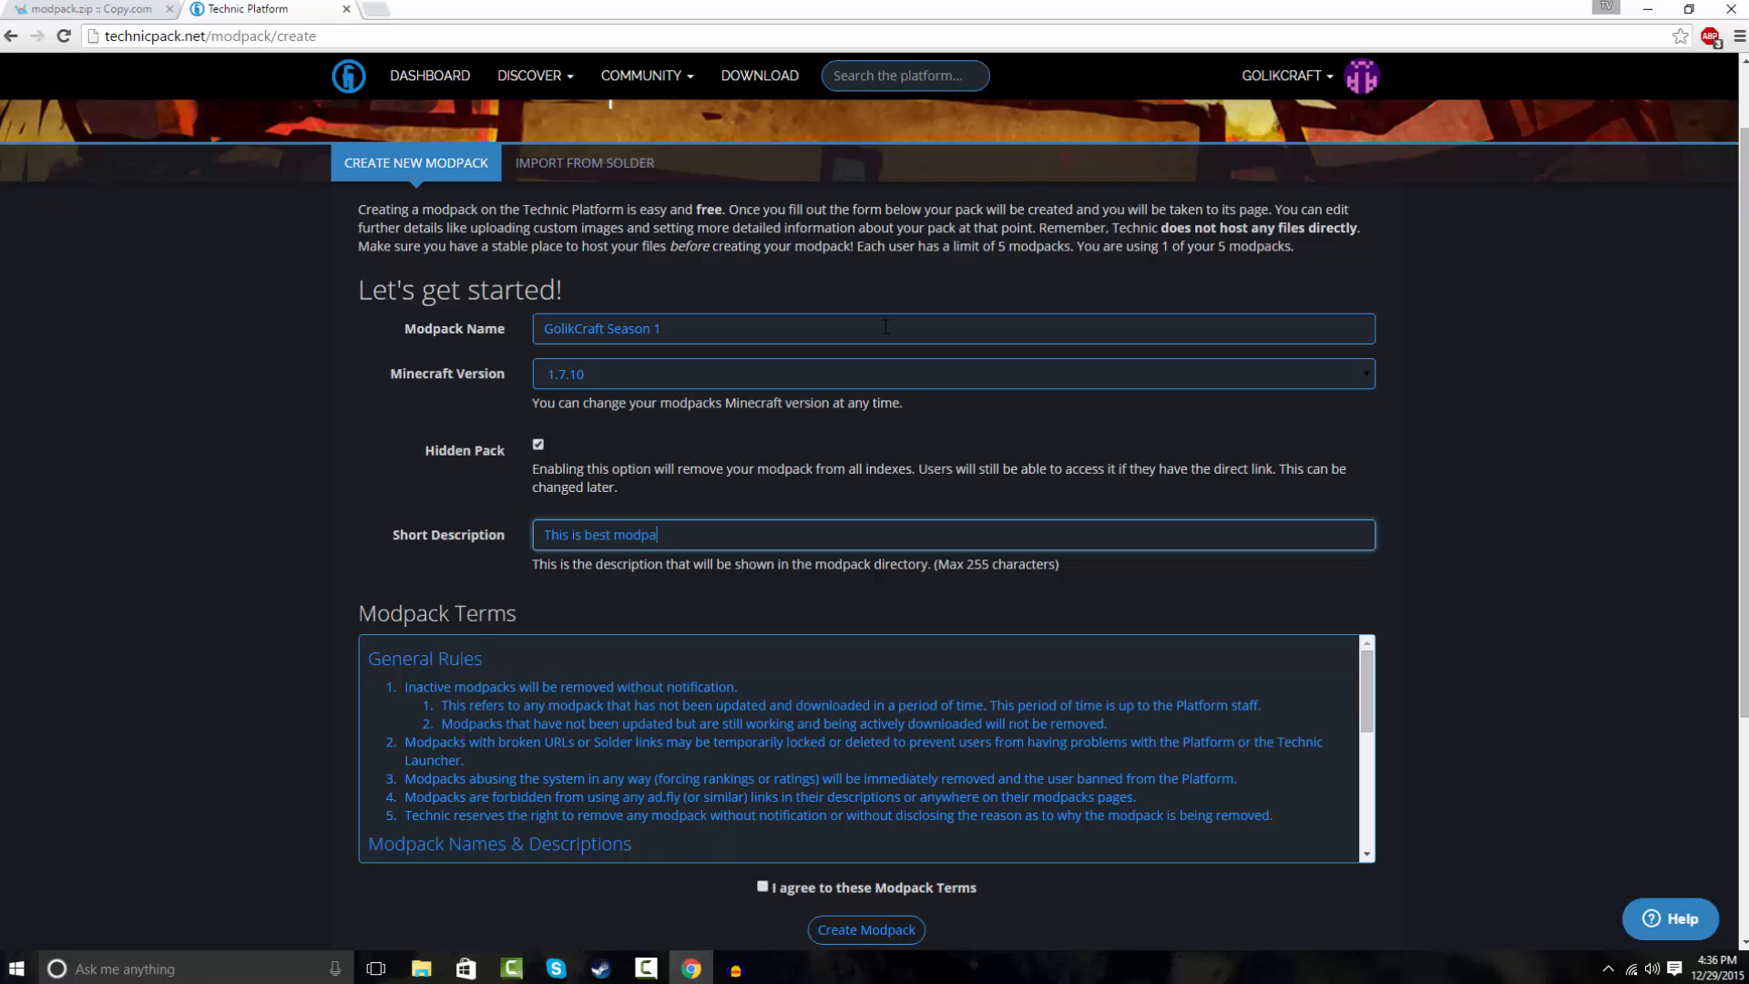
{"action": "type", "text": "ck you will ever play"}
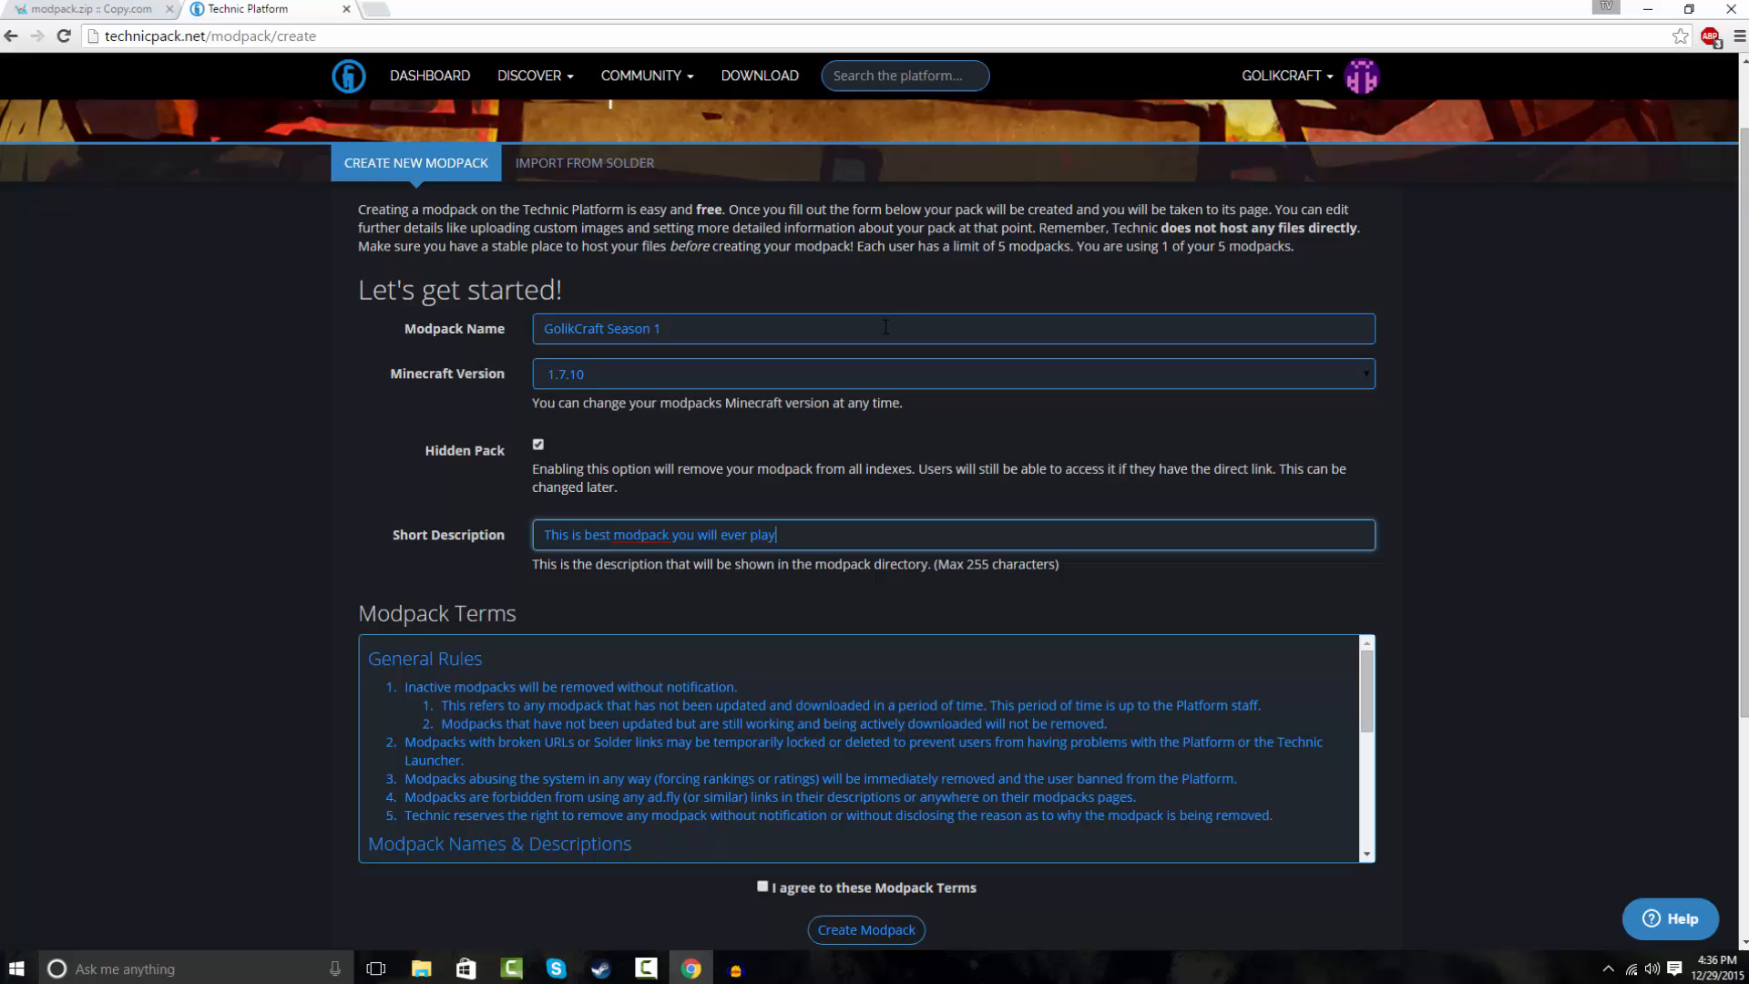
{"action": "scroll", "scroll_direction": "down", "scroll_amount": 3}
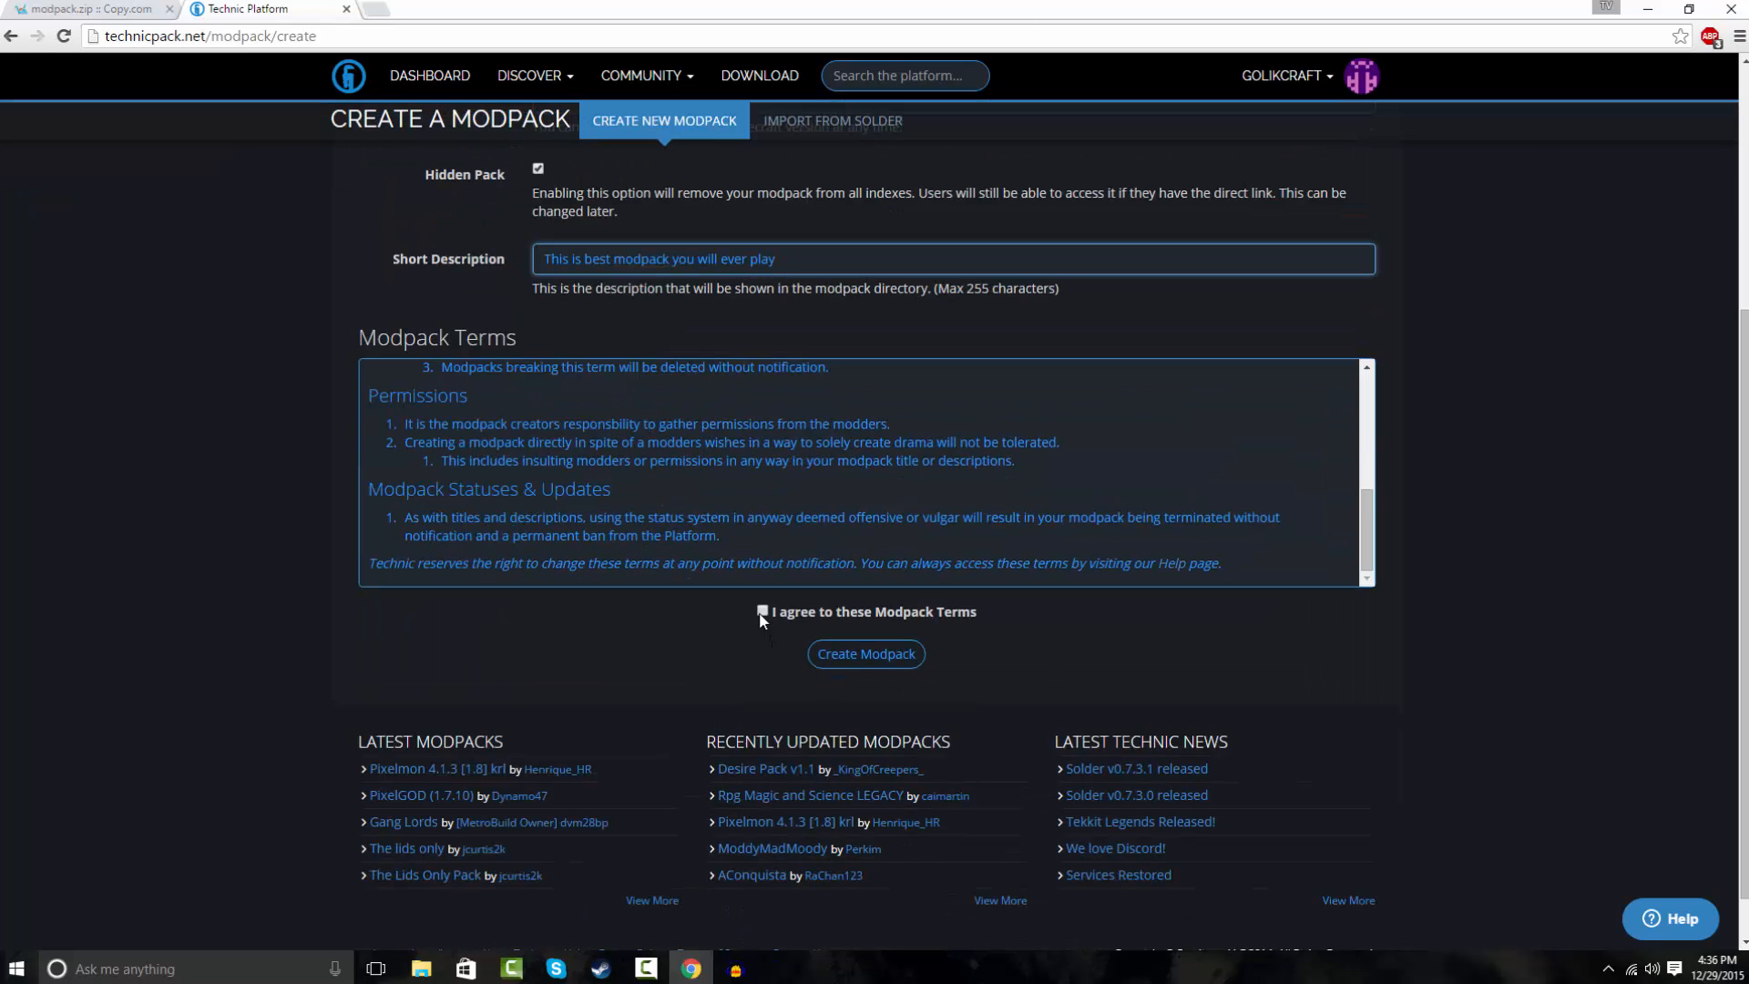
{"action": "left_click", "coordinate": [761, 612]}
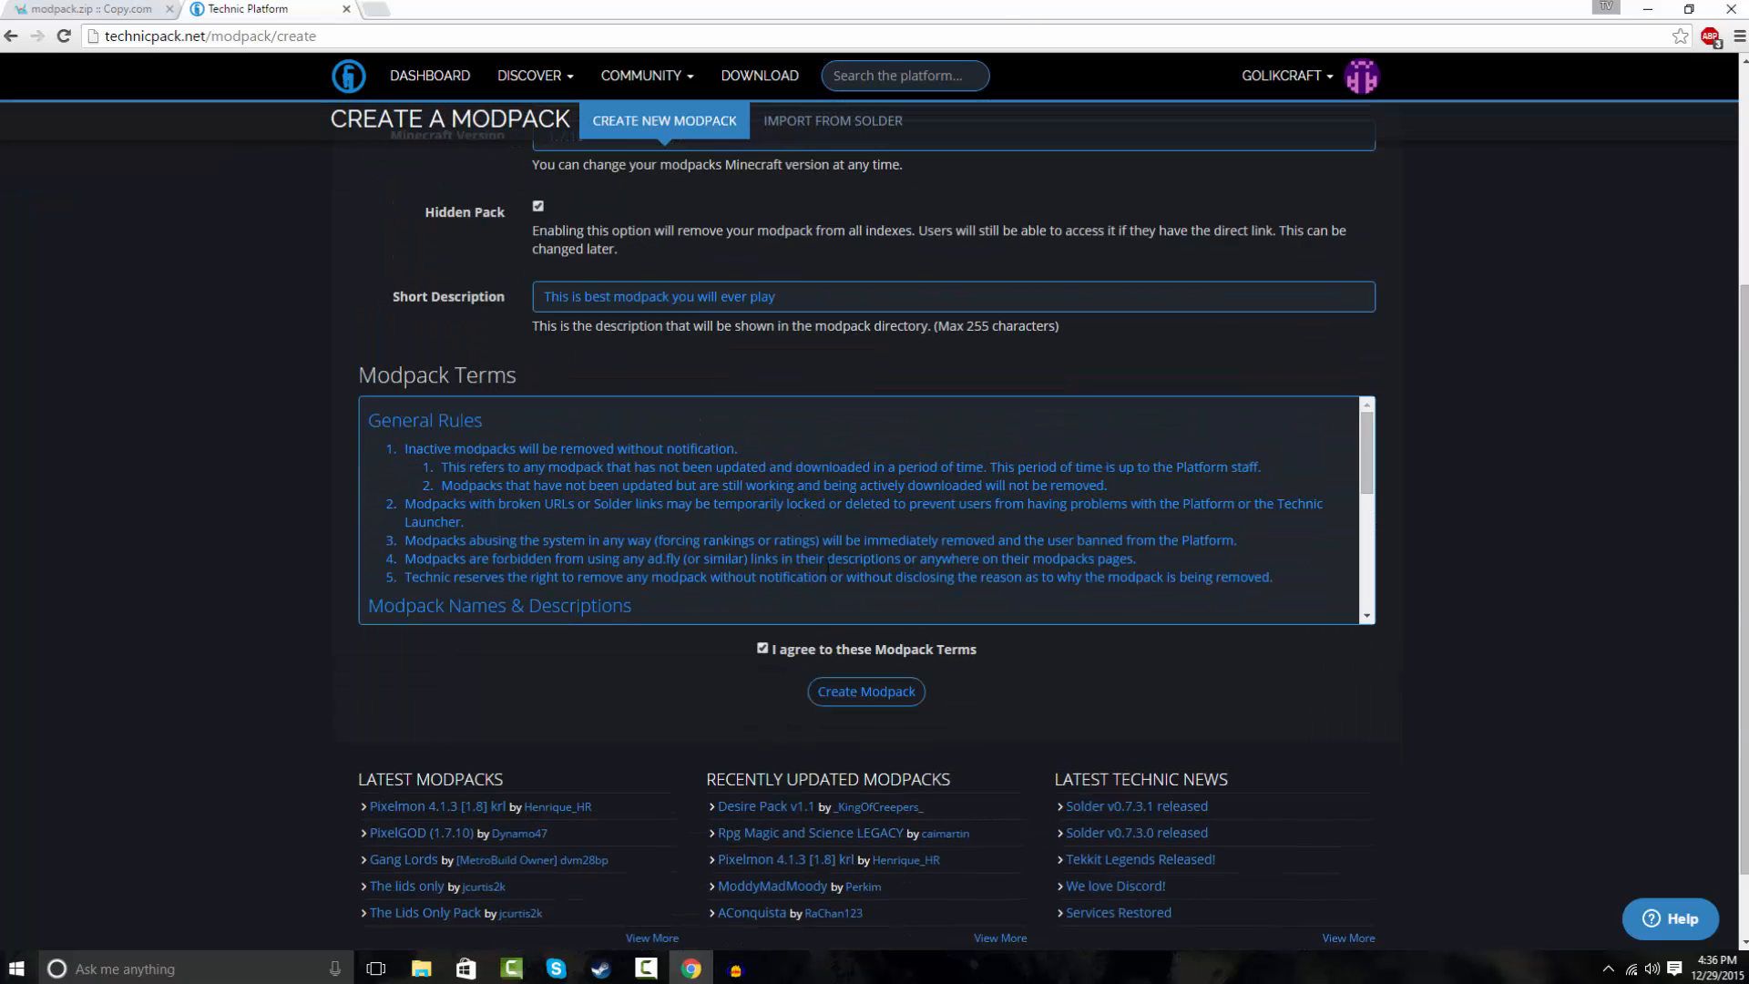
{"action": "left_click", "coordinate": [865, 690]}
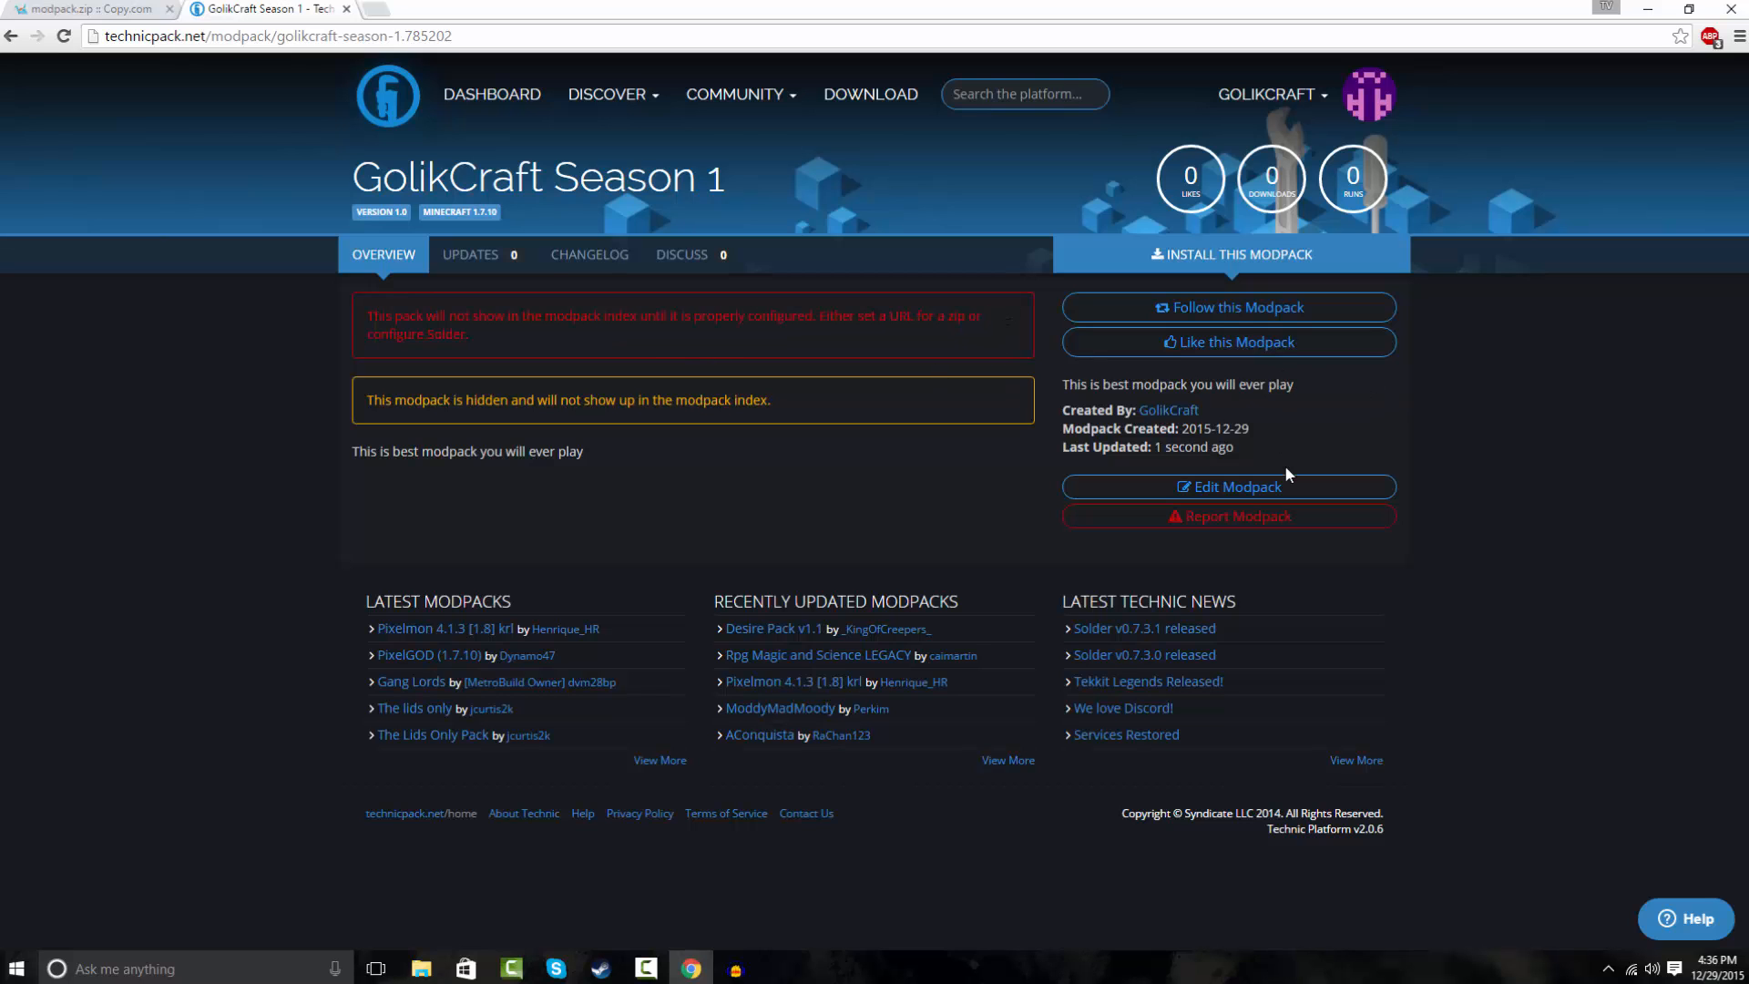
{"action": "left_click", "coordinate": [1226, 486]}
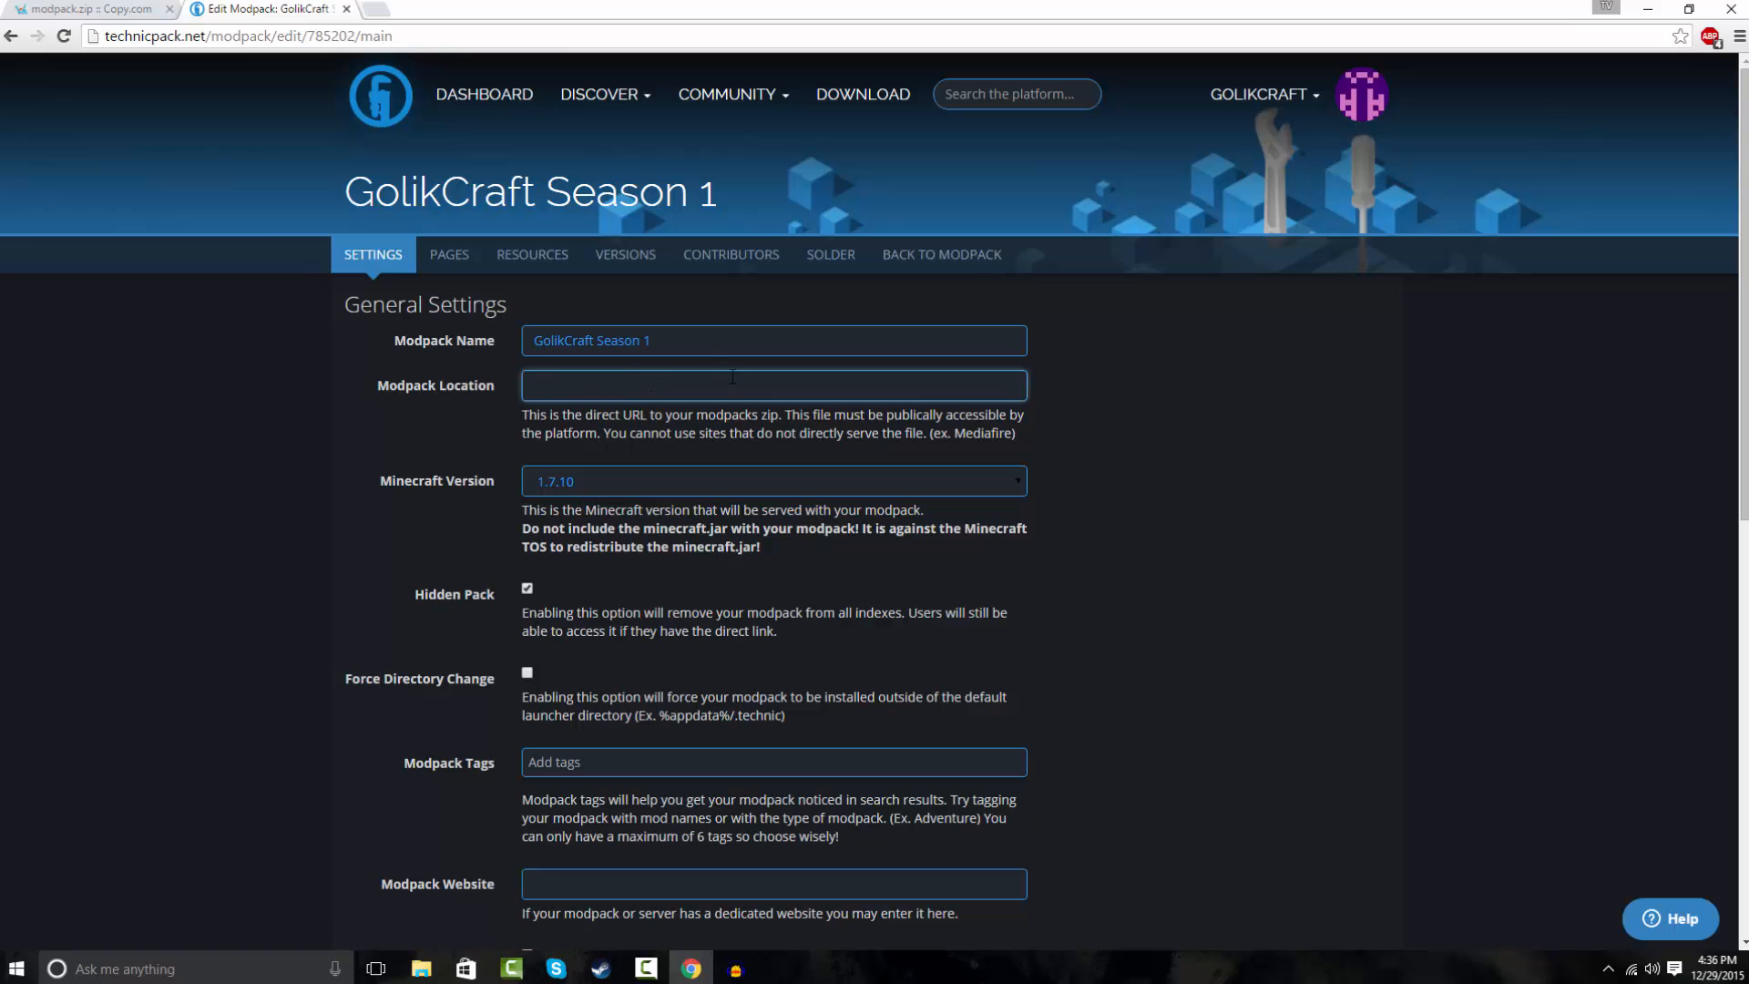
{"action": "left_click", "coordinate": [88, 9]}
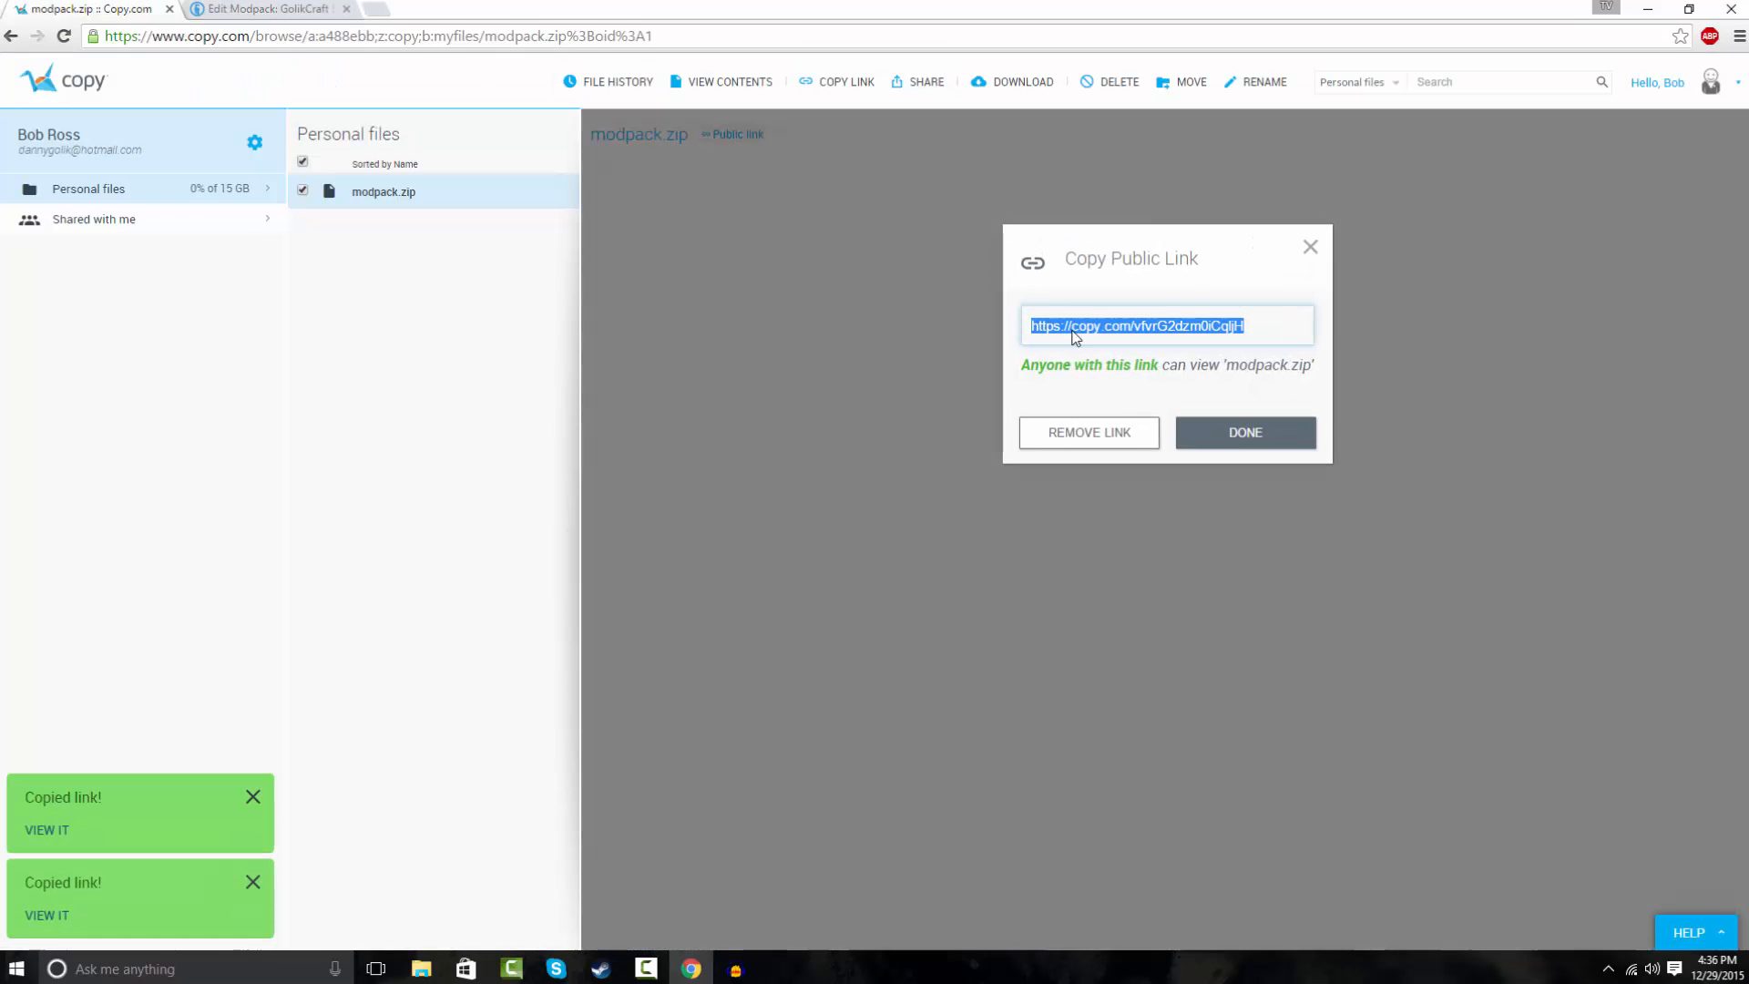
{"action": "left_click", "coordinate": [1244, 434]}
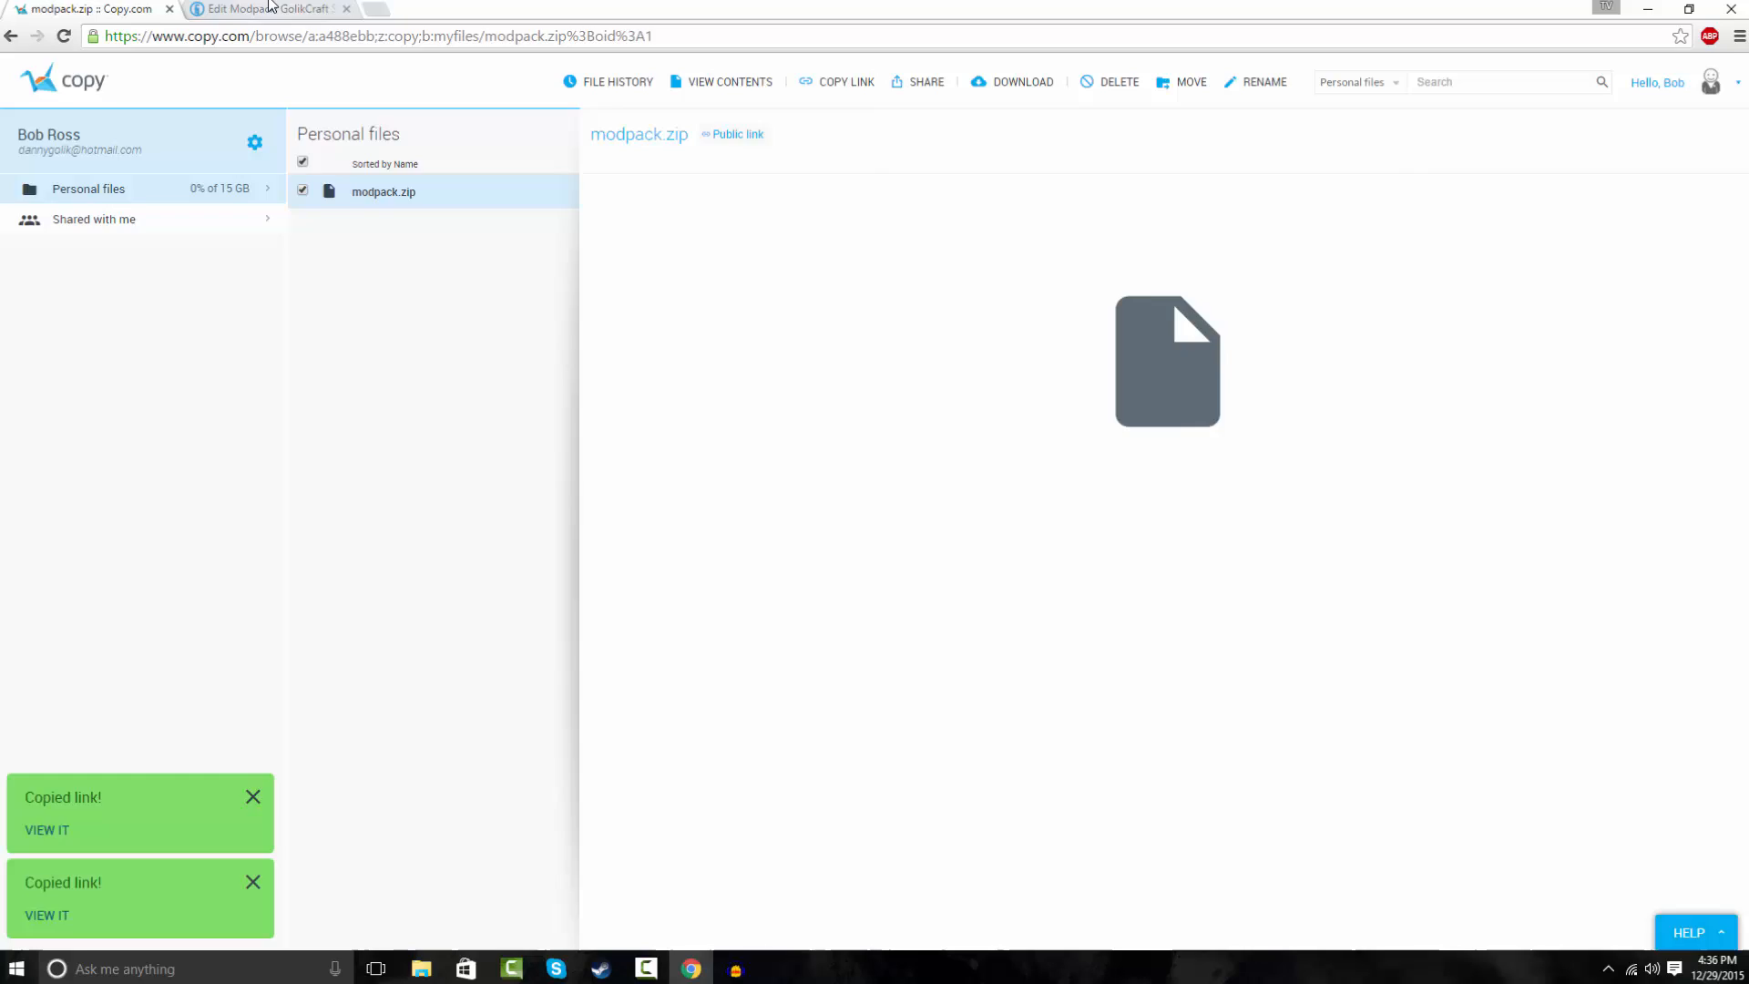
{"action": "left_click", "coordinate": [267, 10]}
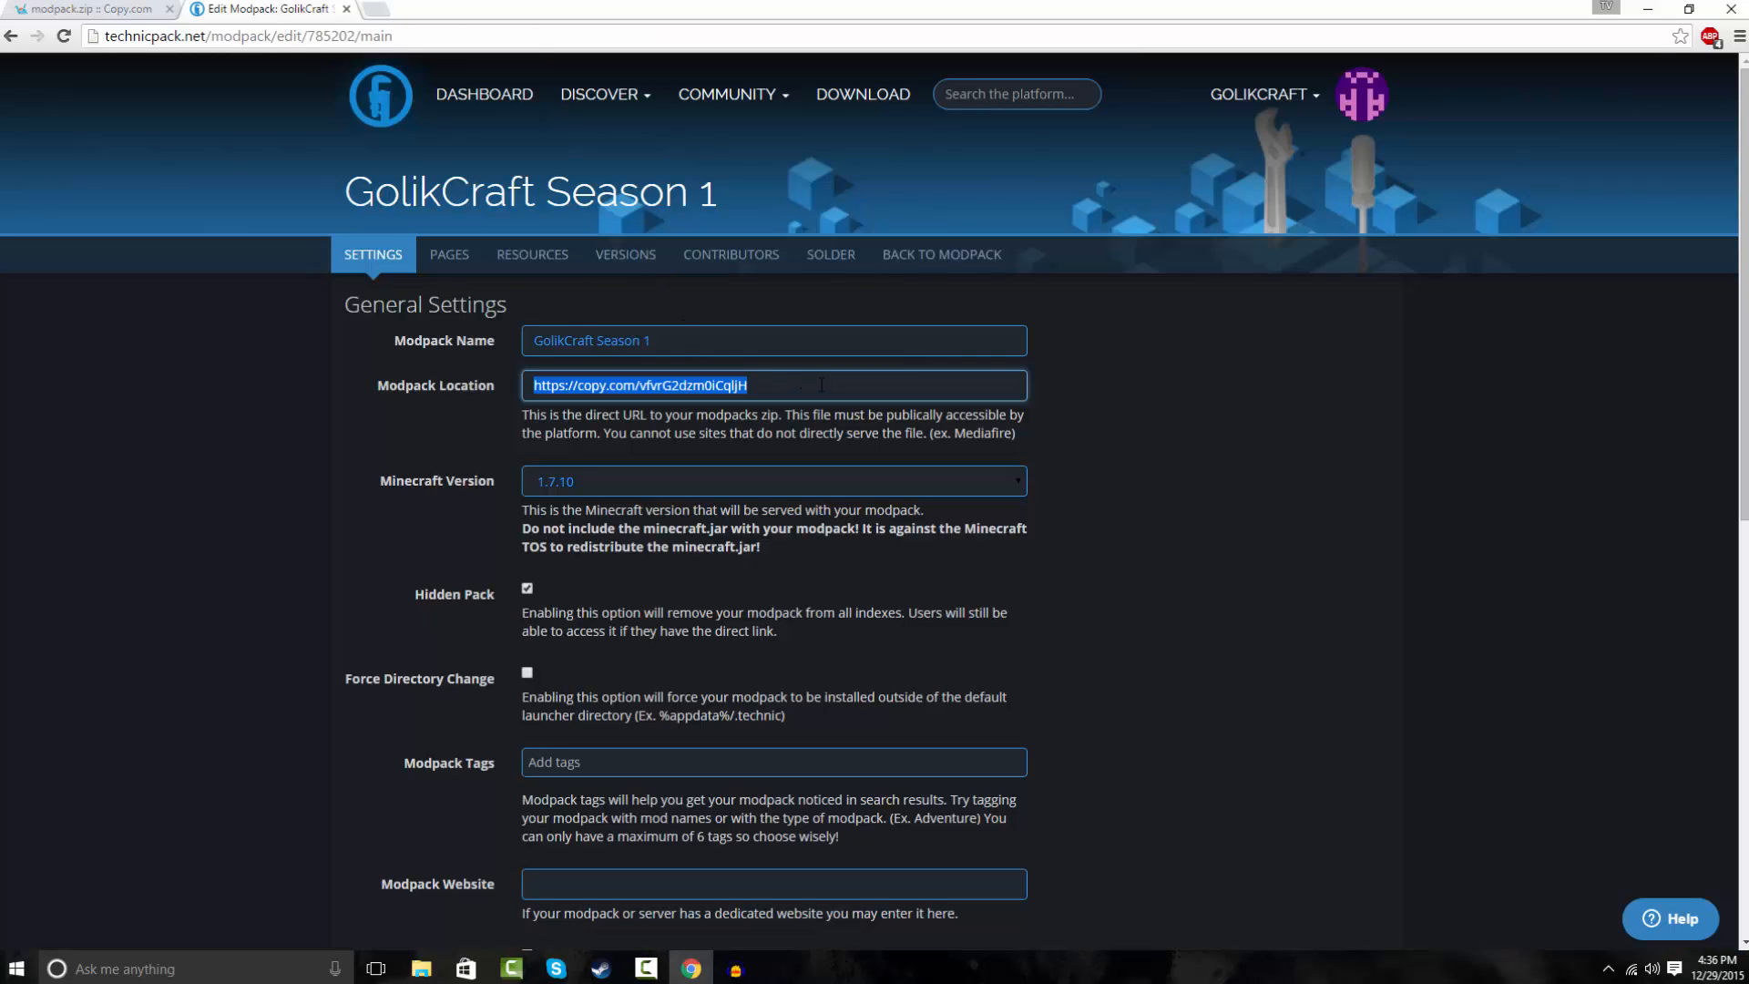
{"action": "key", "text": "Delete"}
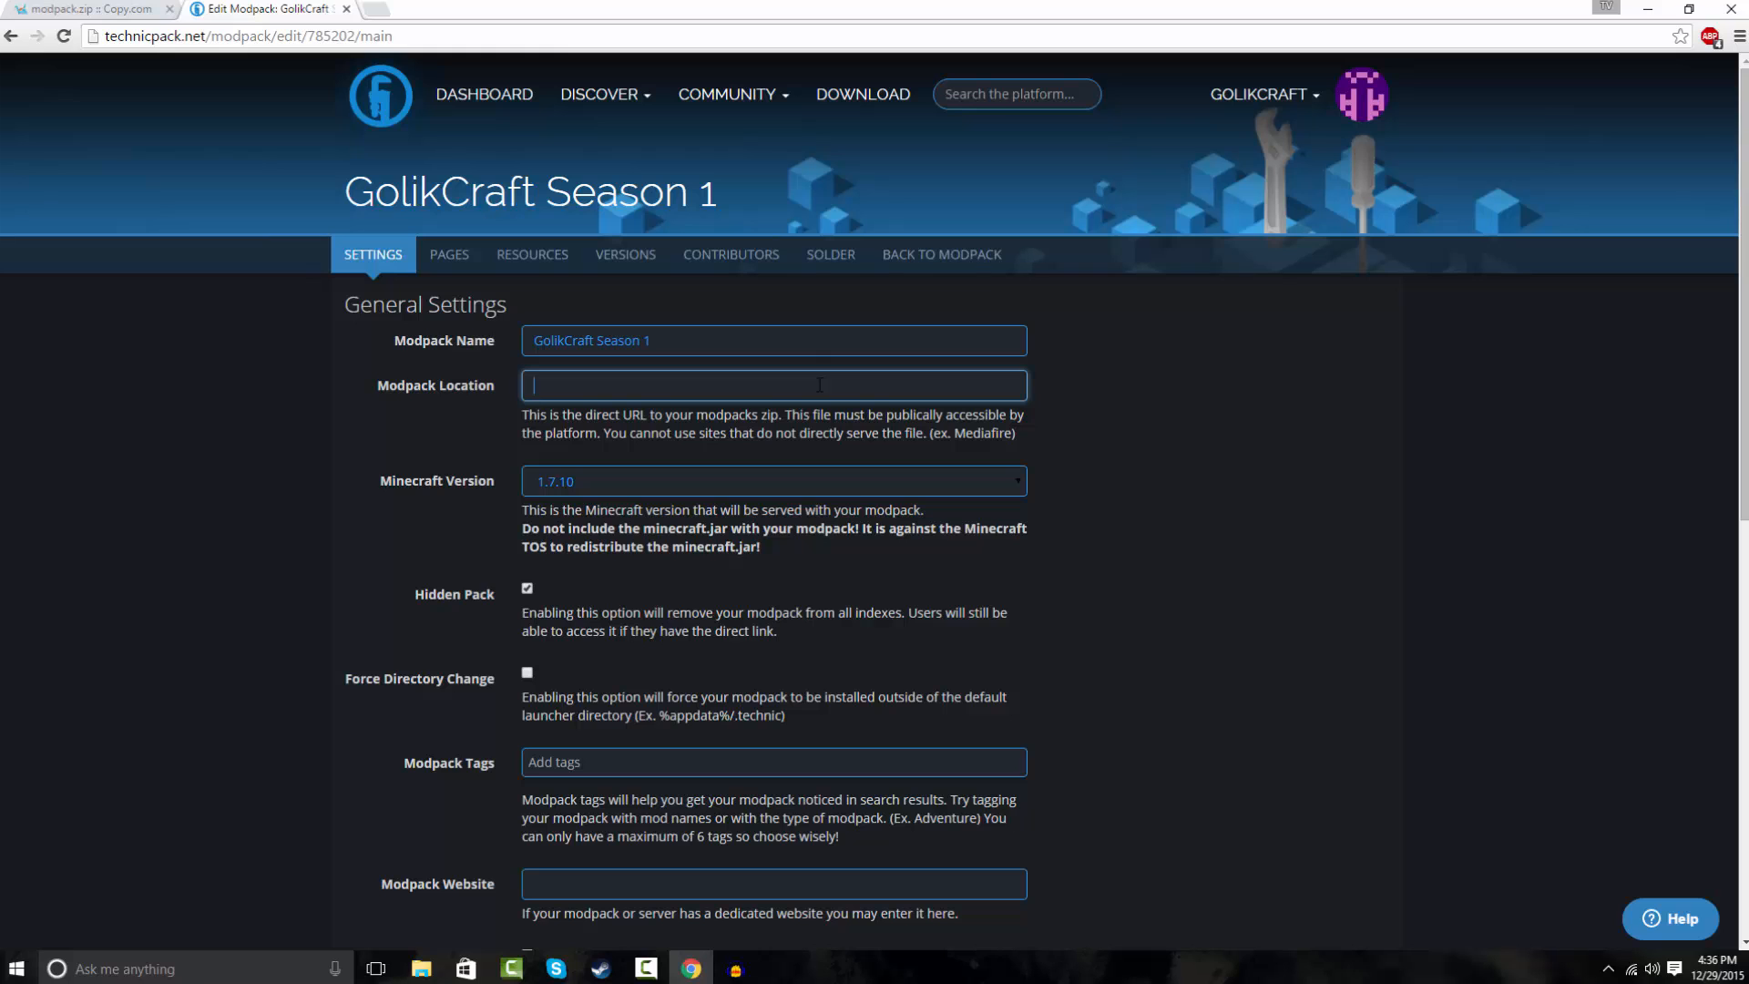
{"action": "type", "text": "https://copy.com/vfvrG2dzm0iCqljH"}
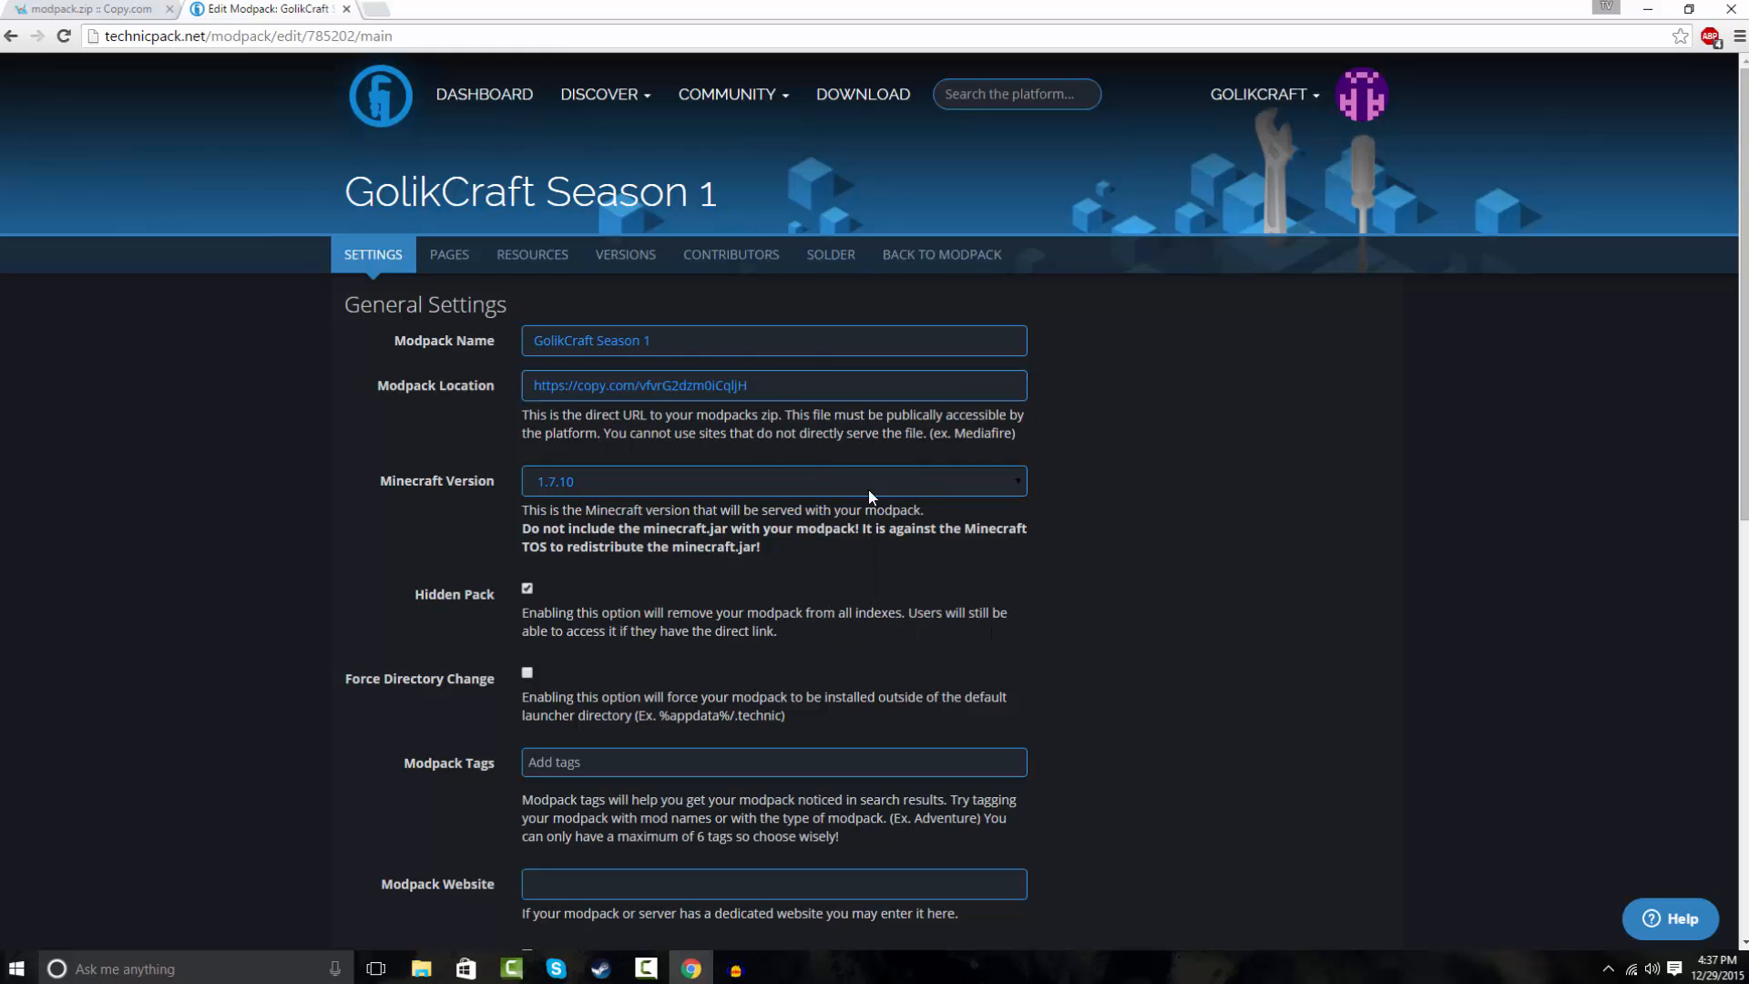
Add the tags cool, epic, awesome and super and save with Update Modpack.
{"action": "scroll", "scroll_direction": "down", "scroll_amount": 3}
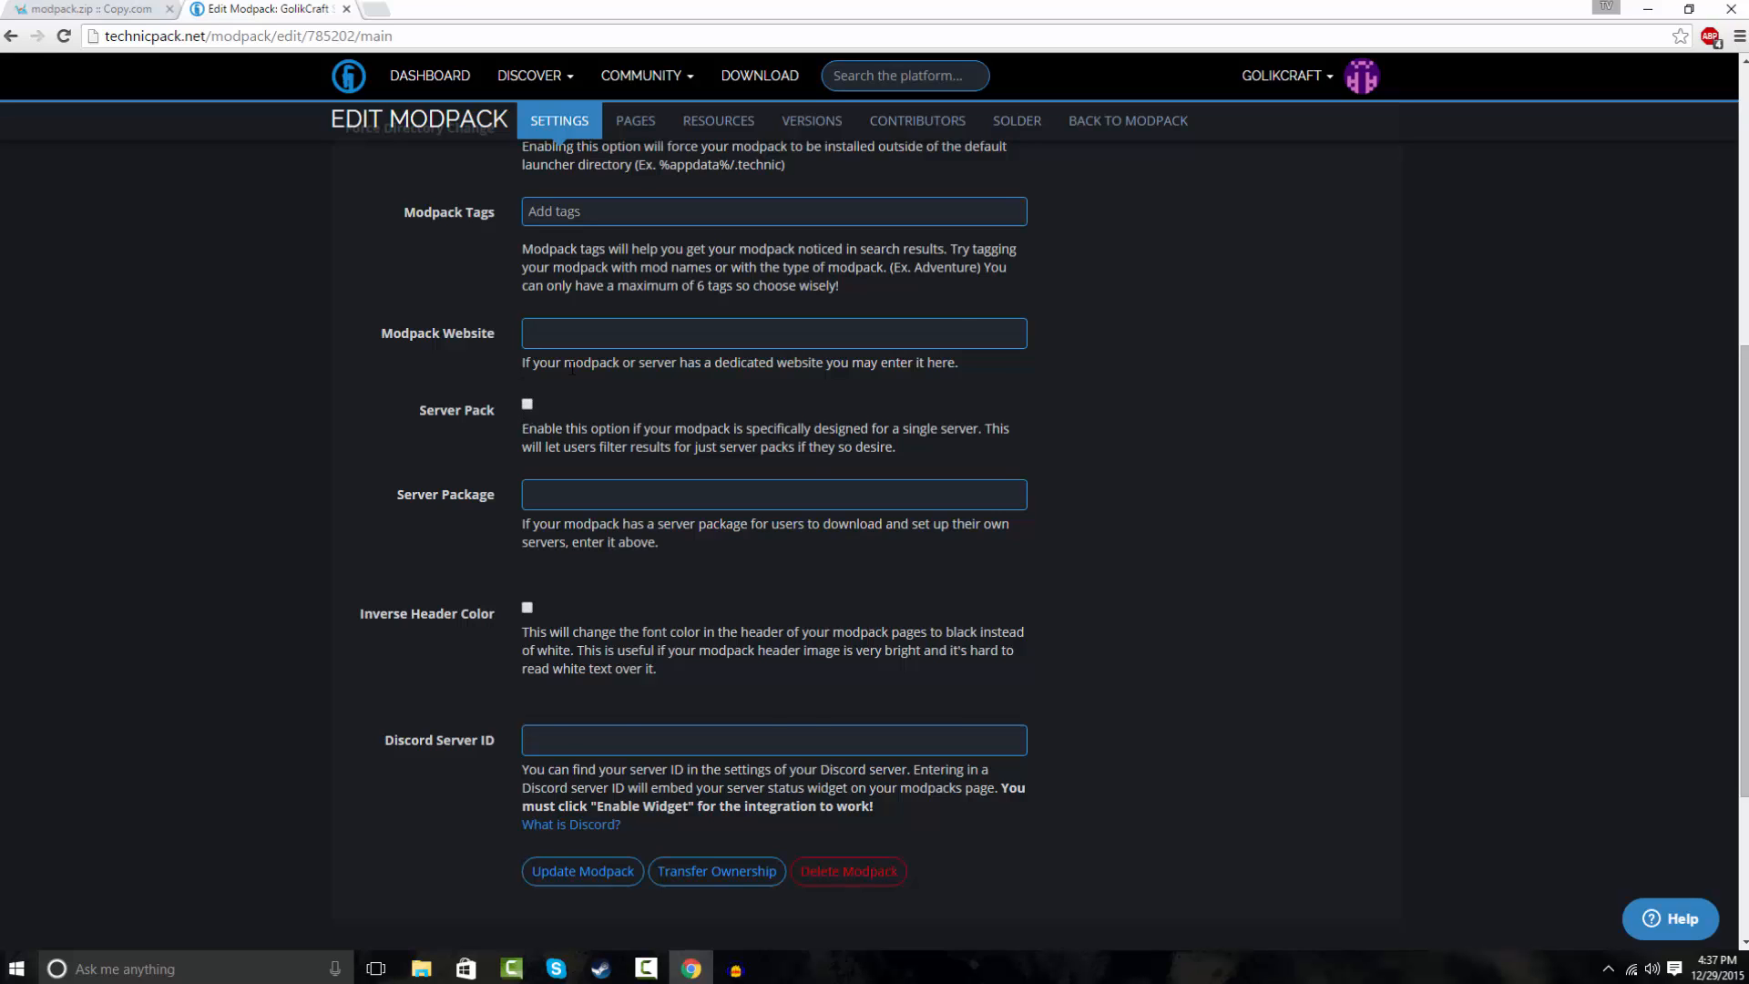
{"action": "scroll", "scroll_direction": "up", "scroll_amount": 3}
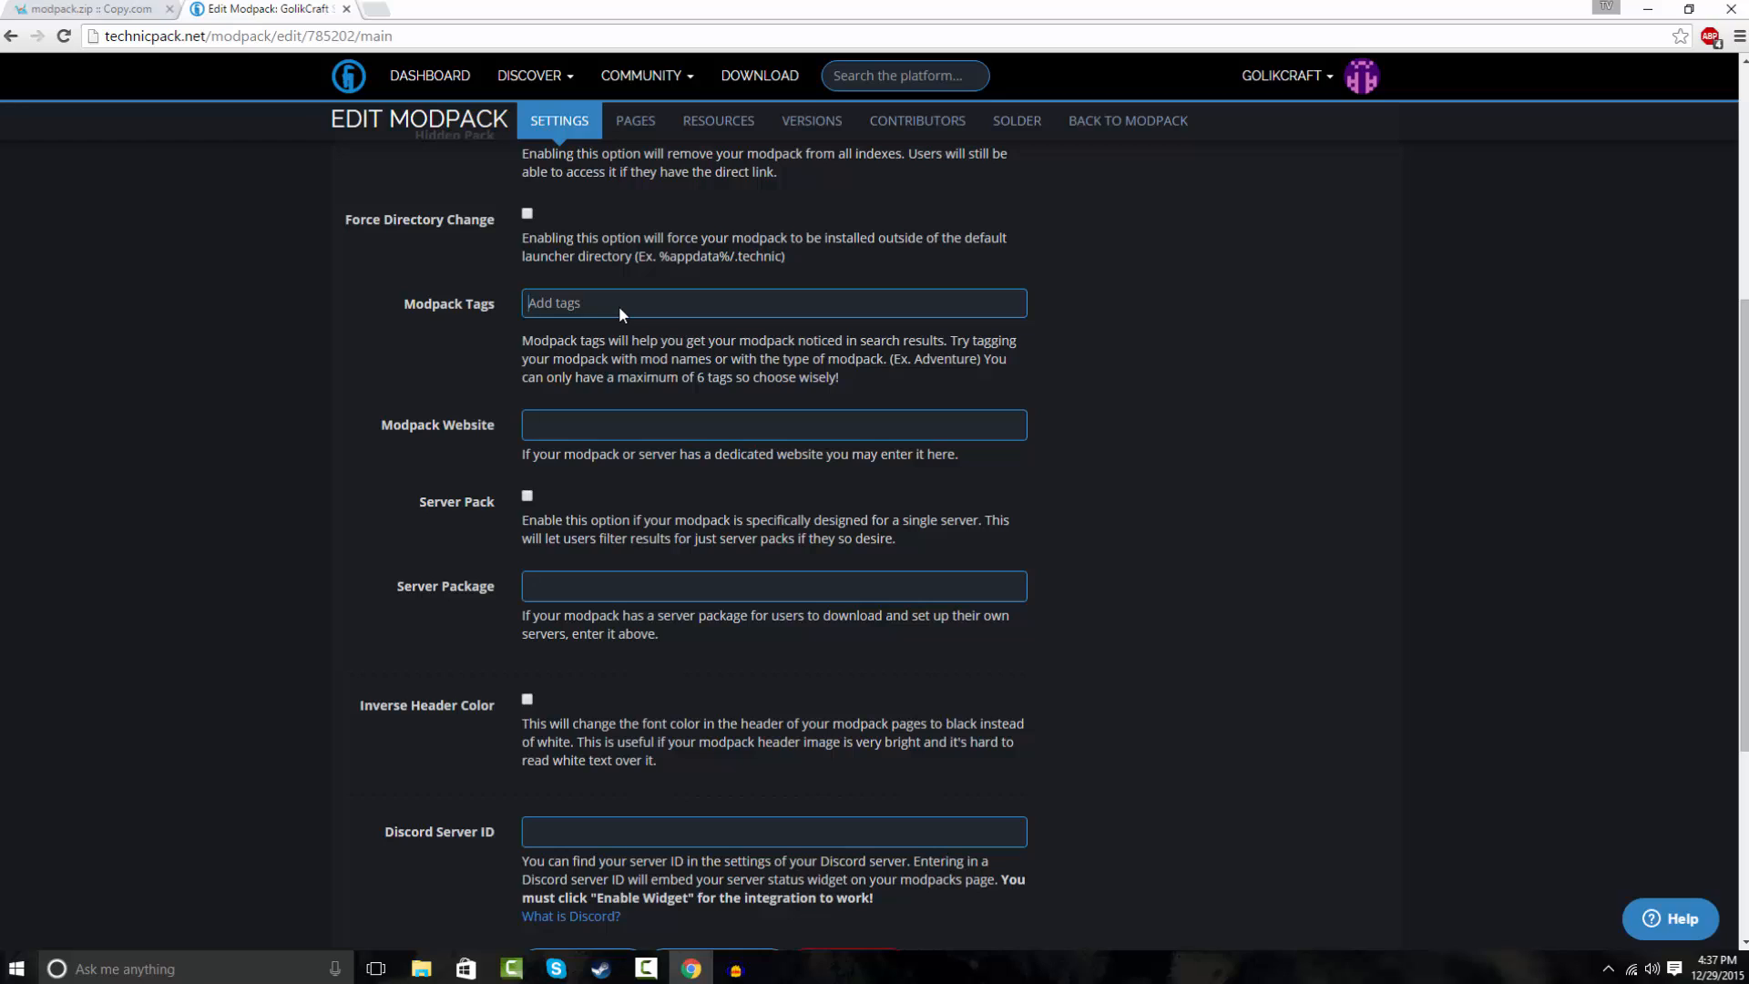
{"action": "type", "text": "epic awesome"}
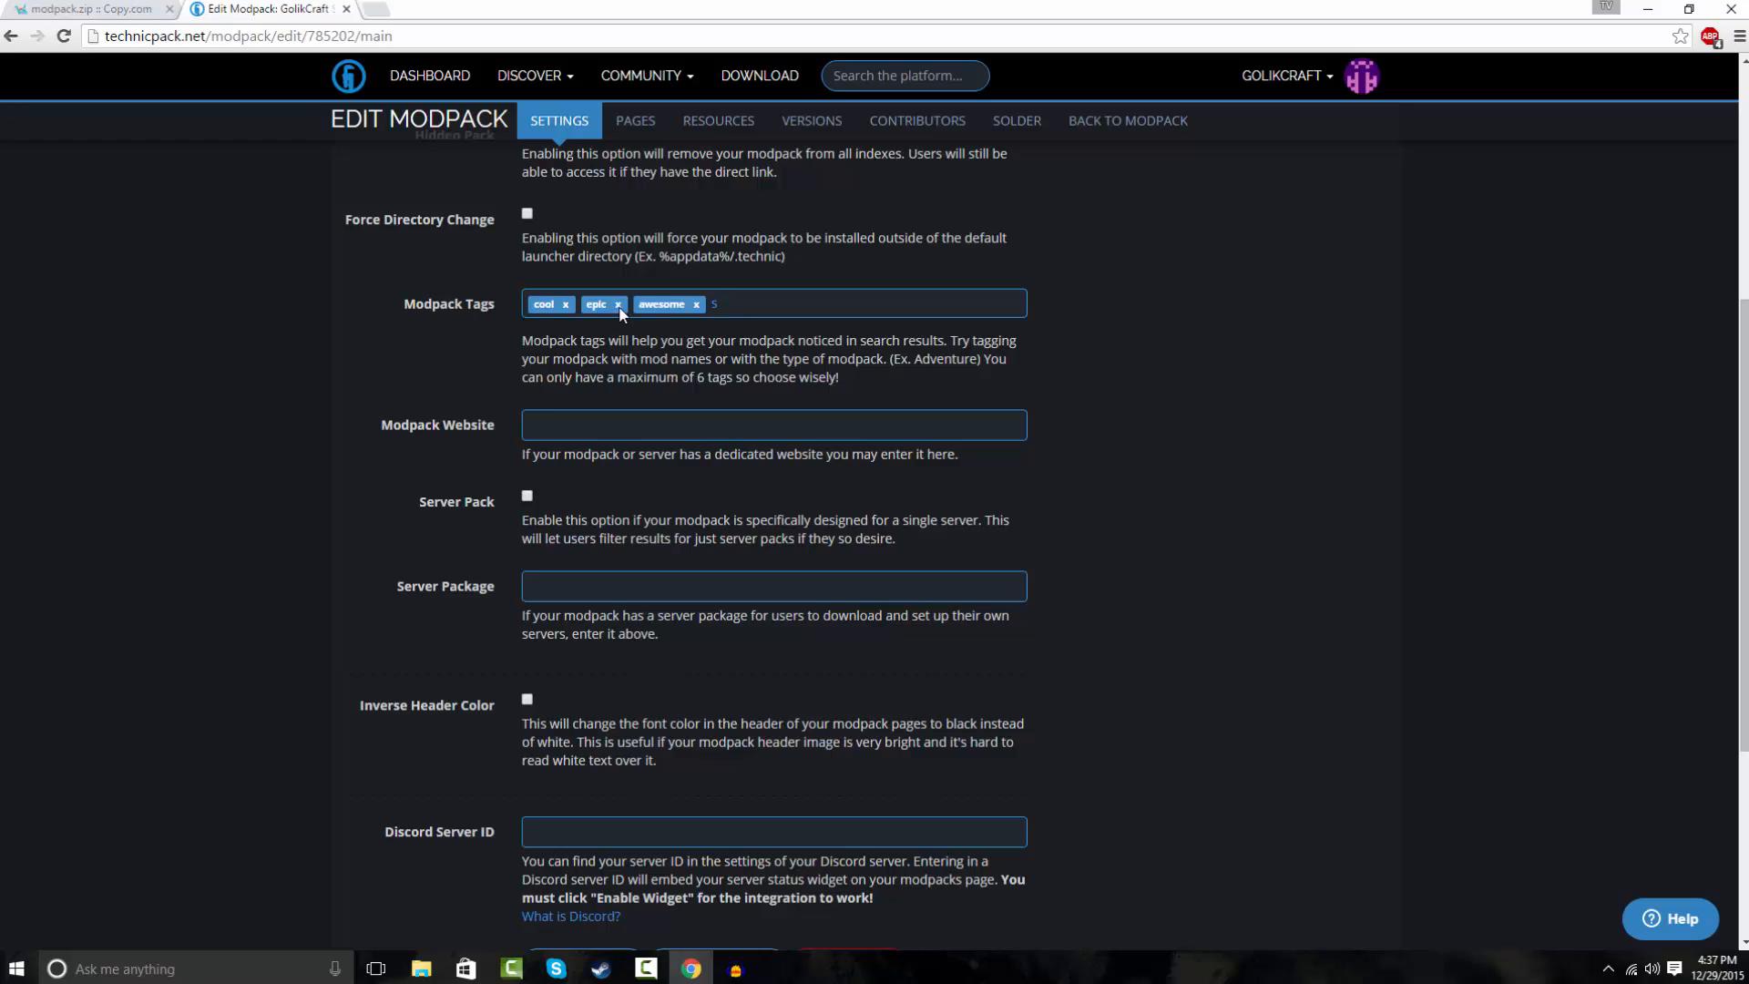
{"action": "type", "text": "super"}
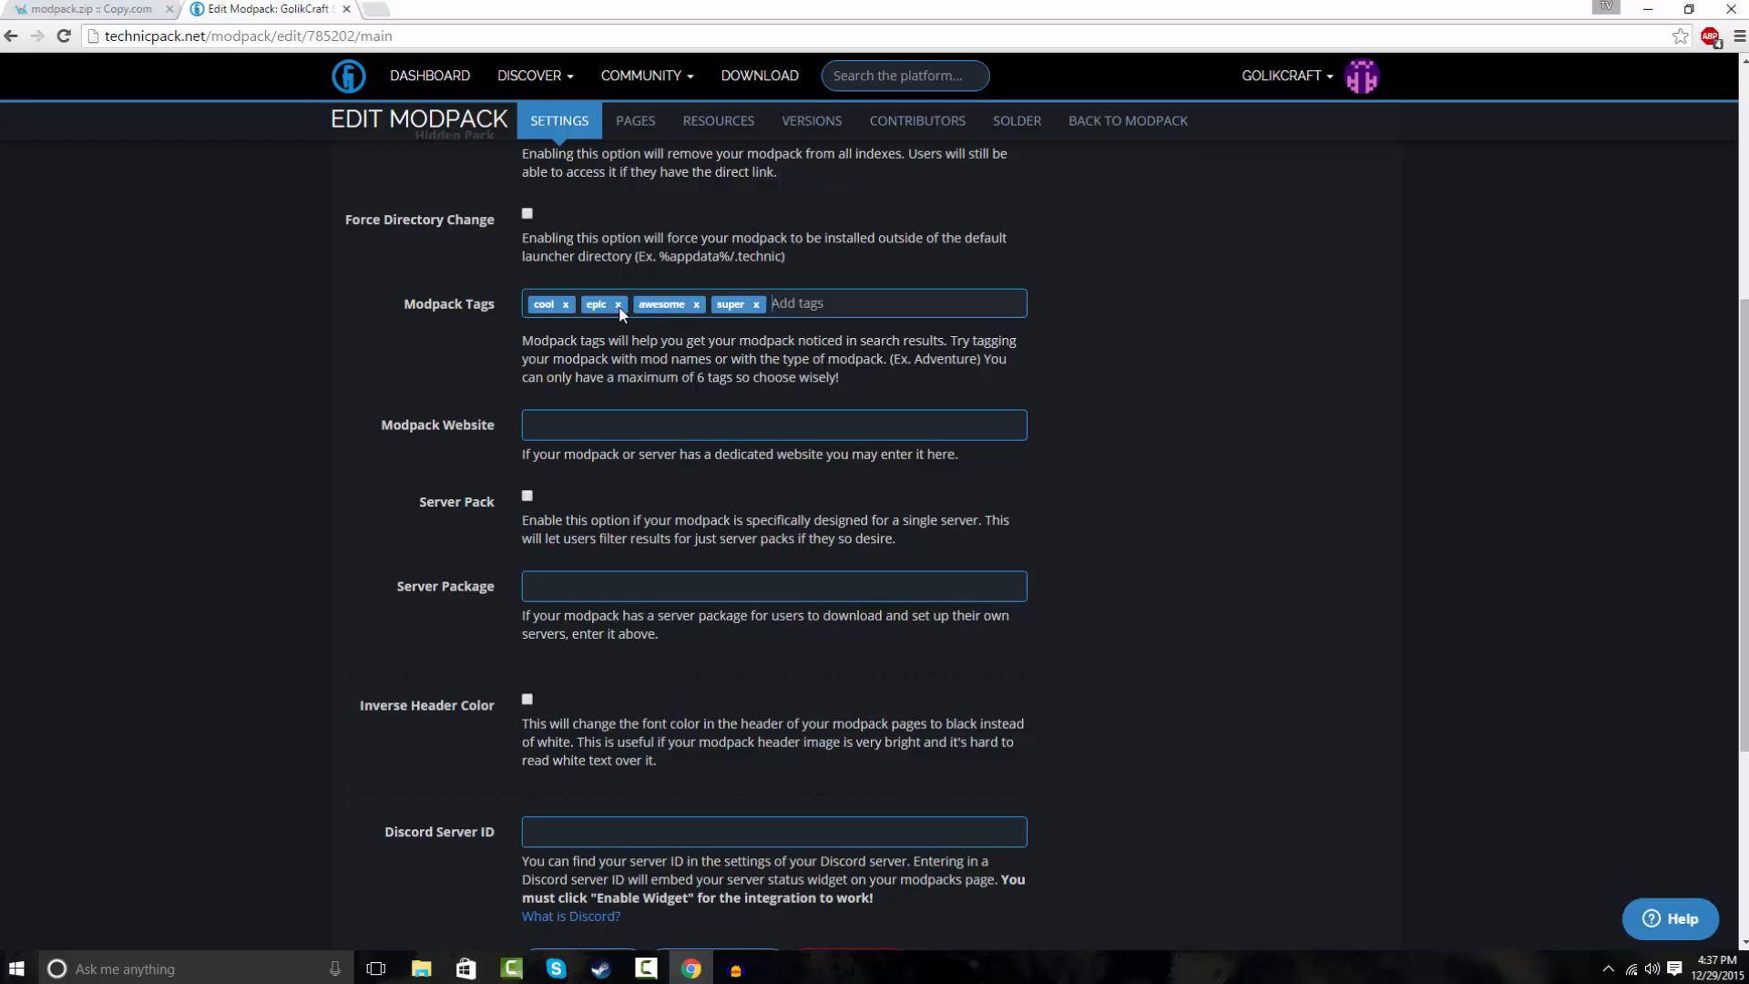
{"action": "scroll", "scroll_direction": "down", "scroll_amount": 3}
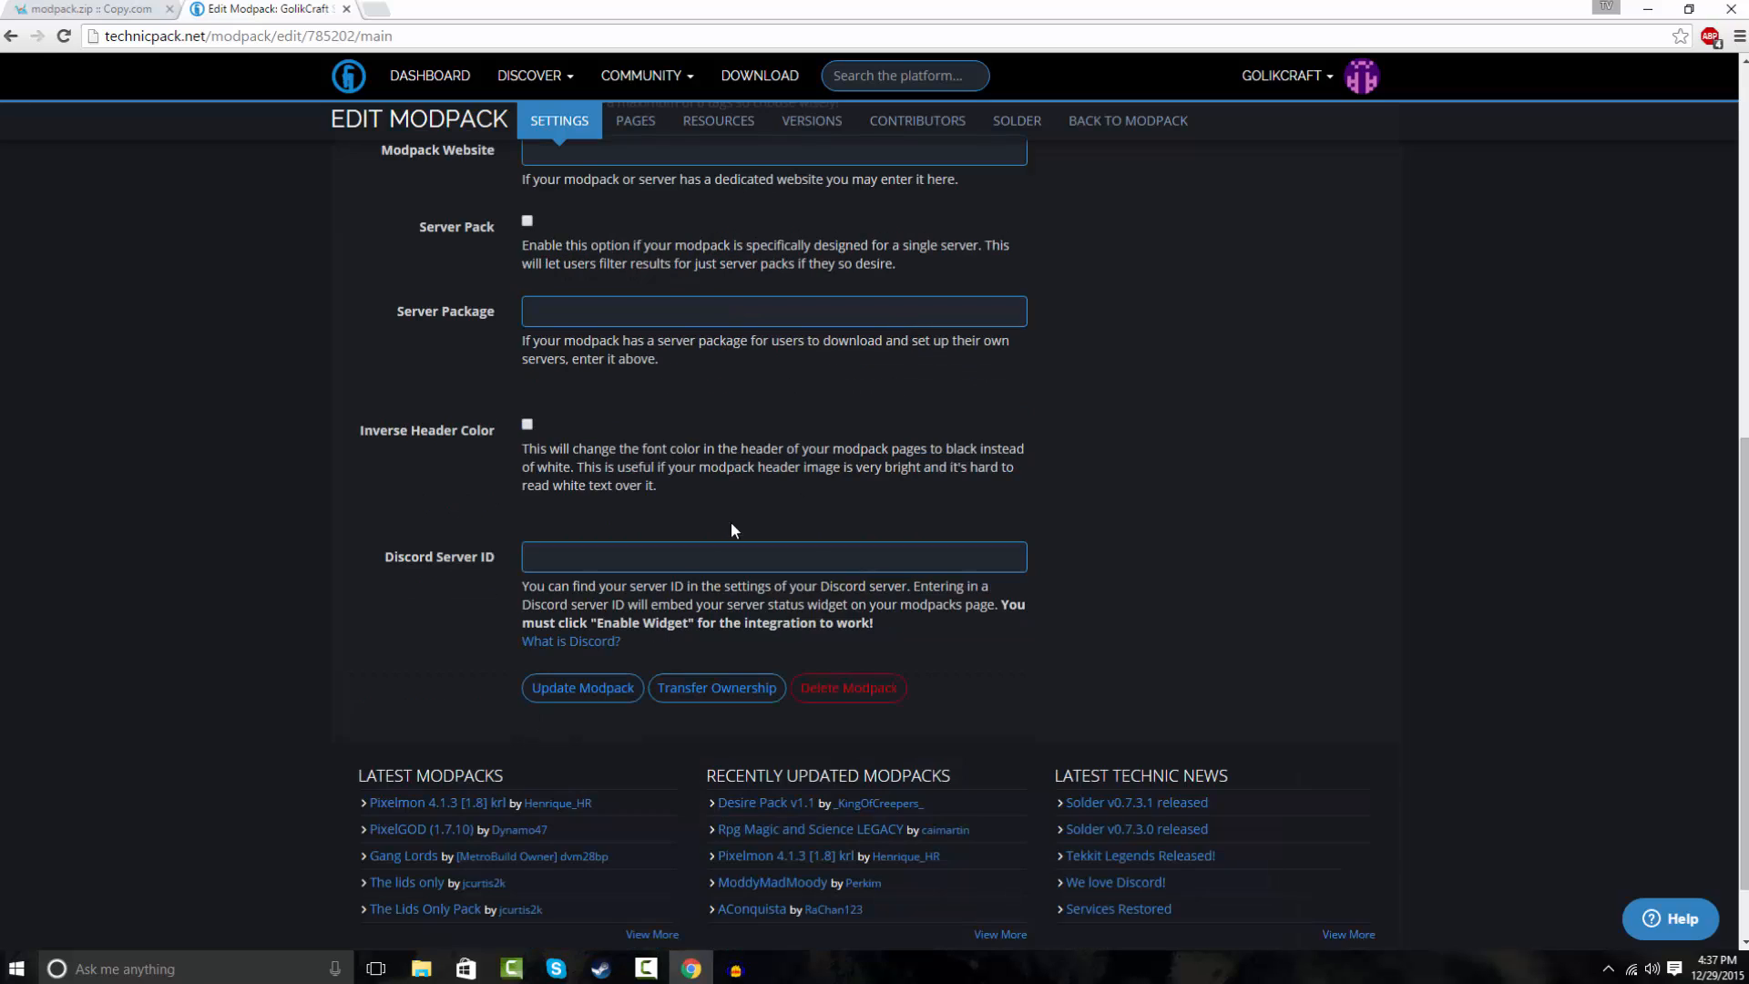
{"action": "left_click", "coordinate": [581, 686]}
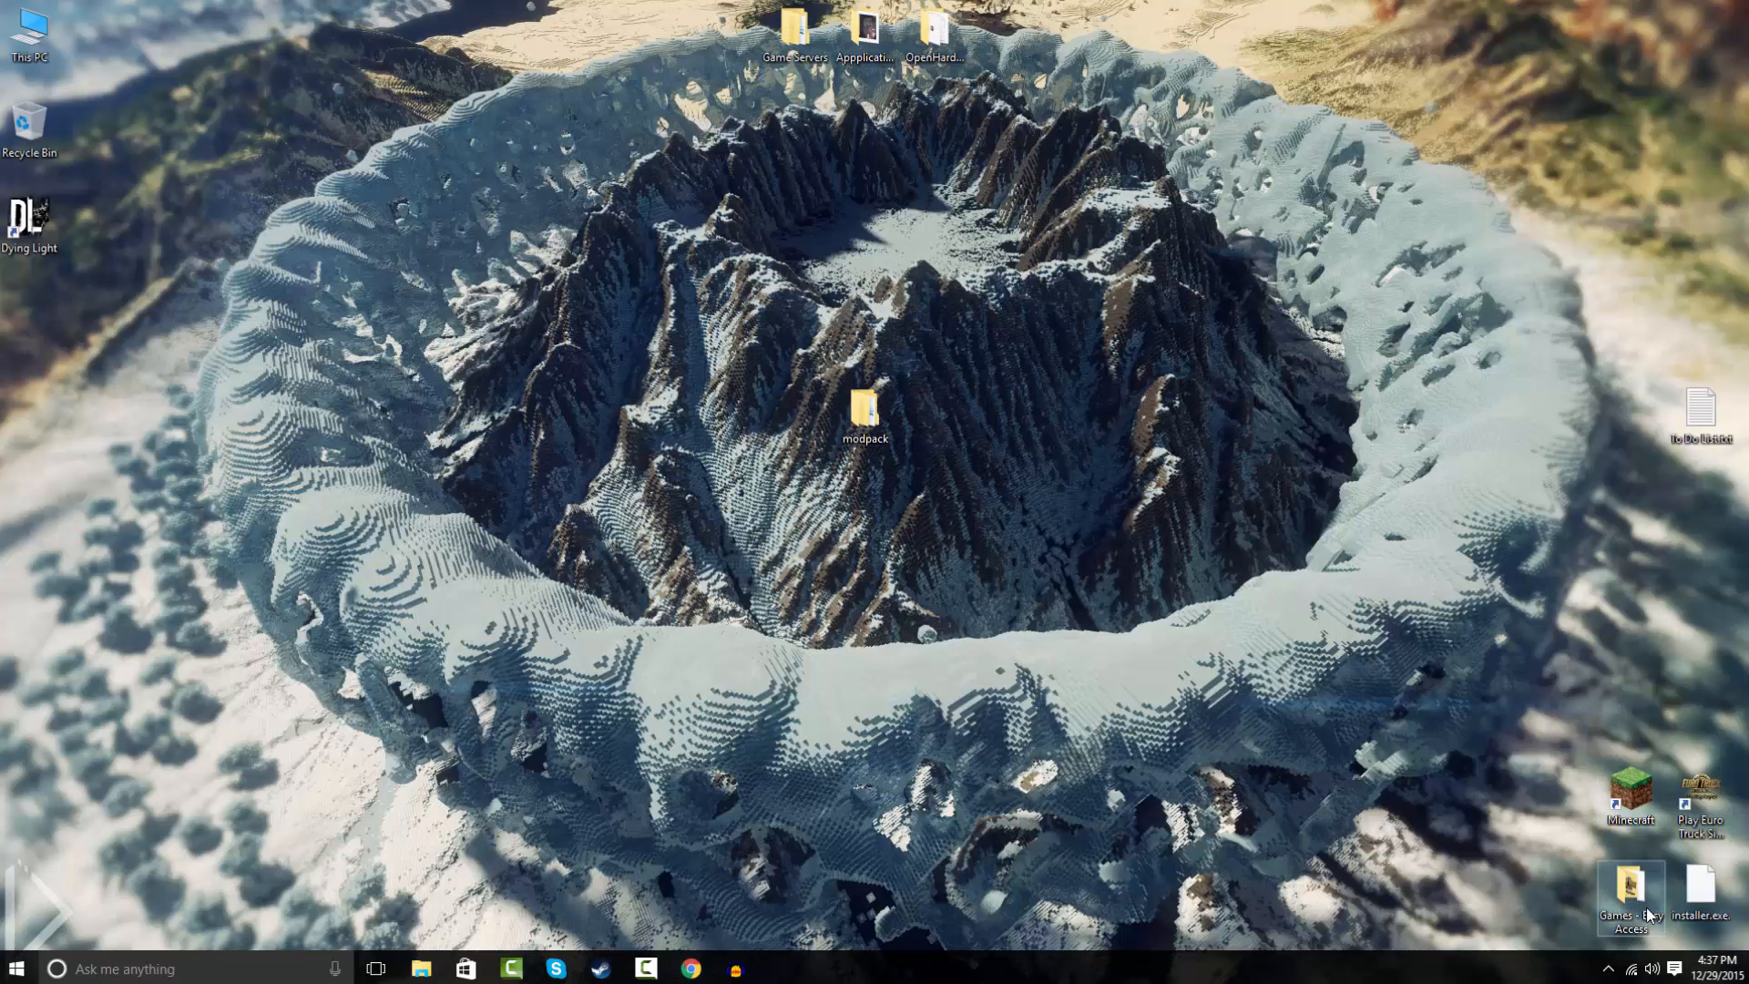
Launch the Technic Launcher from its desktop shortcut.
{"action": "double_click", "coordinate": [1629, 898]}
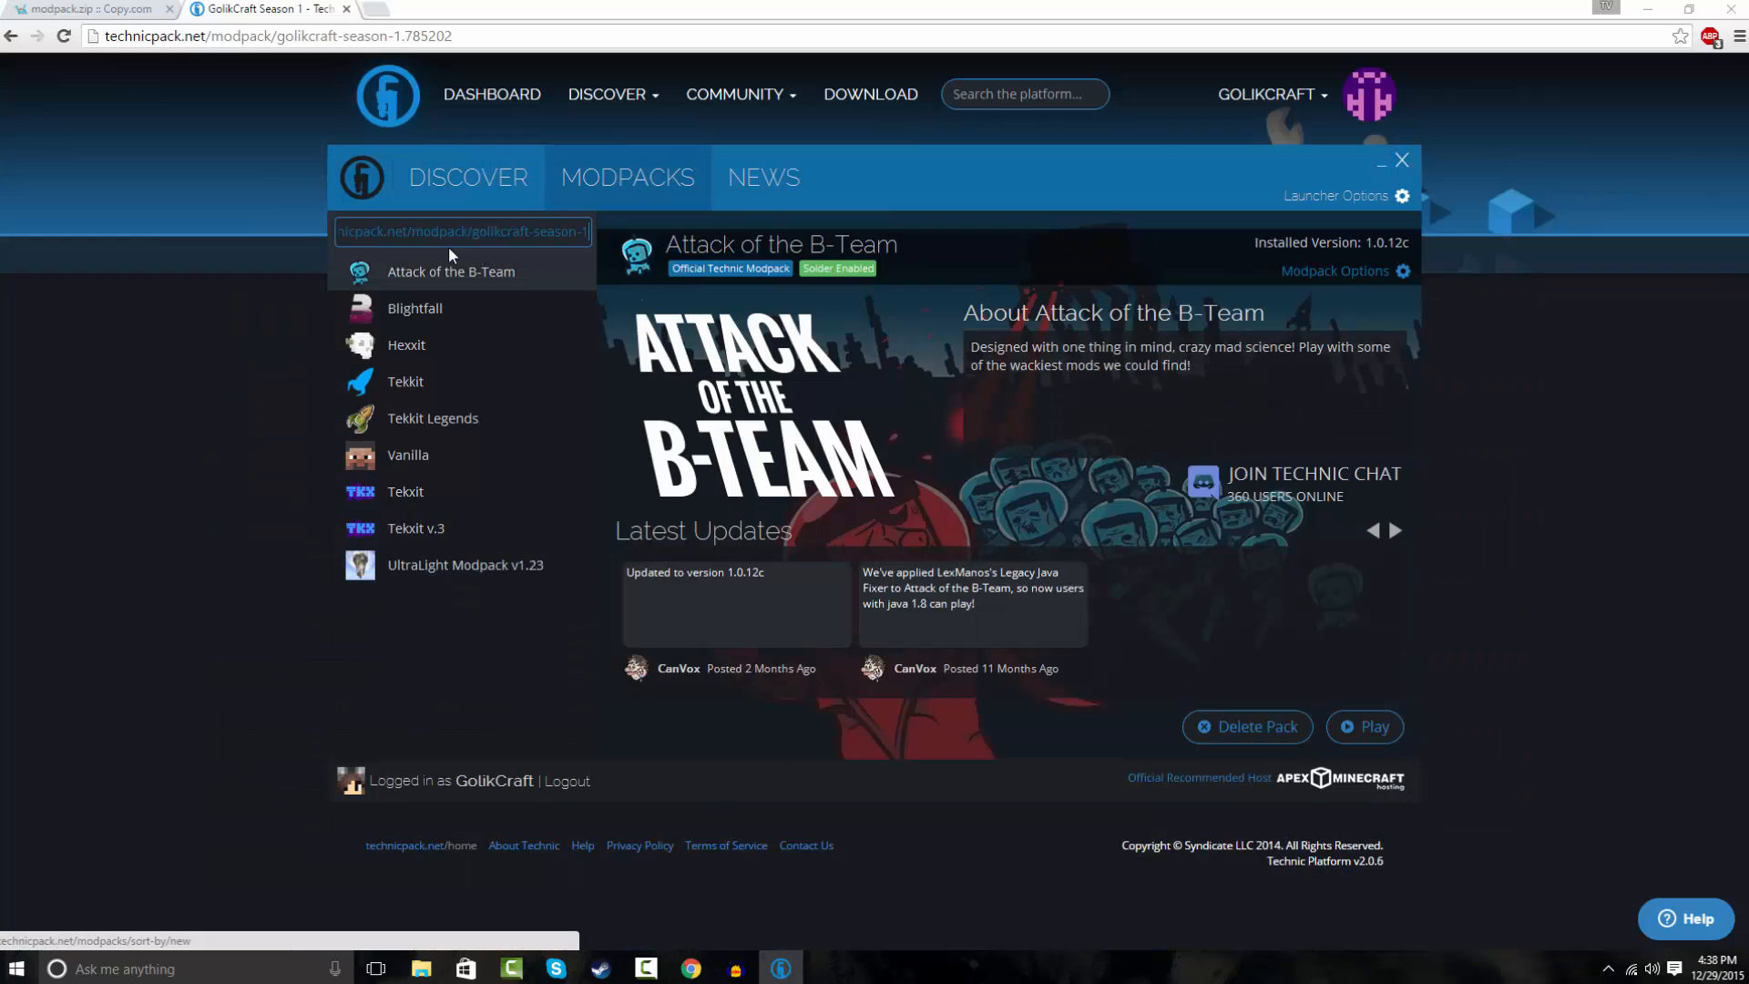
Search the launcher with the modpack URL, view GolikCraft Season 1's platform page and details, then close the launcher.
{"action": "left_click", "coordinate": [450, 272]}
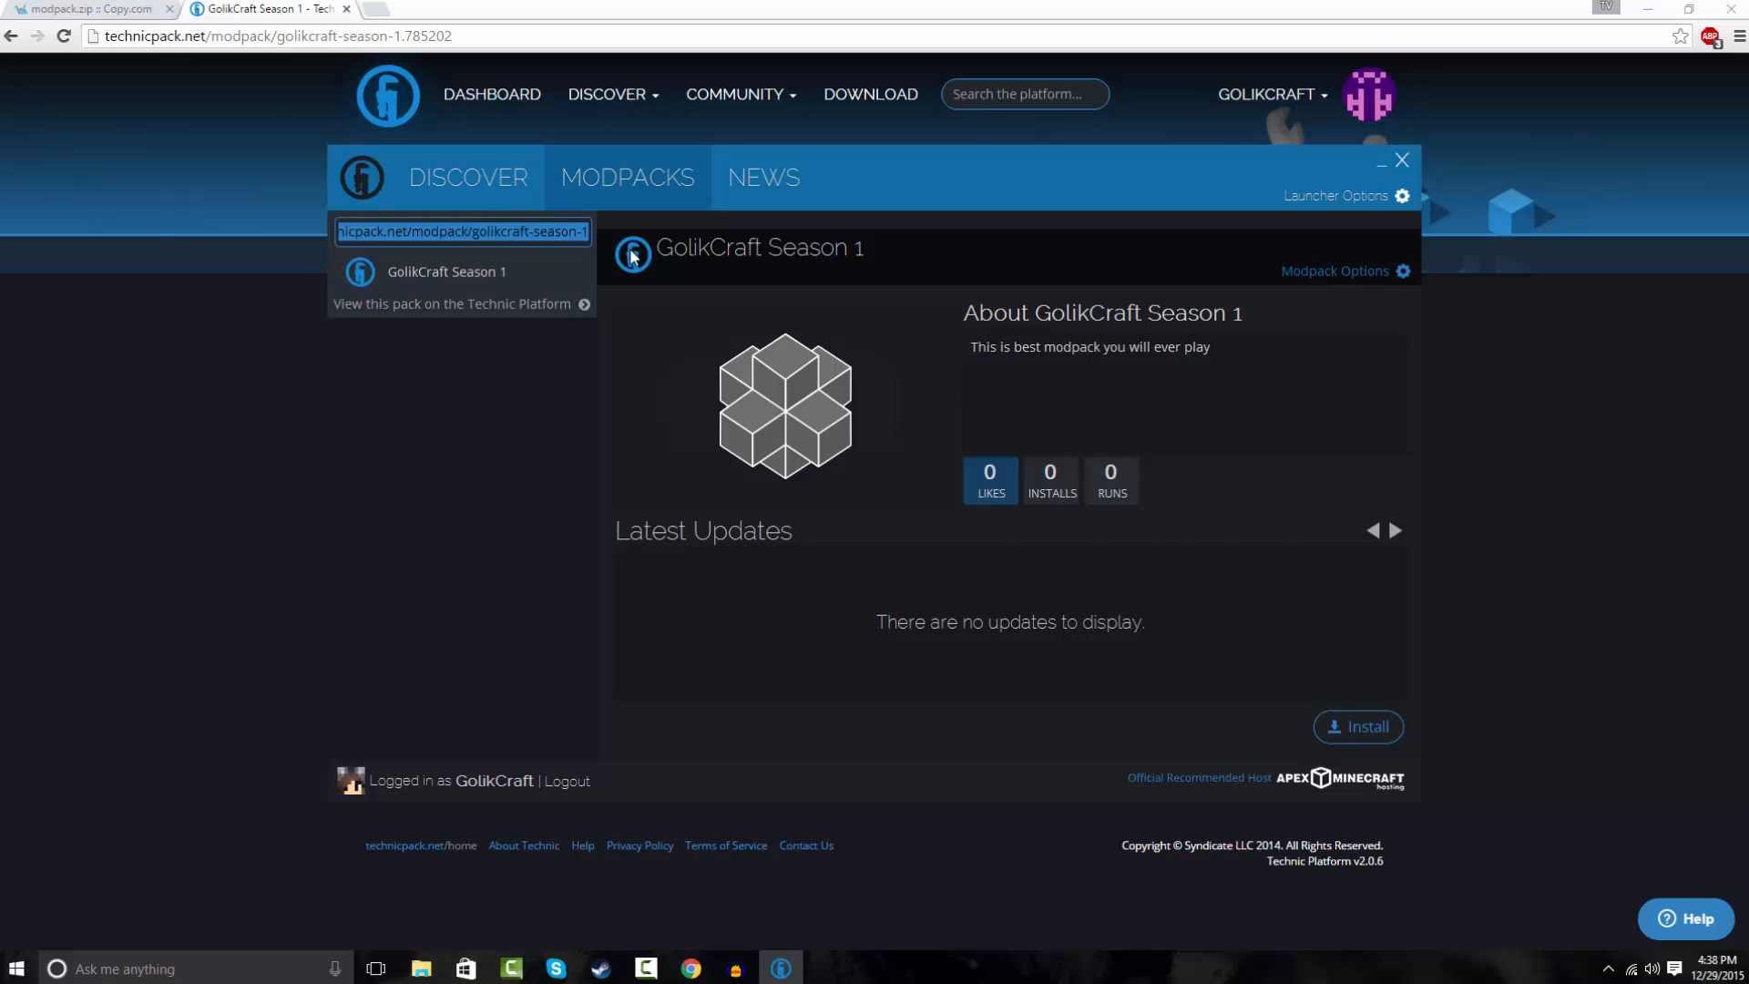
{"action": "left_click", "coordinate": [454, 305]}
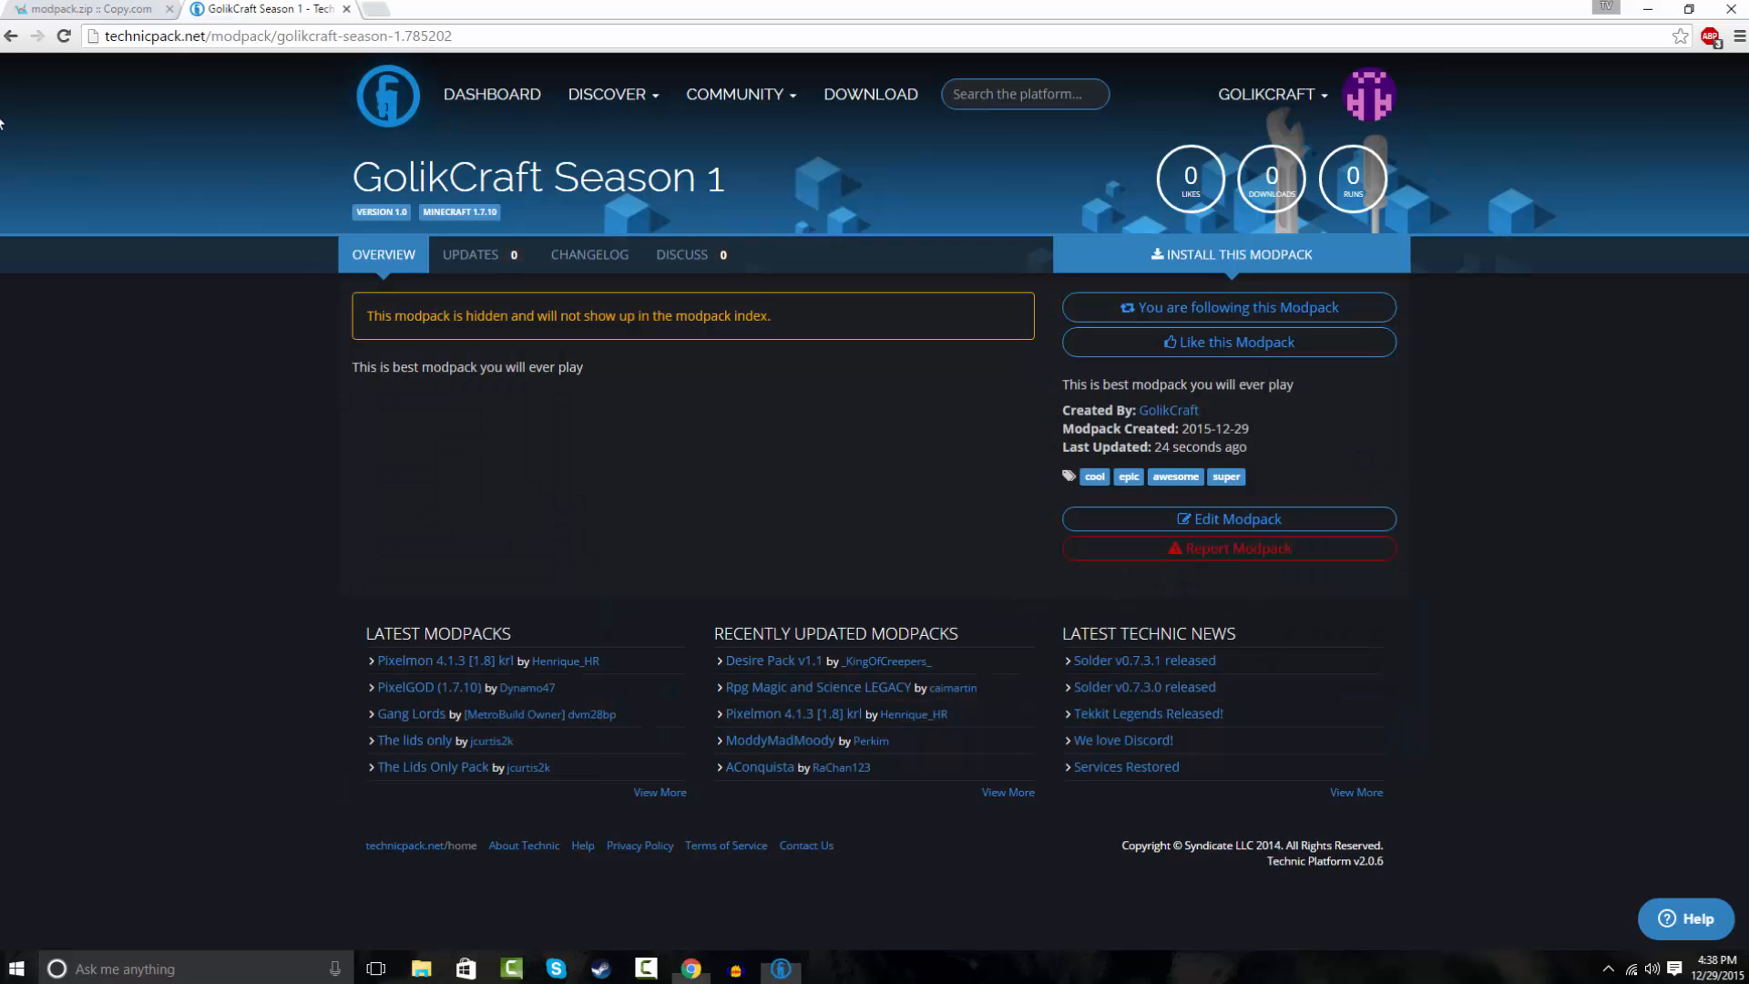
{"action": "left_click", "coordinate": [1230, 253]}
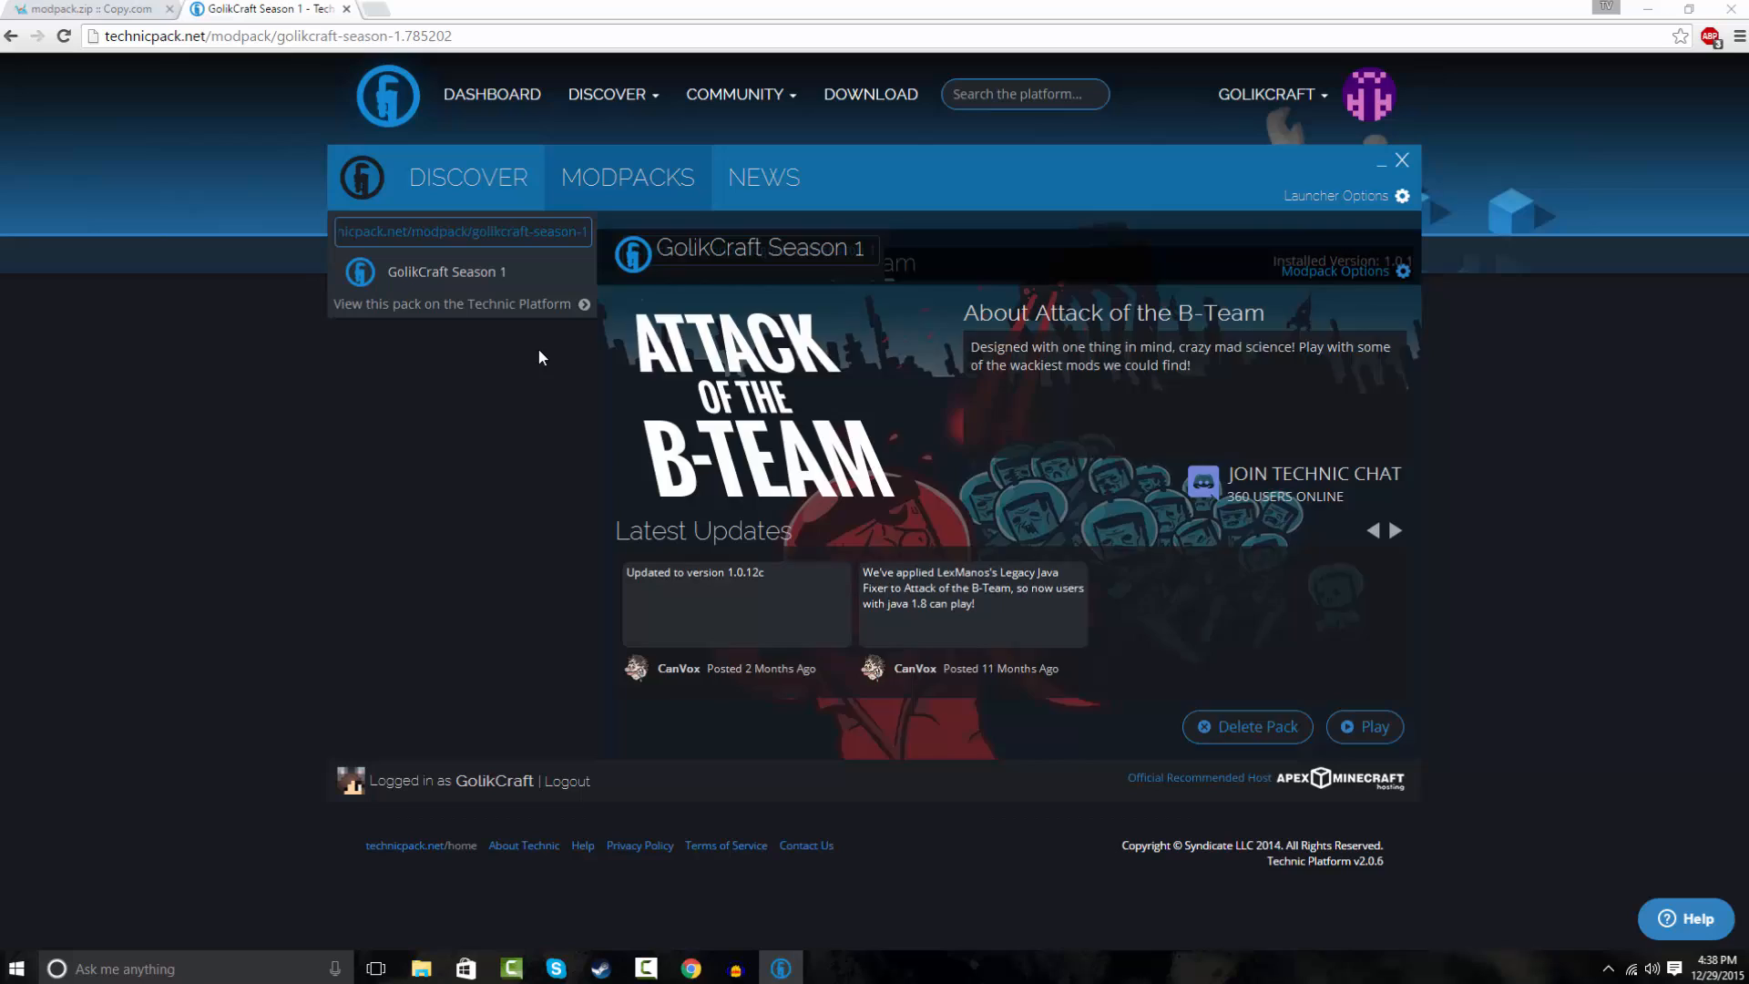
{"action": "left_click", "coordinate": [446, 272]}
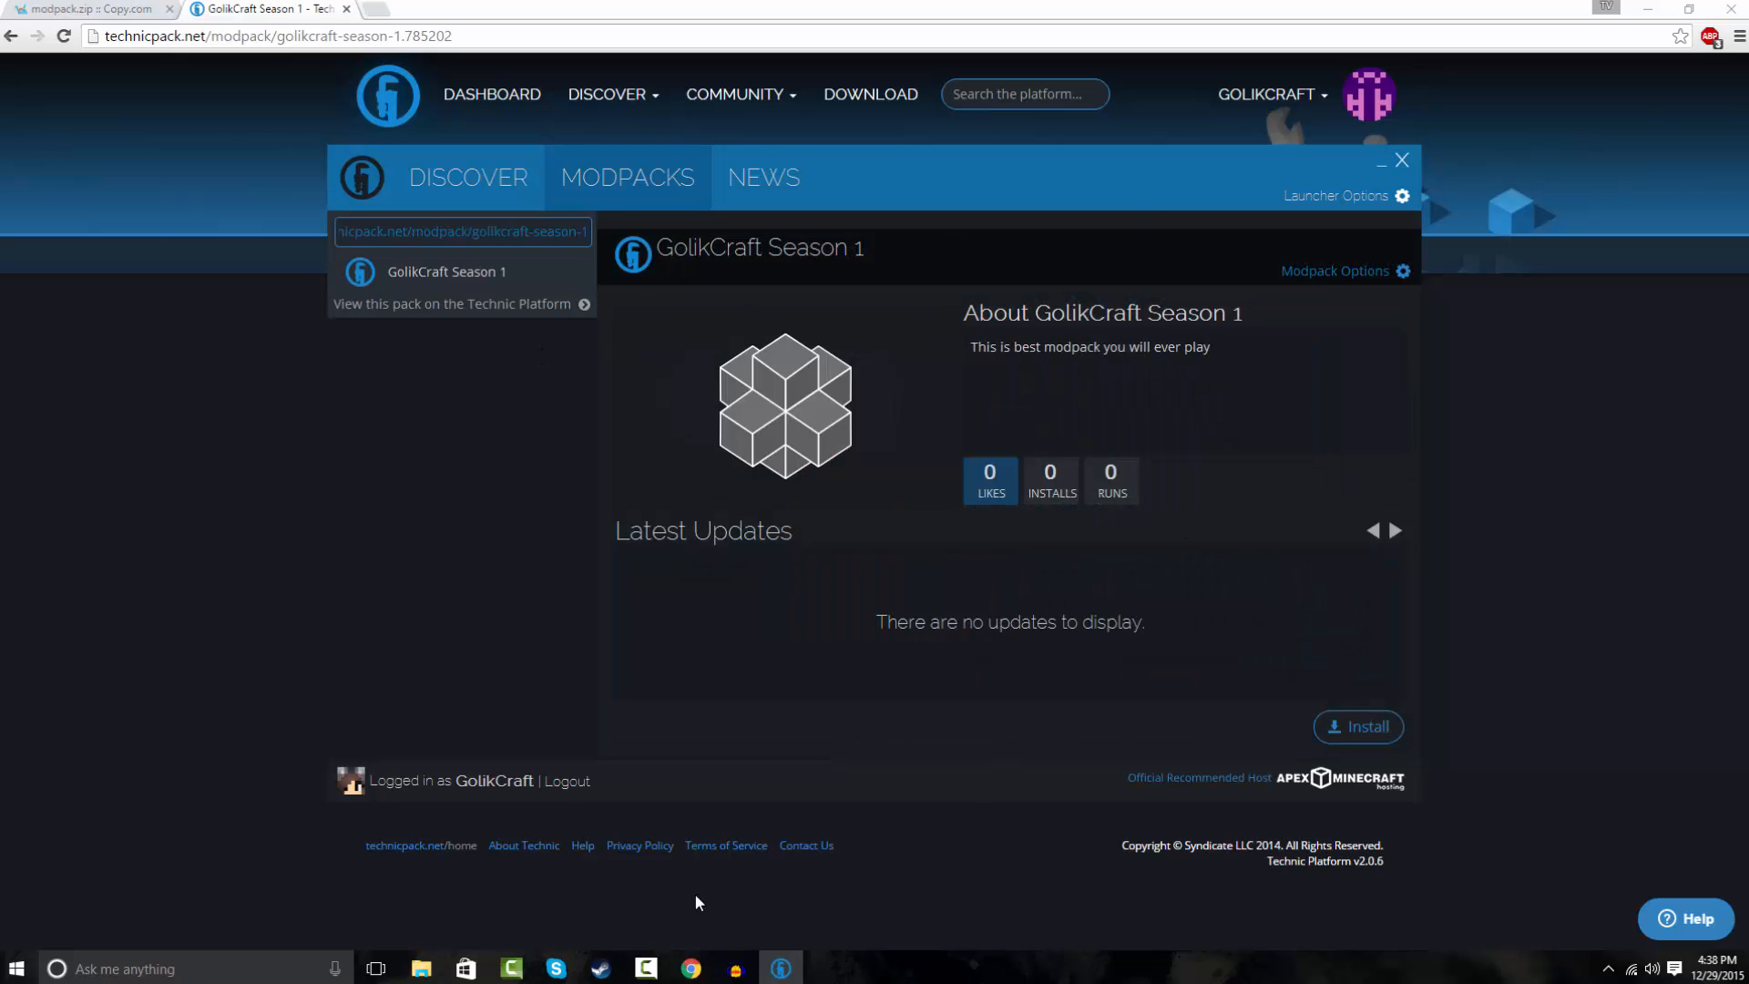
{"action": "mouse_move", "coordinate": [1170, 408]}
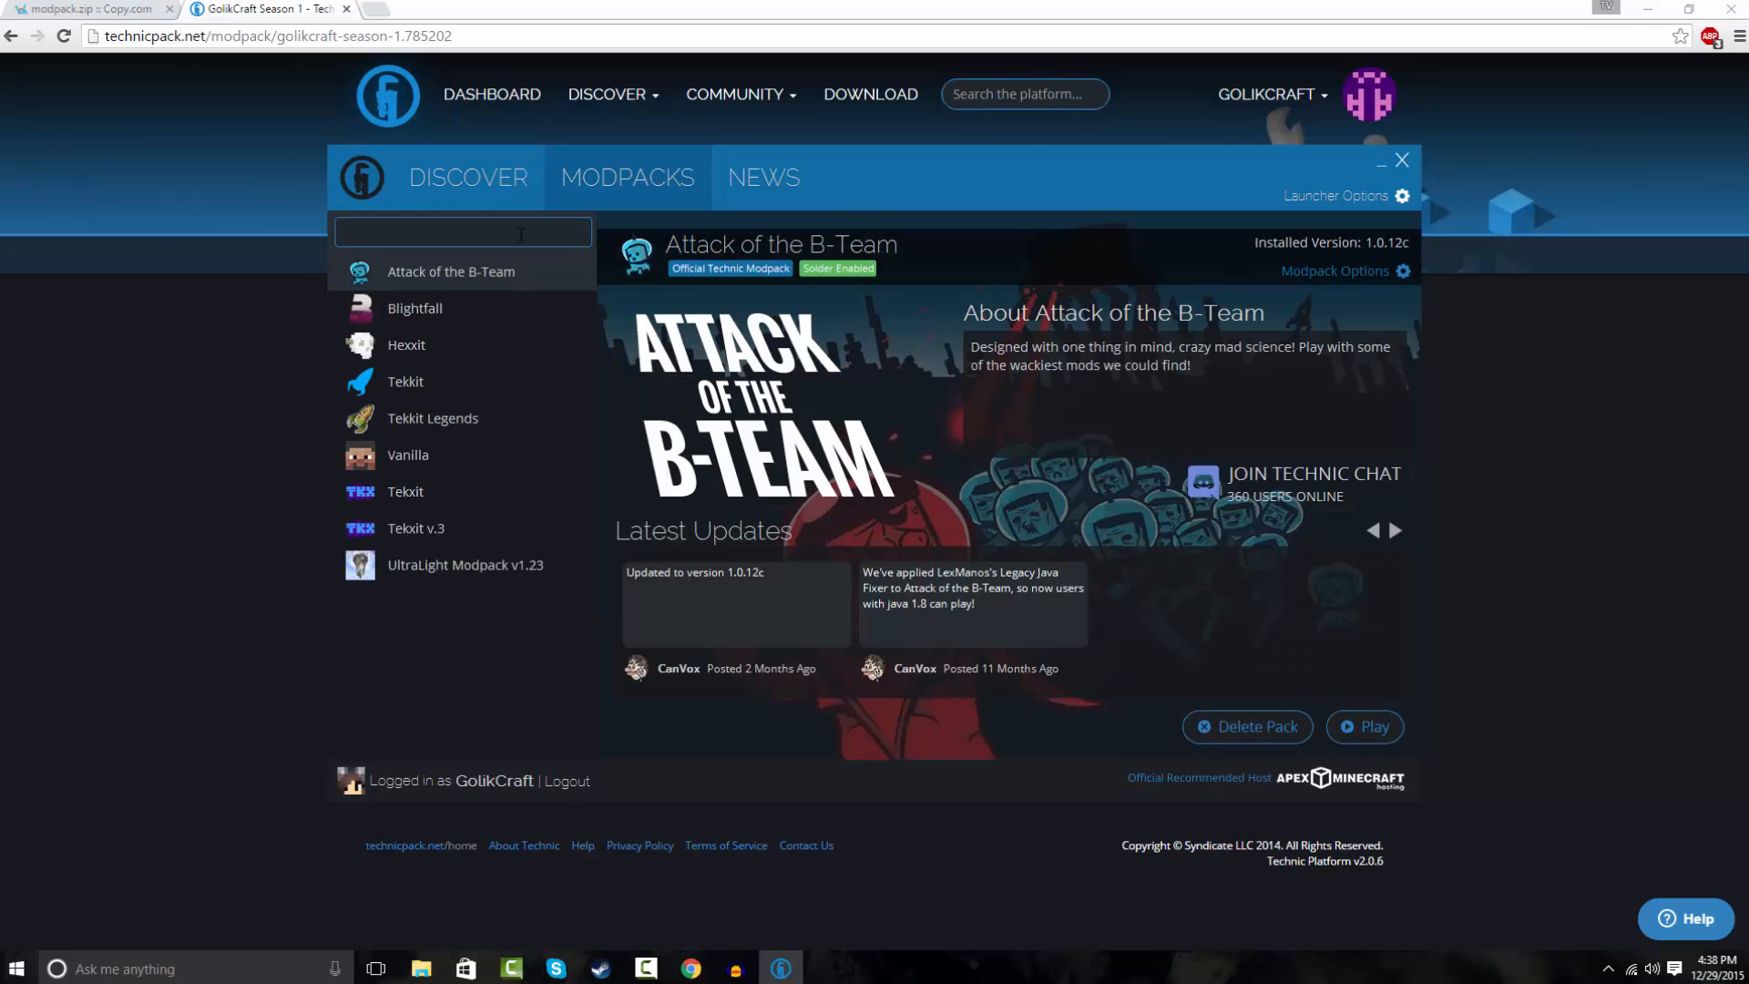
{"action": "mouse_move", "coordinate": [982, 270]}
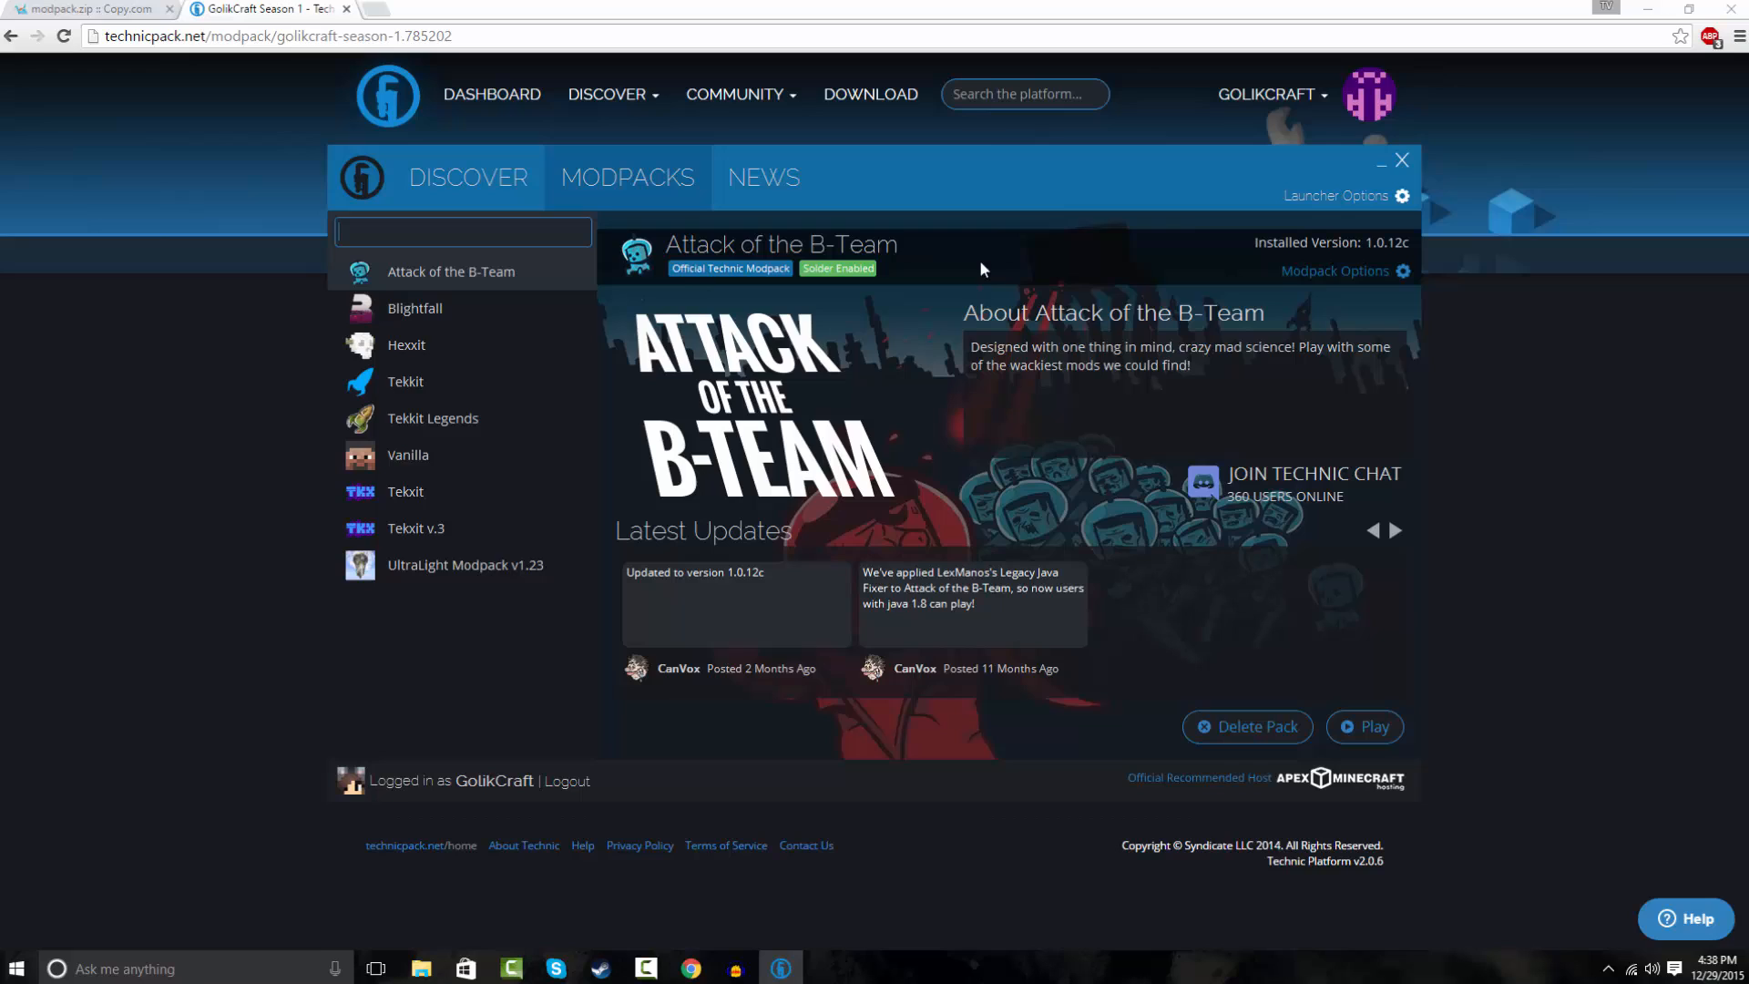
{"action": "left_click", "coordinate": [1401, 160]}
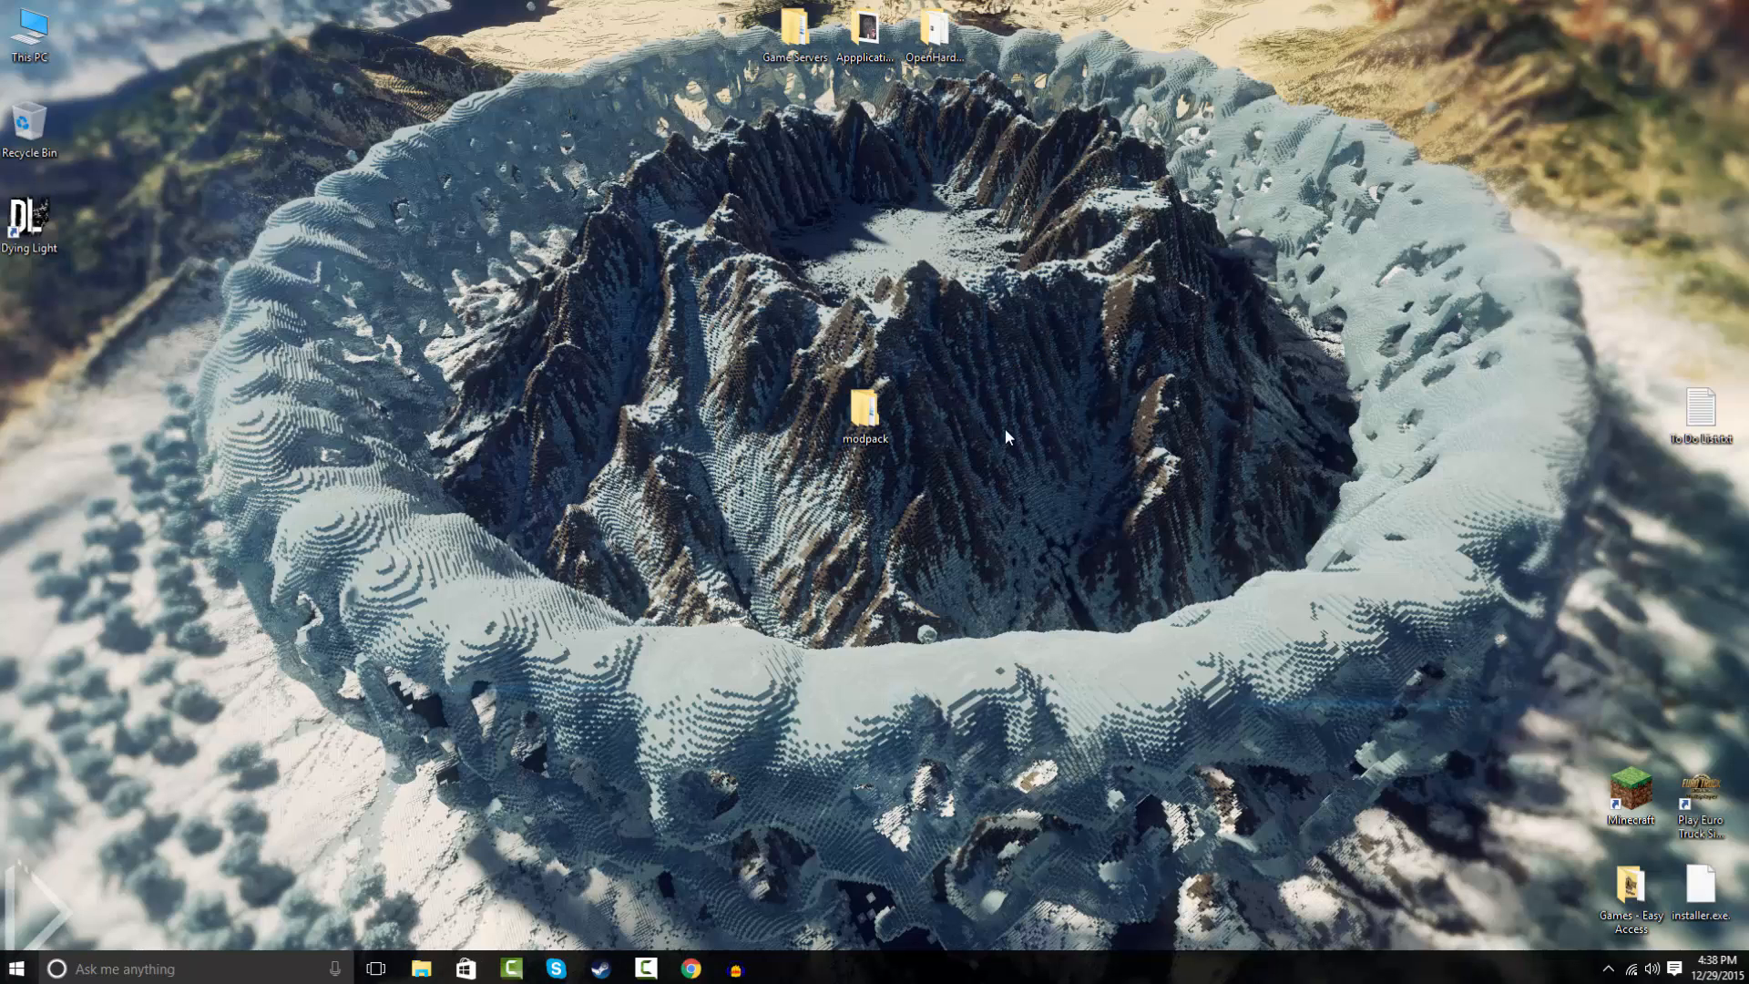
{"action": "mouse_move", "coordinate": [867, 368]}
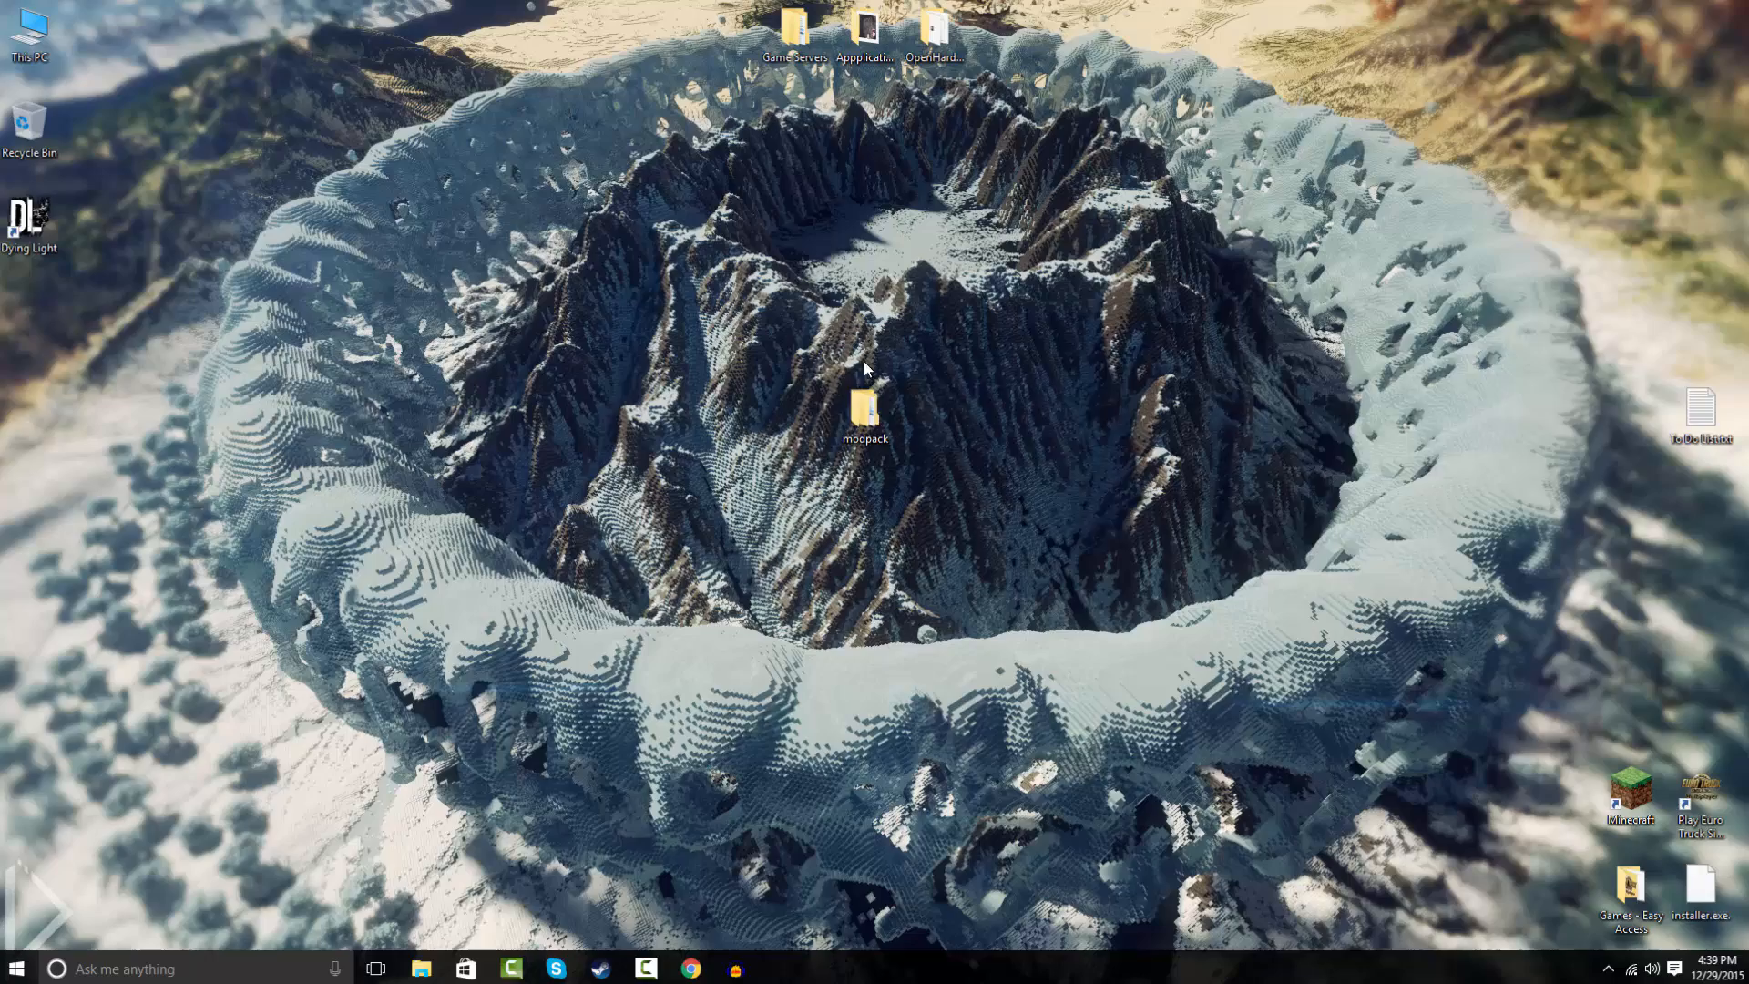
{"action": "left_click", "coordinate": [864, 414]}
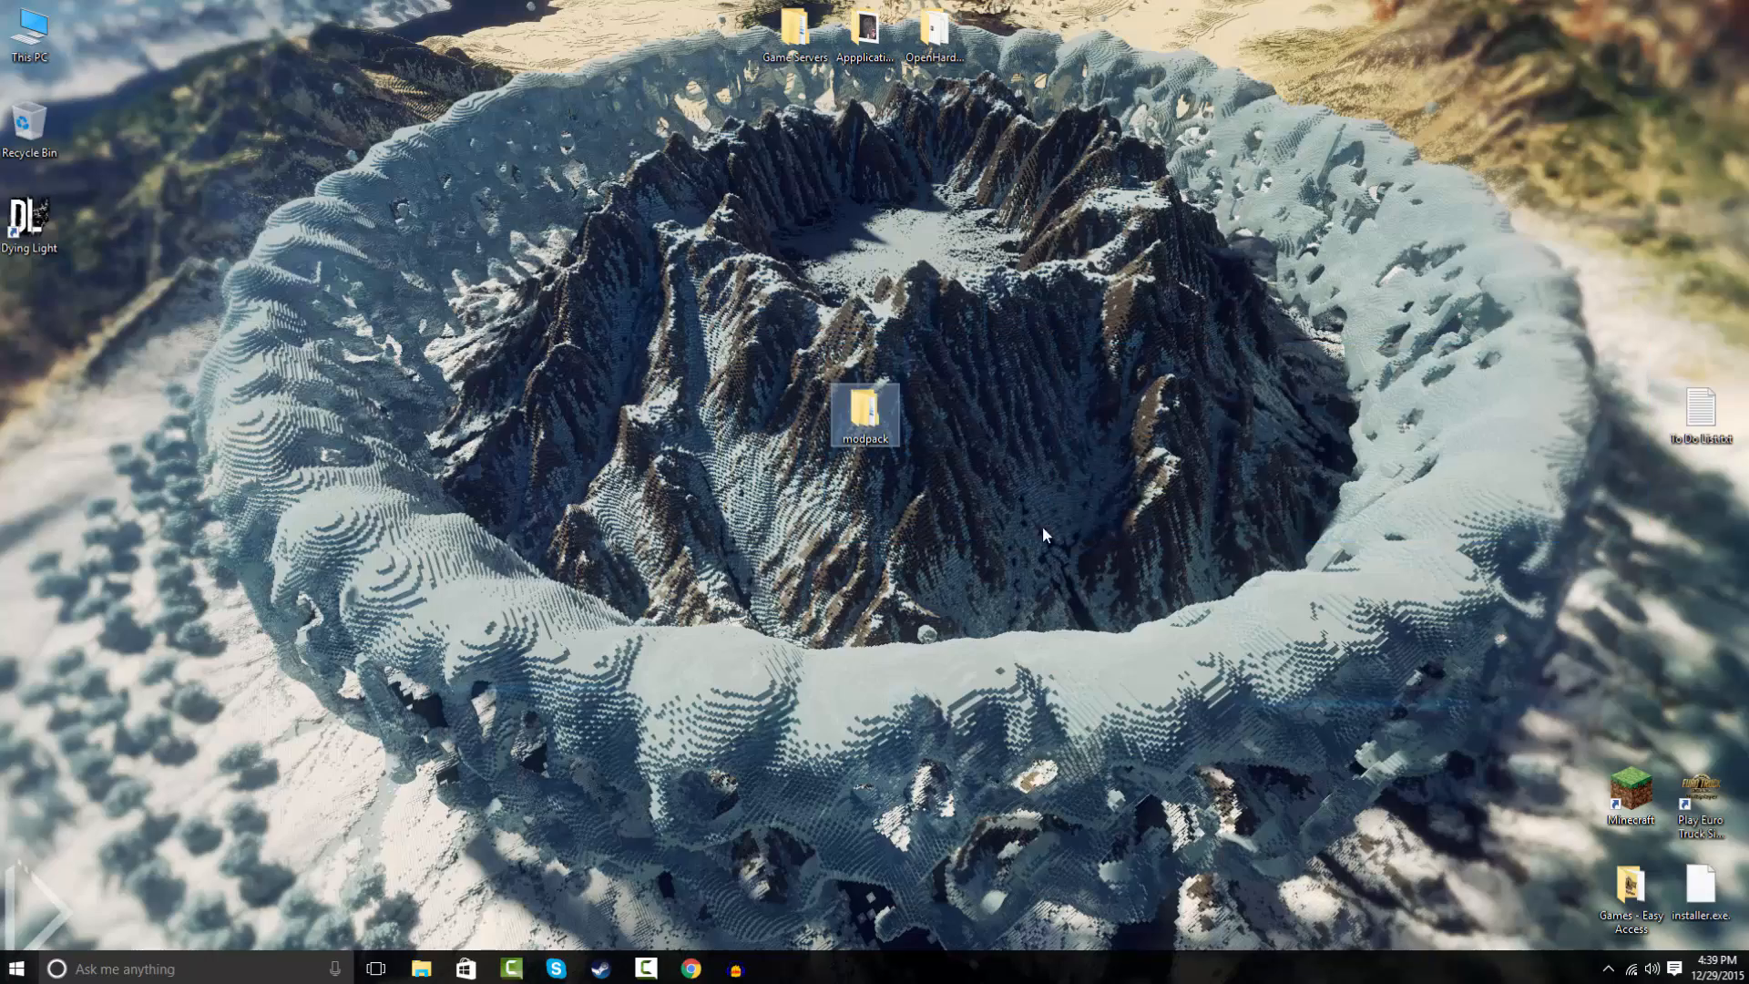
{"action": "left_click", "coordinate": [1045, 534]}
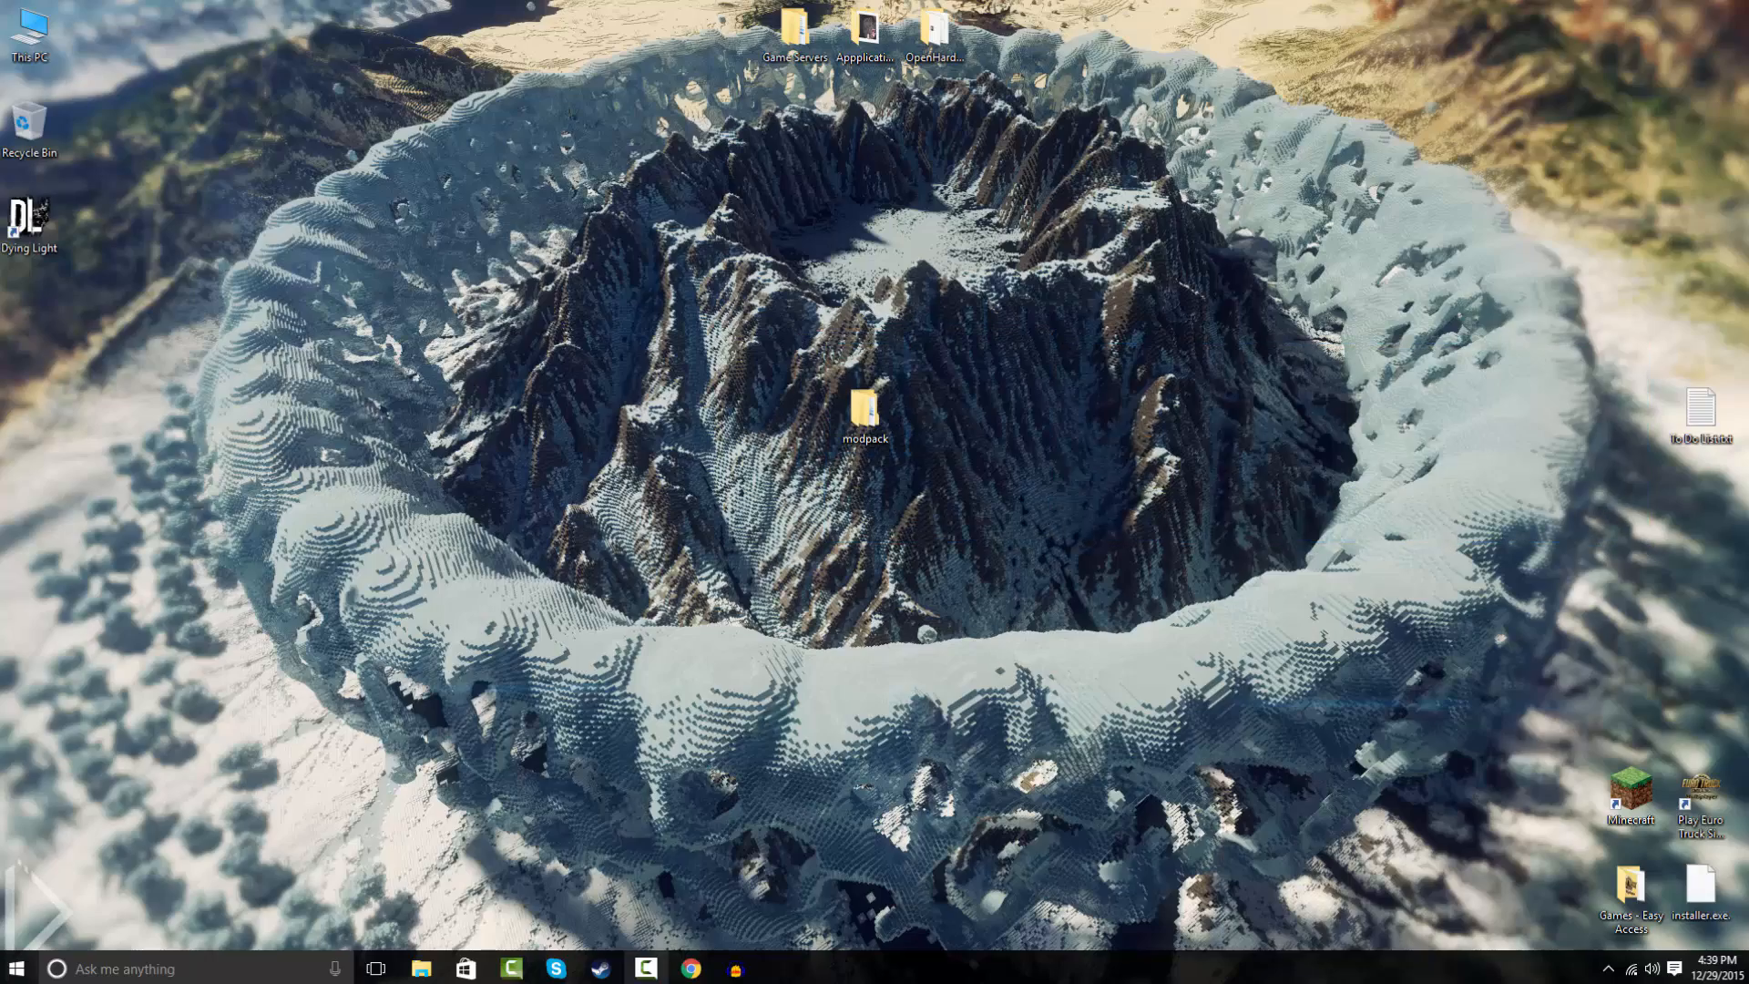